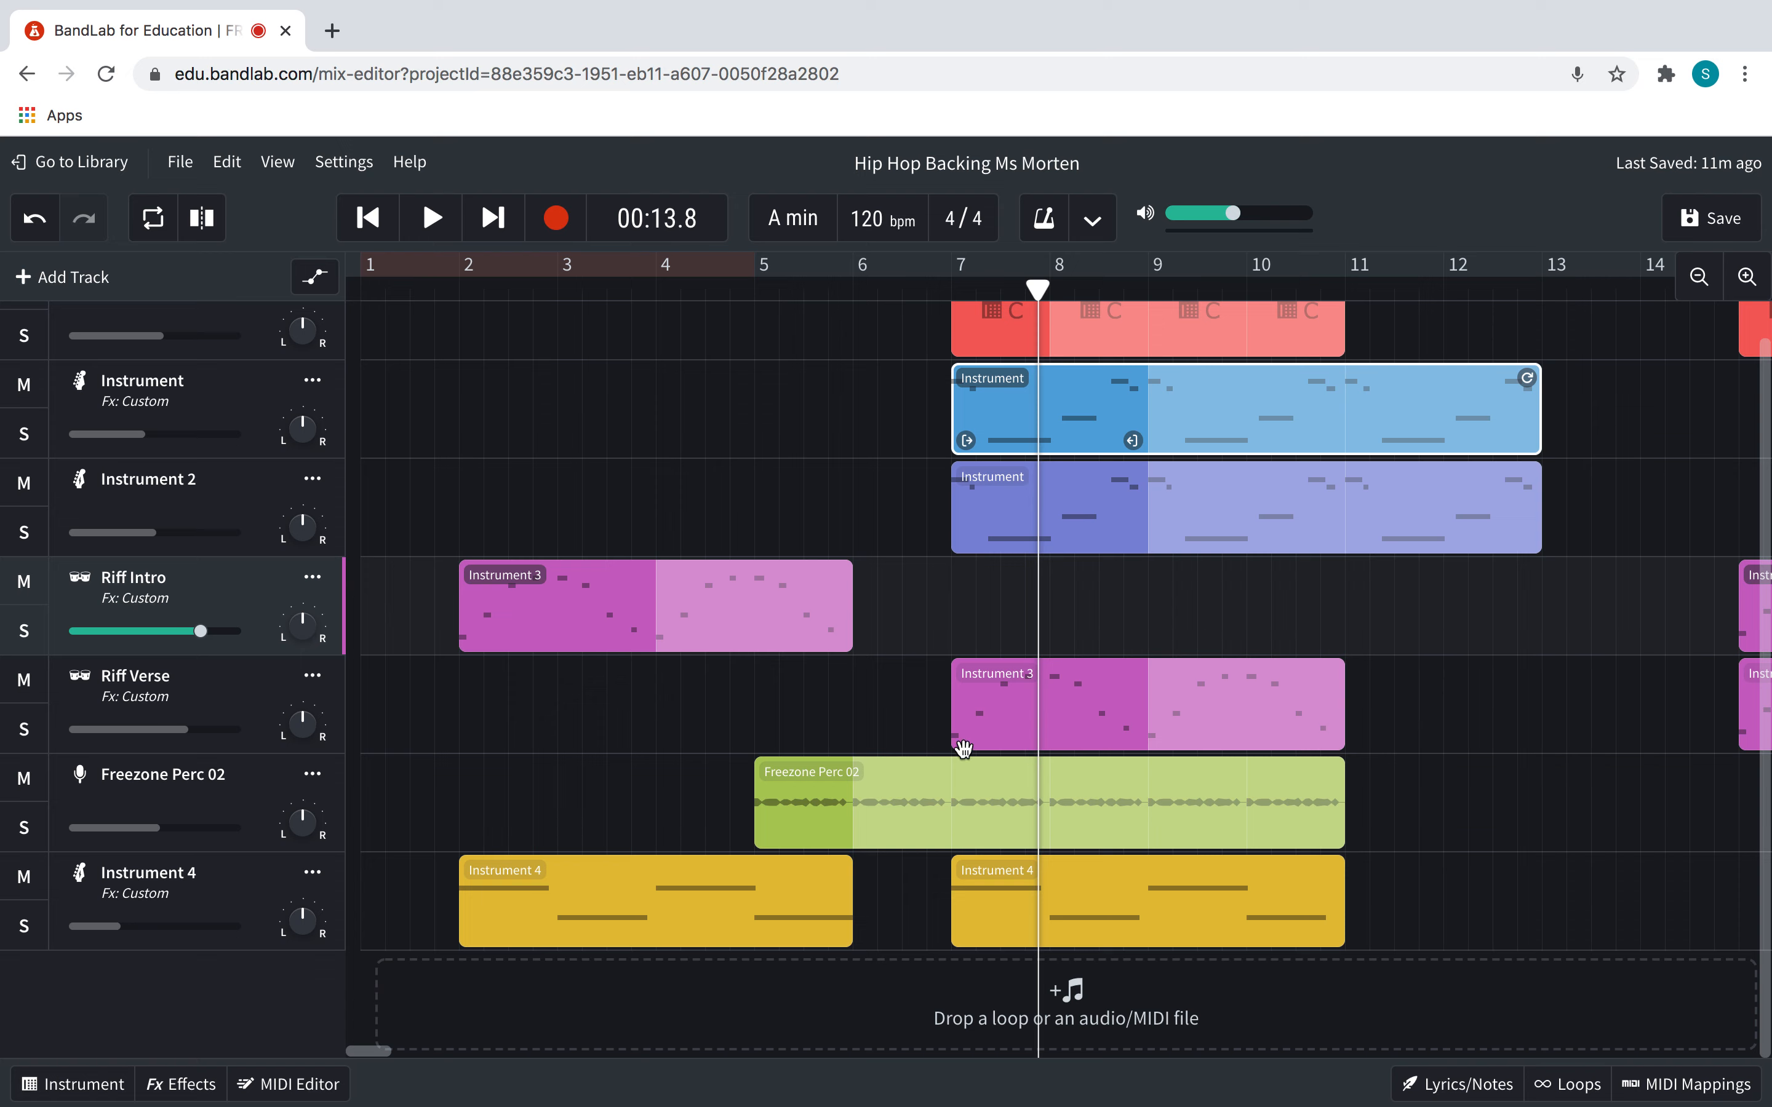
{"action": "mouse_move", "coordinate": [1591, 1086]}
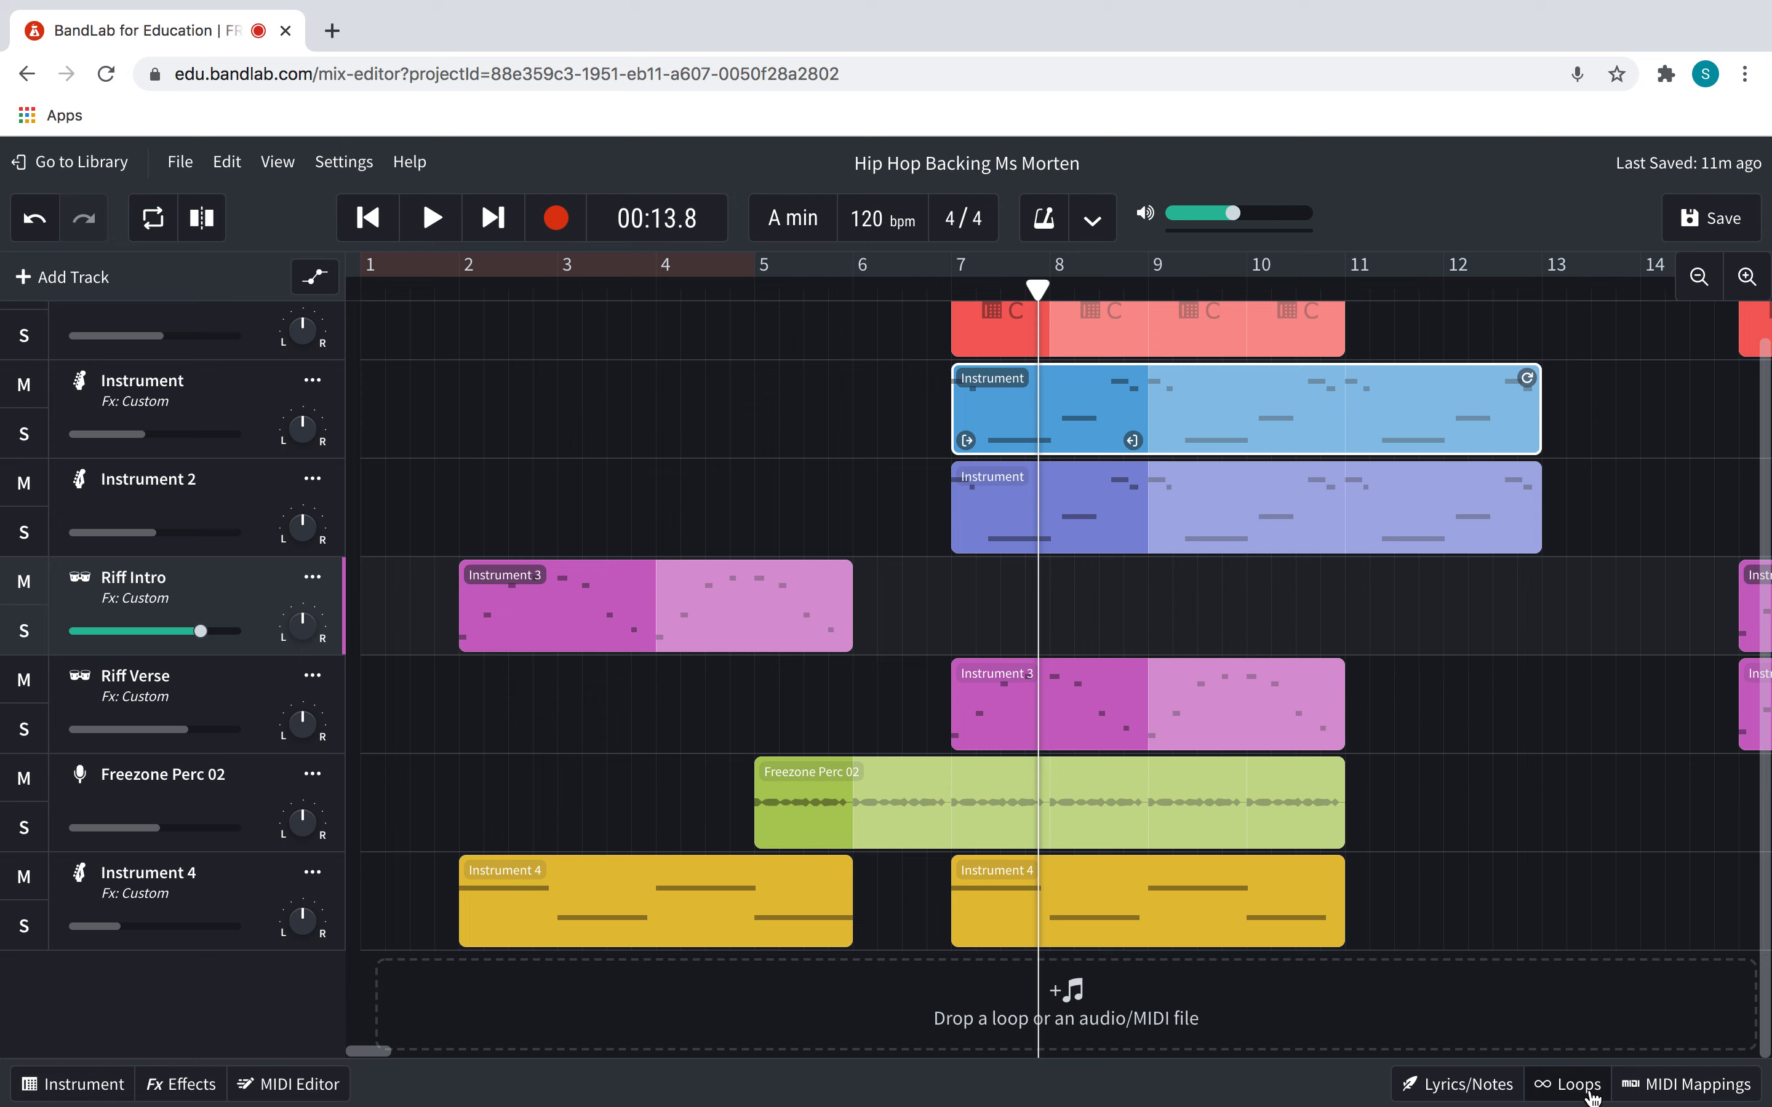
Show the loop library's Loops list and search it for "fx"
{"action": "left_click", "coordinate": [1577, 1084]}
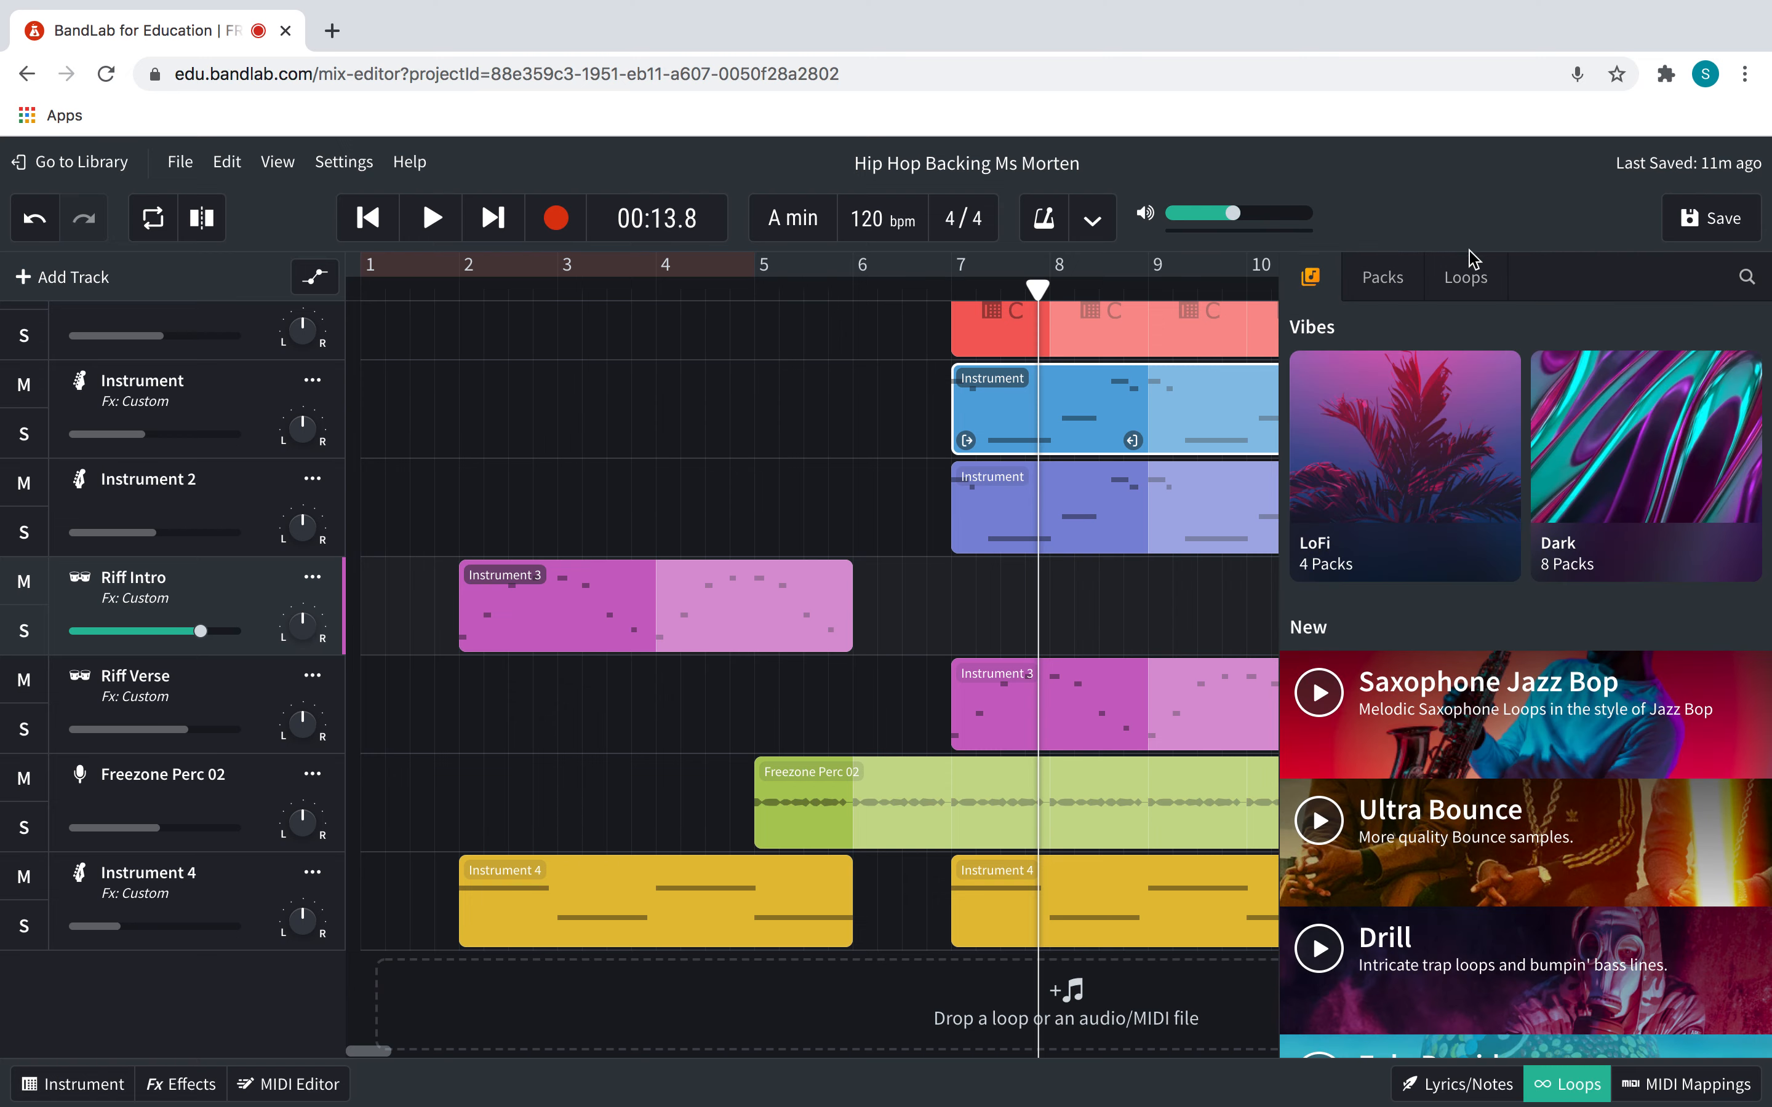
{"action": "left_click", "coordinate": [1464, 276]}
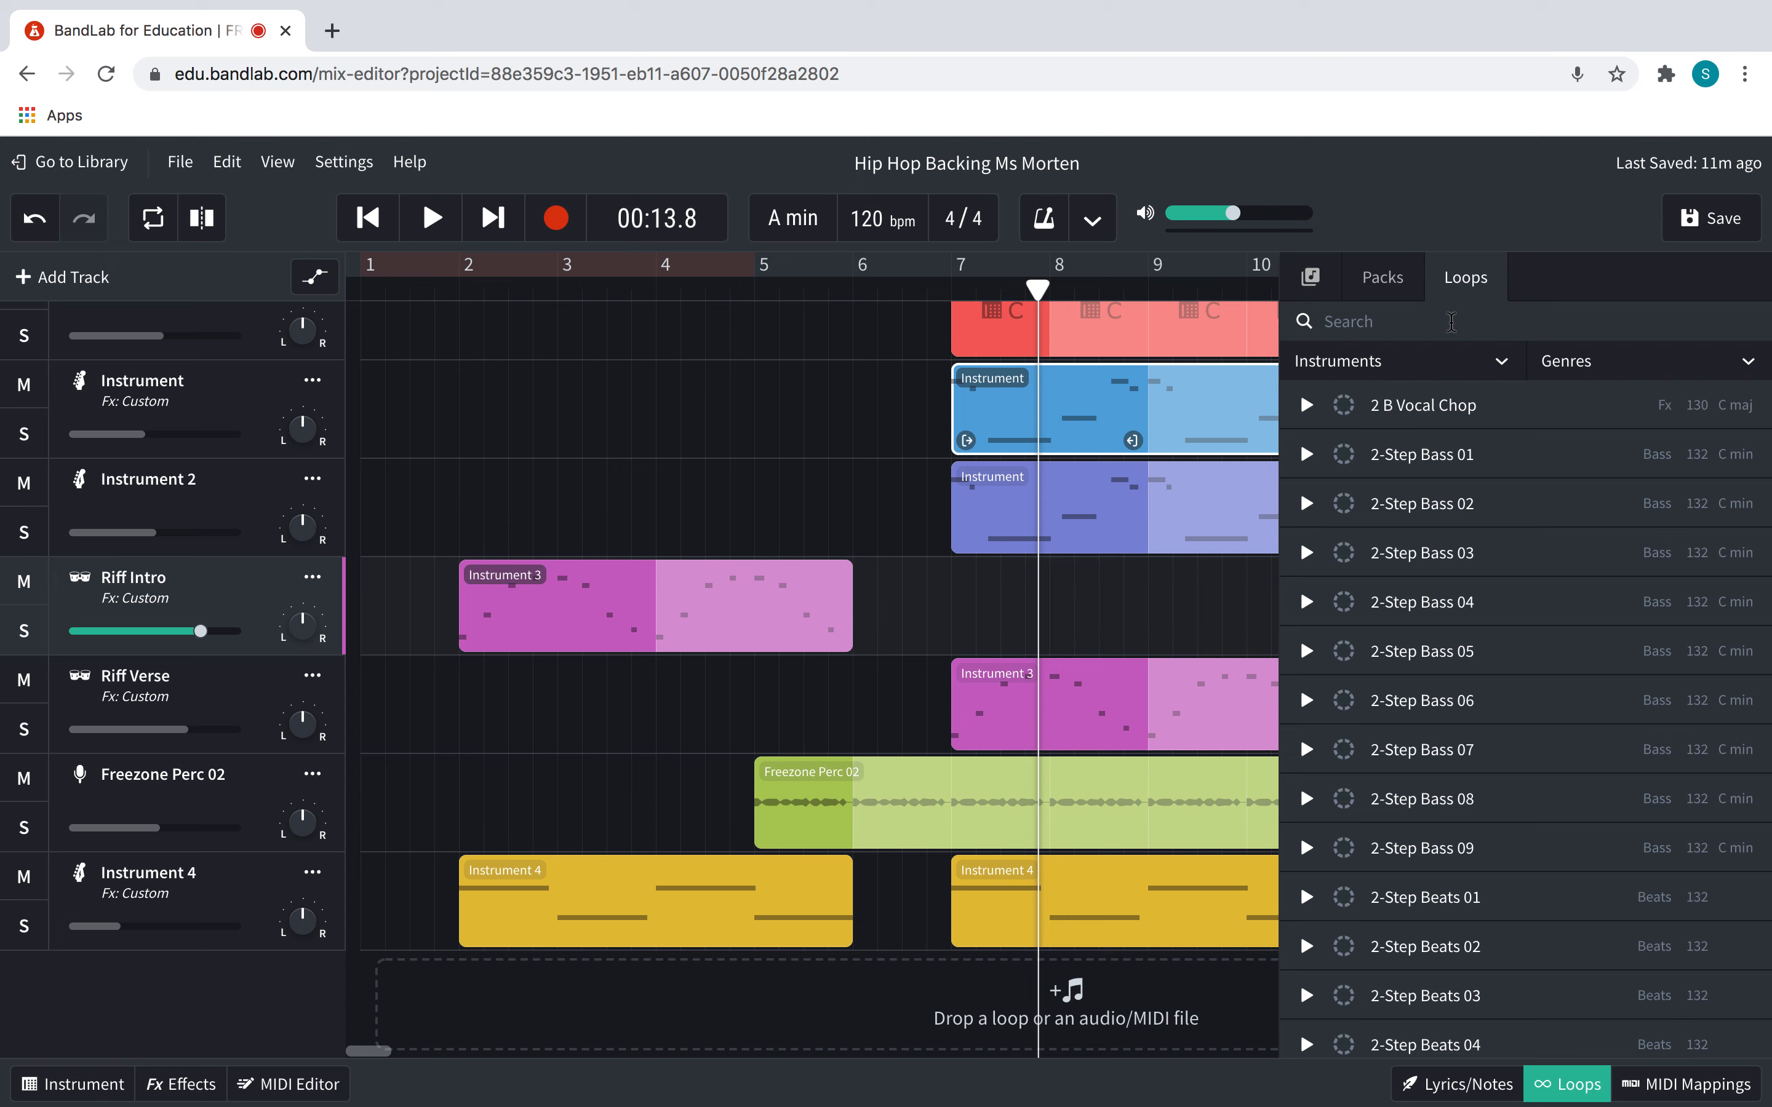
{"action": "type", "text": "f"}
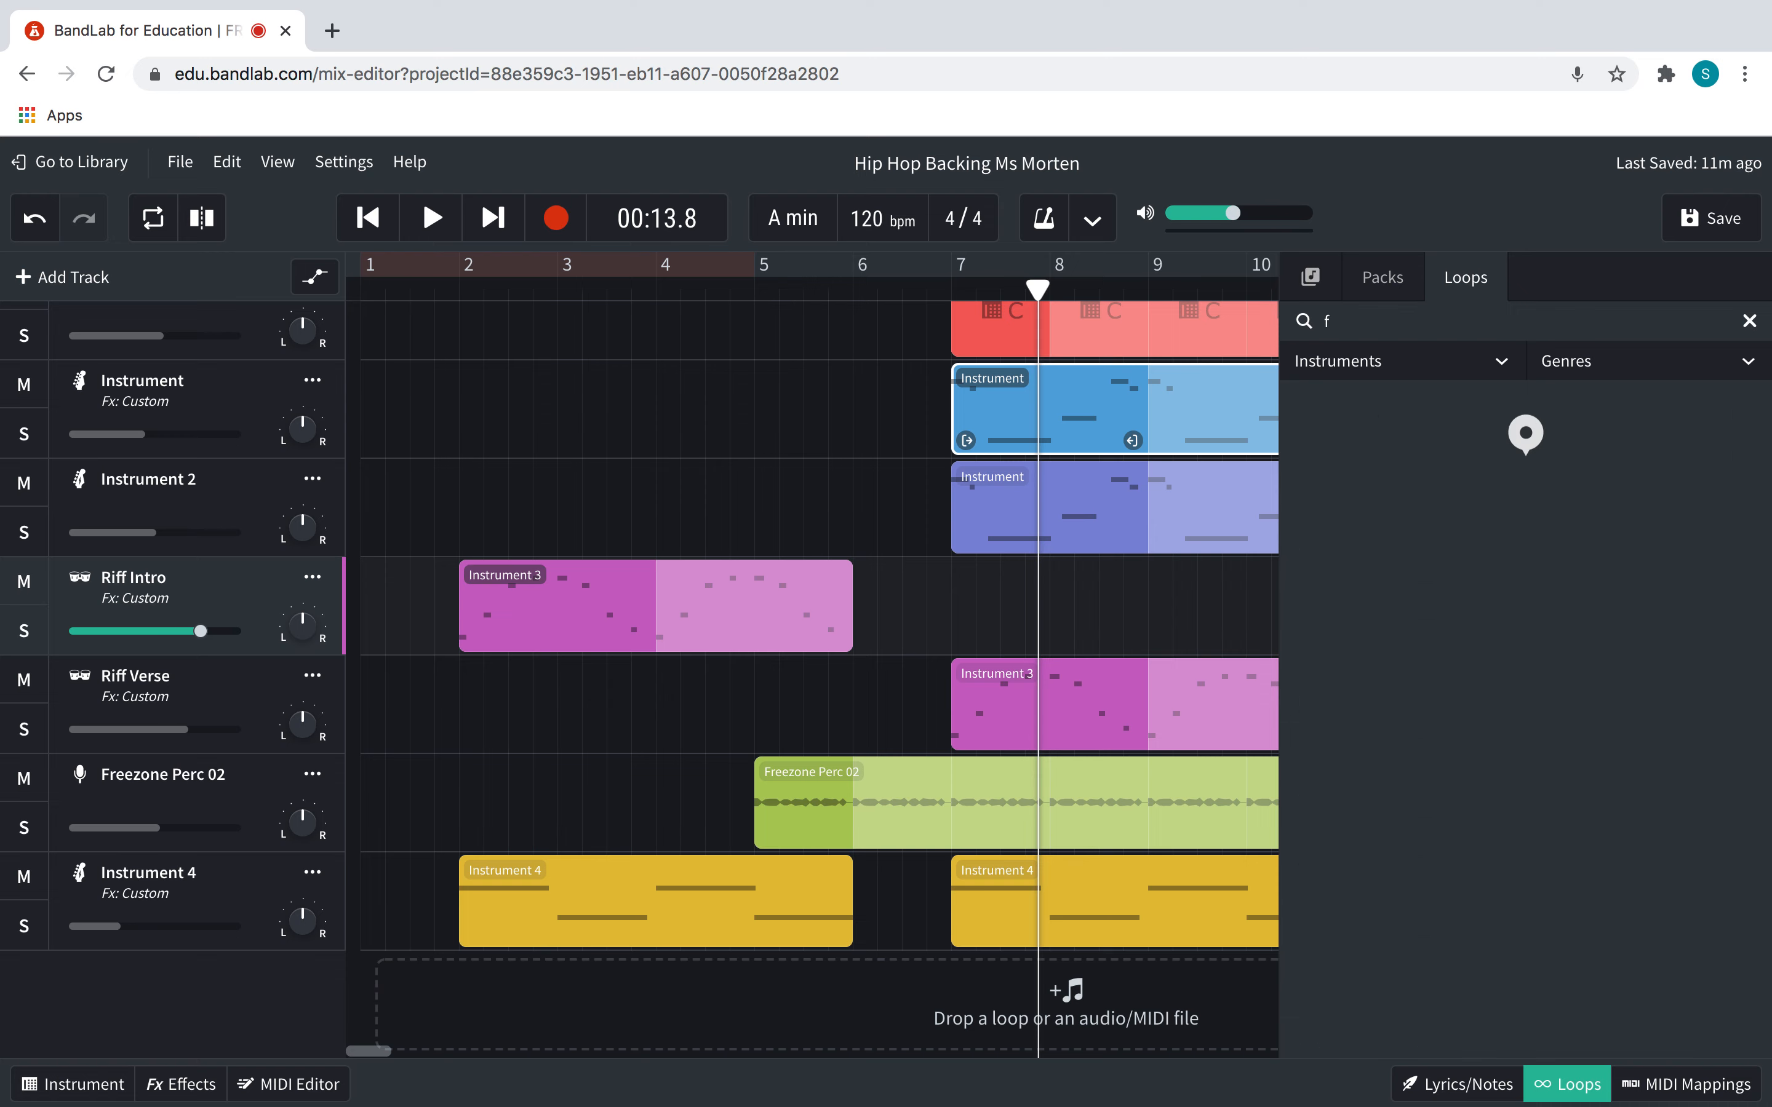
{"action": "type", "text": "x"}
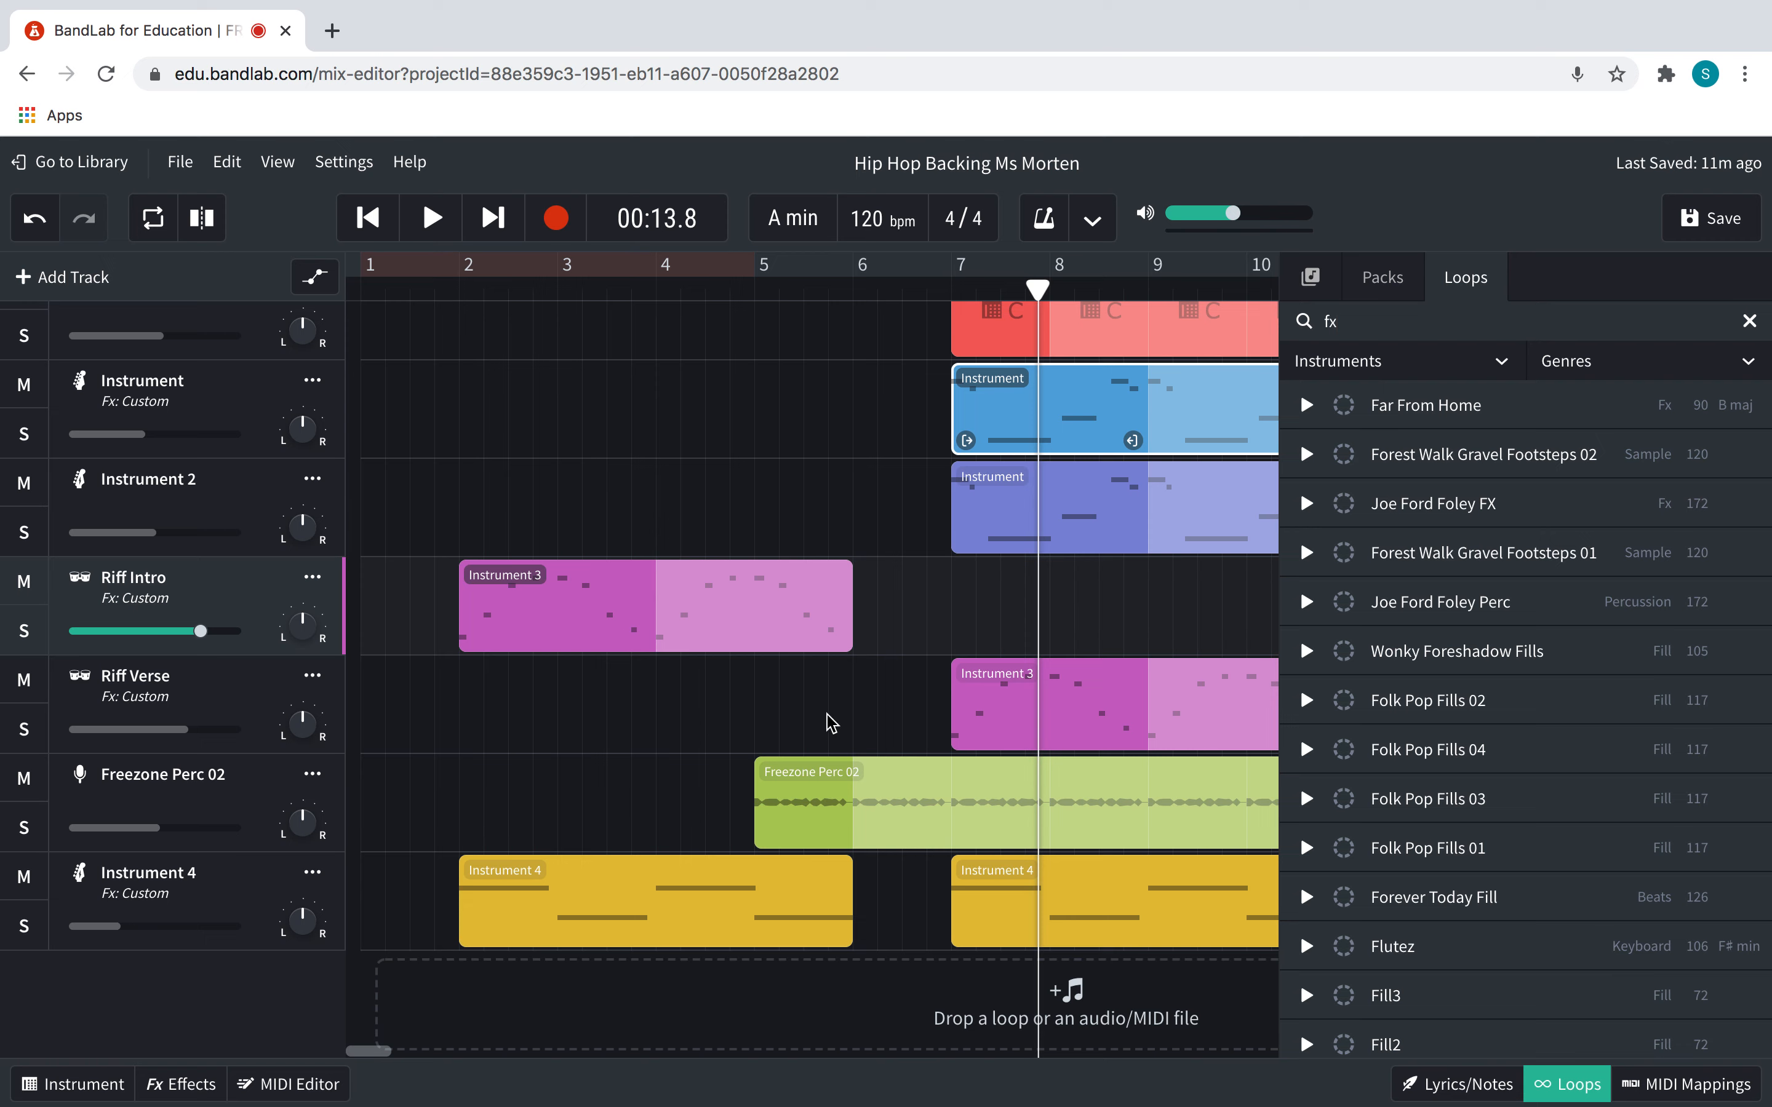
{"action": "mouse_move", "coordinate": [928, 844]}
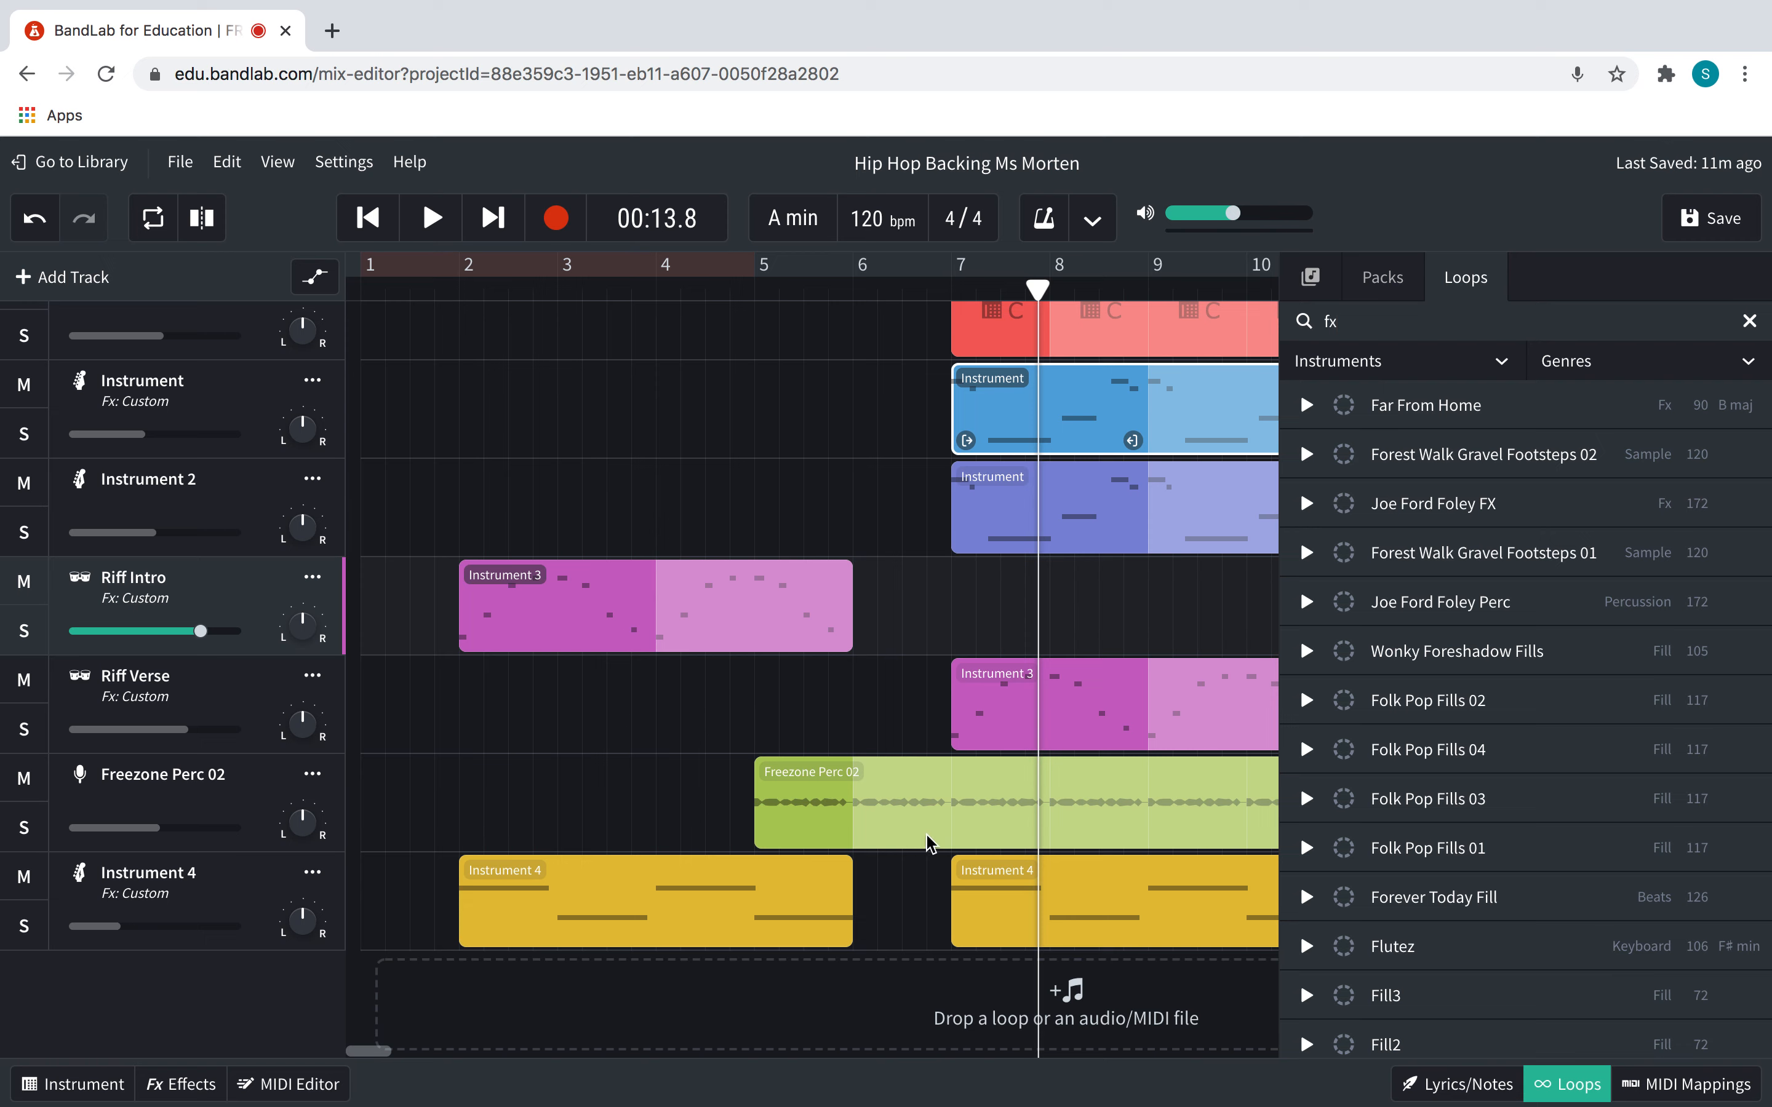
{"action": "mouse_move", "coordinate": [1459, 848]}
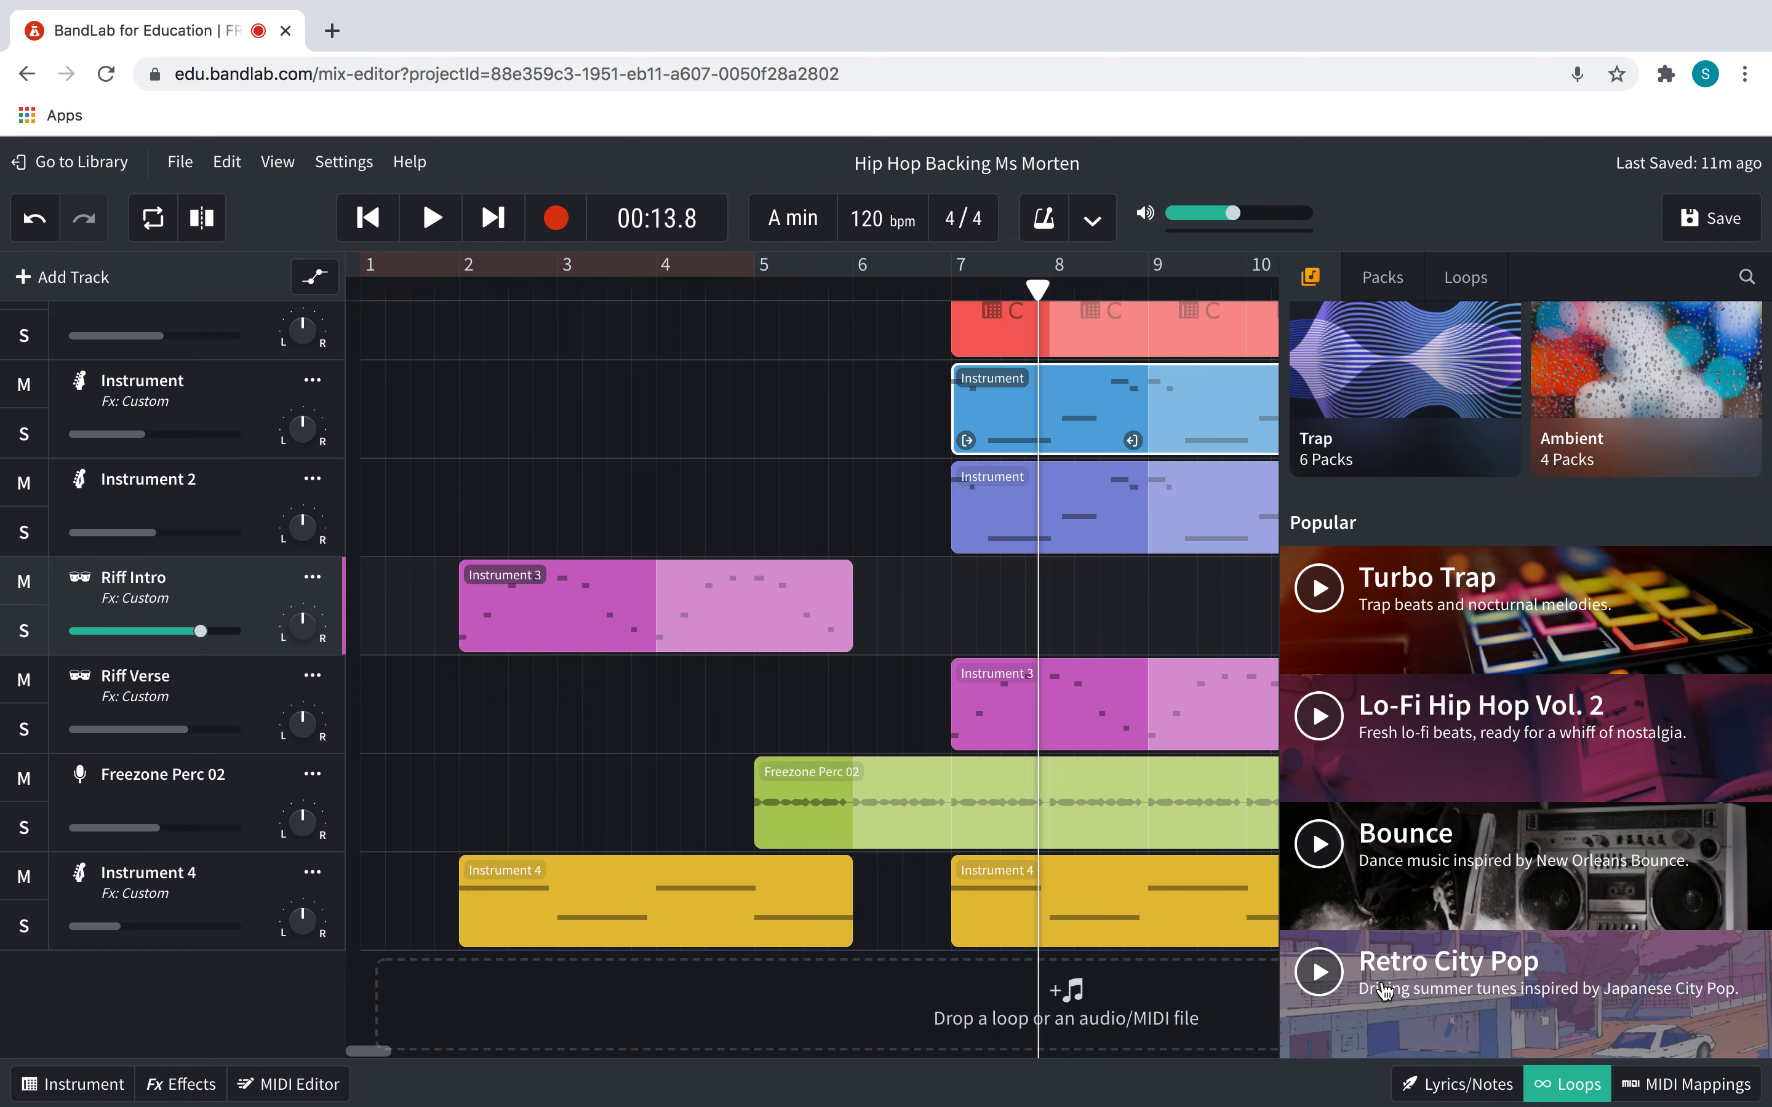
Browse down the Packs list to reach and open the Grime Vol. 2 pack
{"action": "scroll", "scroll_direction": "down", "scroll_amount": 3}
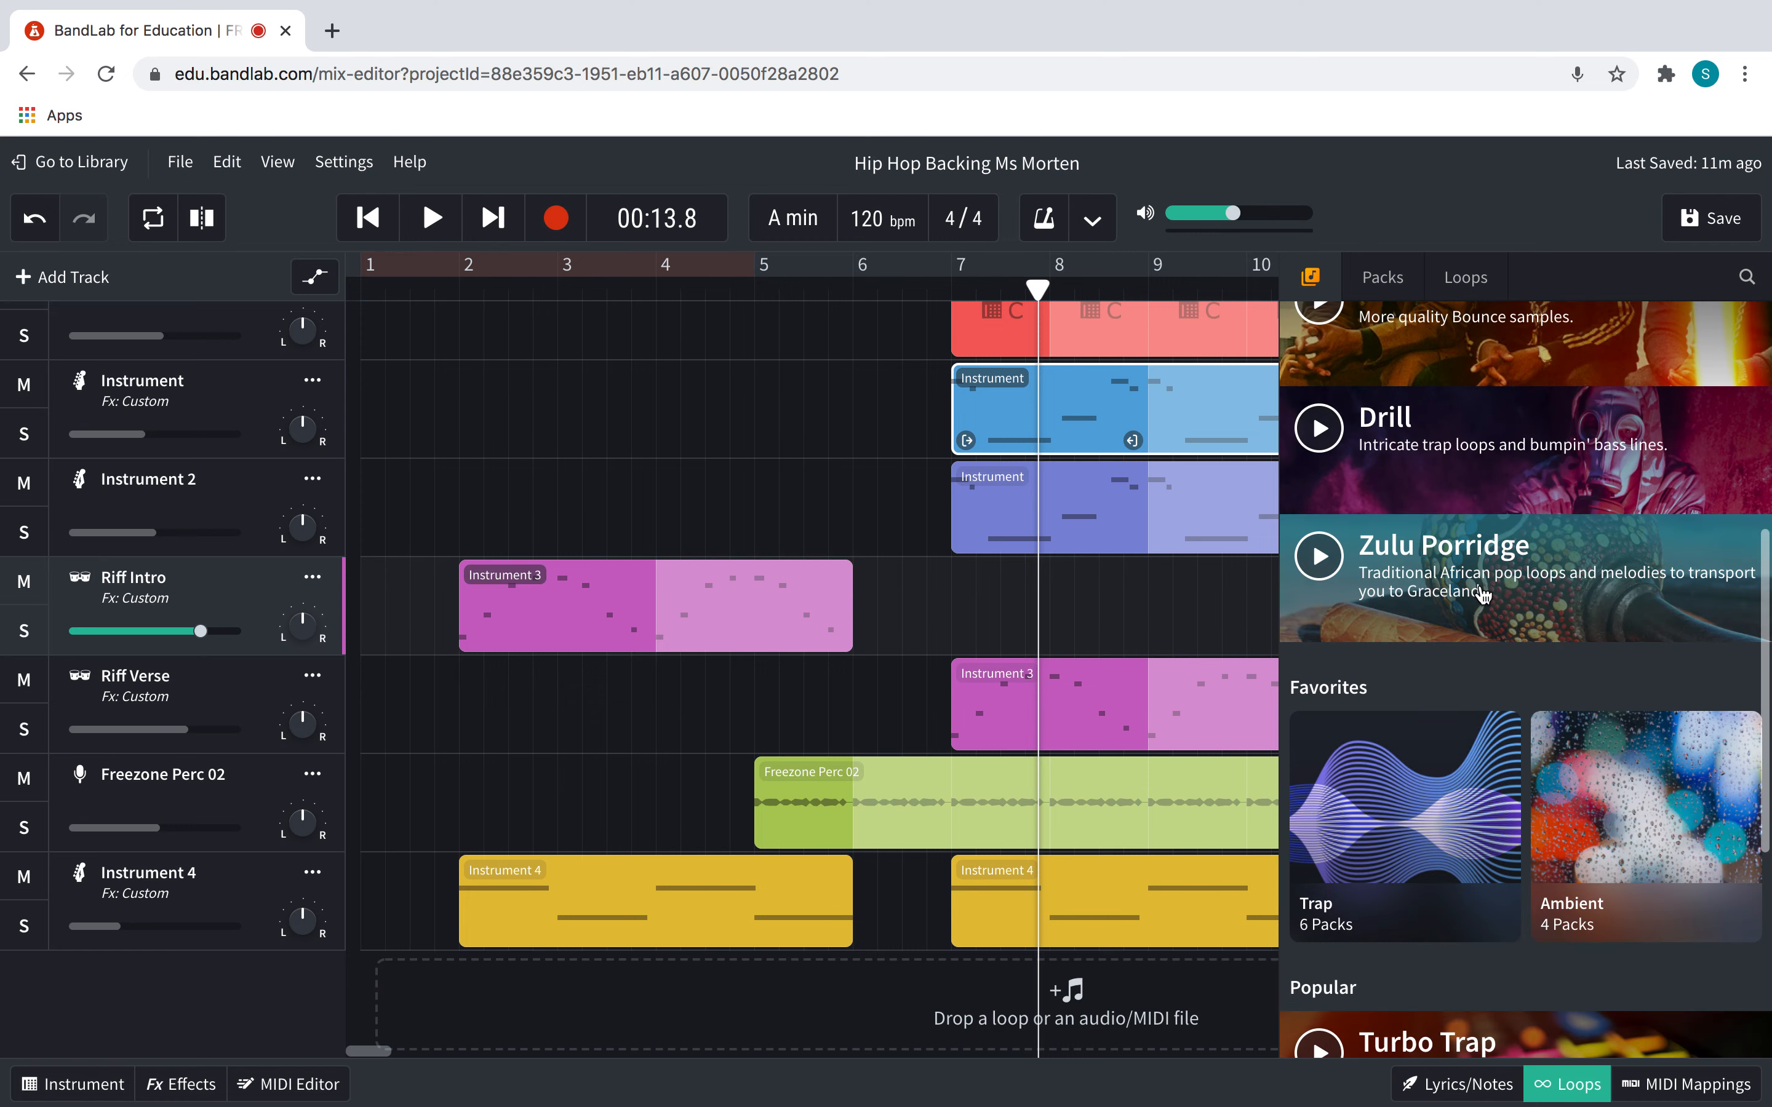
{"action": "left_click", "coordinate": [1381, 277]}
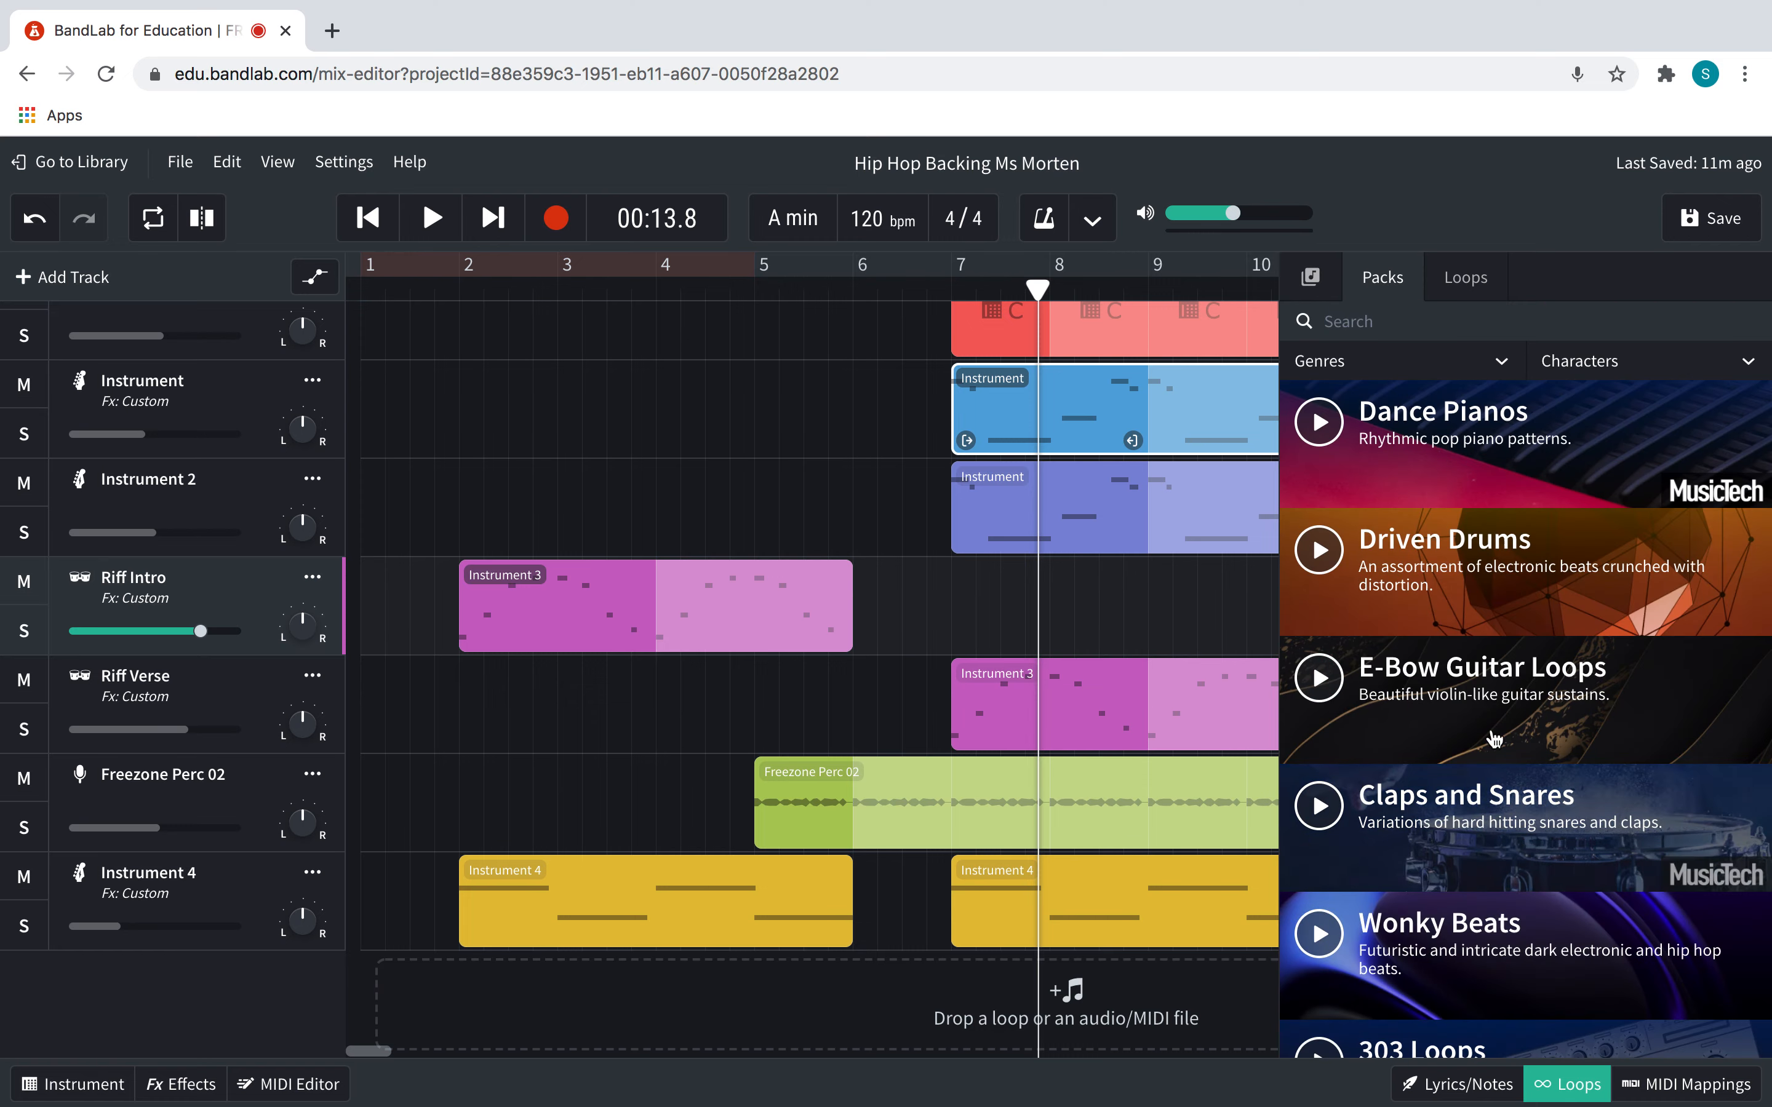
{"action": "scroll", "scroll_direction": "down", "scroll_amount": 3}
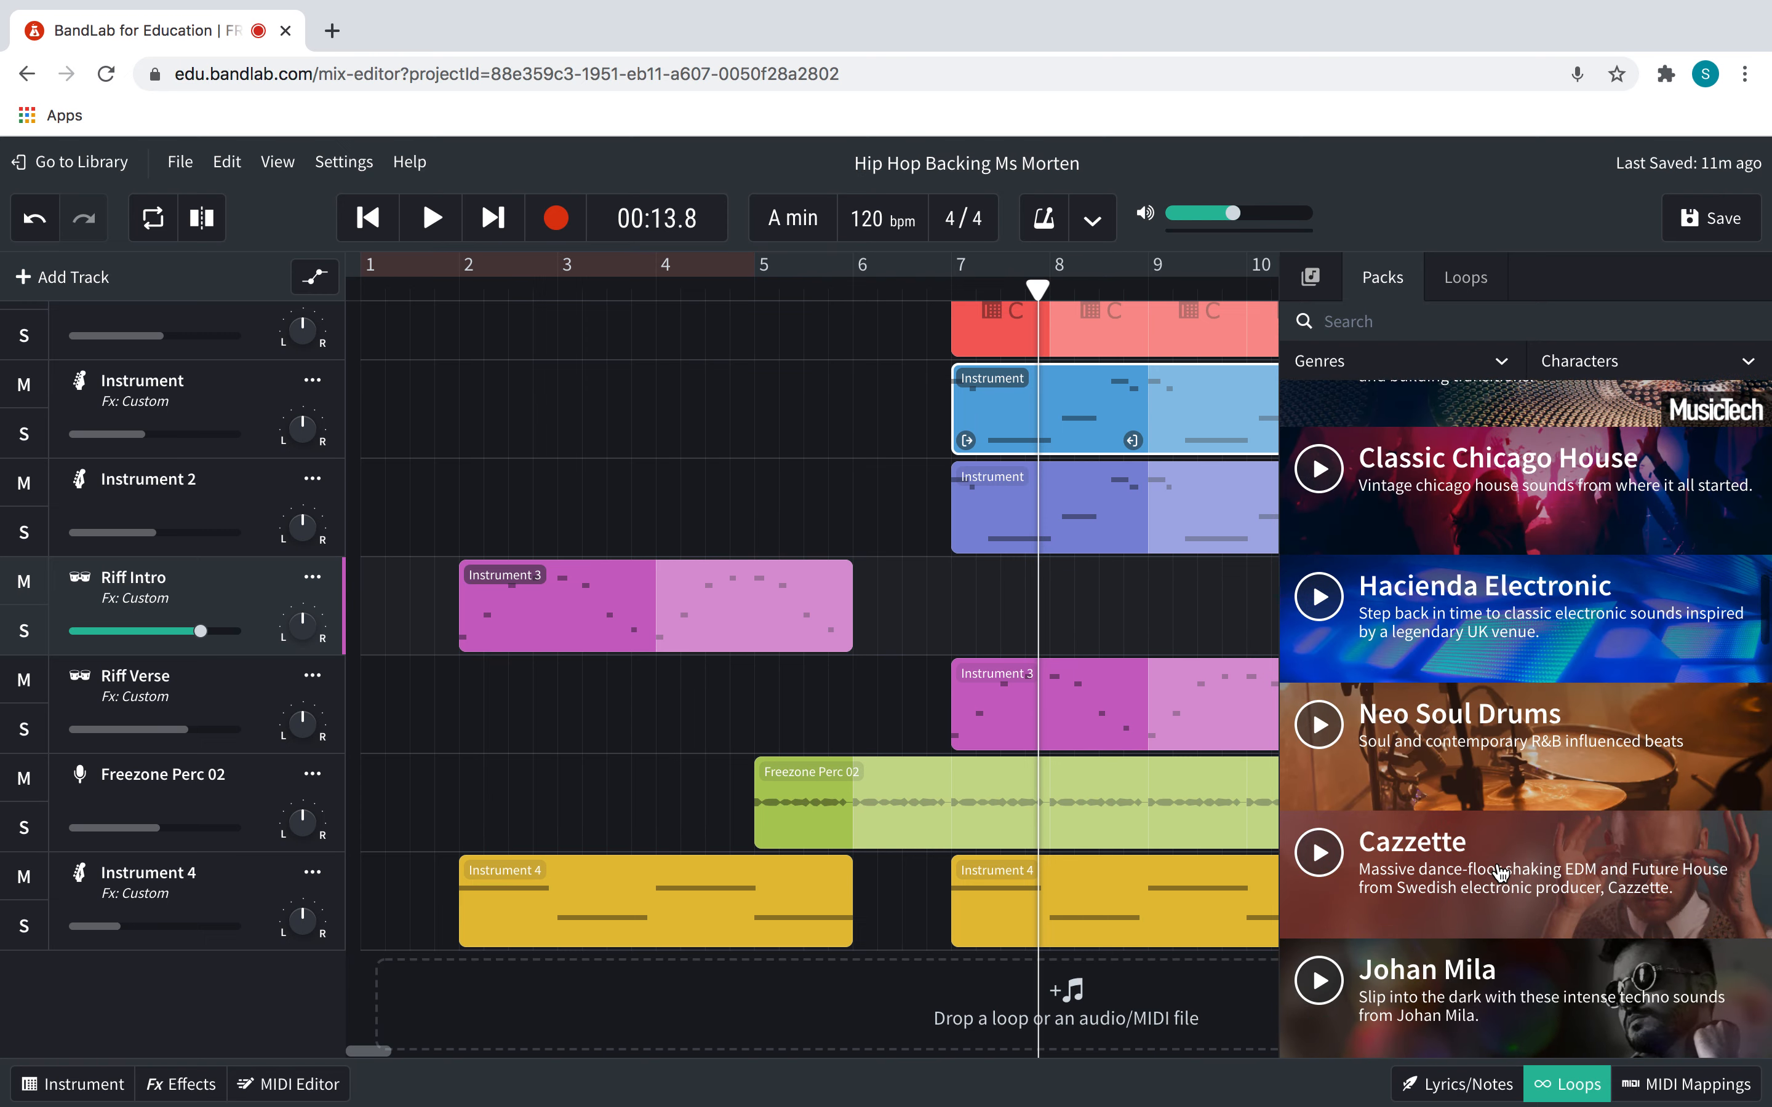
{"action": "scroll", "scroll_direction": "down", "scroll_amount": 3}
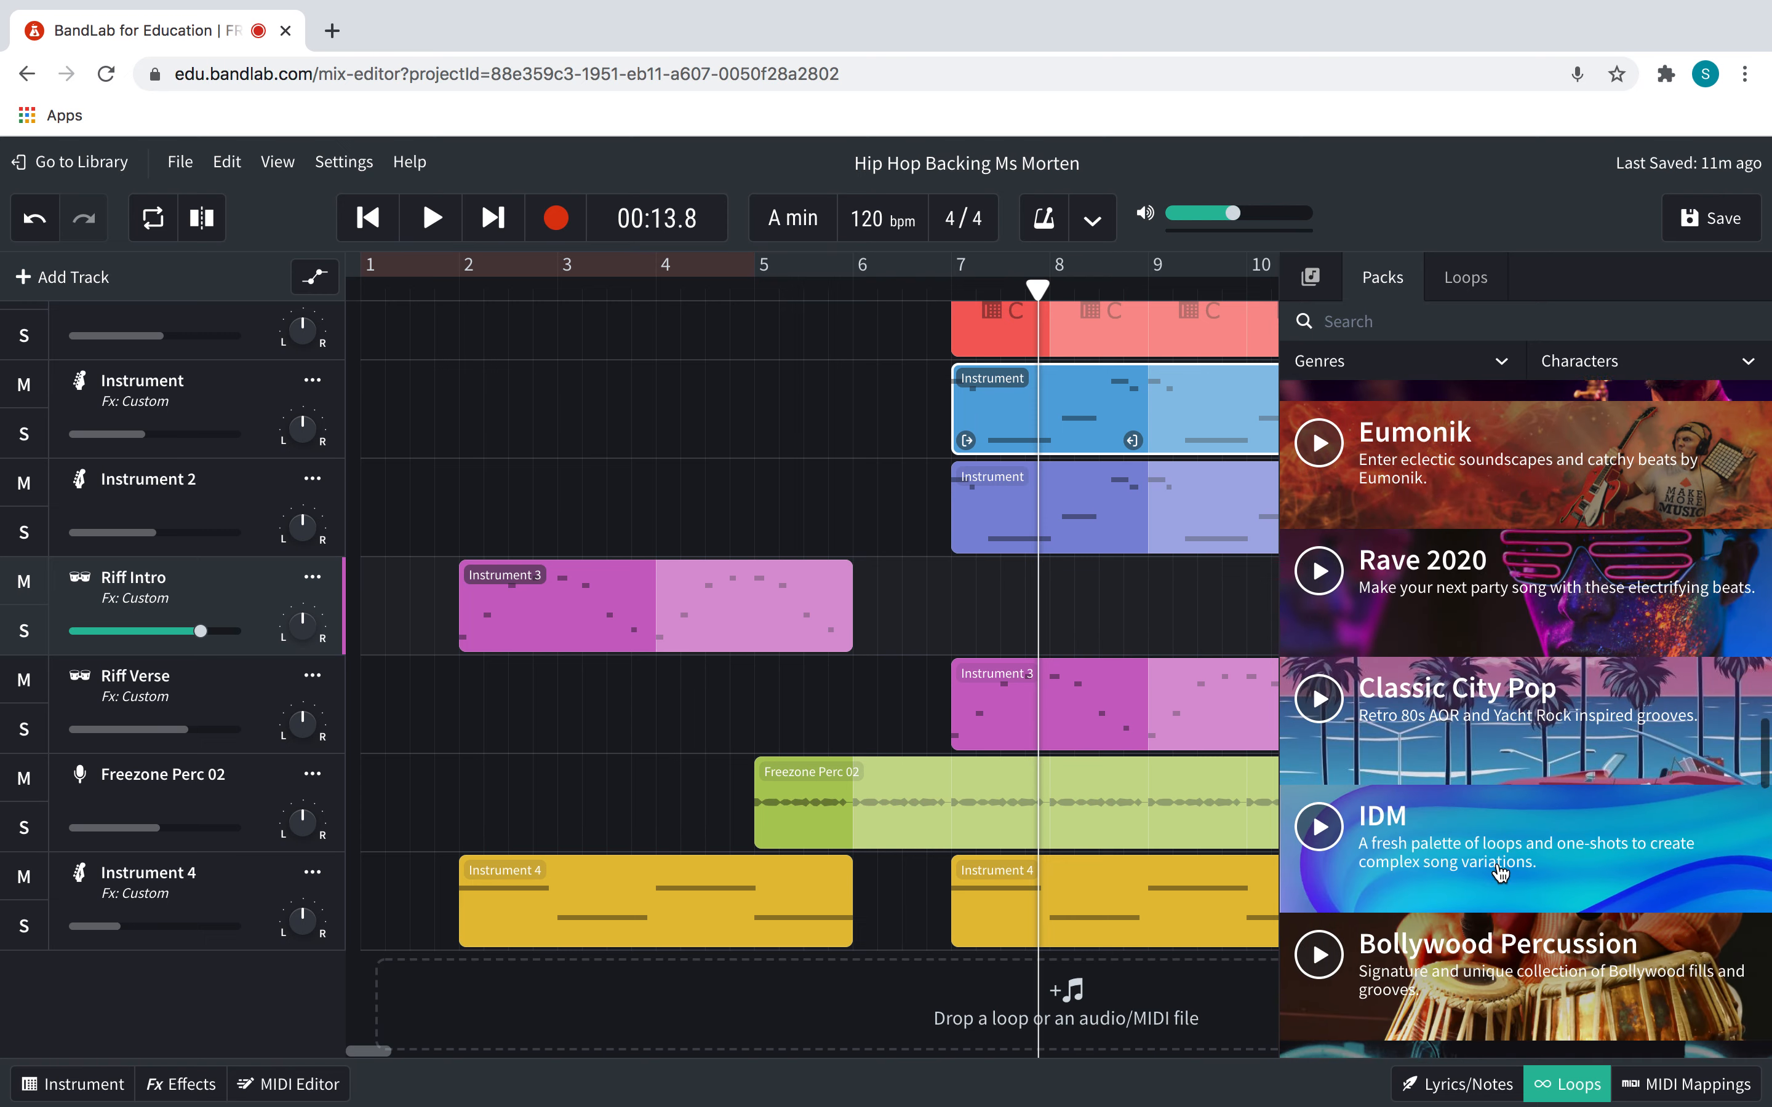
{"action": "scroll", "scroll_direction": "down", "scroll_amount": 3}
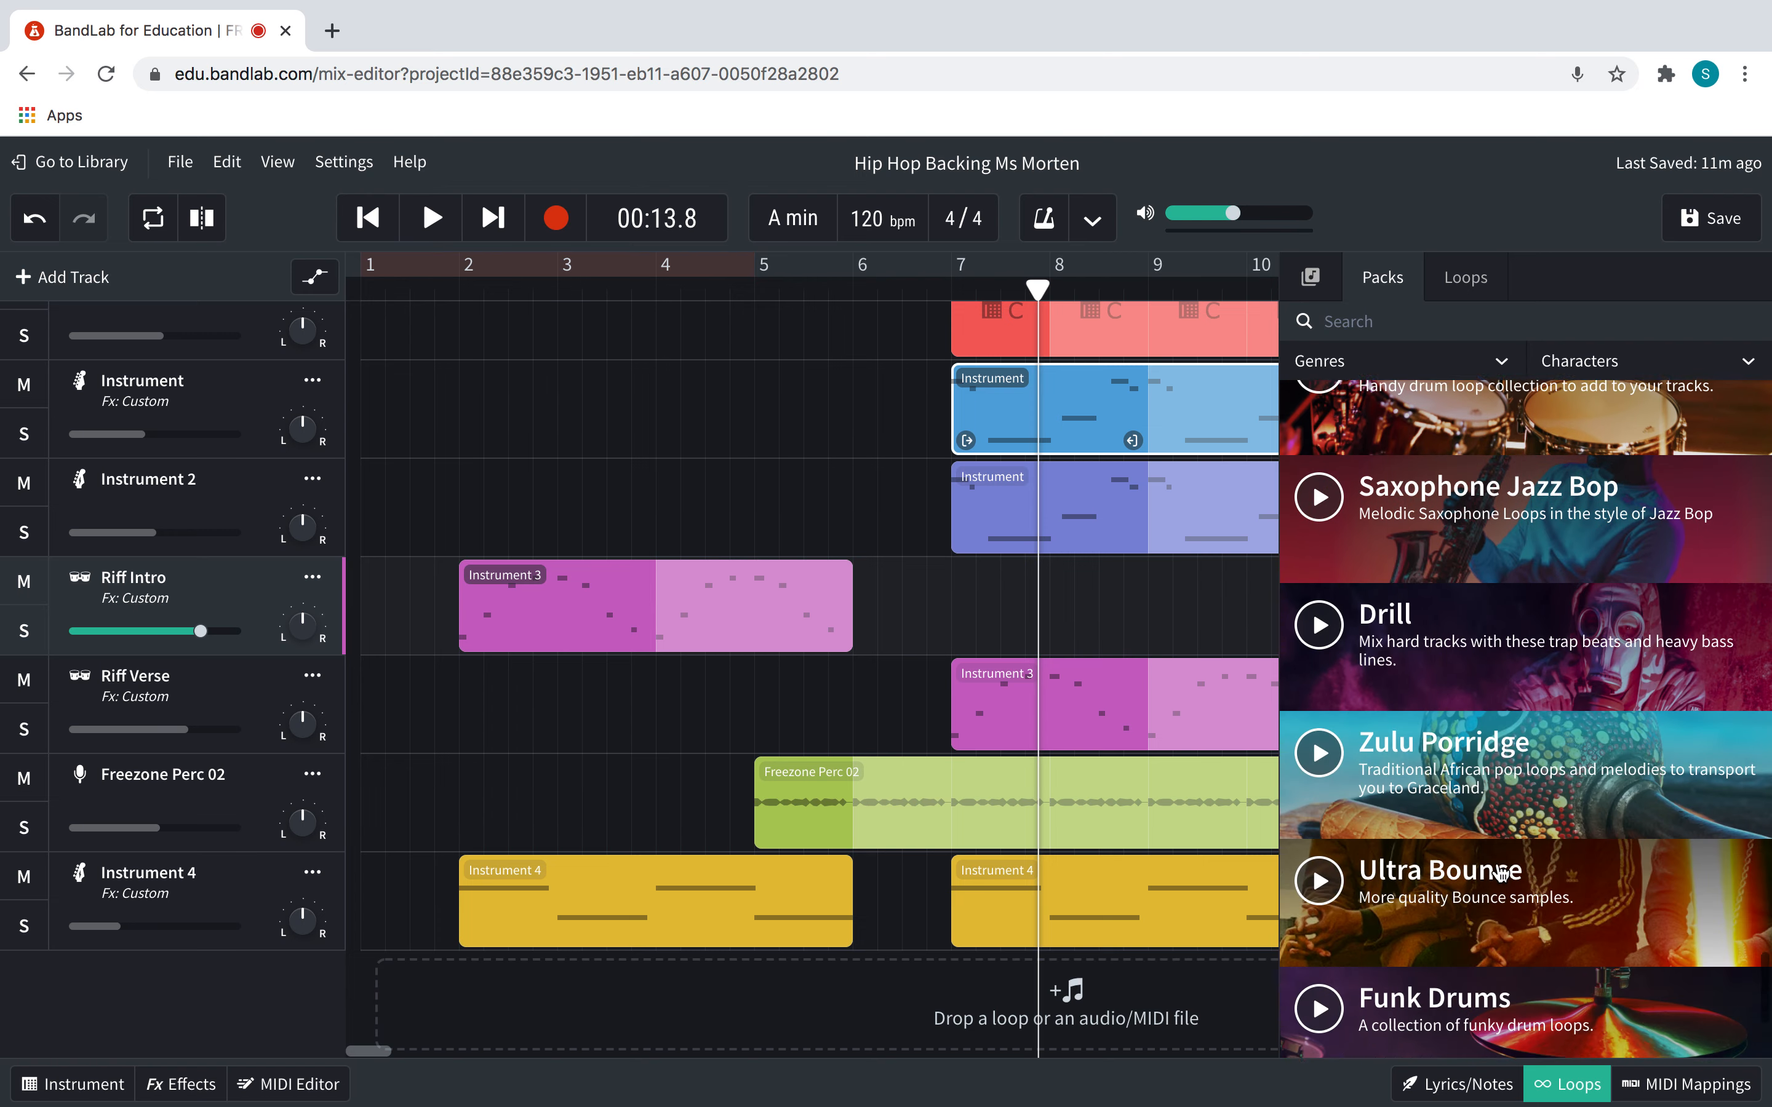
{"action": "scroll", "scroll_direction": "down", "scroll_amount": 3}
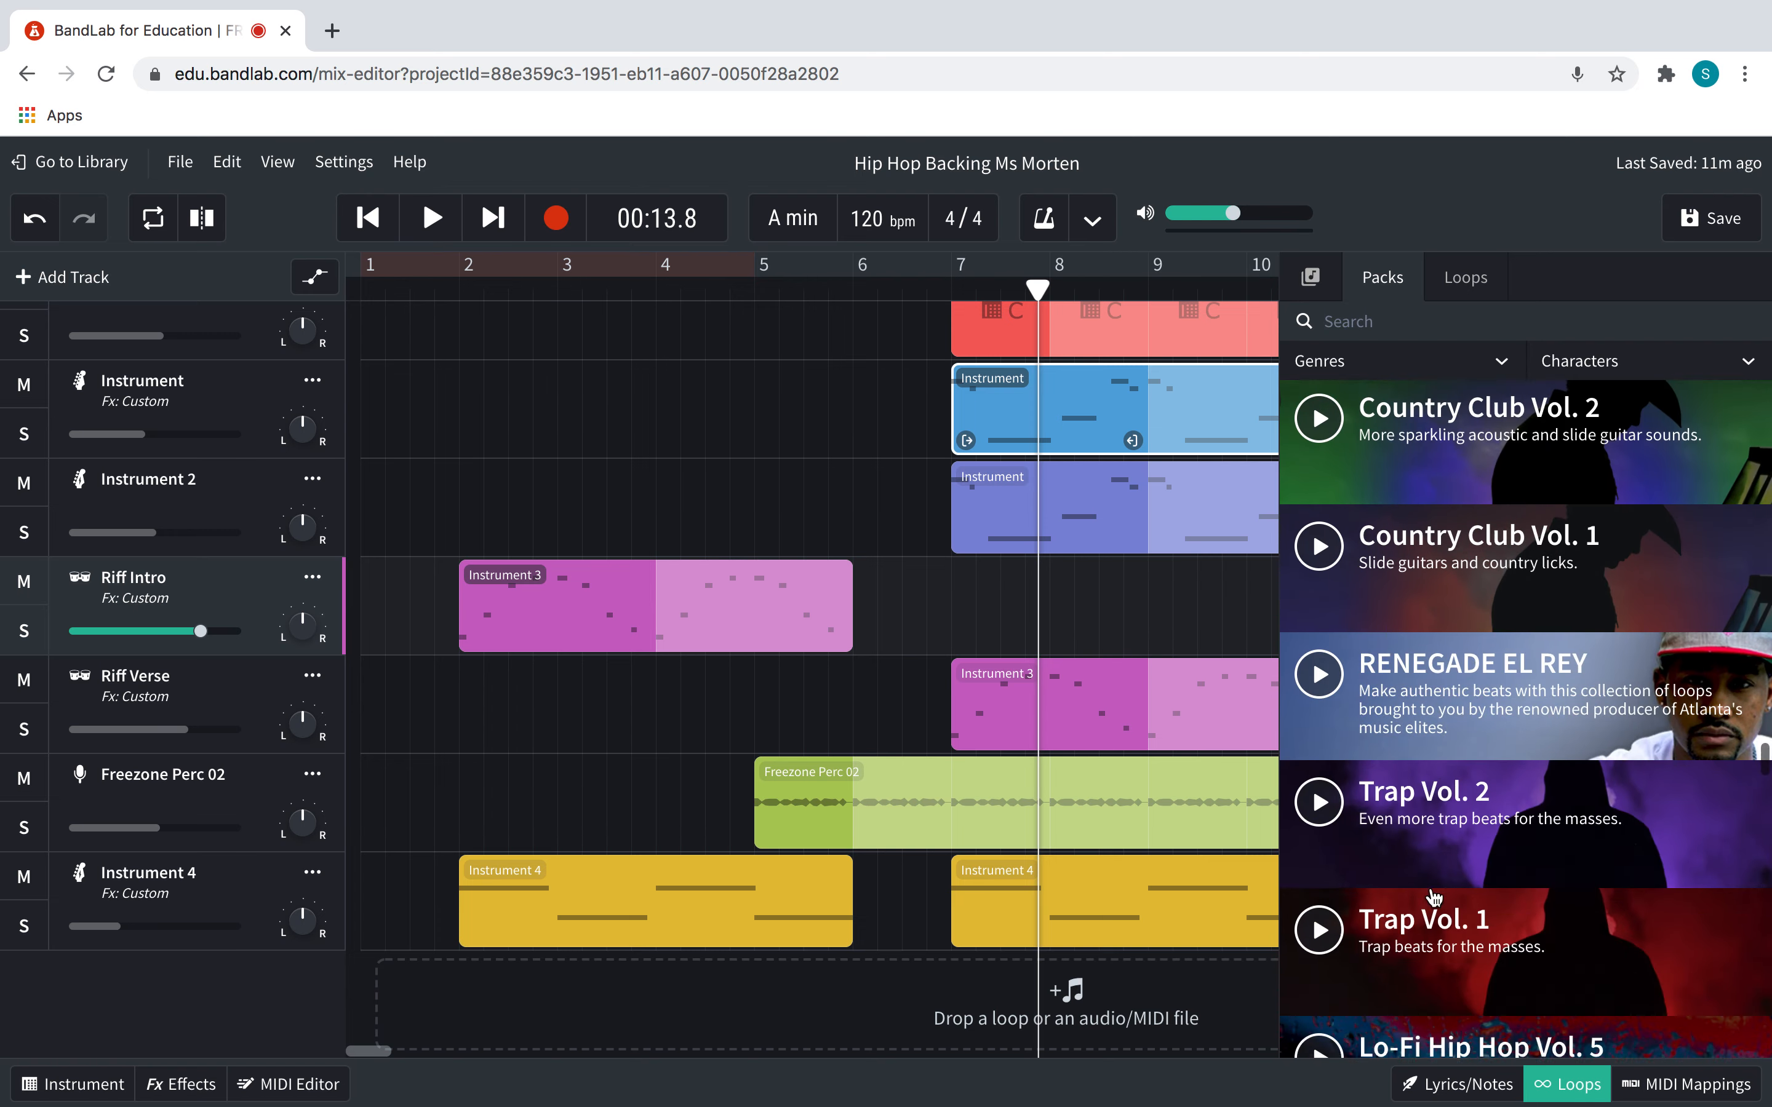
{"action": "scroll", "scroll_direction": "down", "scroll_amount": 3}
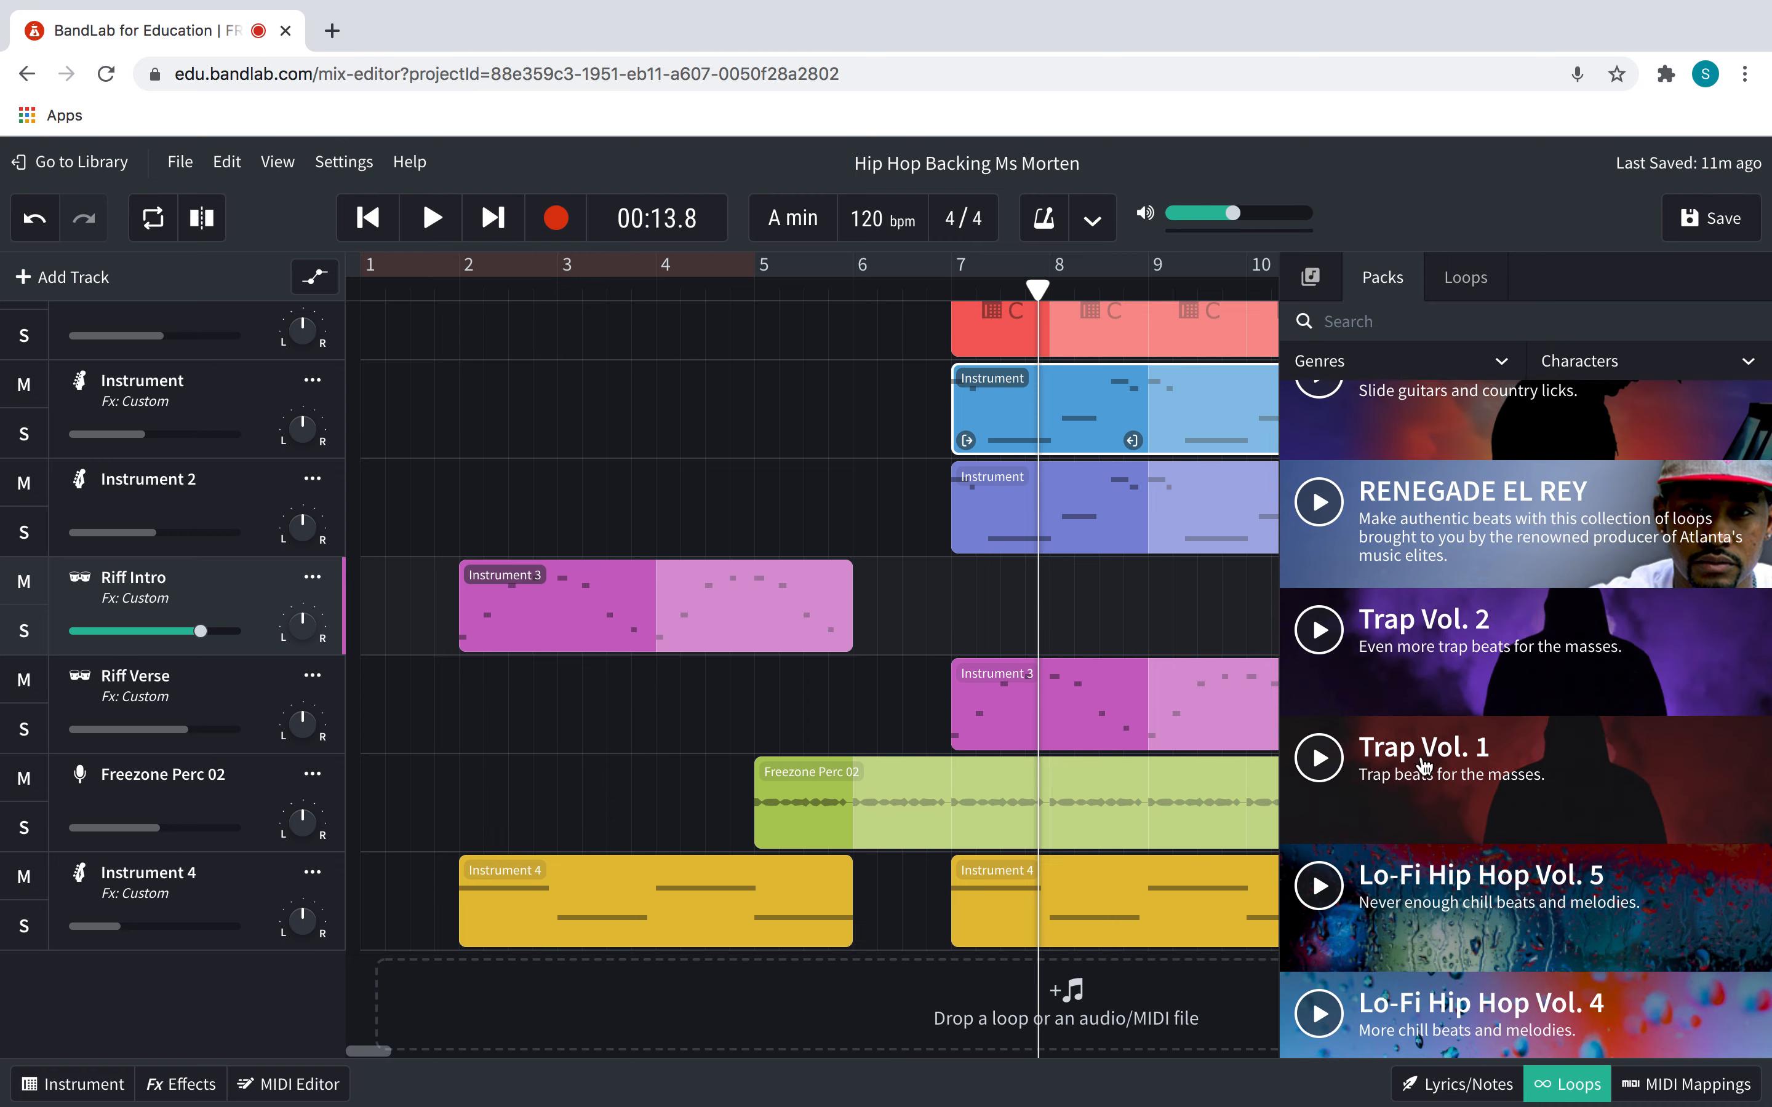
{"action": "scroll", "scroll_direction": "down", "scroll_amount": 3}
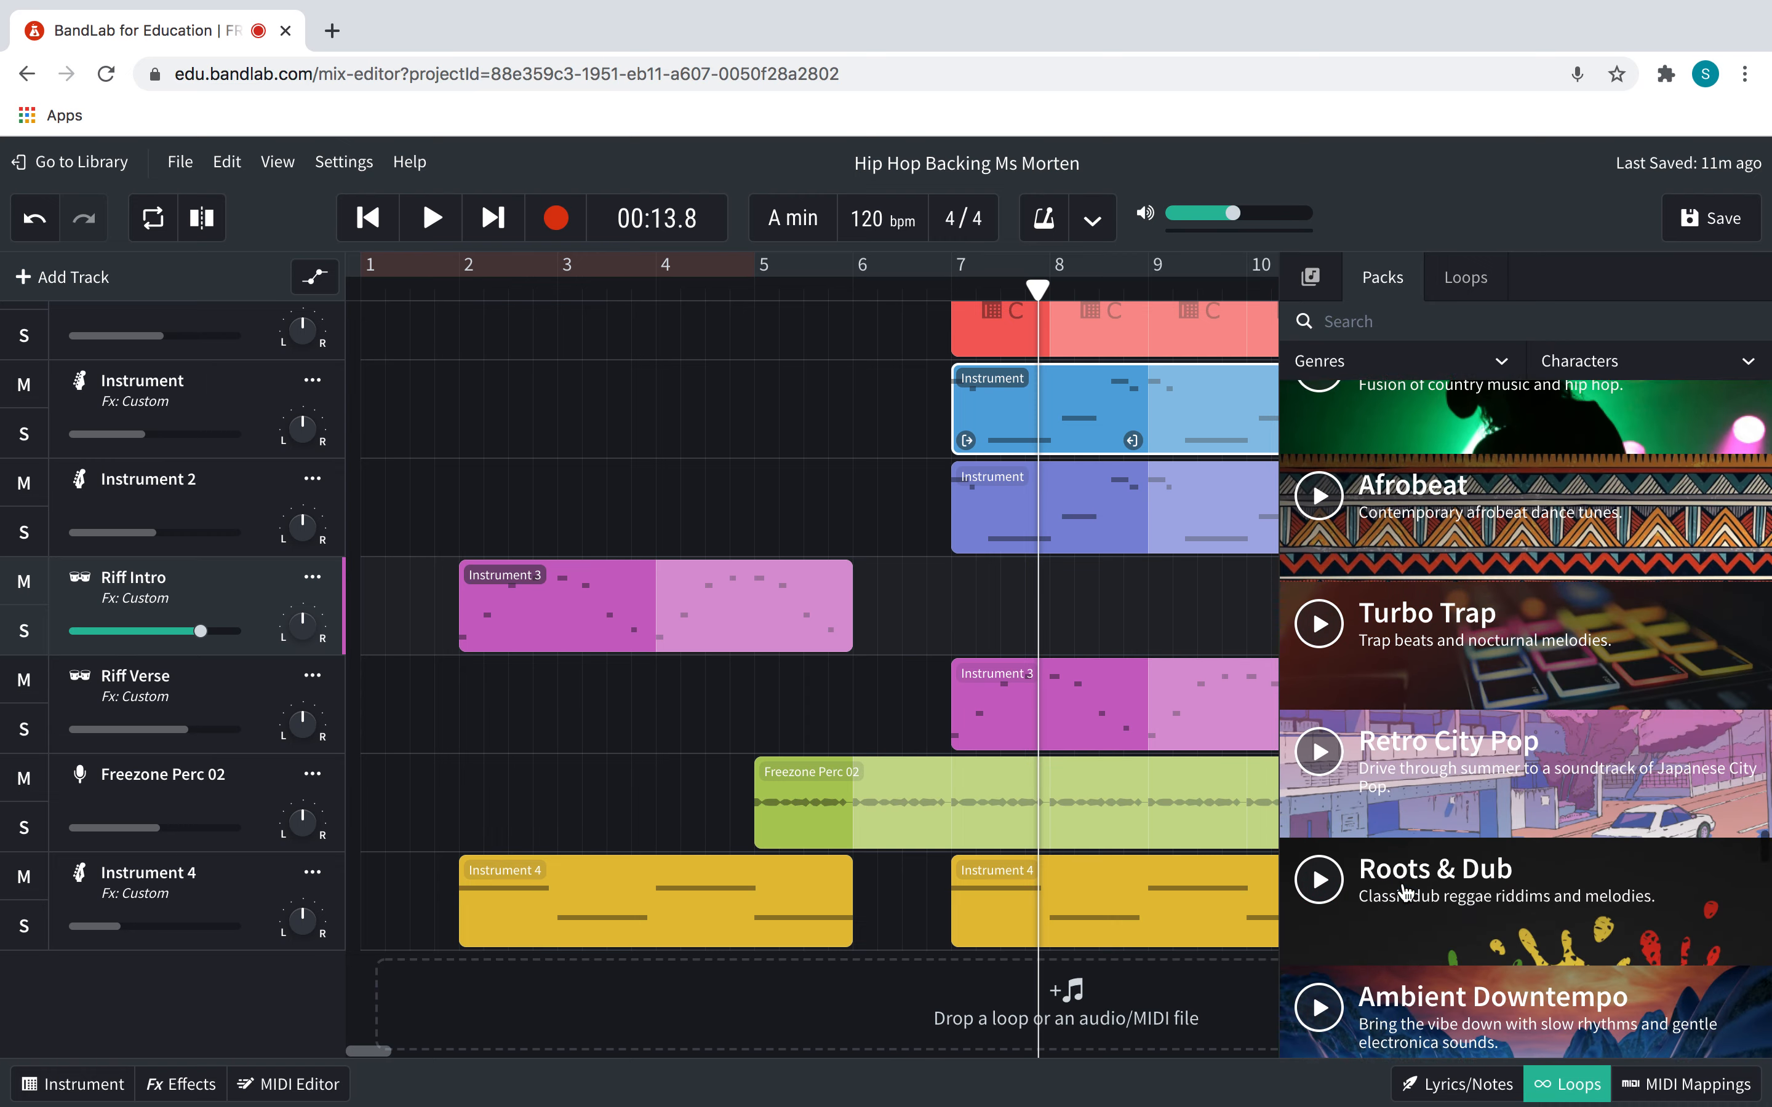
{"action": "scroll", "scroll_direction": "down", "scroll_amount": 3}
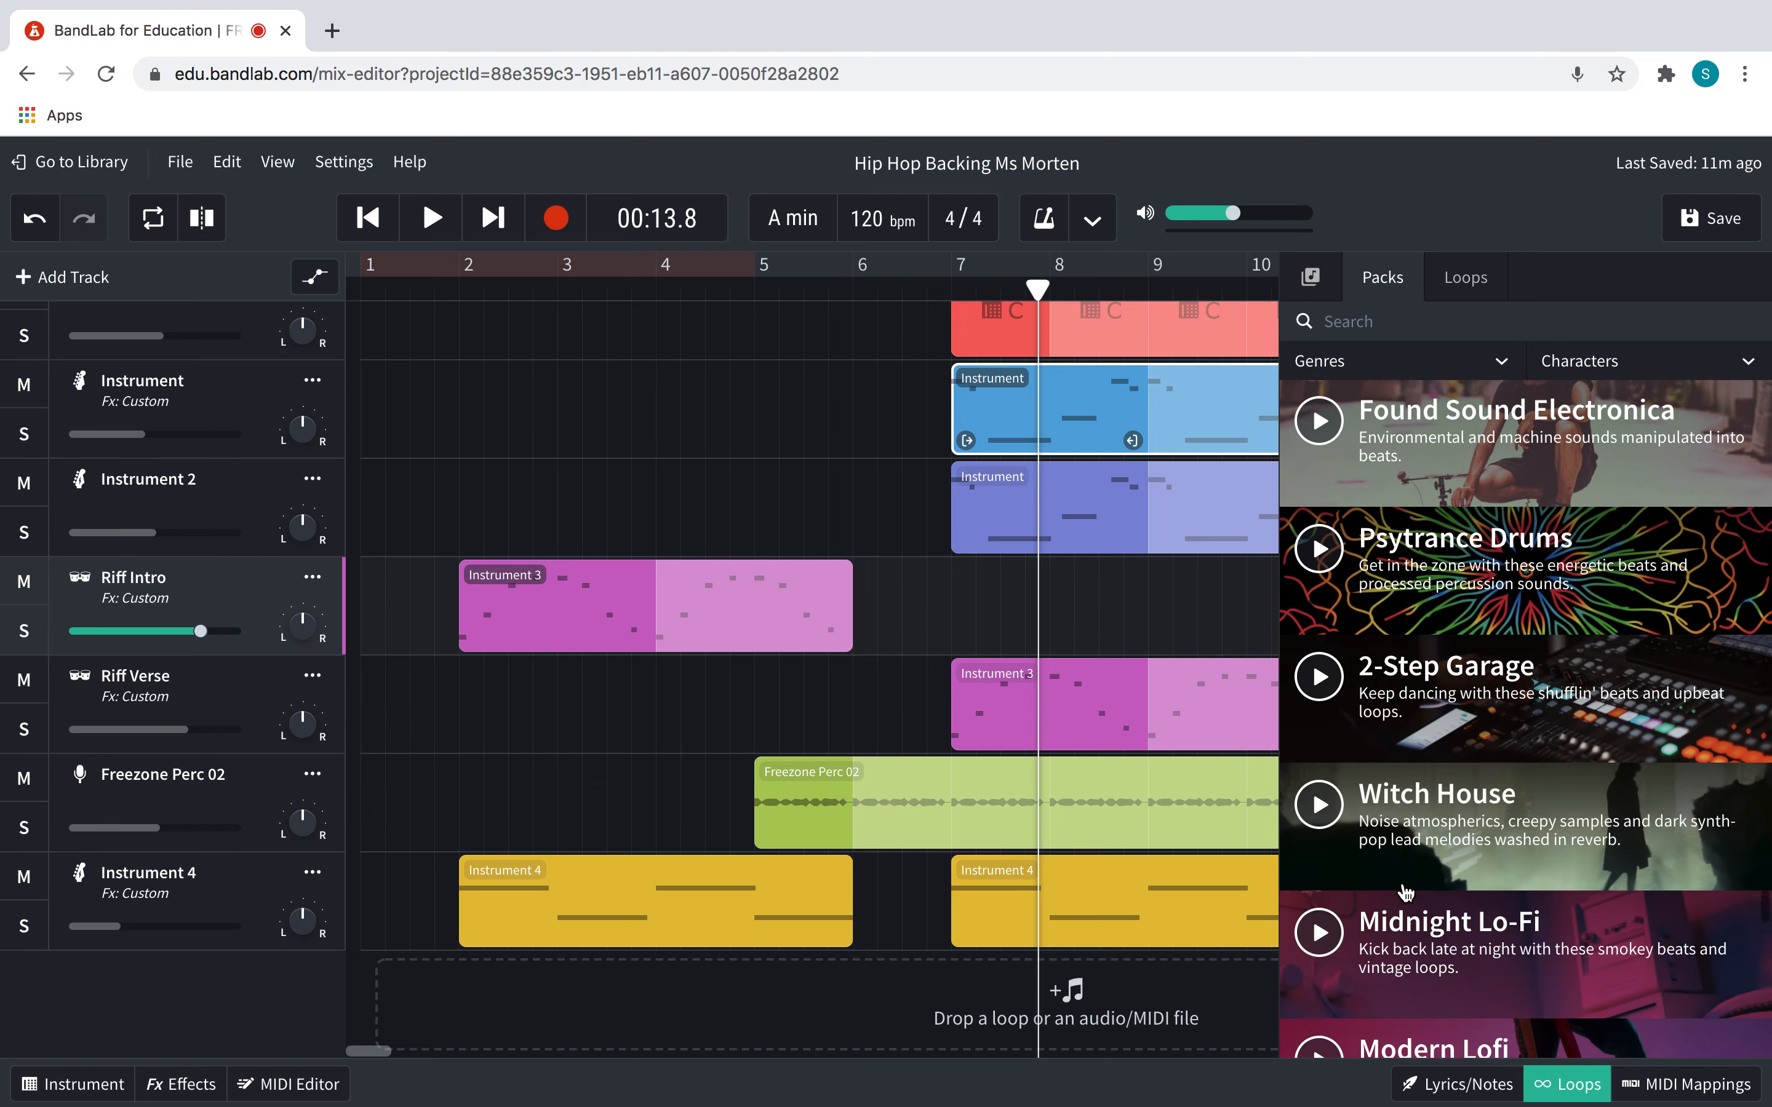
{"action": "scroll", "scroll_direction": "down", "scroll_amount": 3}
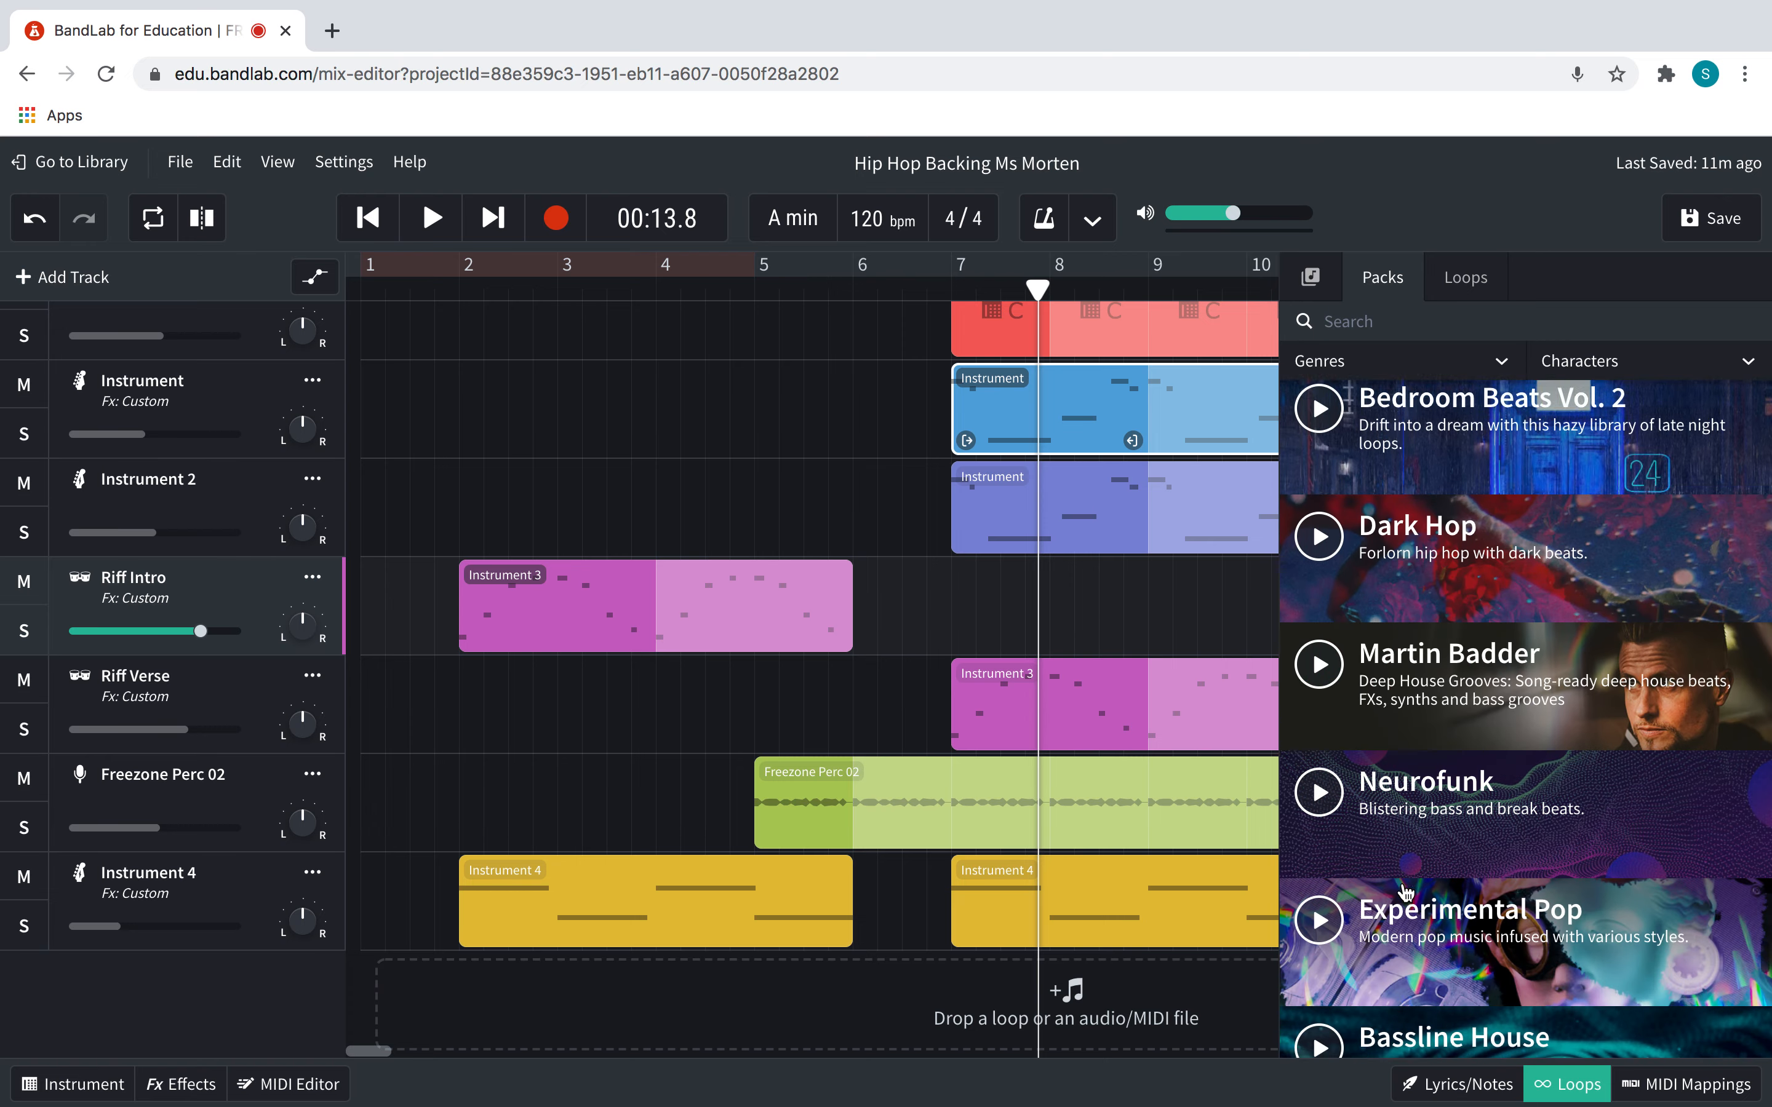
{"action": "scroll", "scroll_direction": "down", "scroll_amount": 3}
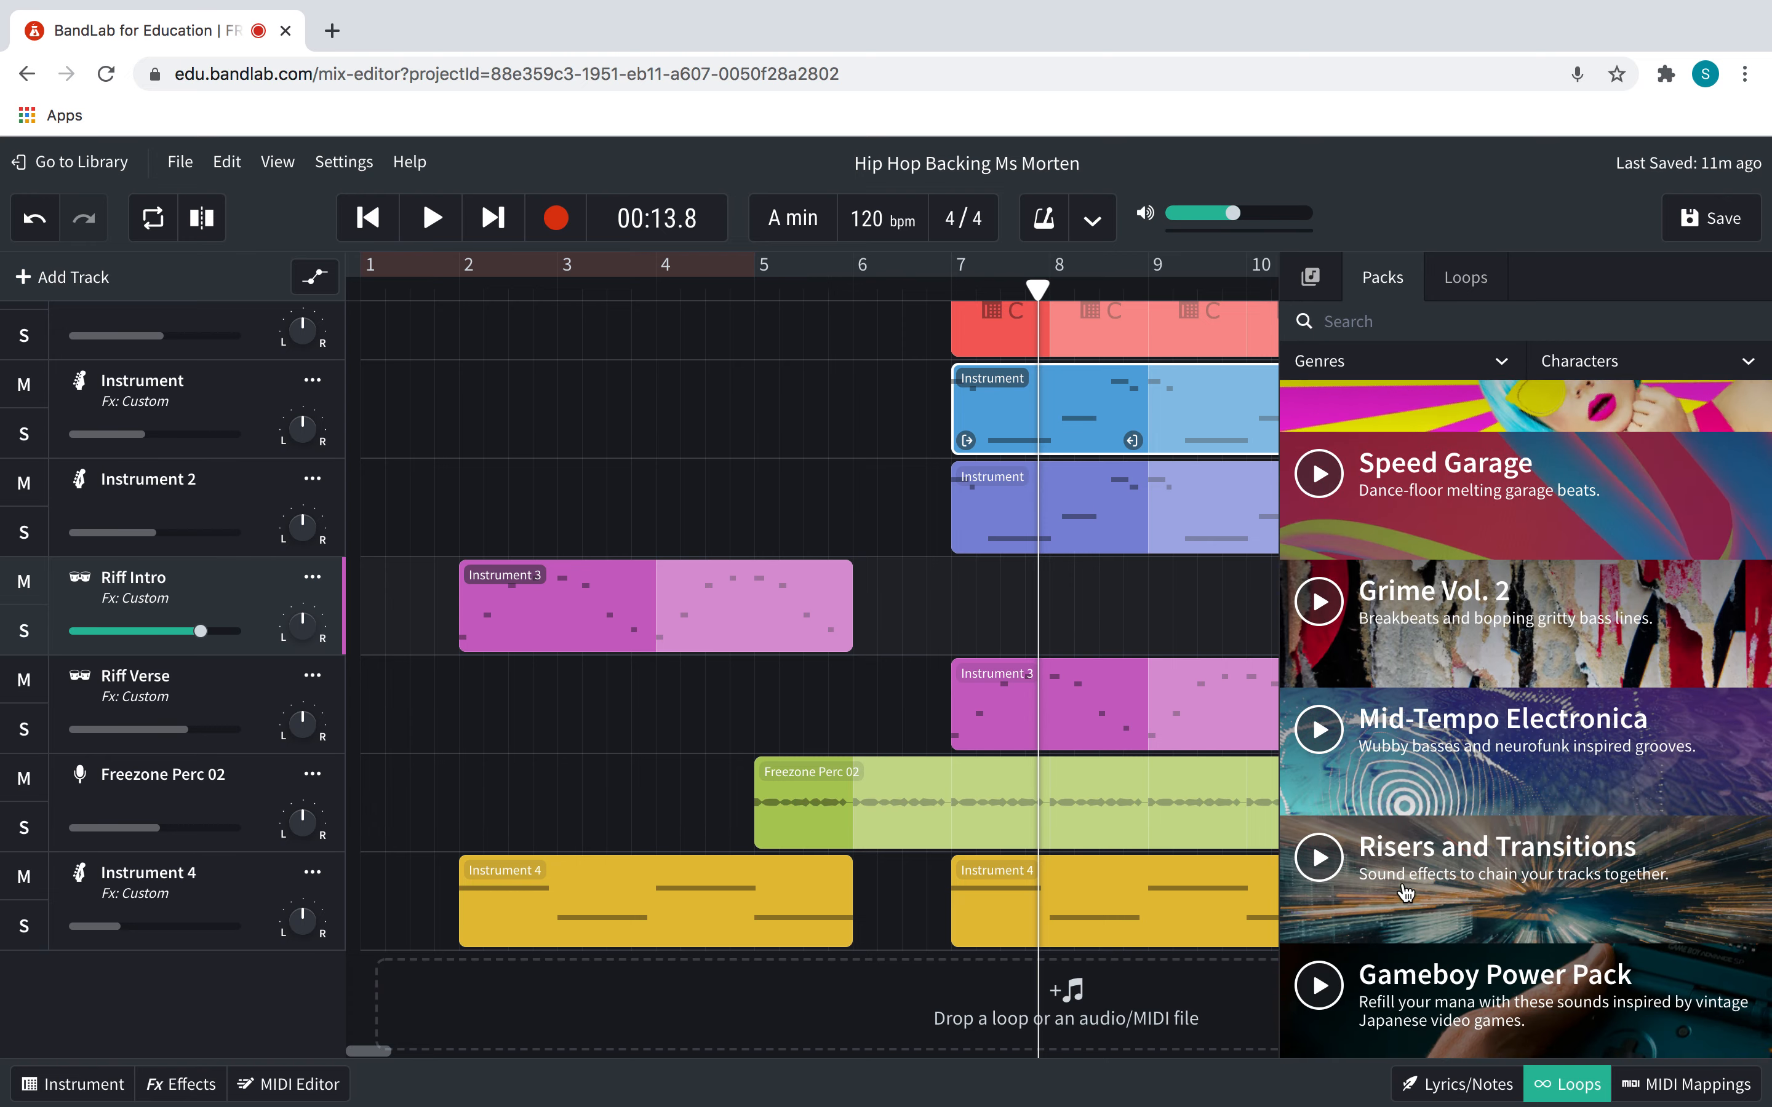
{"action": "scroll", "scroll_direction": "down", "scroll_amount": 3}
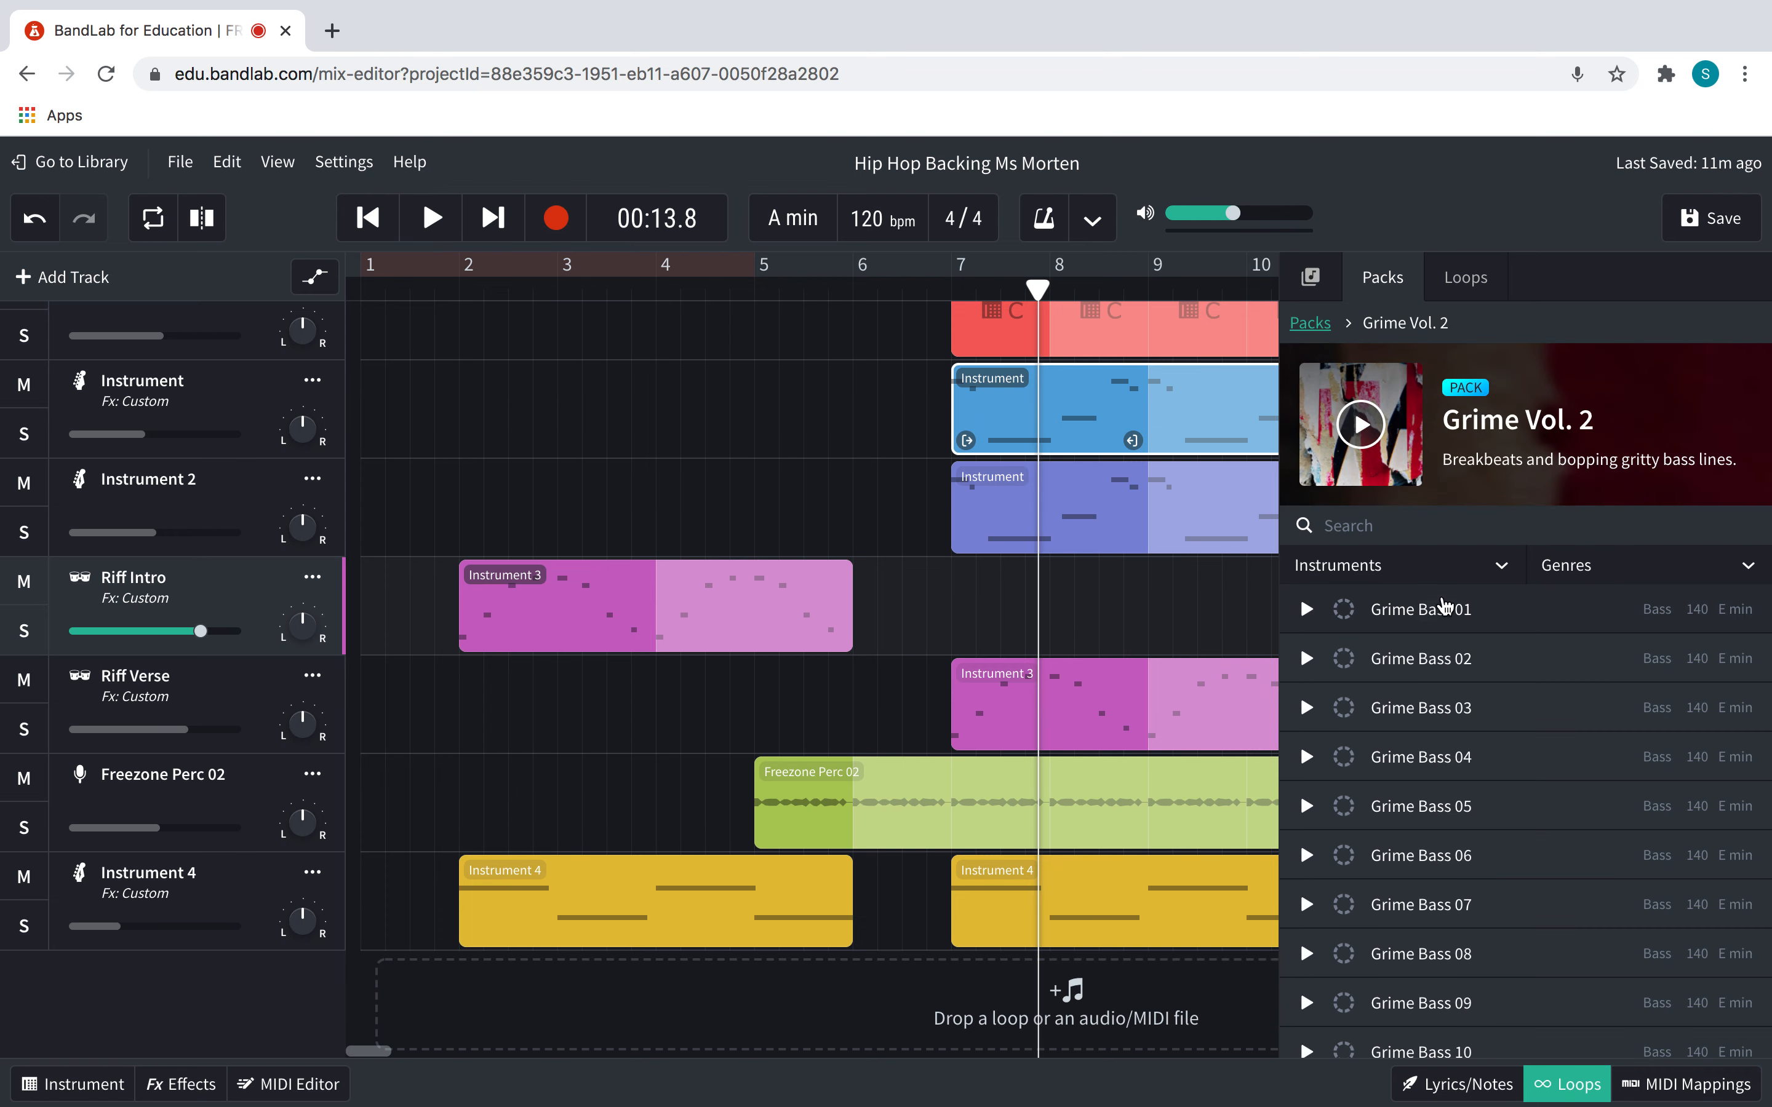
Audition Grime Bass 03 and move down the pack to its Grime FX loops
{"action": "left_click", "coordinate": [1307, 708]}
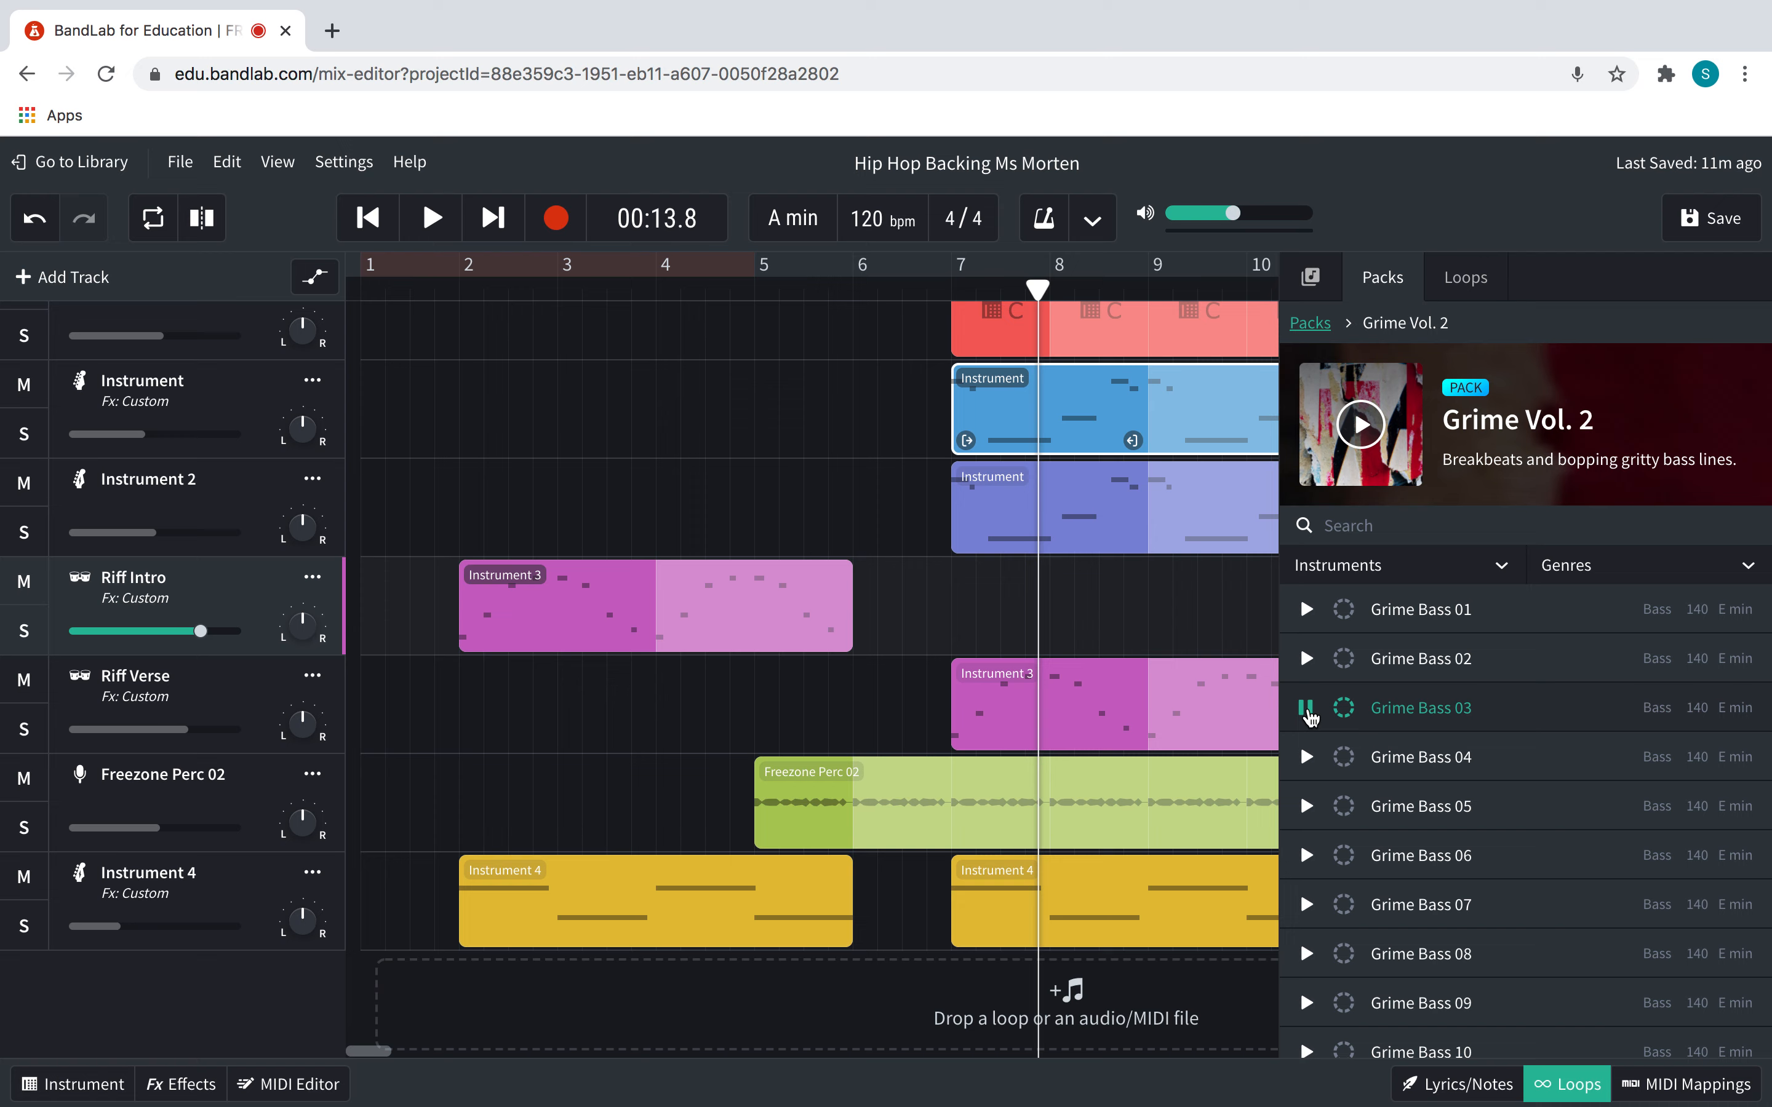
{"action": "left_click", "coordinate": [1307, 707]}
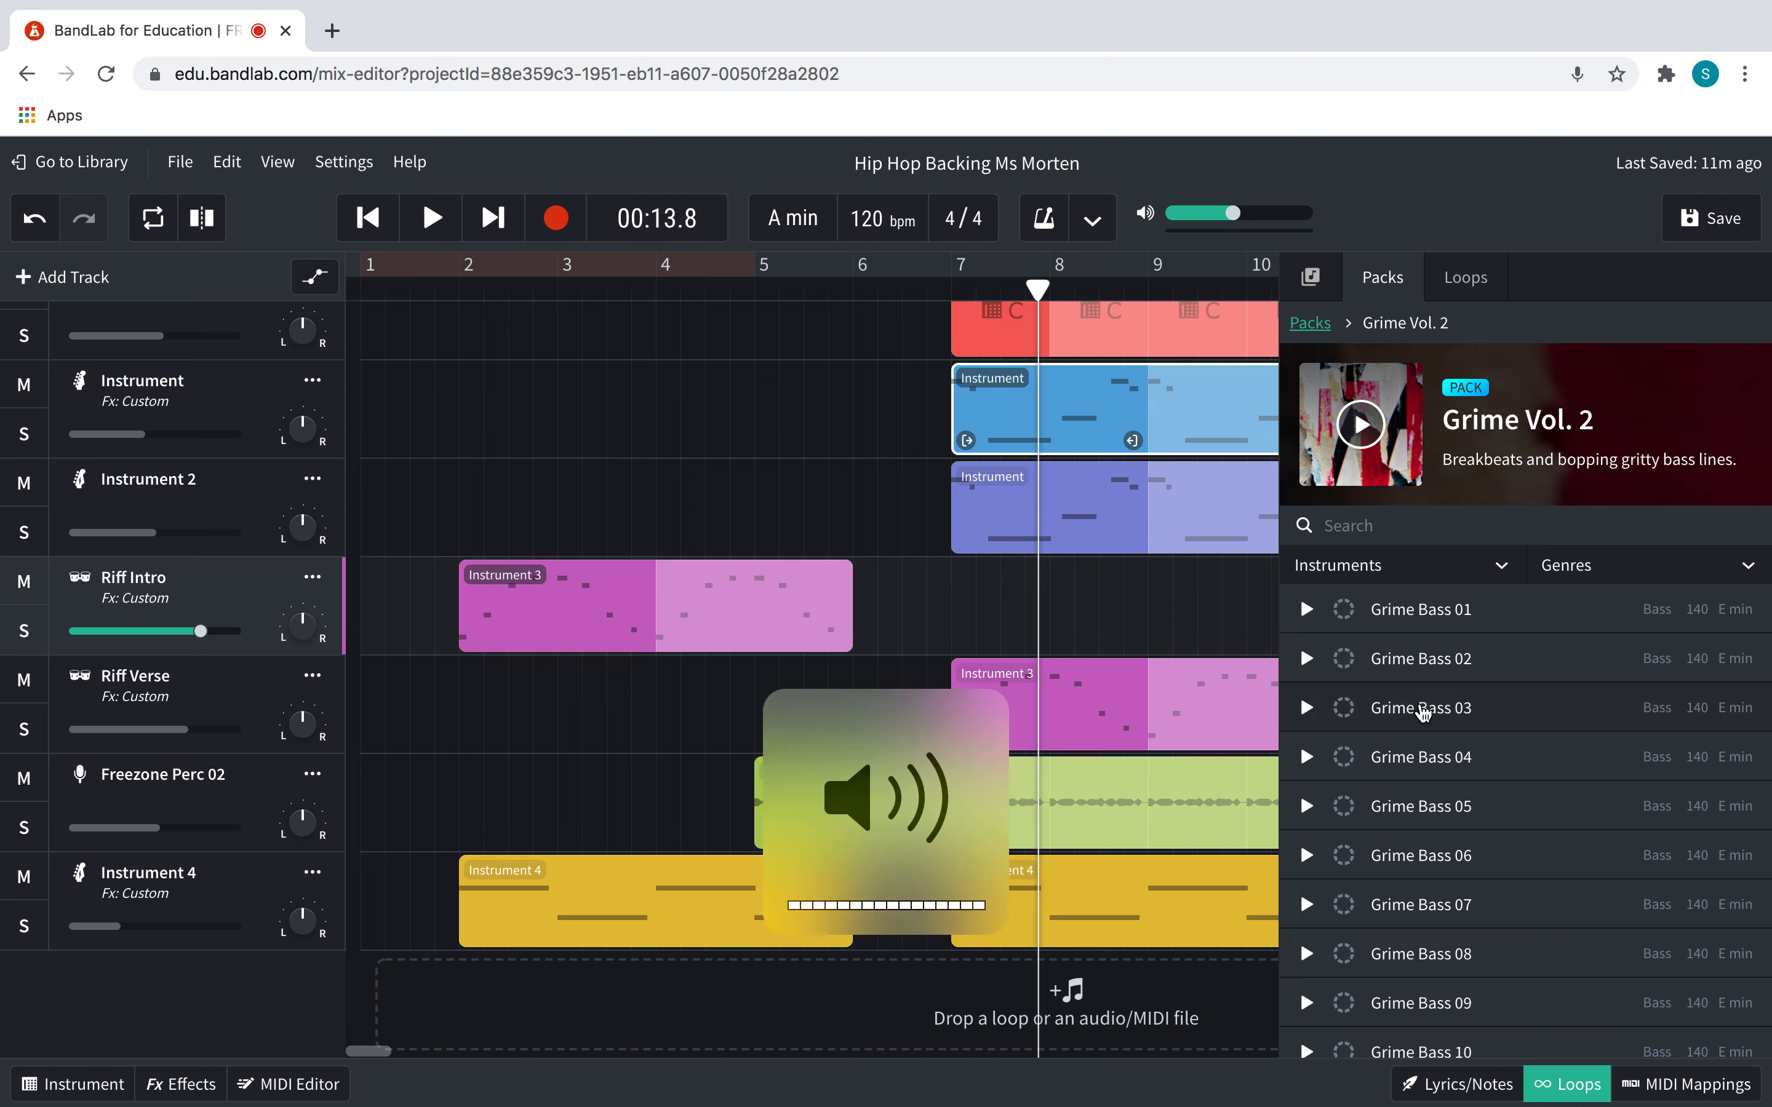
{"action": "left_click", "coordinate": [1307, 707]}
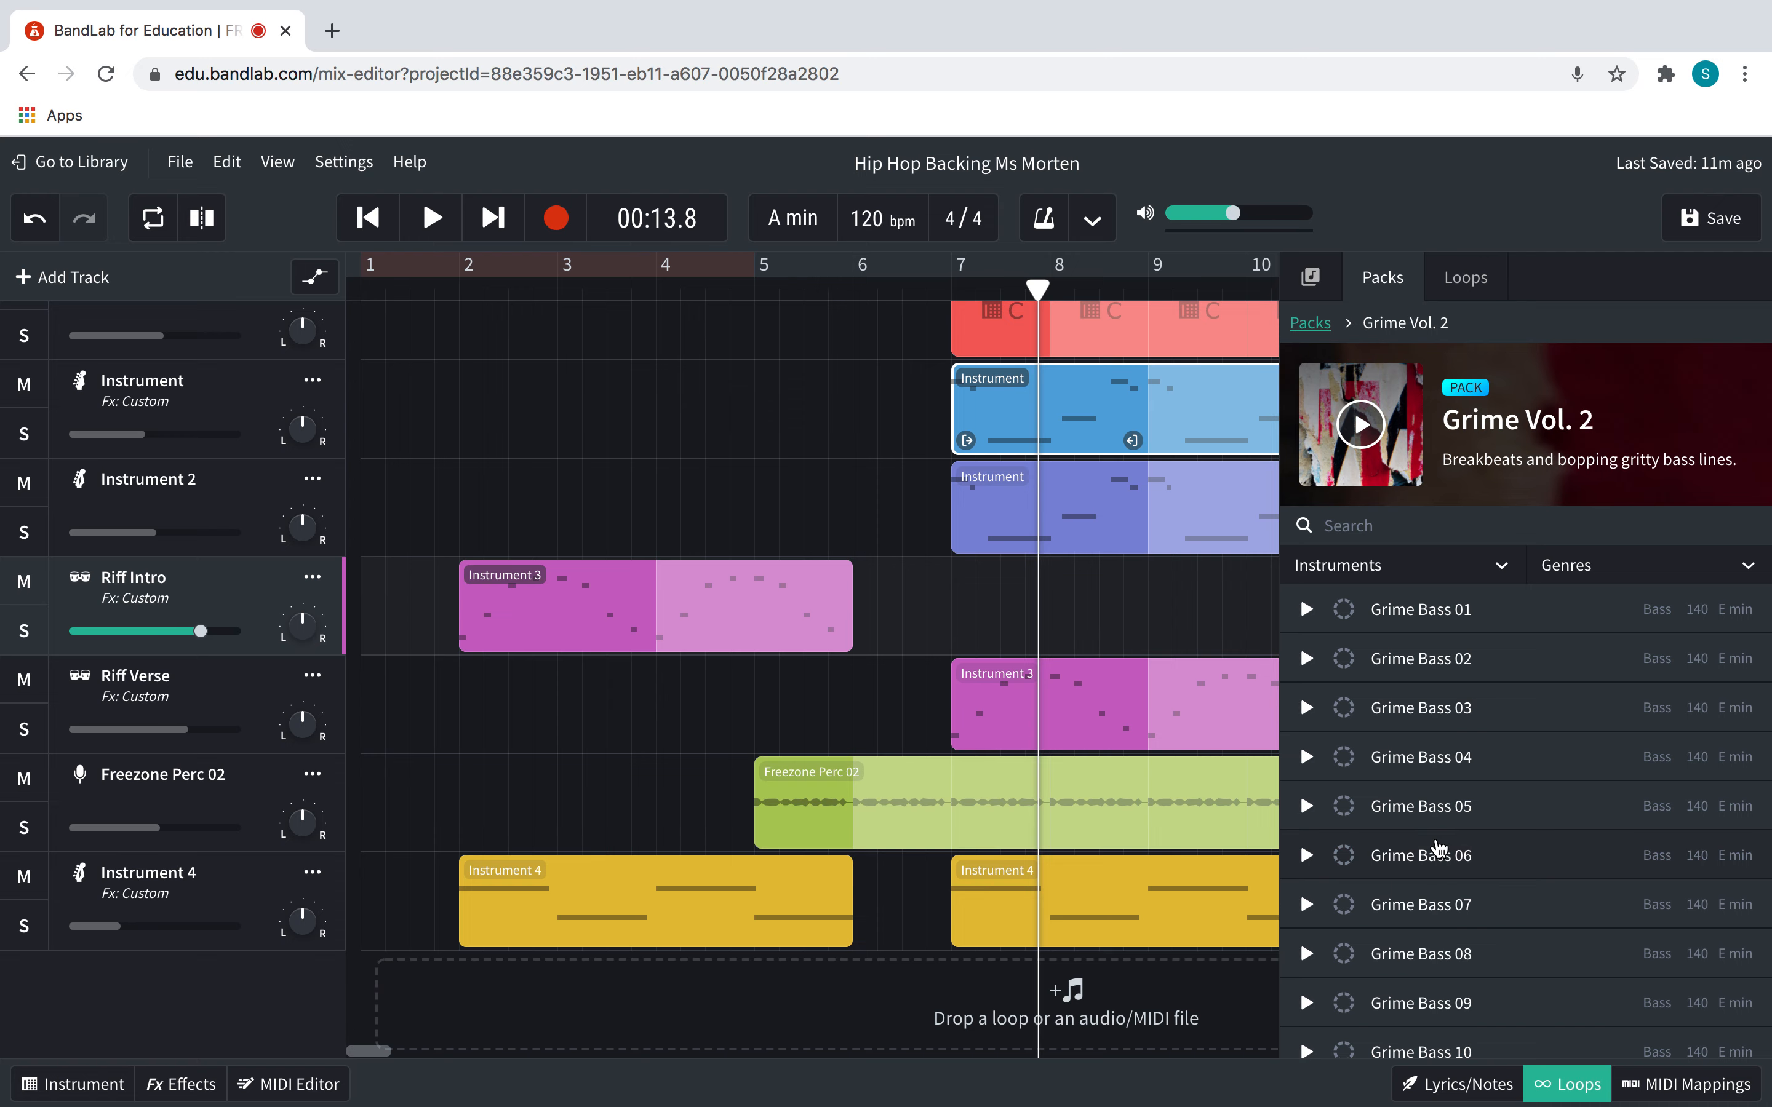
{"action": "scroll", "scroll_direction": "down", "scroll_amount": 3}
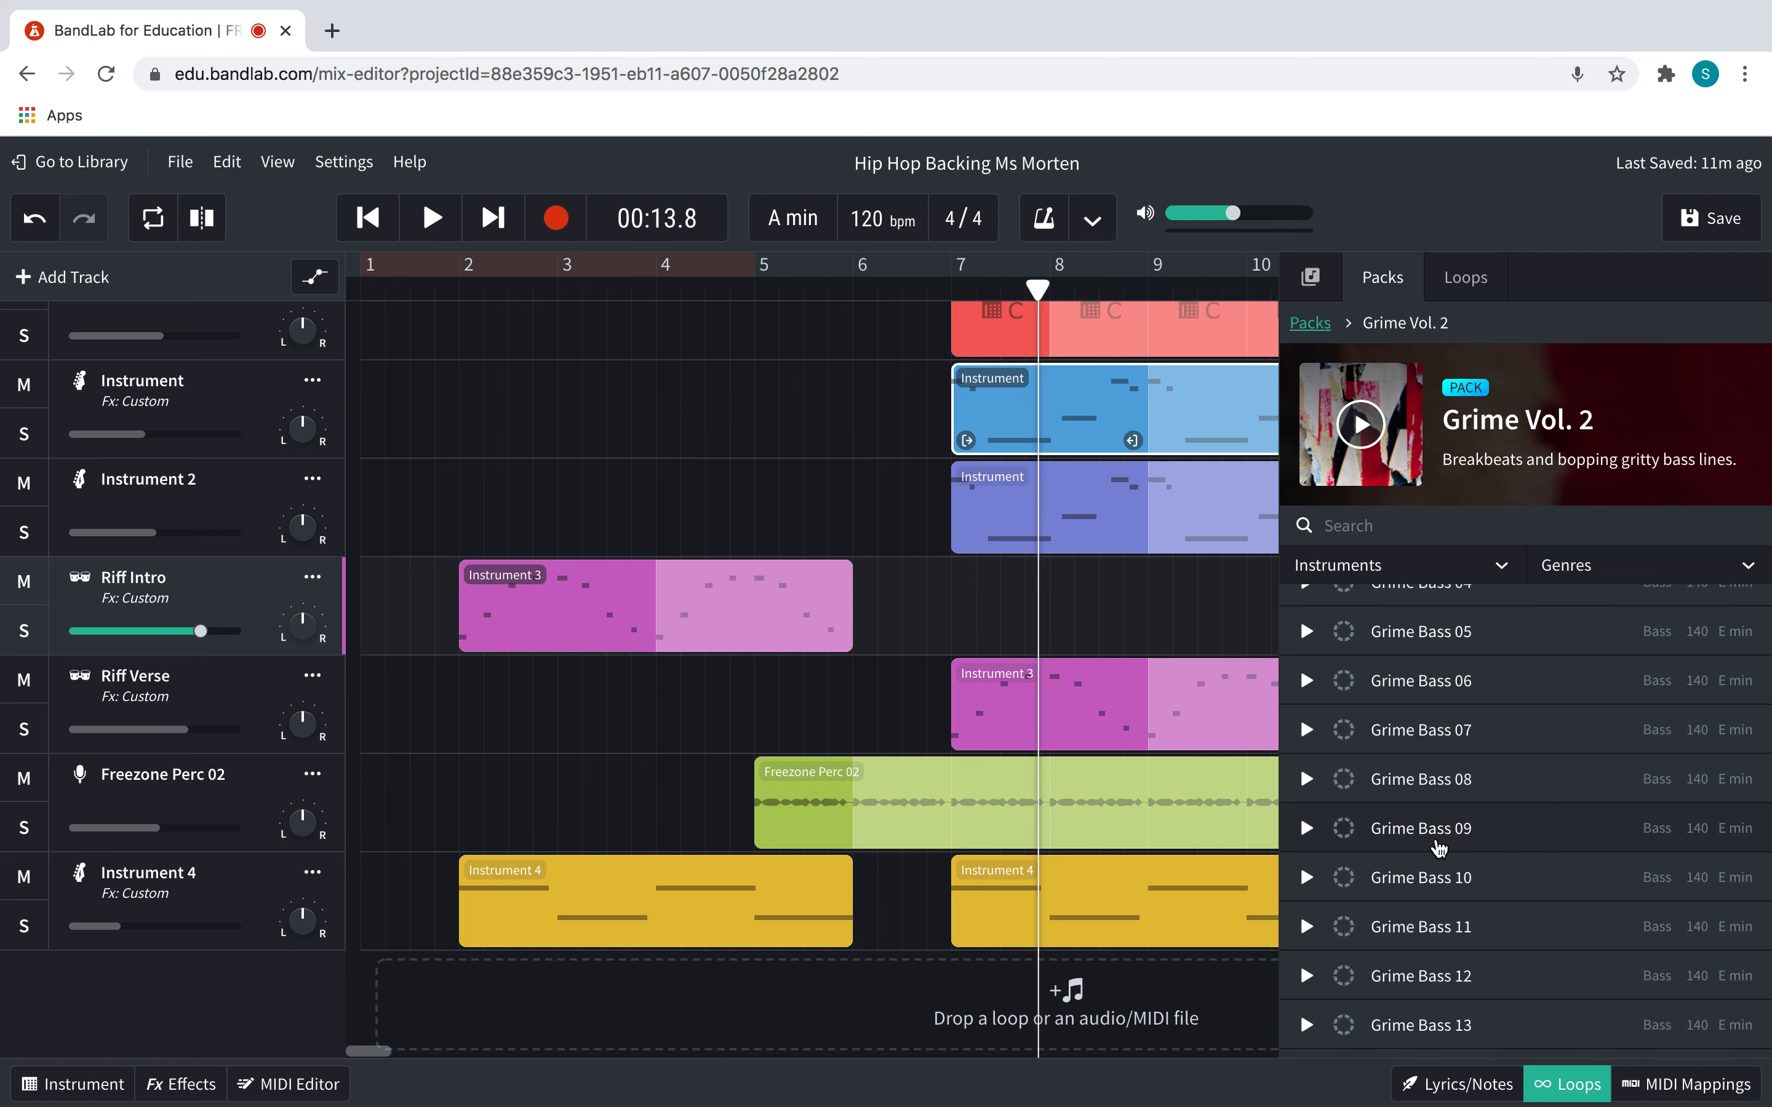
{"action": "scroll", "scroll_direction": "down", "scroll_amount": 3}
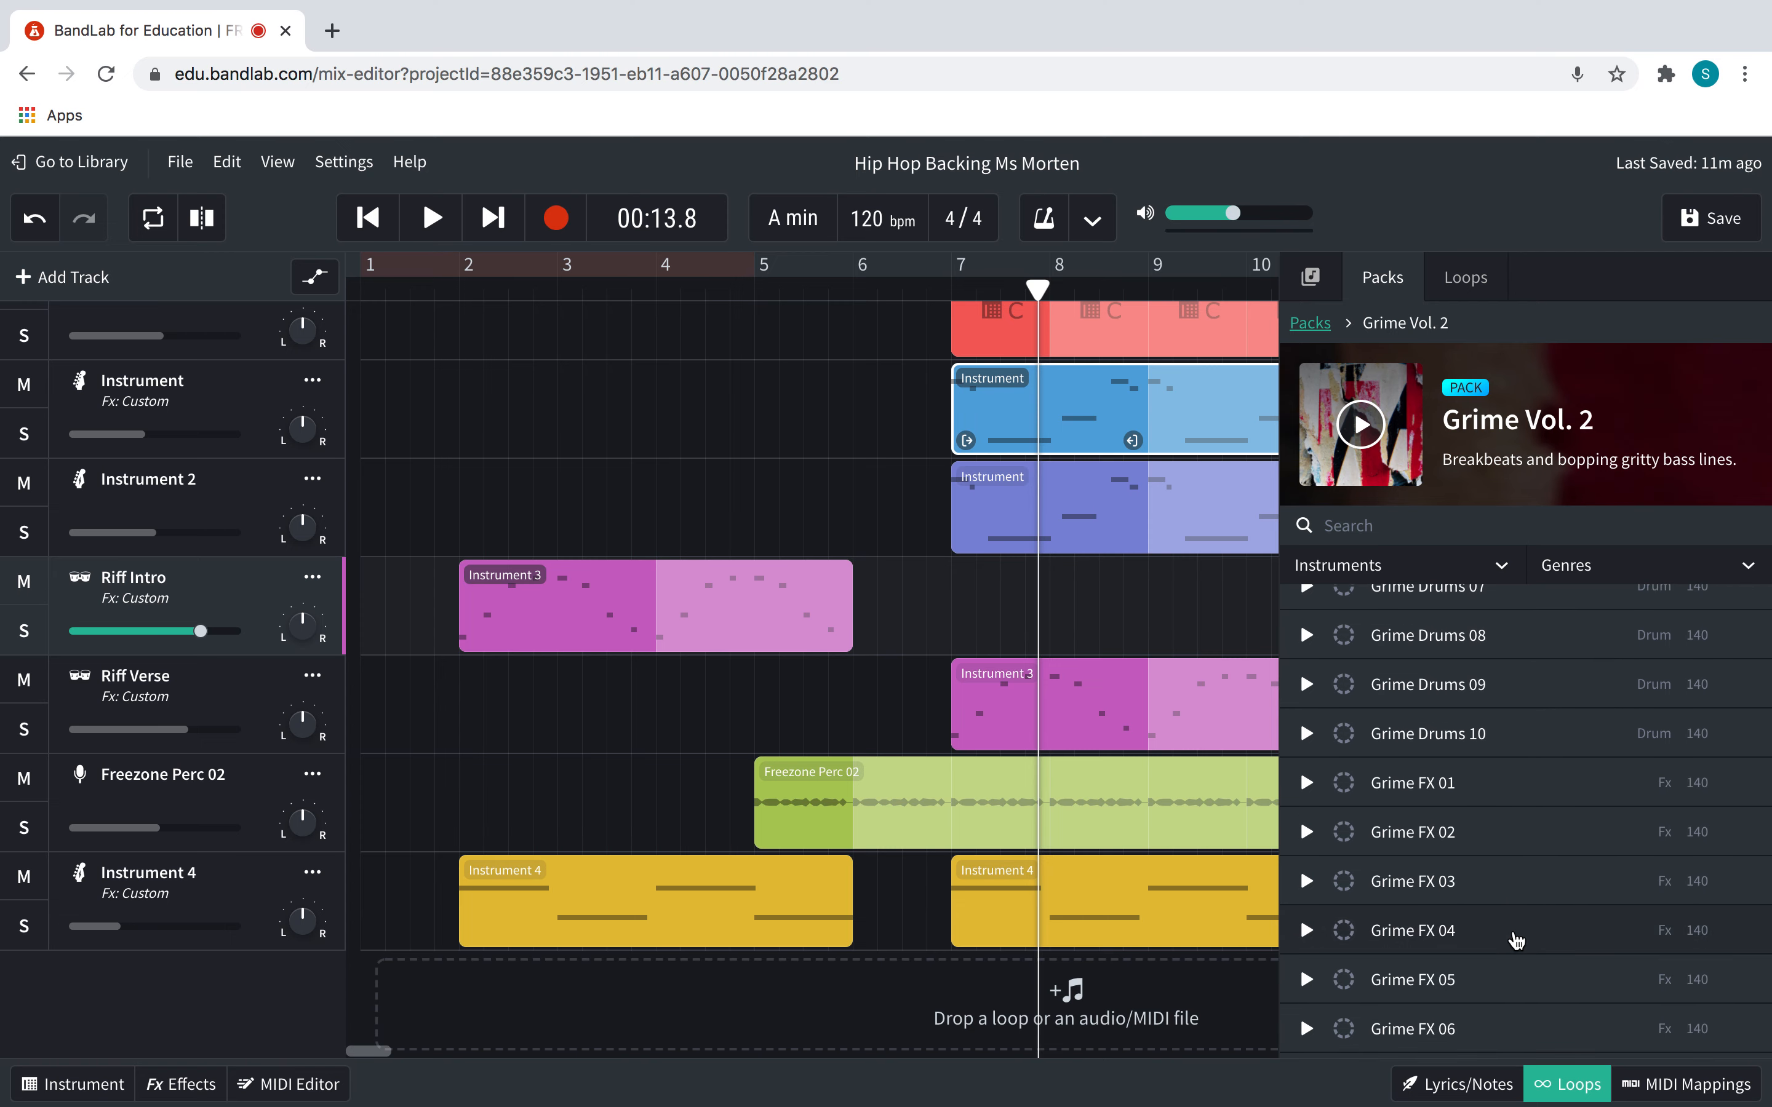
{"action": "mouse_move", "coordinate": [1439, 847]}
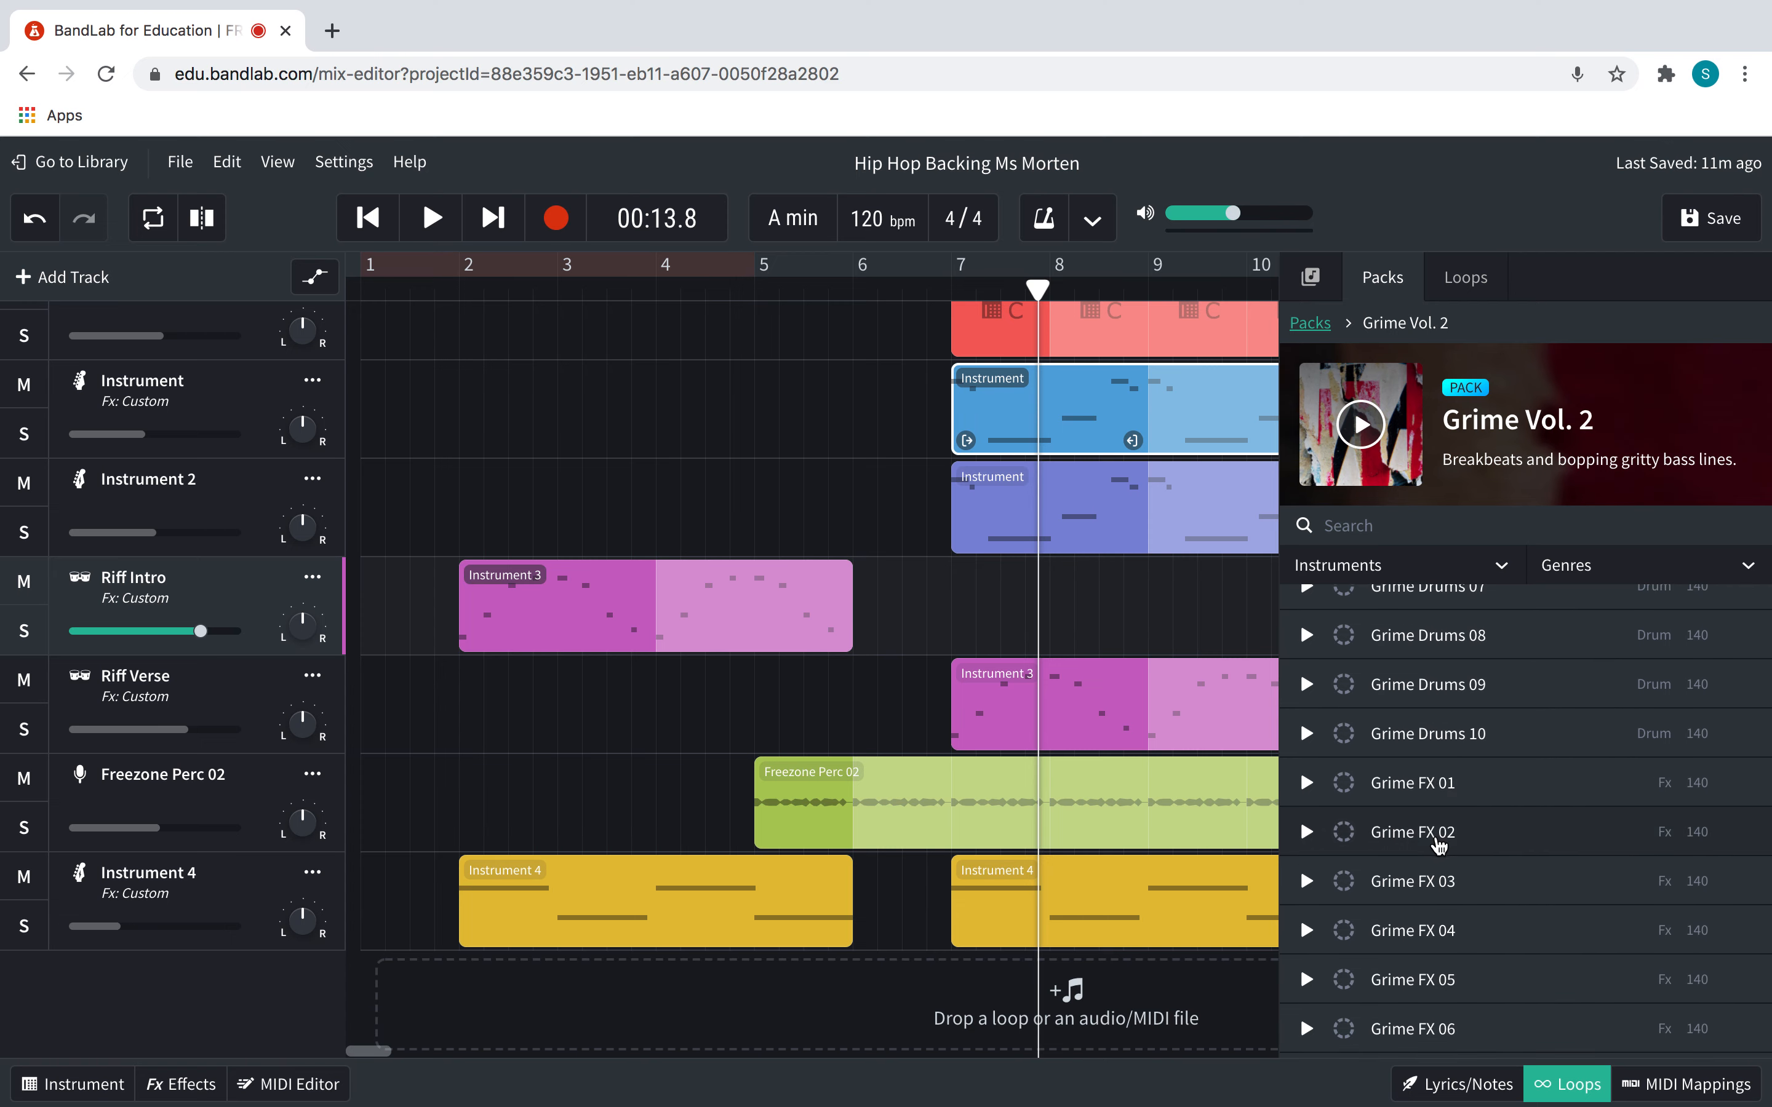
{"action": "mouse_move", "coordinate": [1306, 905]}
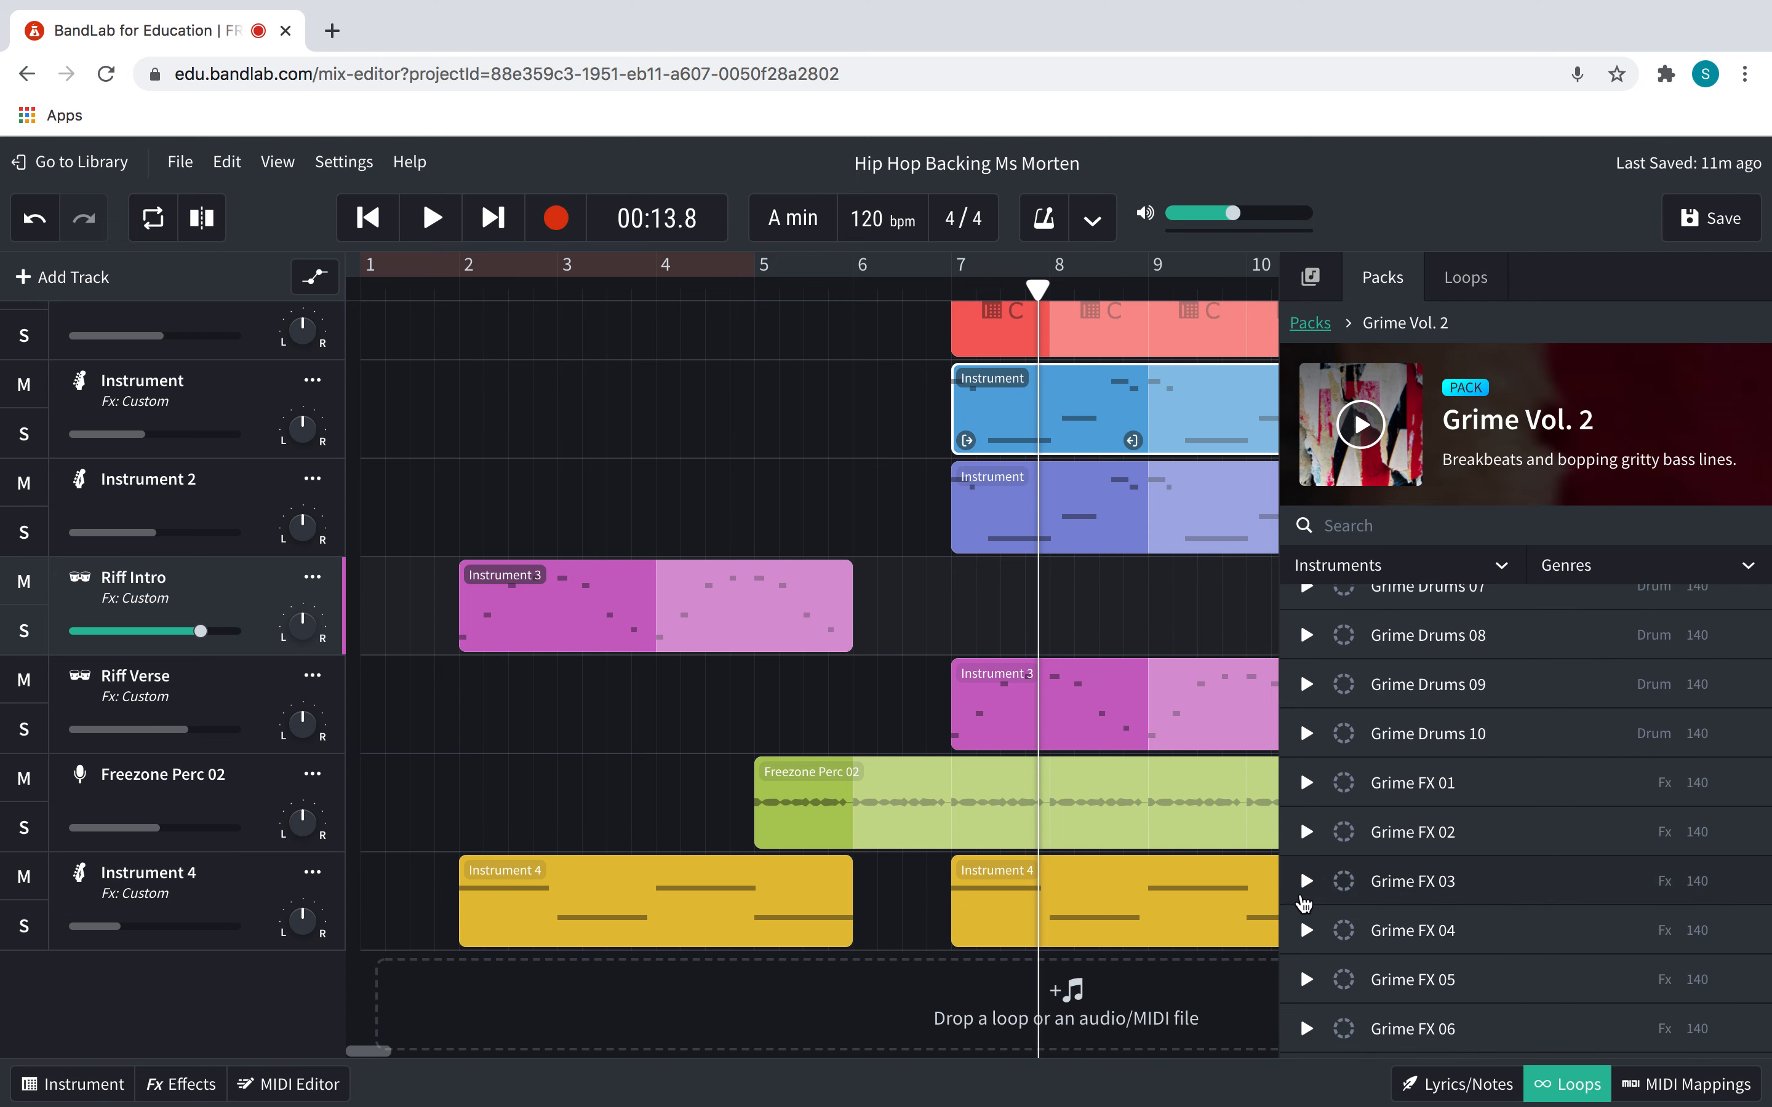
{"action": "scroll", "scroll_direction": "down", "scroll_amount": 3}
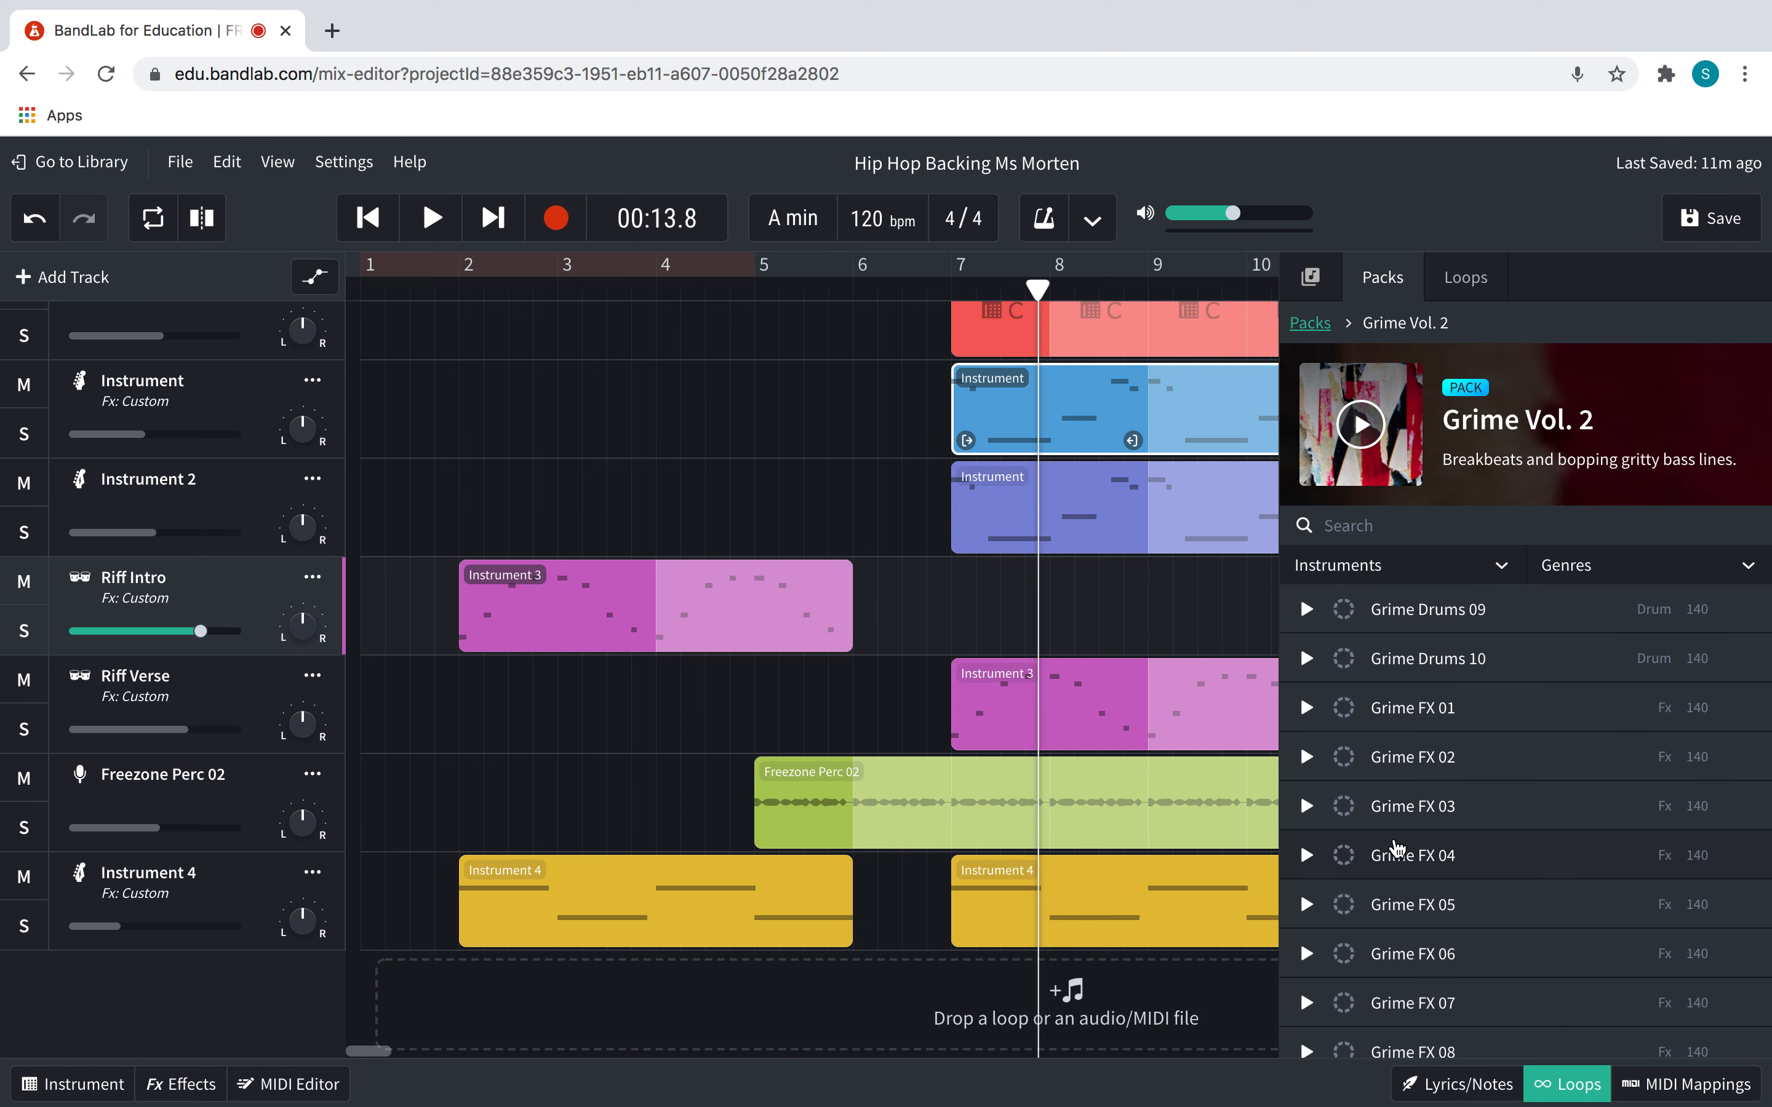
Audition Grime FX 04 and 03, then pick Grime FX 05 for a new track
{"action": "left_click", "coordinate": [1306, 856]}
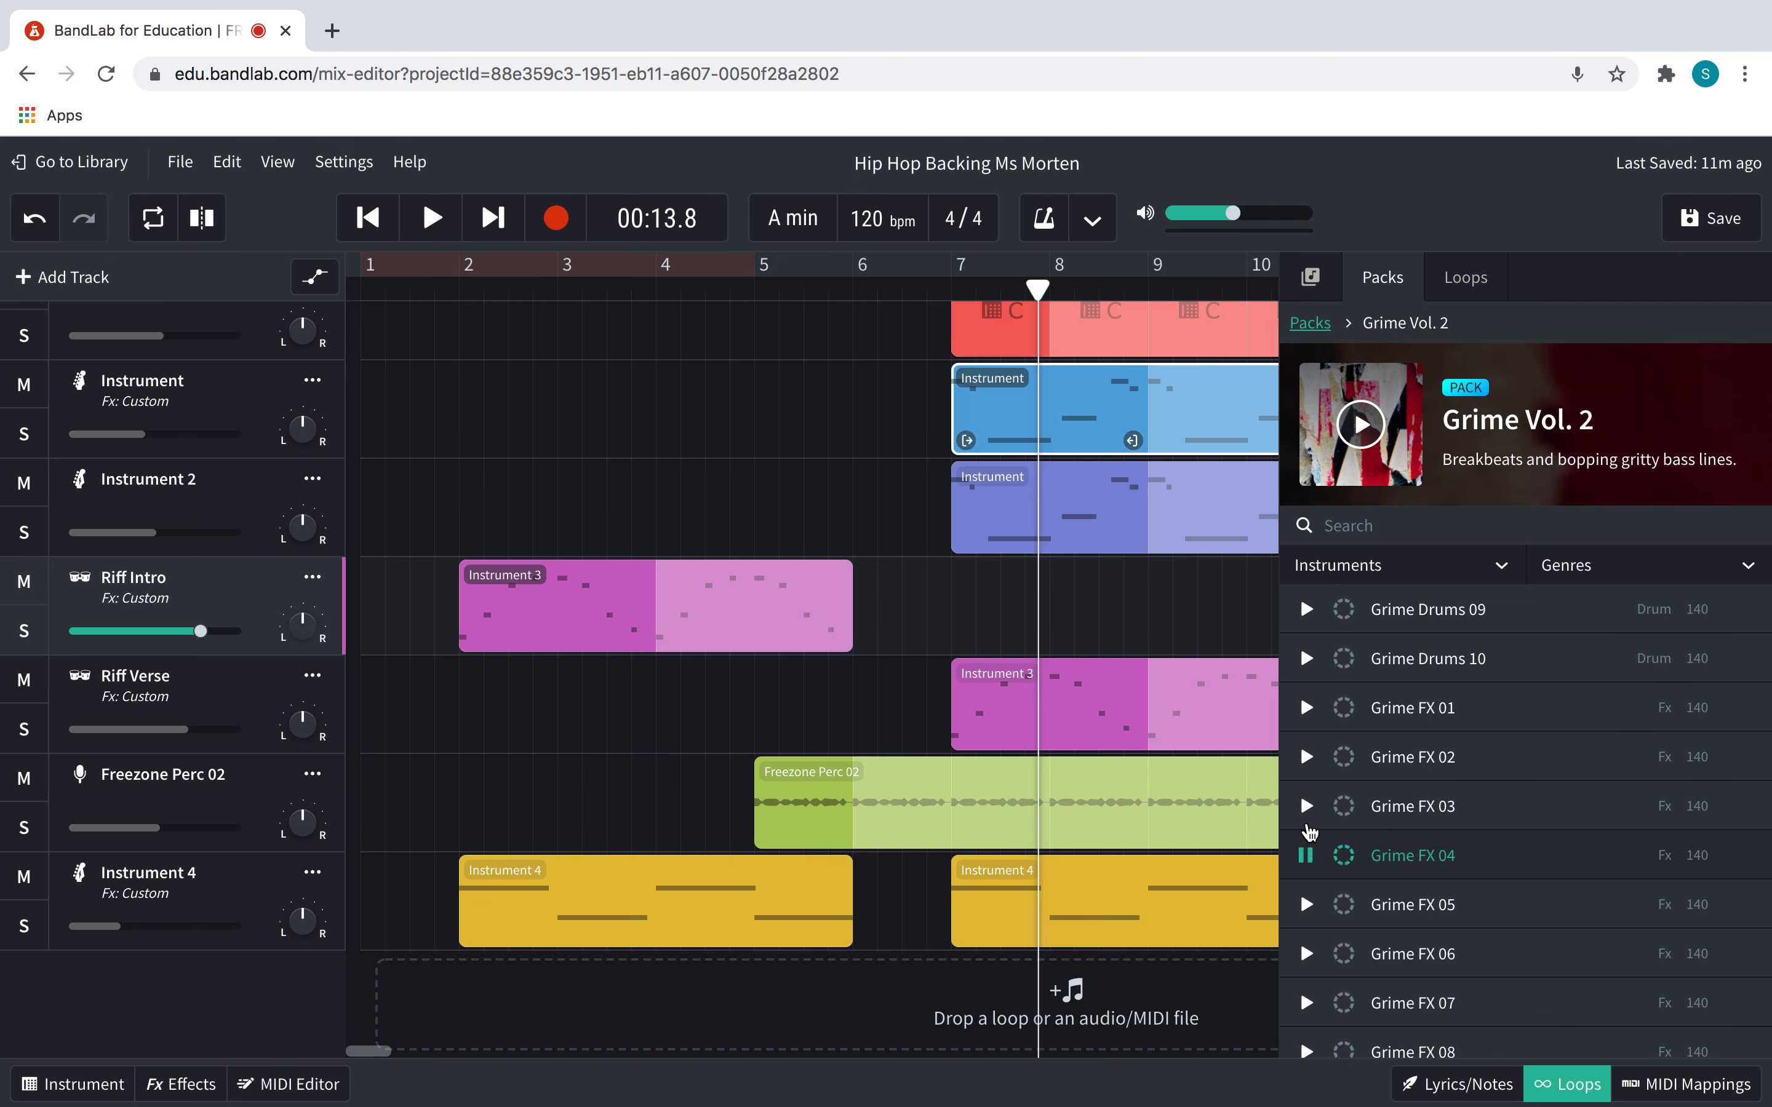
{"action": "left_click", "coordinate": [1305, 806]}
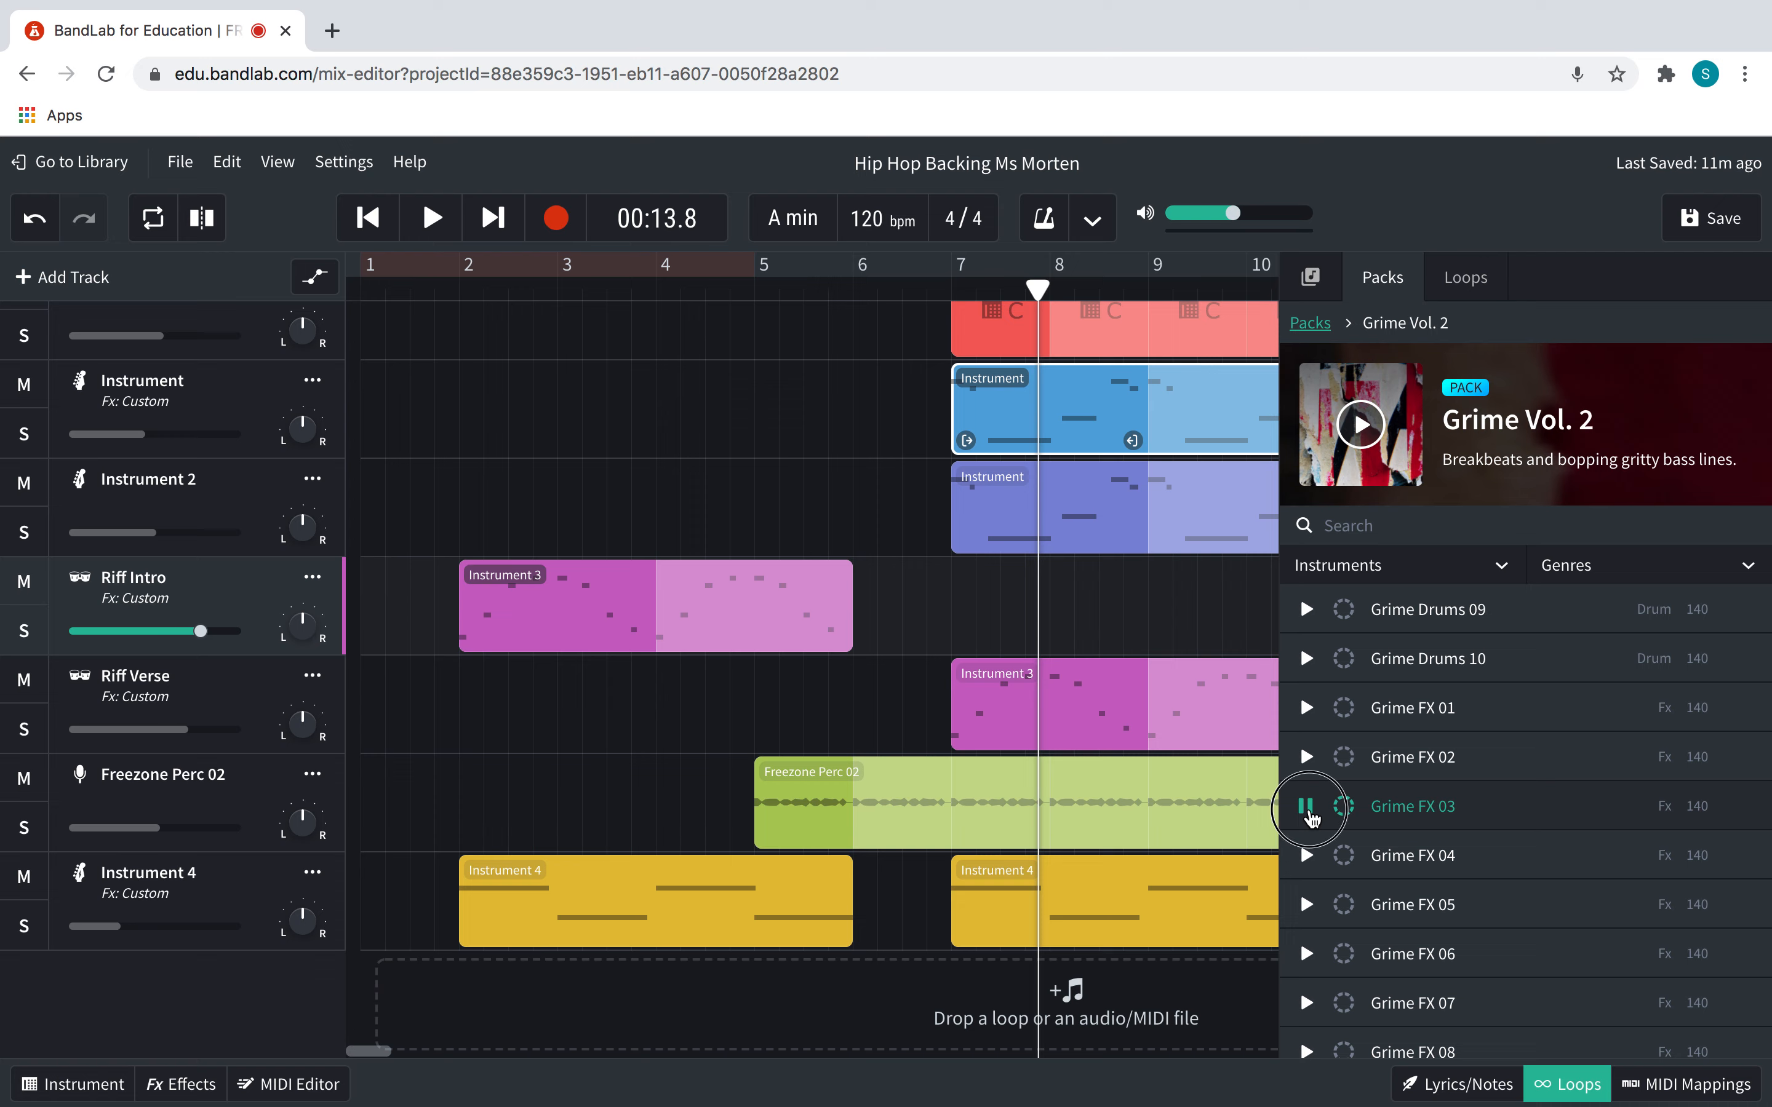
{"action": "left_click", "coordinate": [1308, 806]}
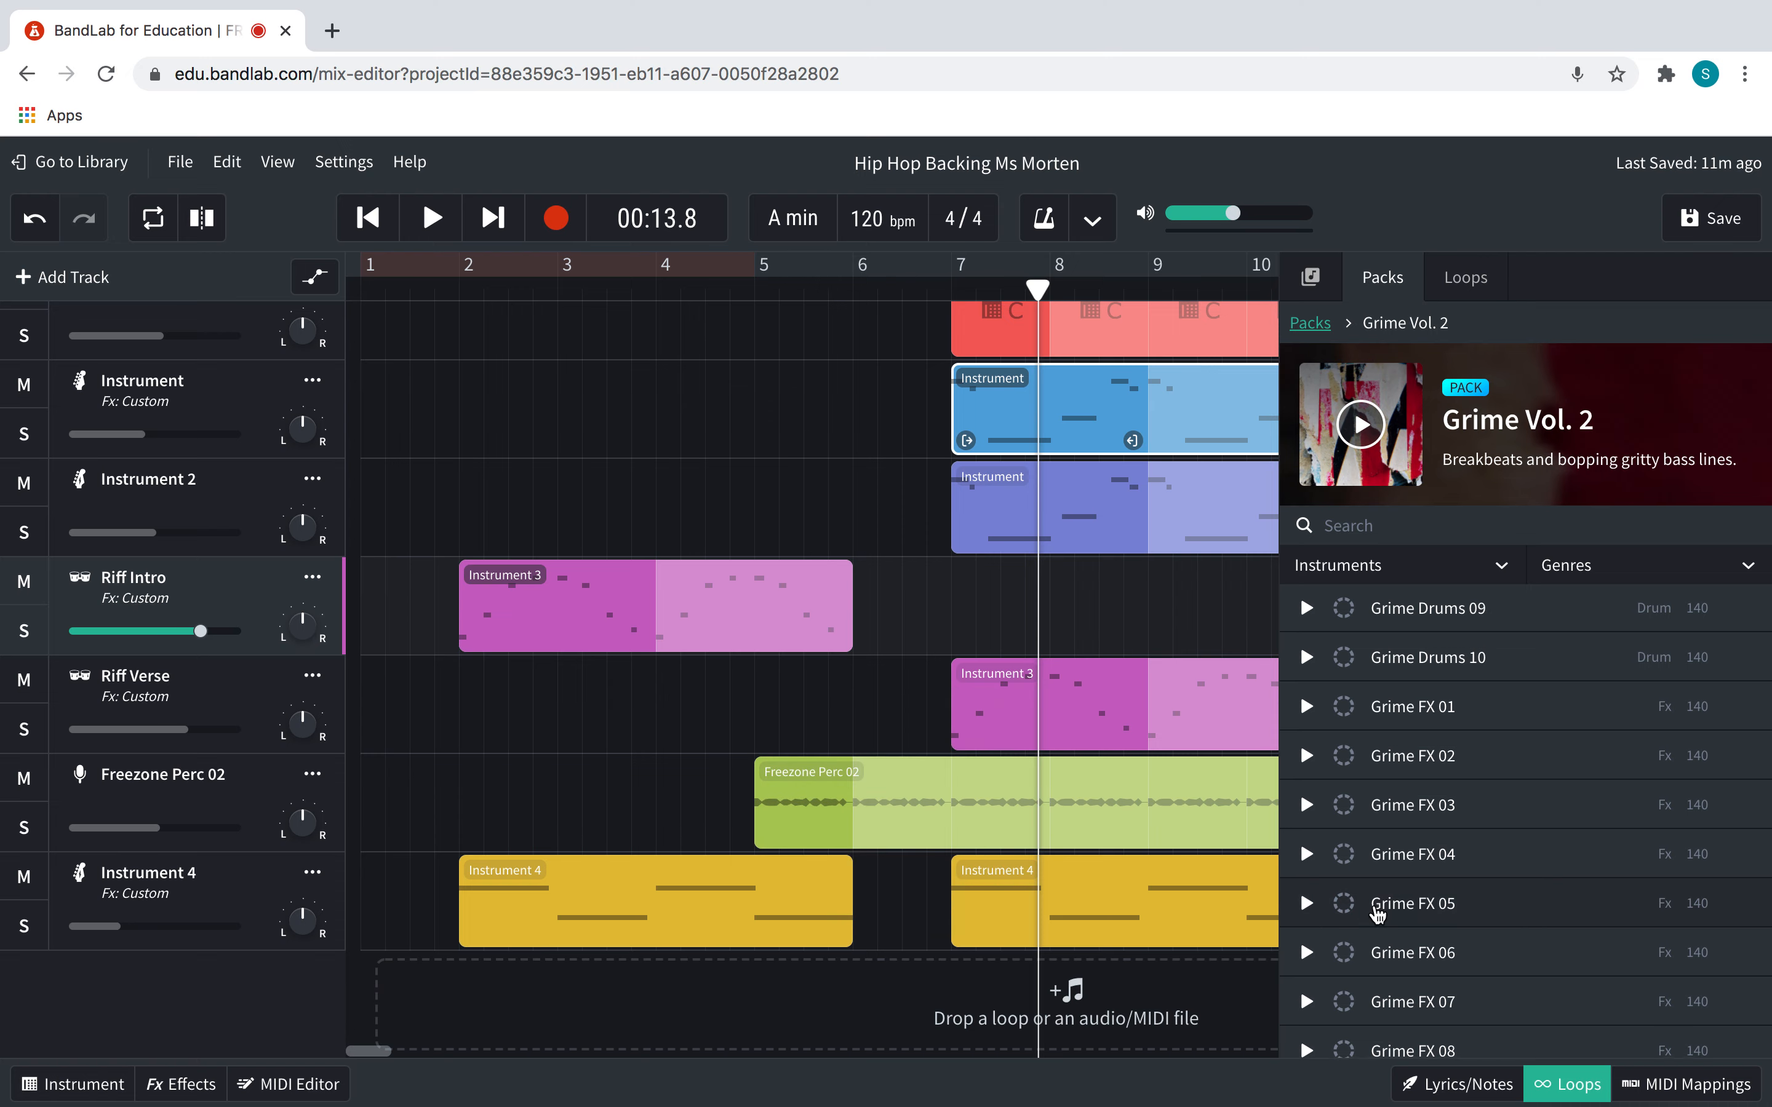
{"action": "left_click", "coordinate": [1305, 903]}
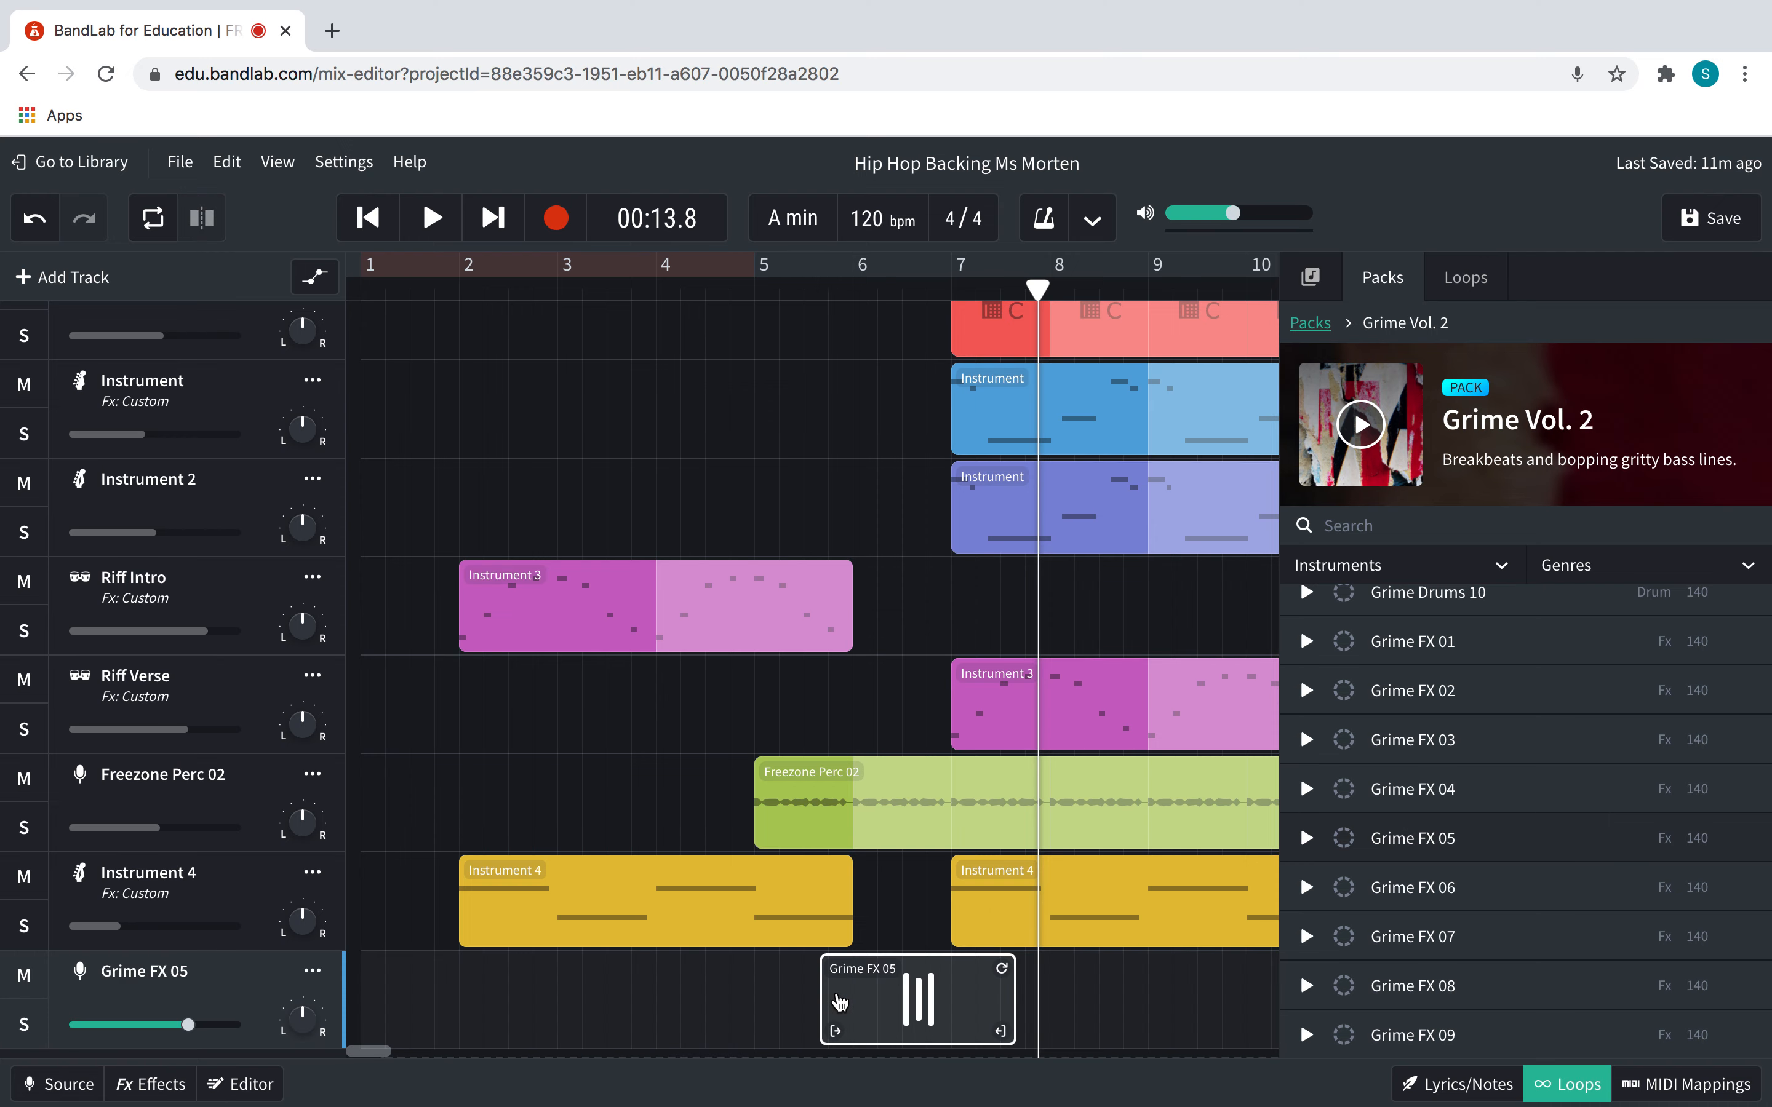
Place the Grime FX 05 clip at bar 6 and trim it to about one bar
{"action": "left_click", "coordinate": [915, 999]}
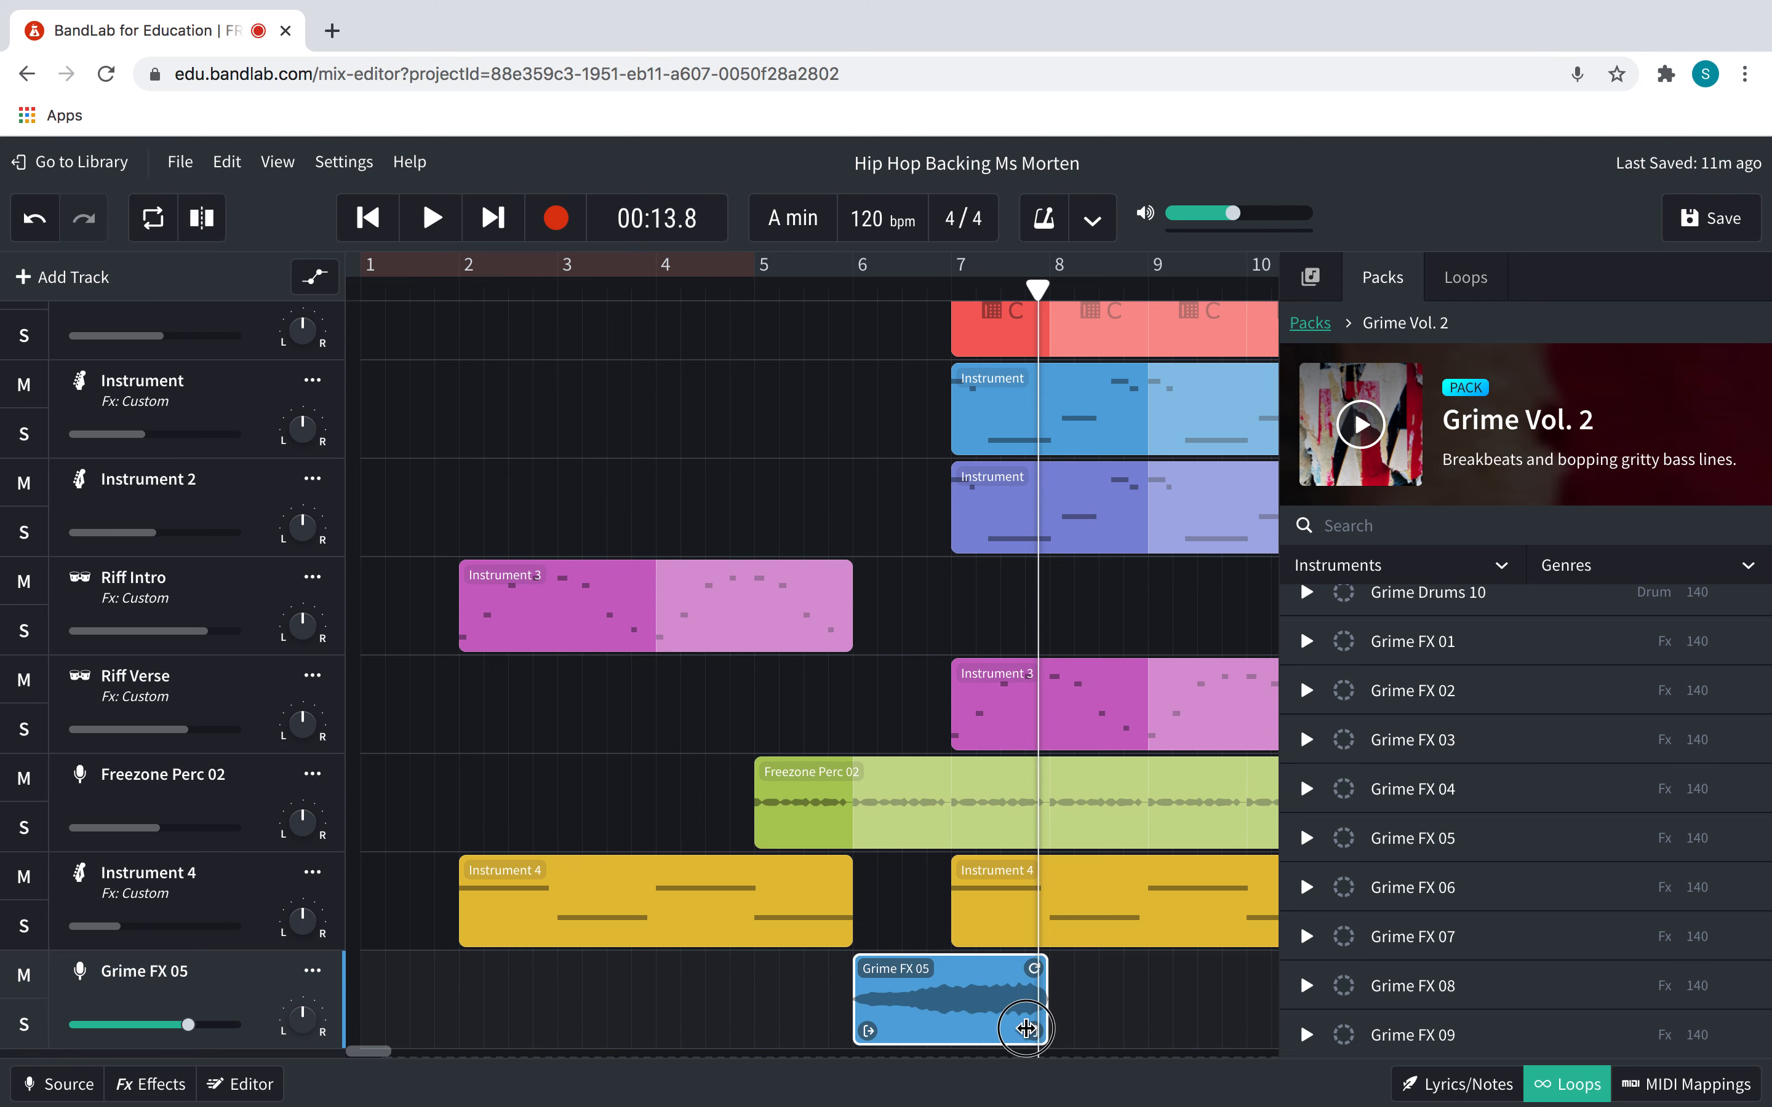
{"action": "left_click_drag", "start_coordinate": [1023, 1029], "coordinate": [933, 1034]}
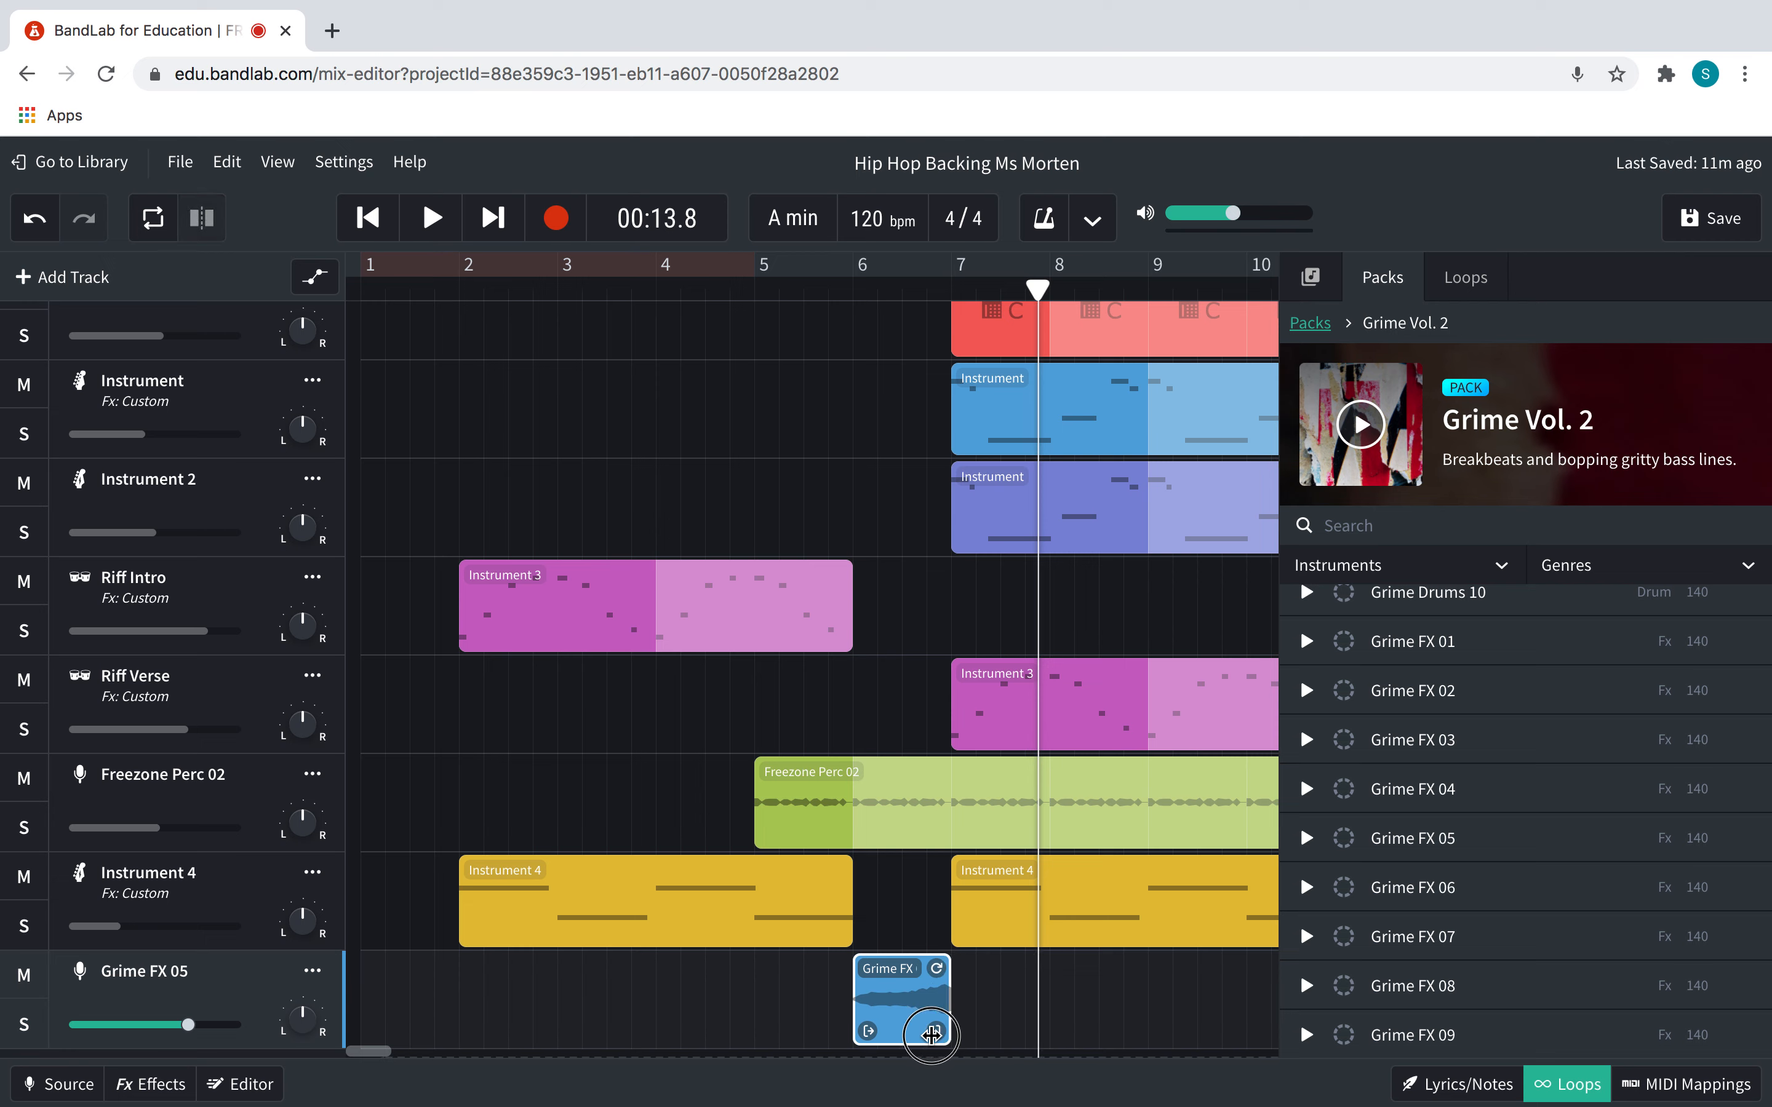
{"action": "left_click_drag", "start_coordinate": [927, 1032], "coordinate": [1029, 1025]}
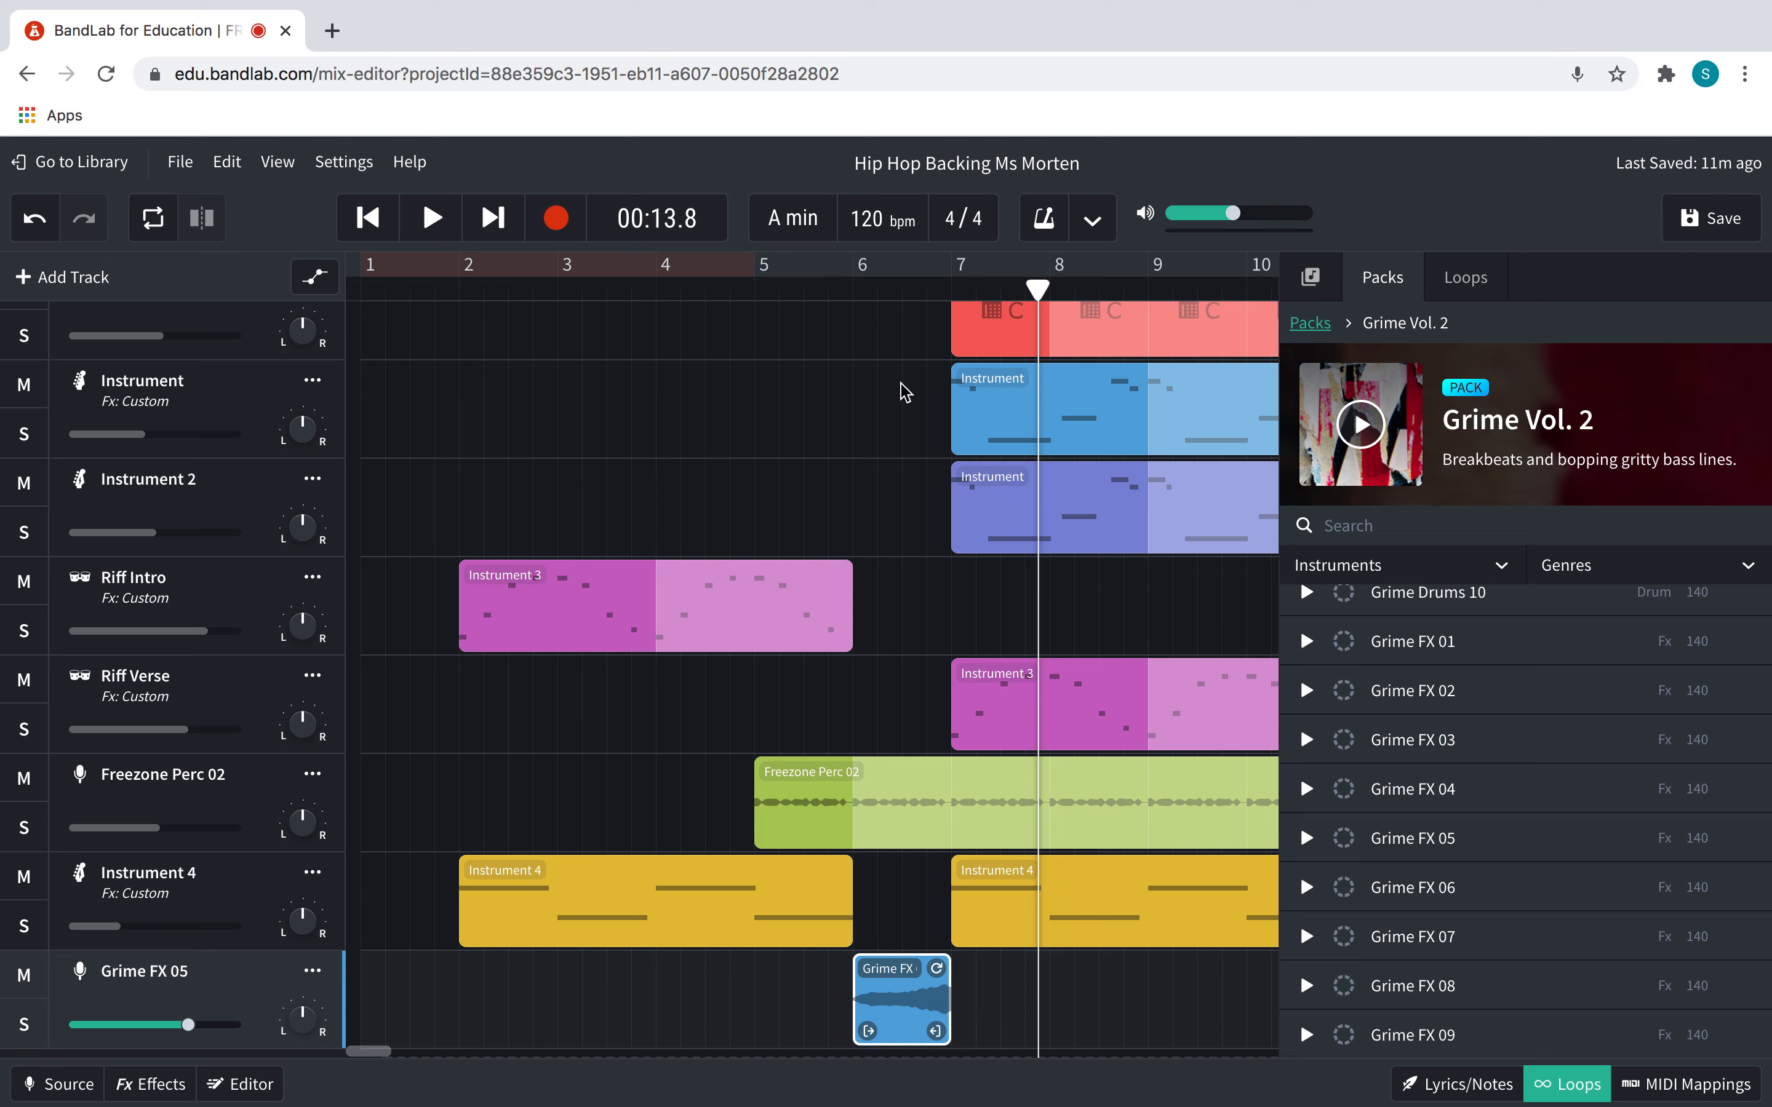
Play back around bars 5–6 to check how the Grime FX 05 clip sits
{"action": "left_click", "coordinate": [836, 265]}
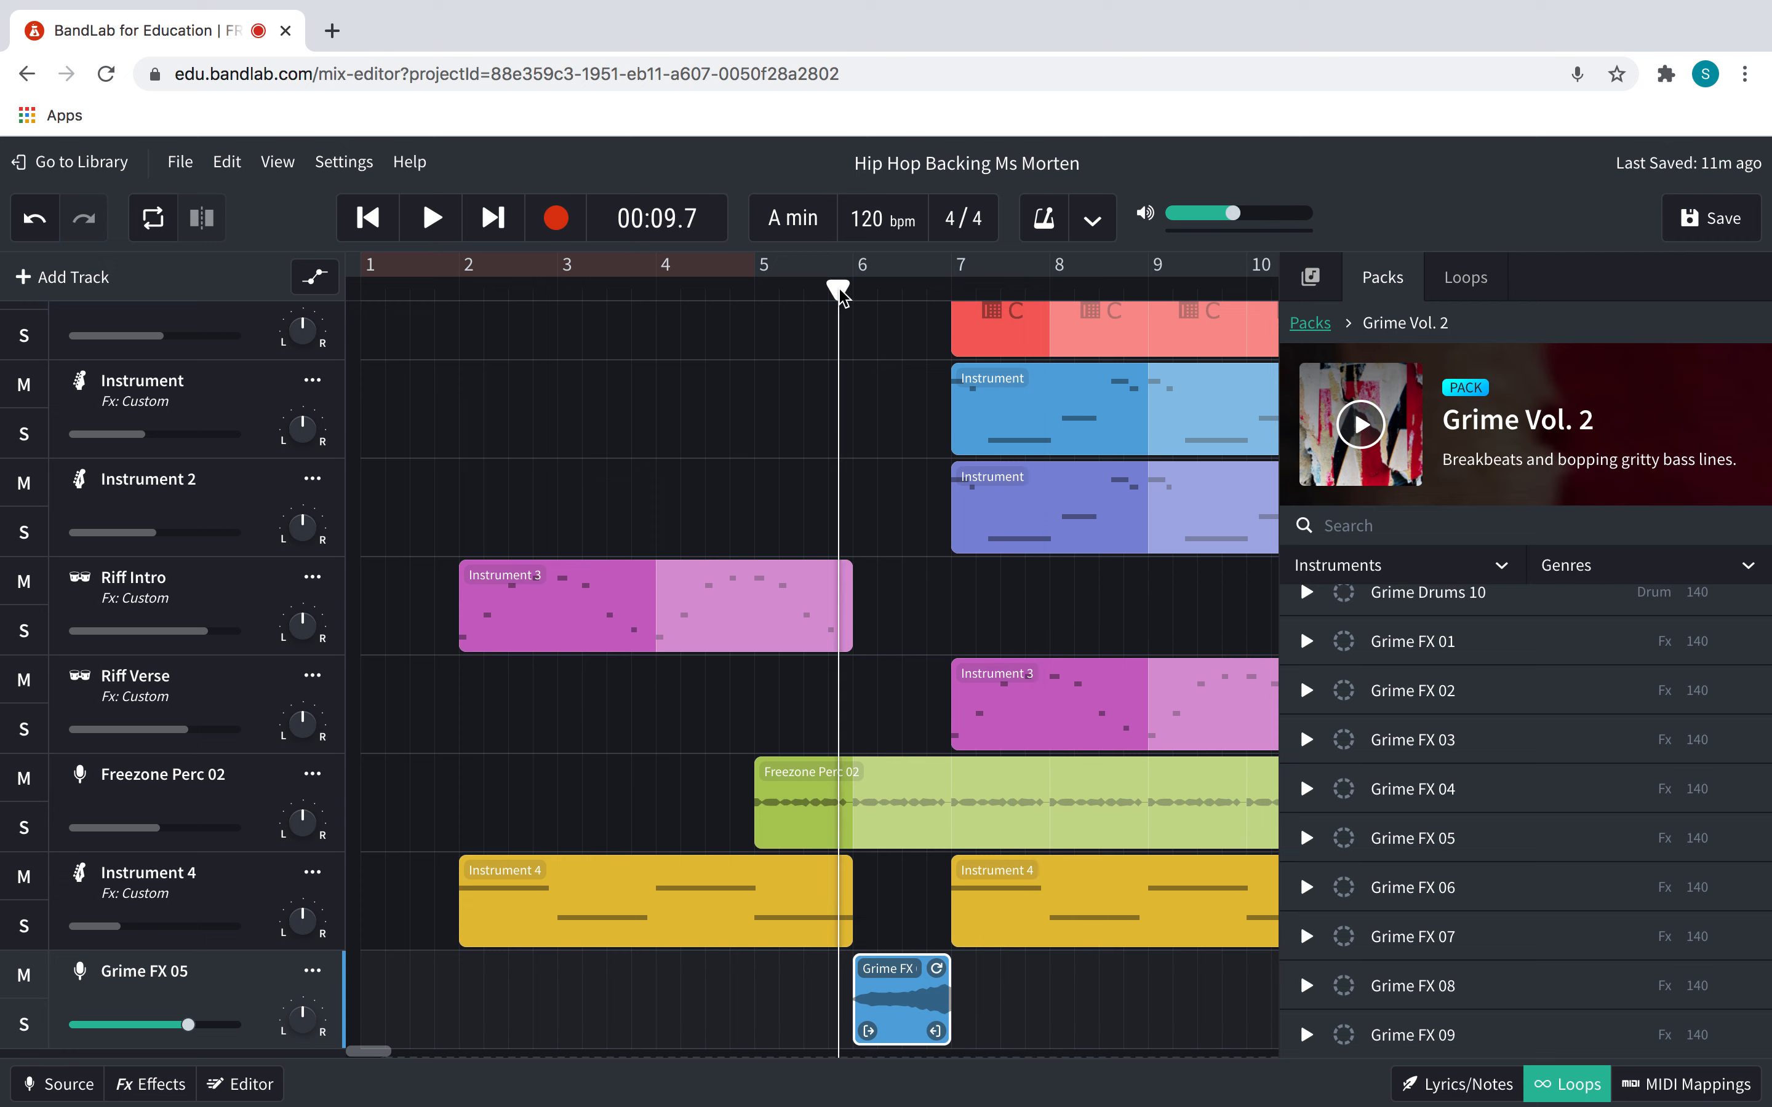
{"action": "left_click", "coordinate": [429, 217]}
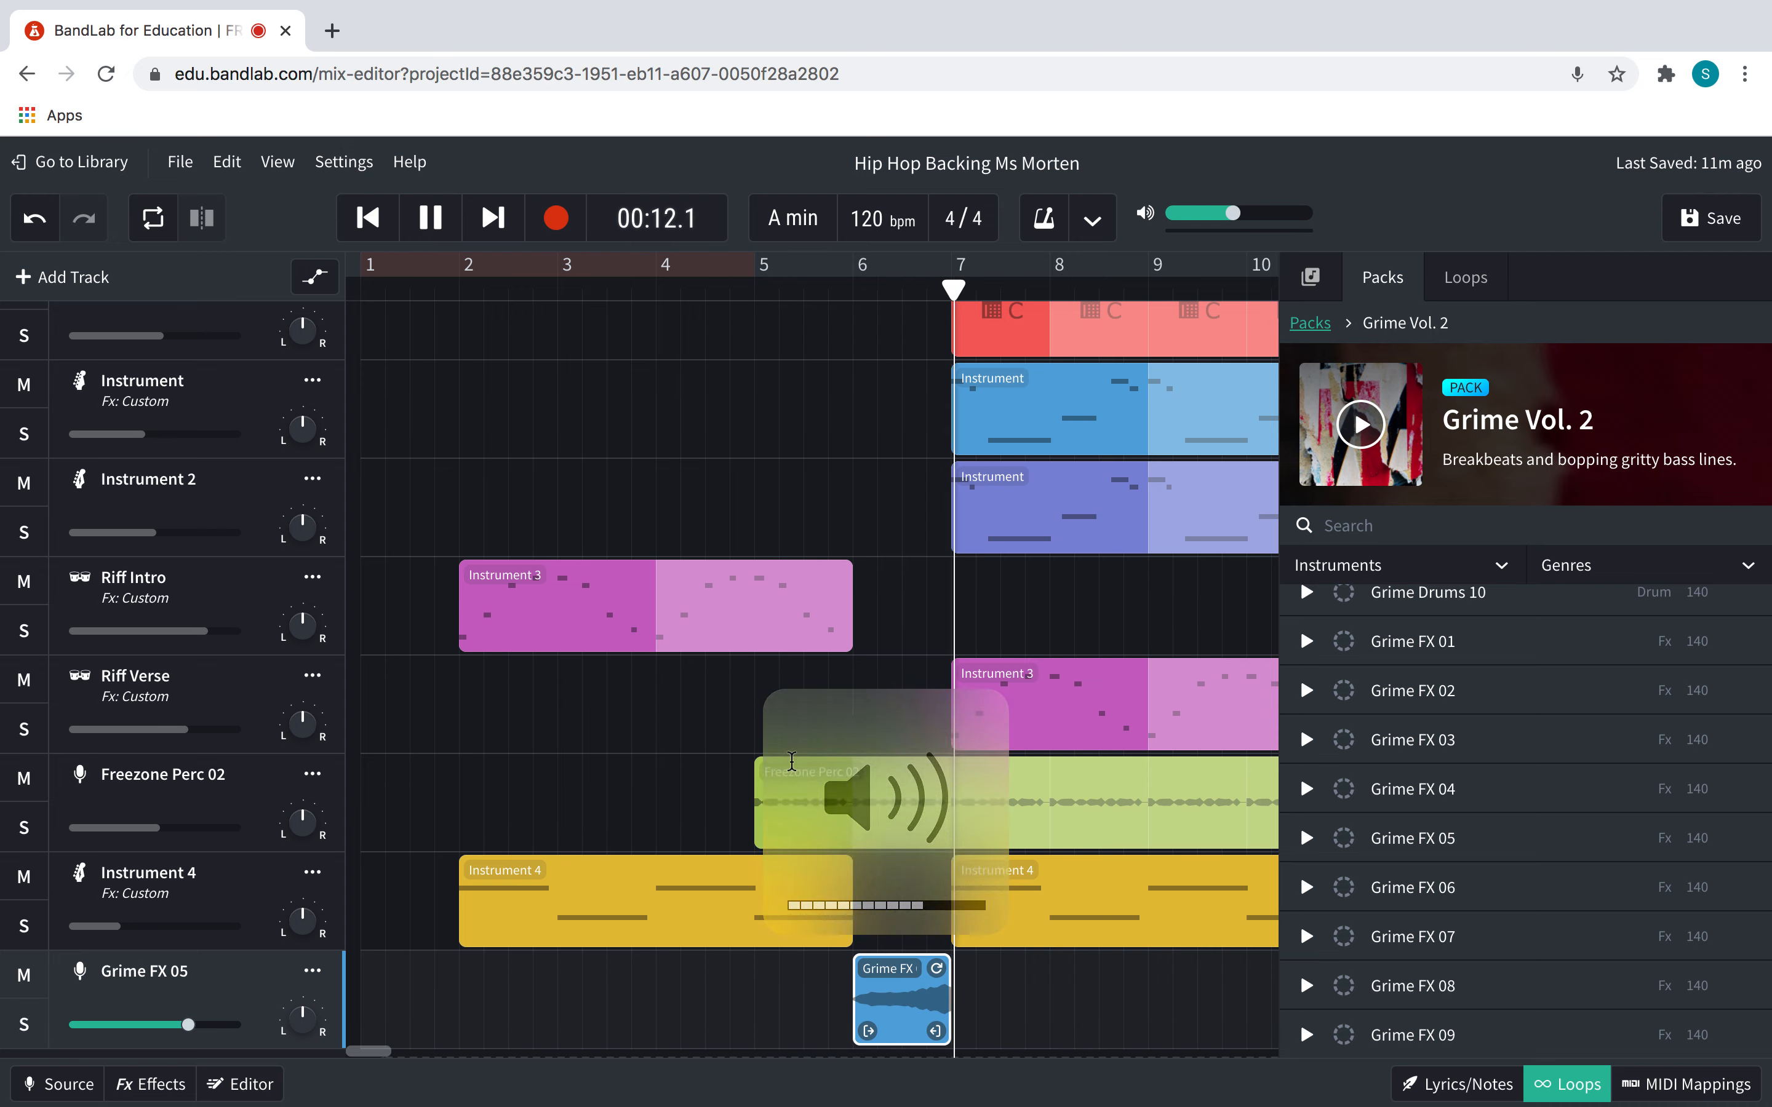
{"action": "left_click", "coordinate": [430, 218]}
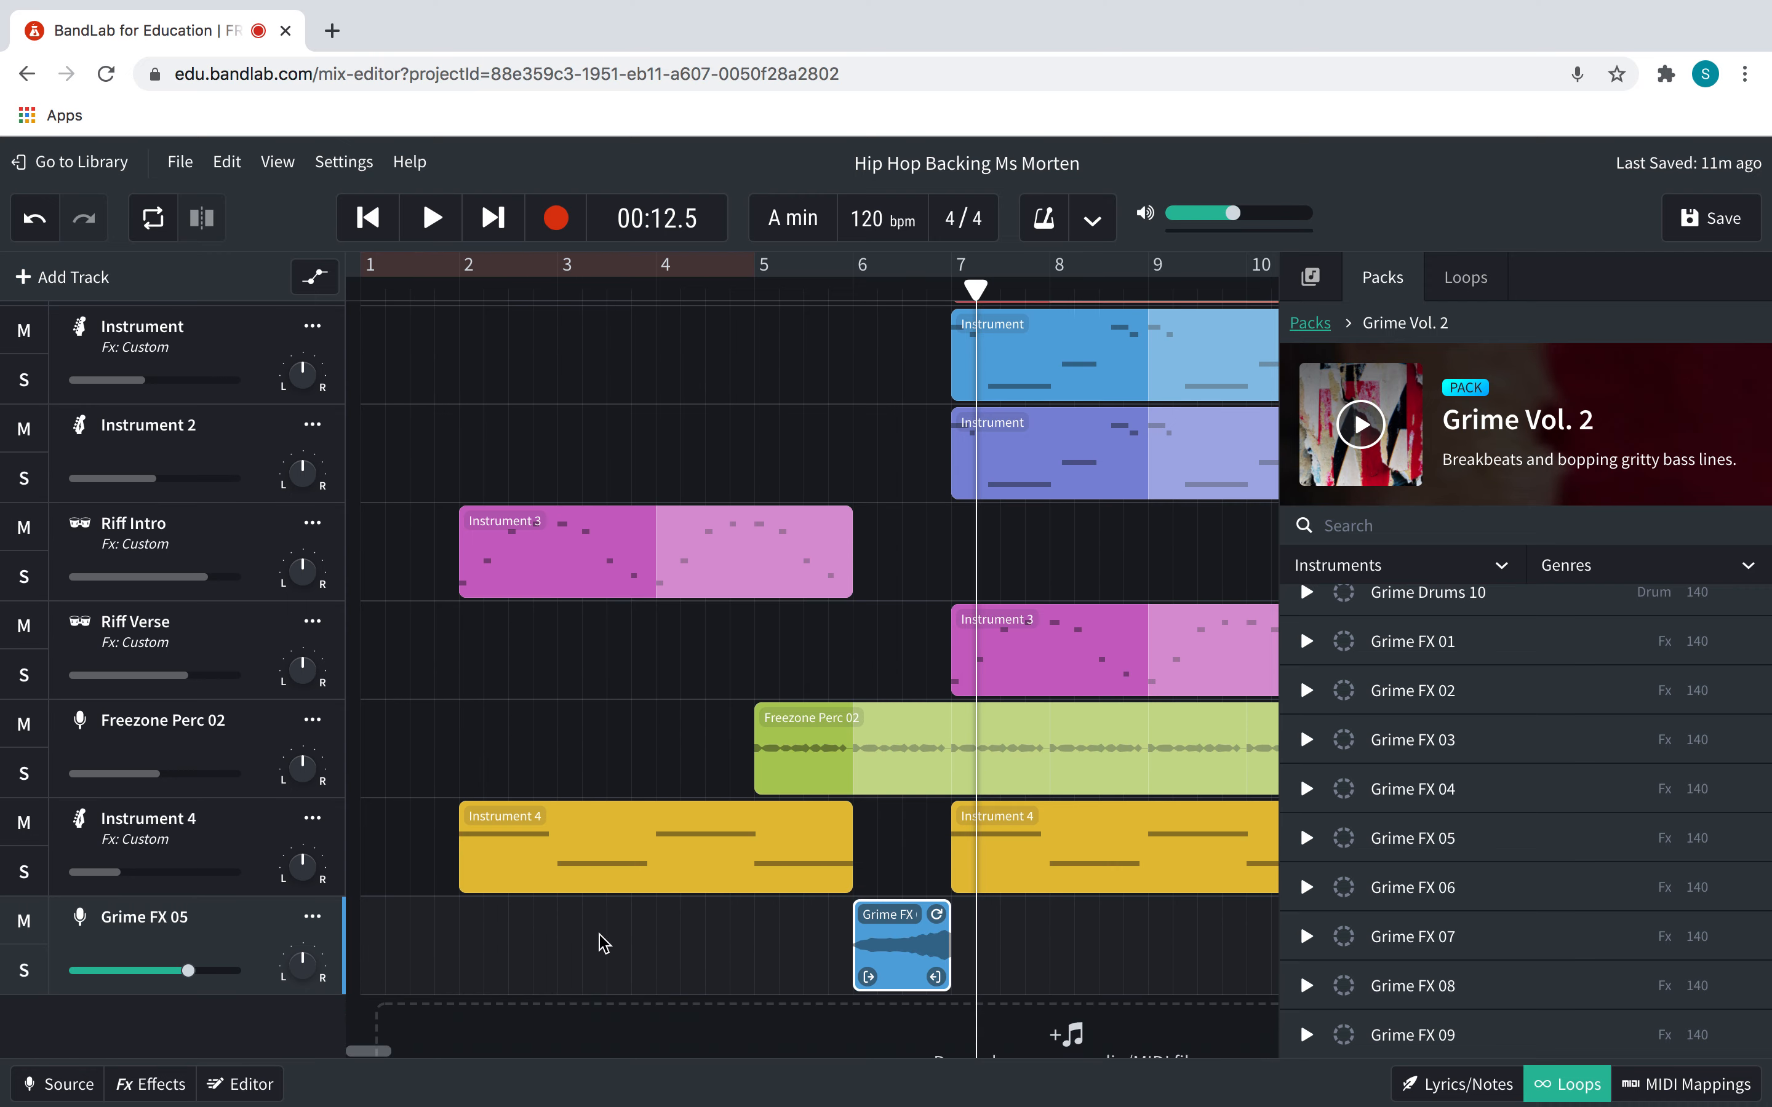
{"action": "scroll", "scroll_direction": "down", "scroll_amount": 3}
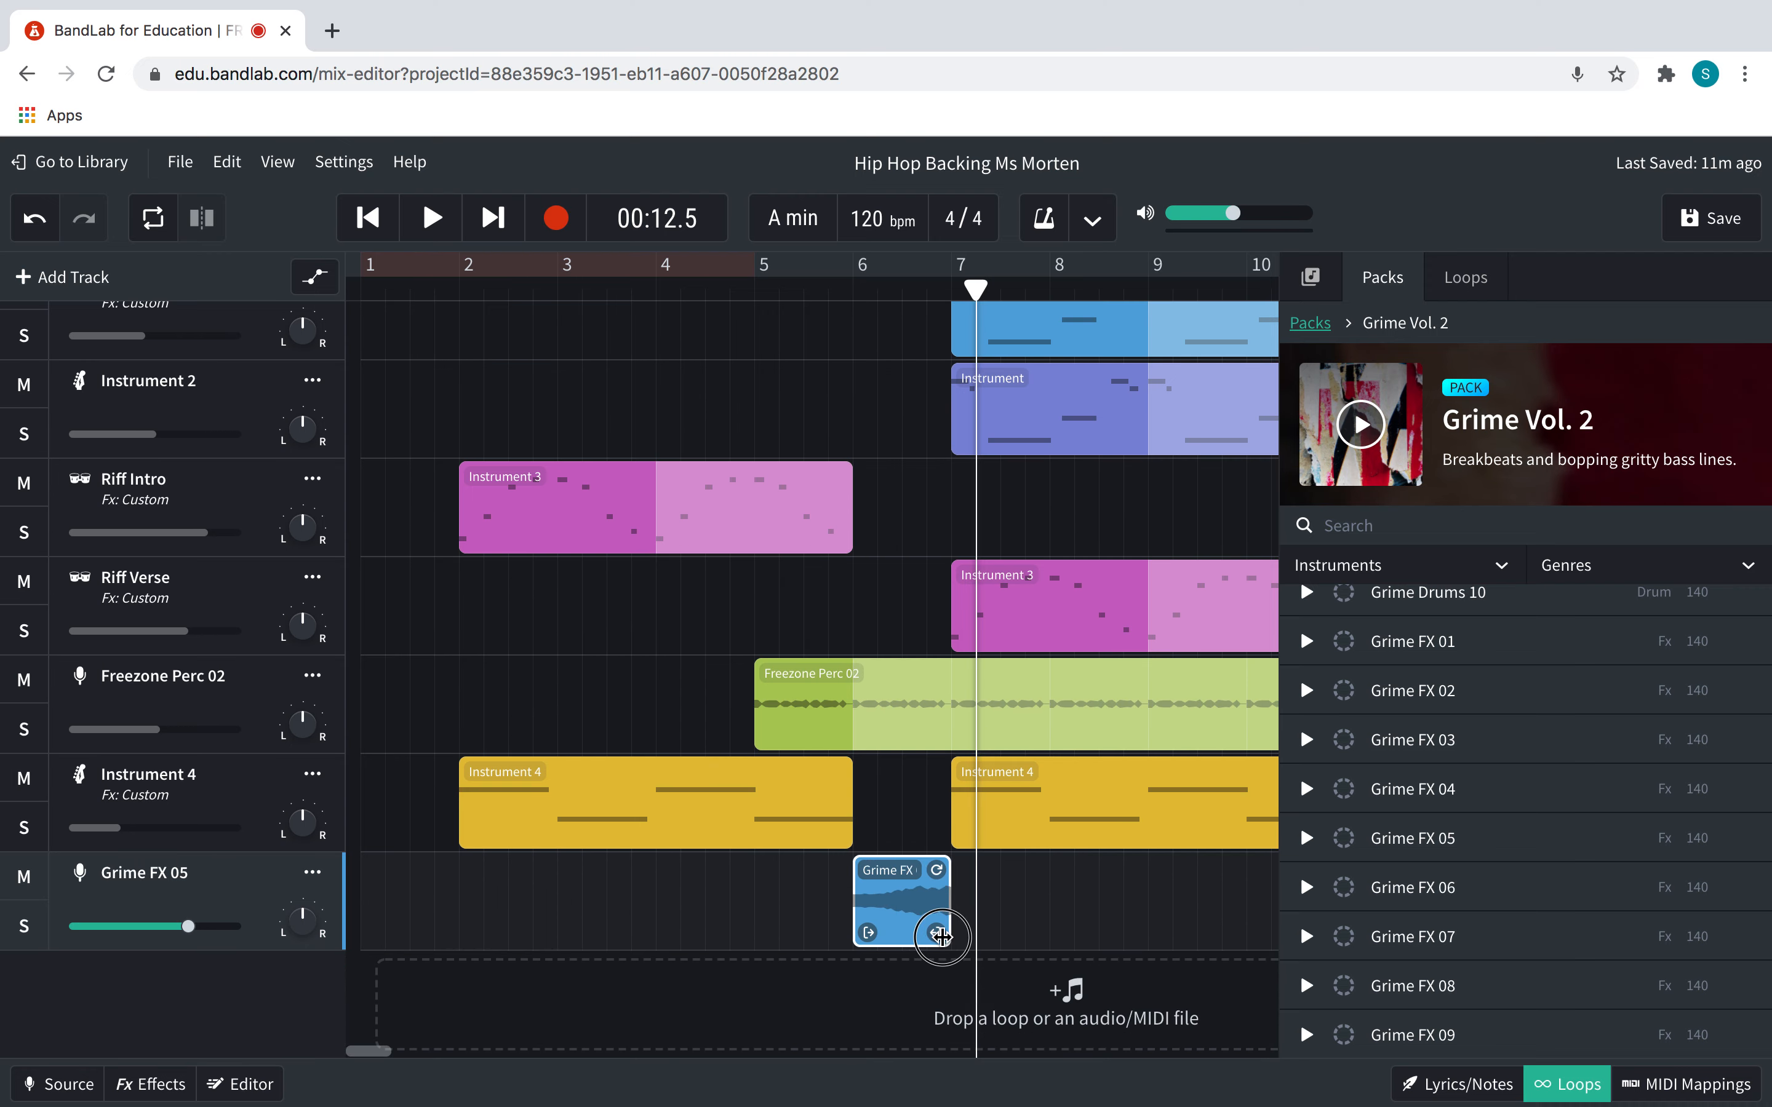
{"action": "left_click", "coordinate": [850, 266]}
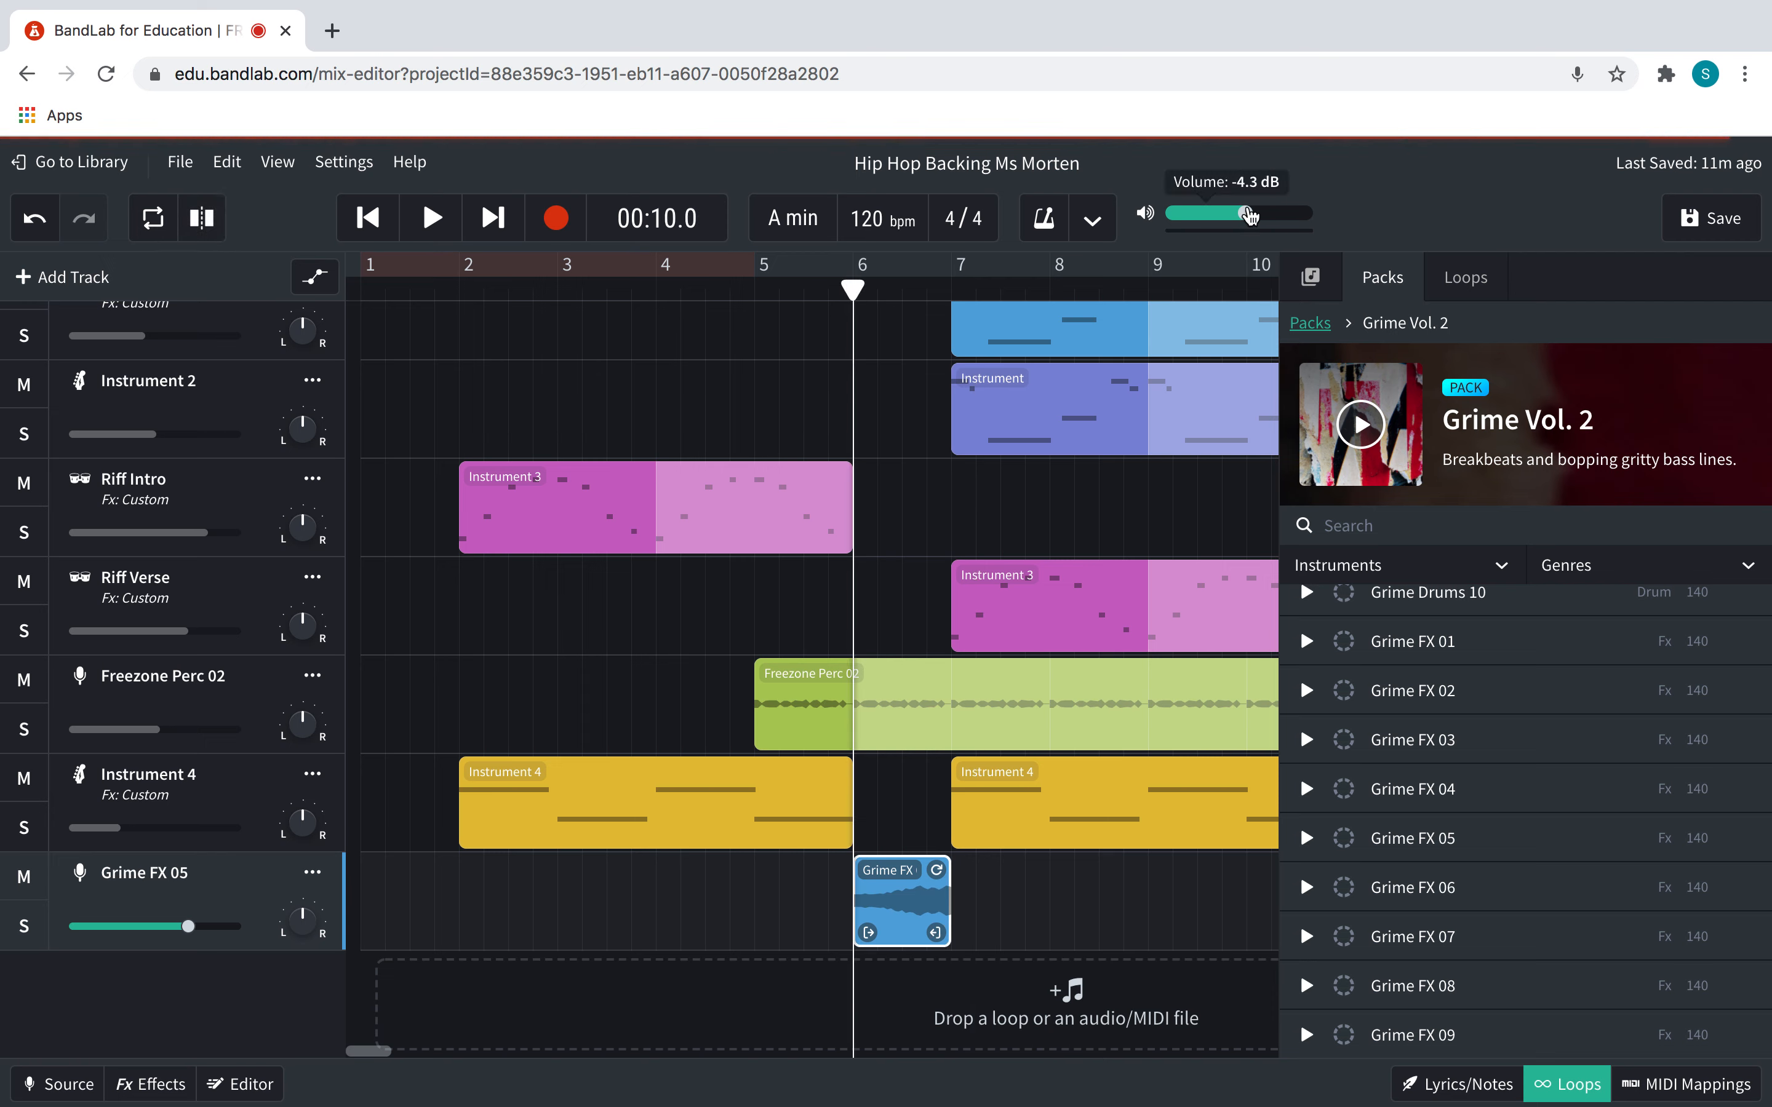
{"action": "left_click", "coordinate": [429, 217]}
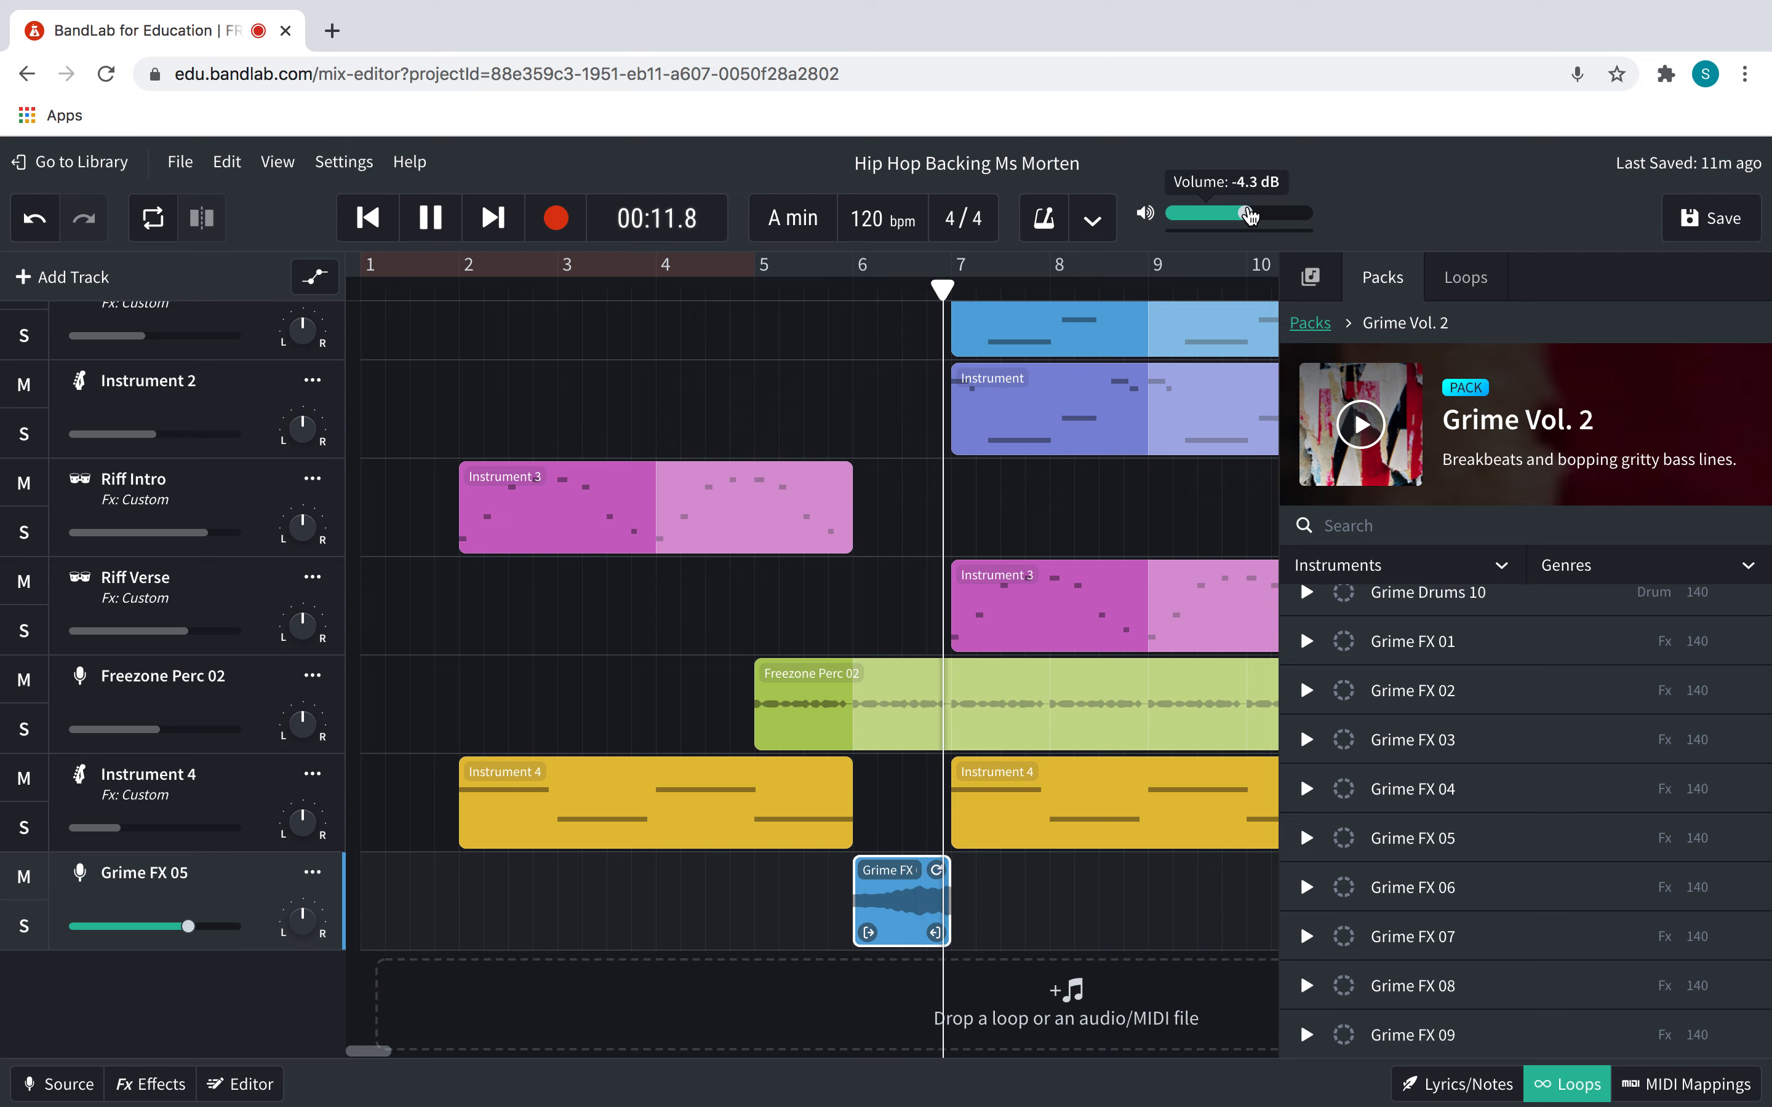
{"action": "left_click", "coordinate": [429, 216]}
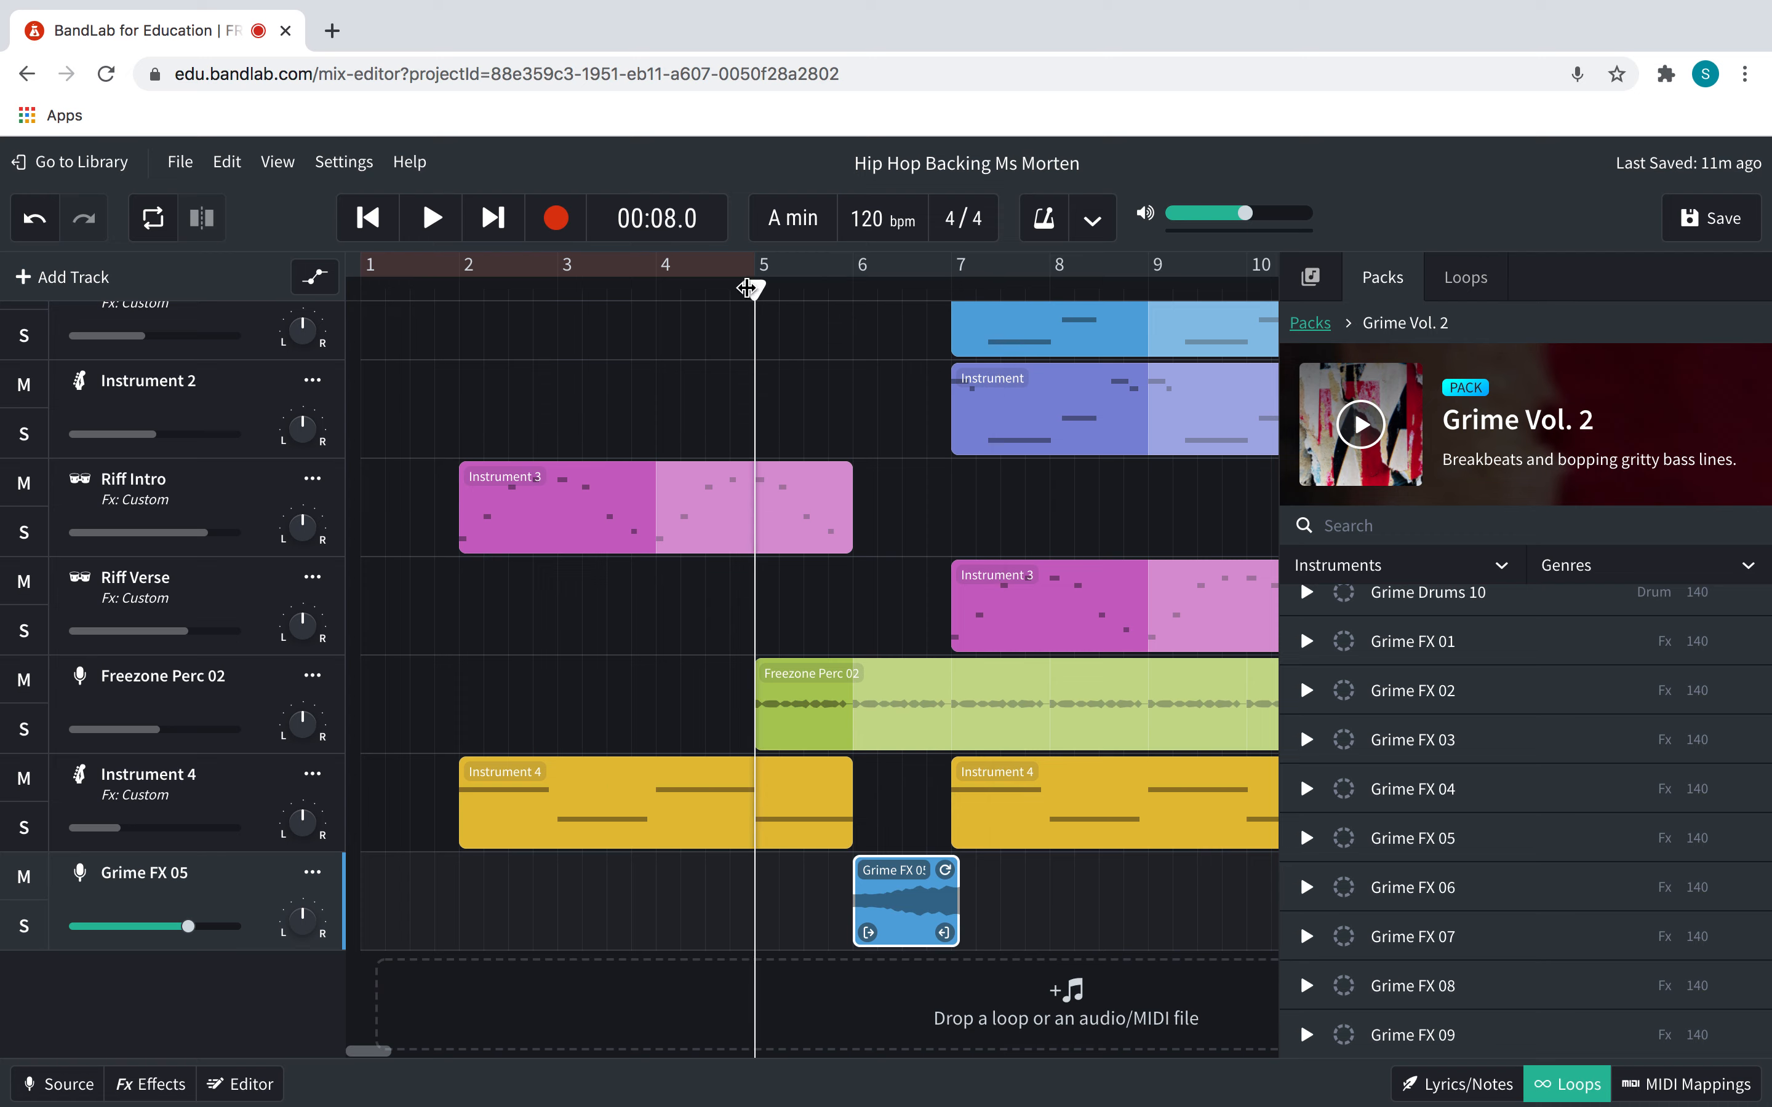
{"action": "left_click", "coordinate": [431, 217]}
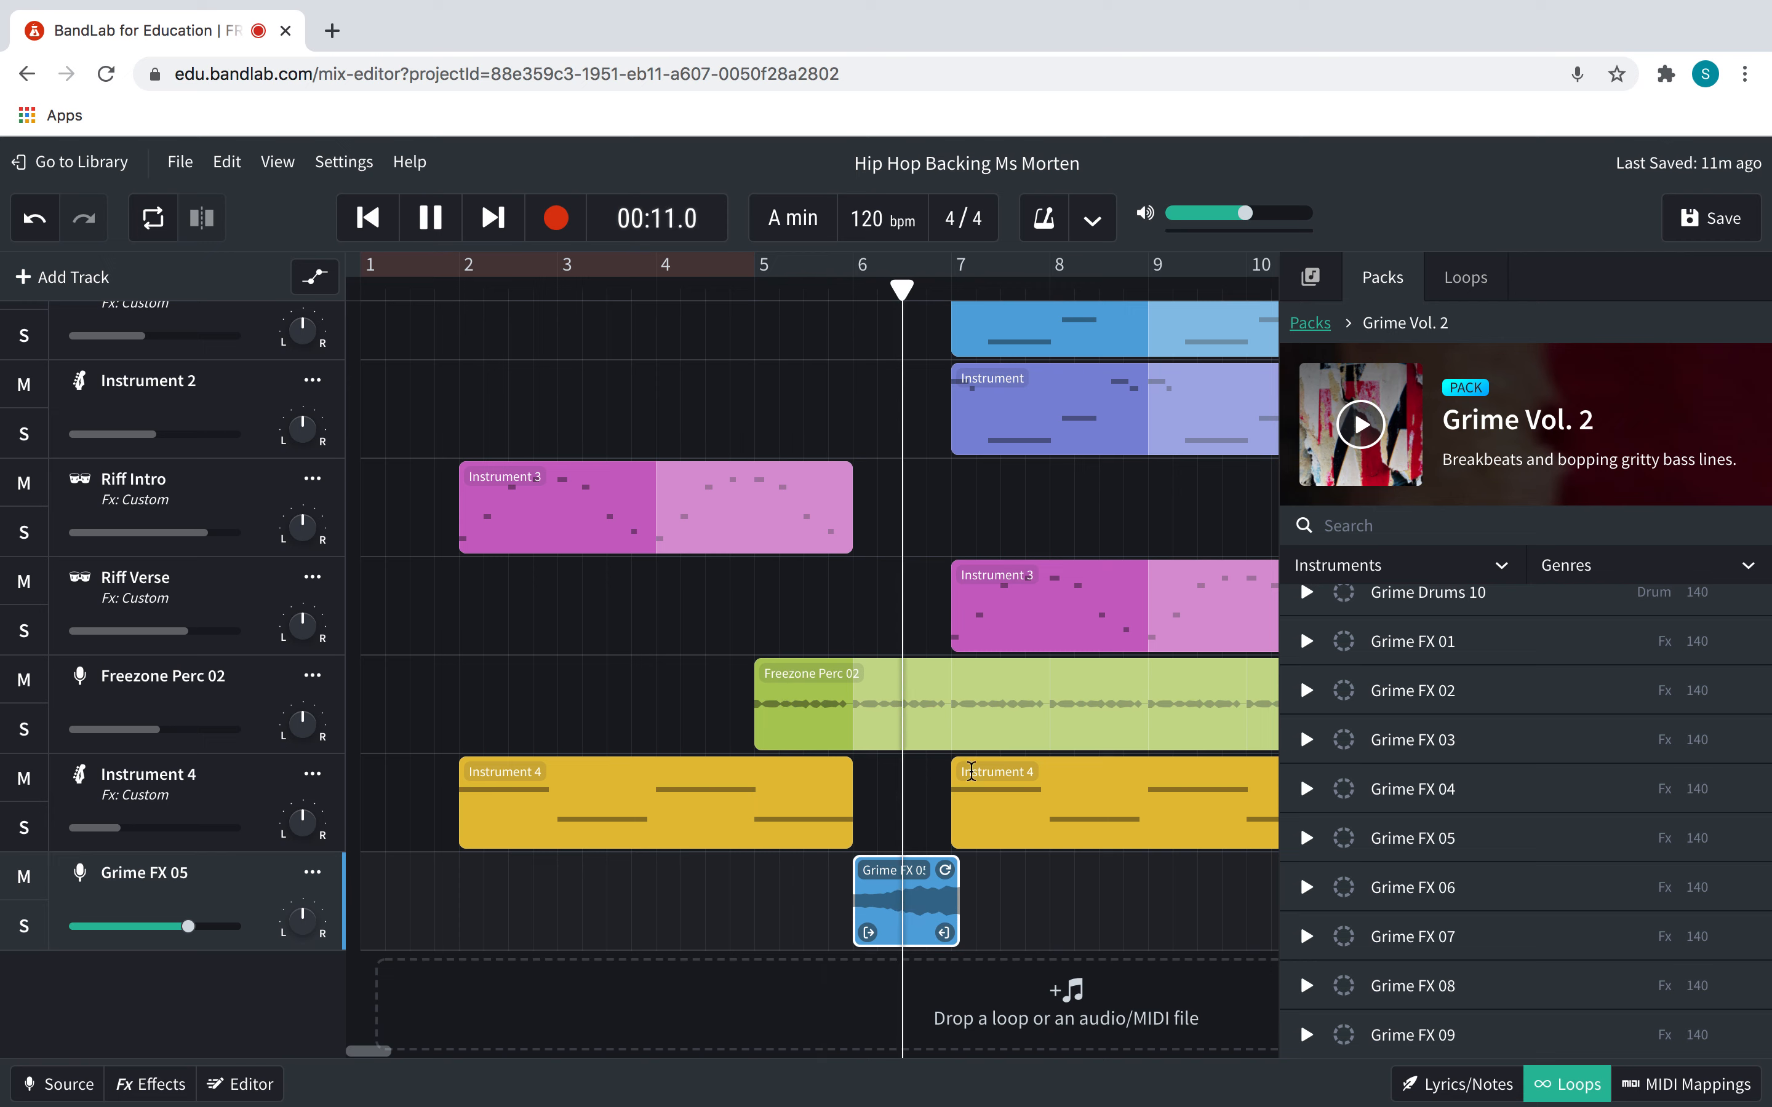
{"action": "left_click", "coordinate": [430, 216]}
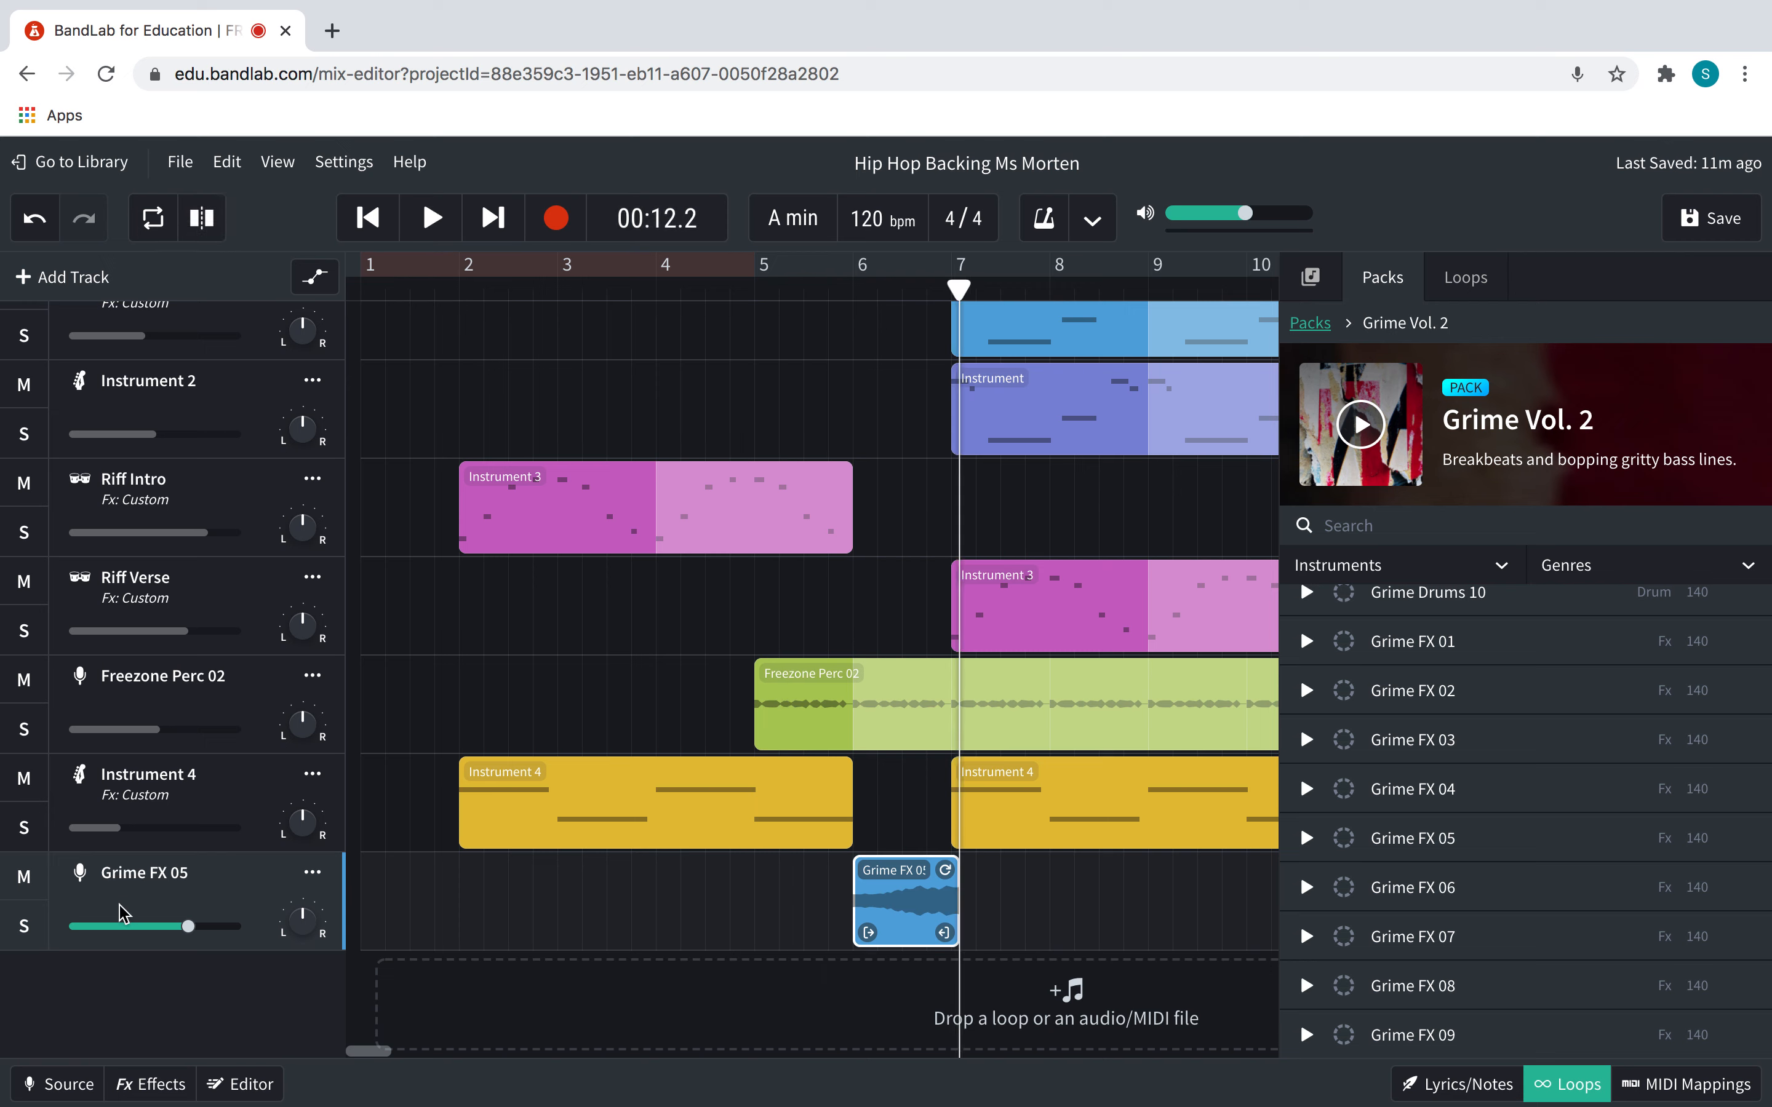
Turn the Grime FX 05 track down to about -7.9 dB and listen back
{"action": "left_click_drag", "start_coordinate": [179, 927], "coordinate": [150, 927]}
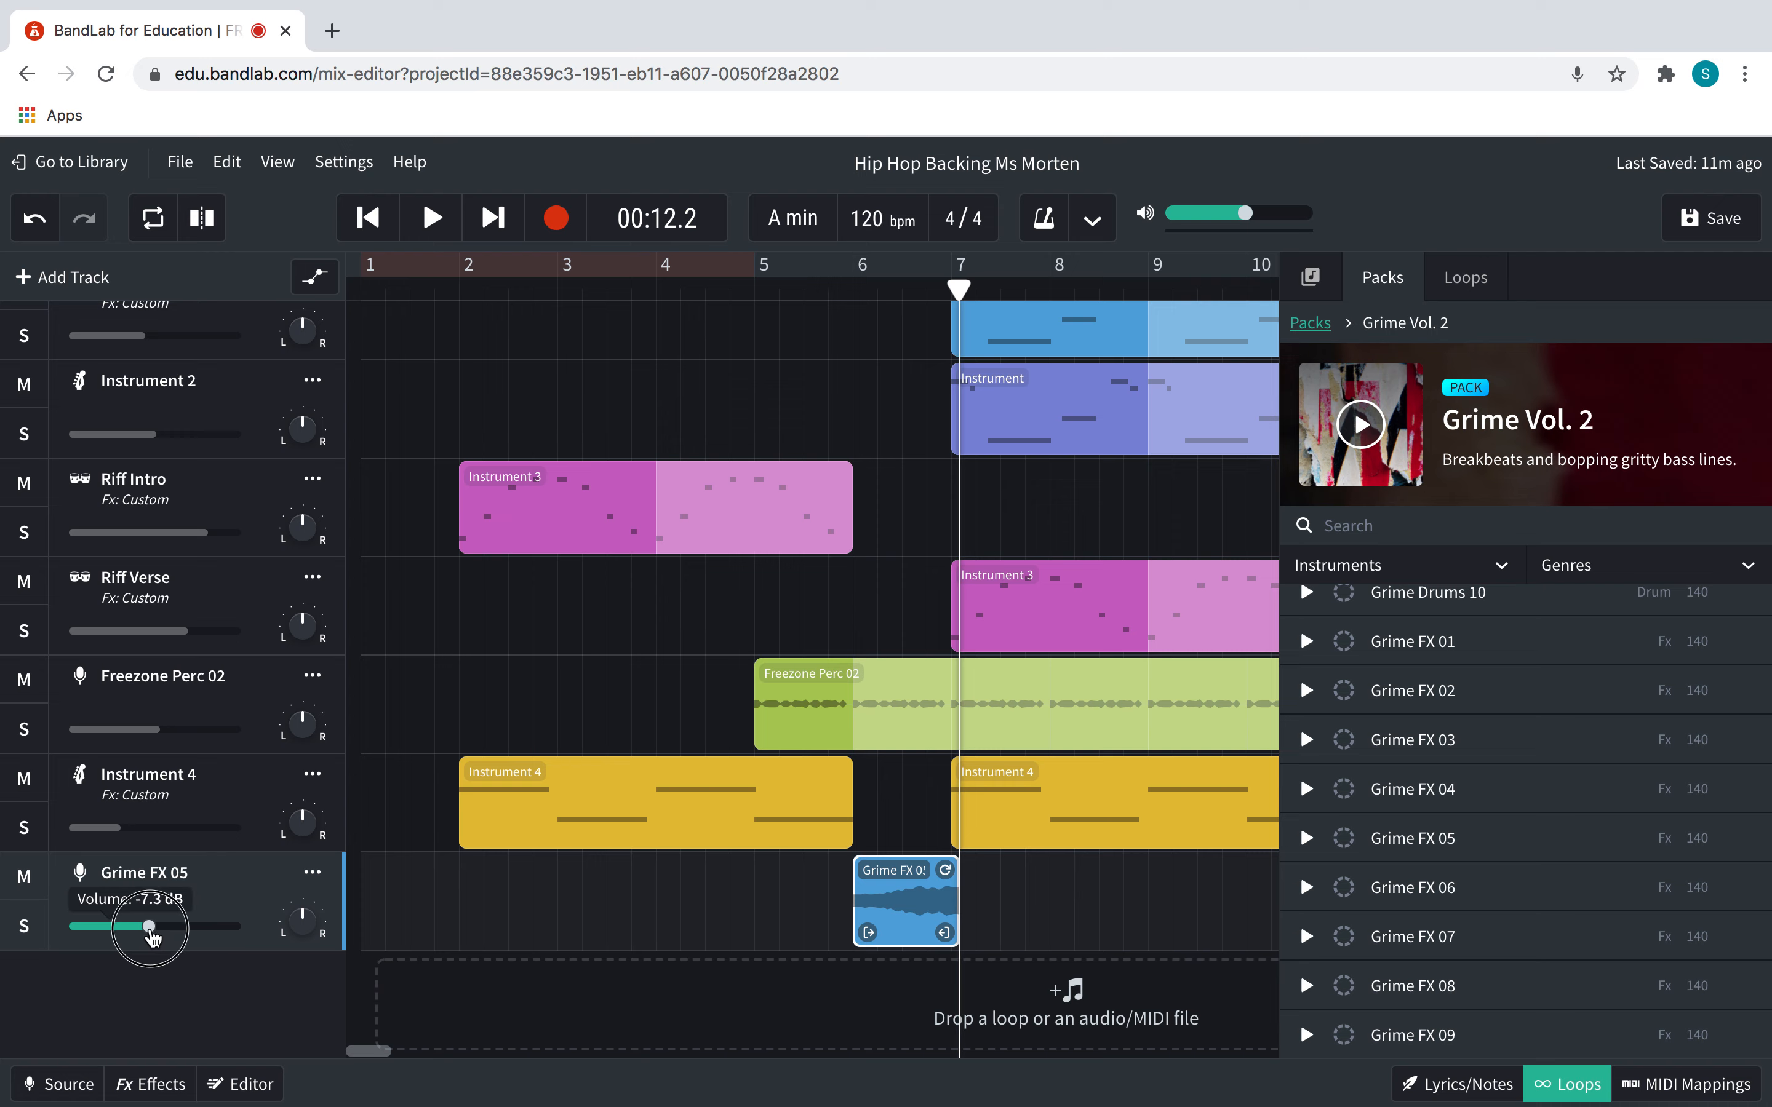
{"action": "left_click_drag", "start_coordinate": [152, 927], "coordinate": [147, 927]}
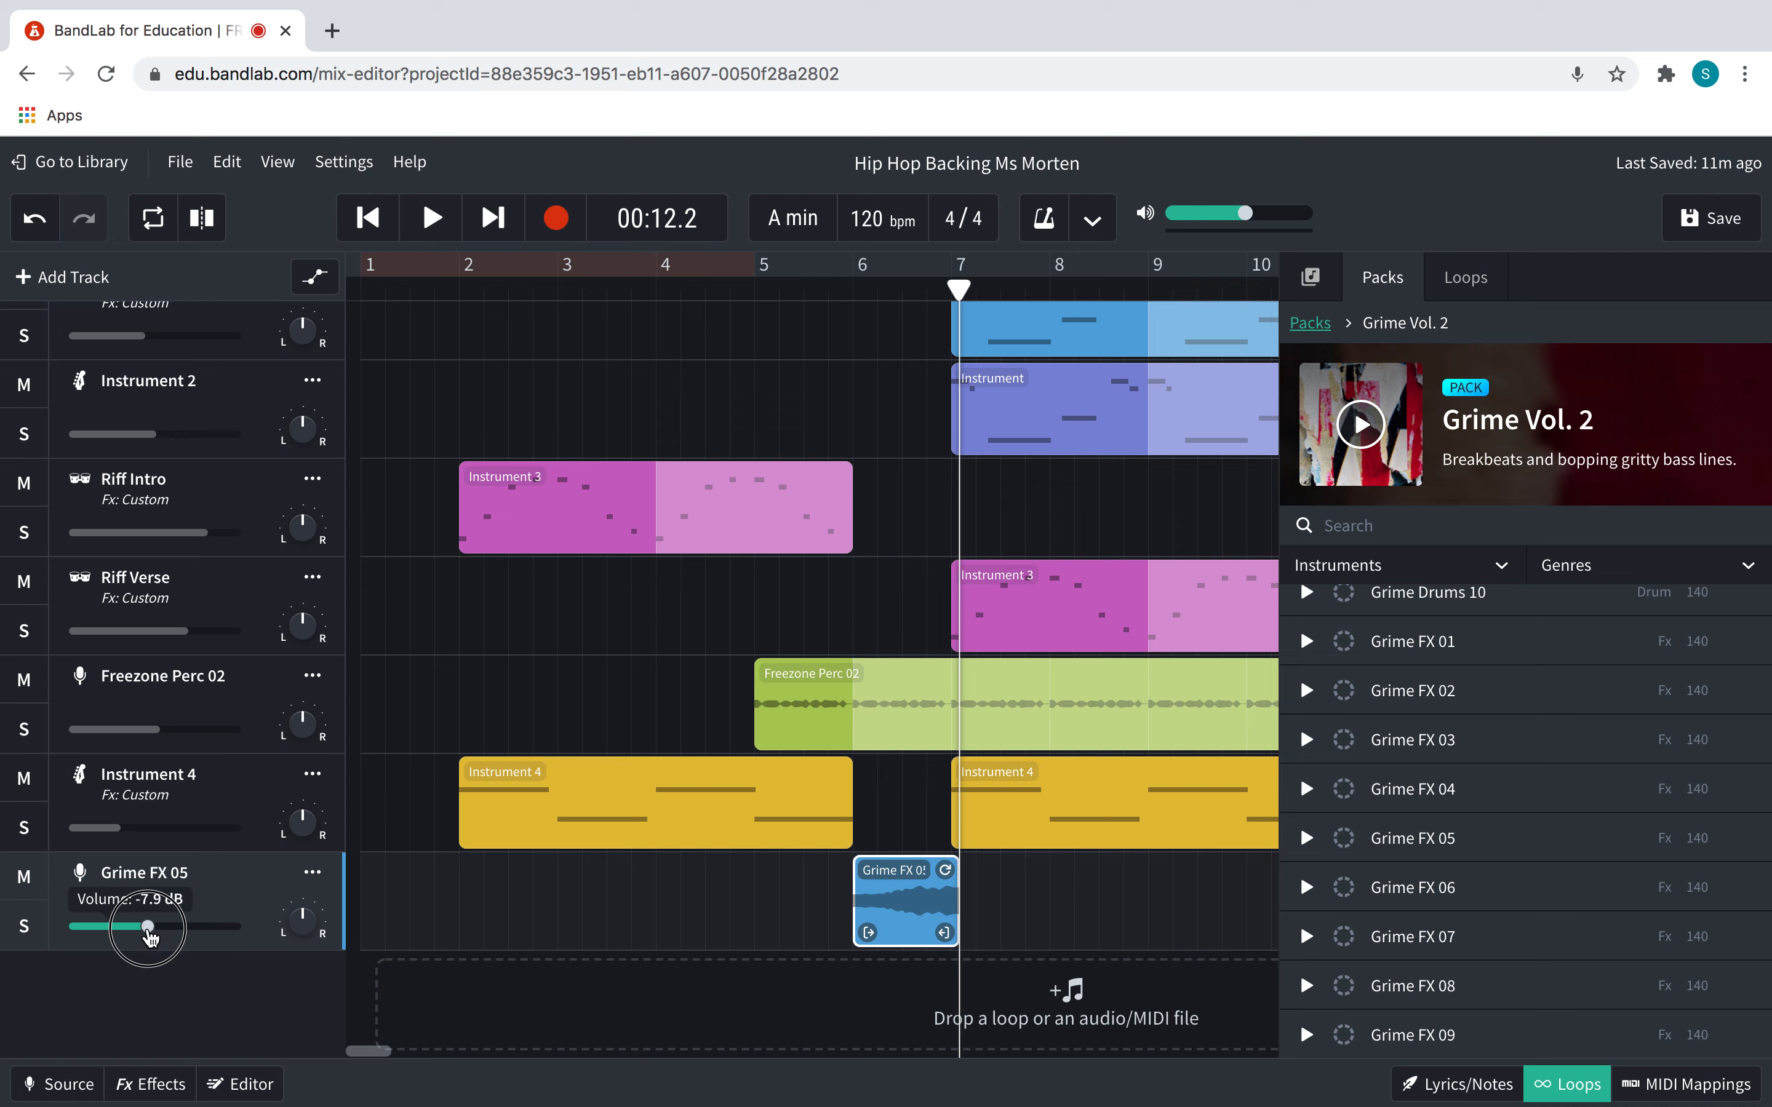
{"action": "left_click", "coordinate": [429, 216]}
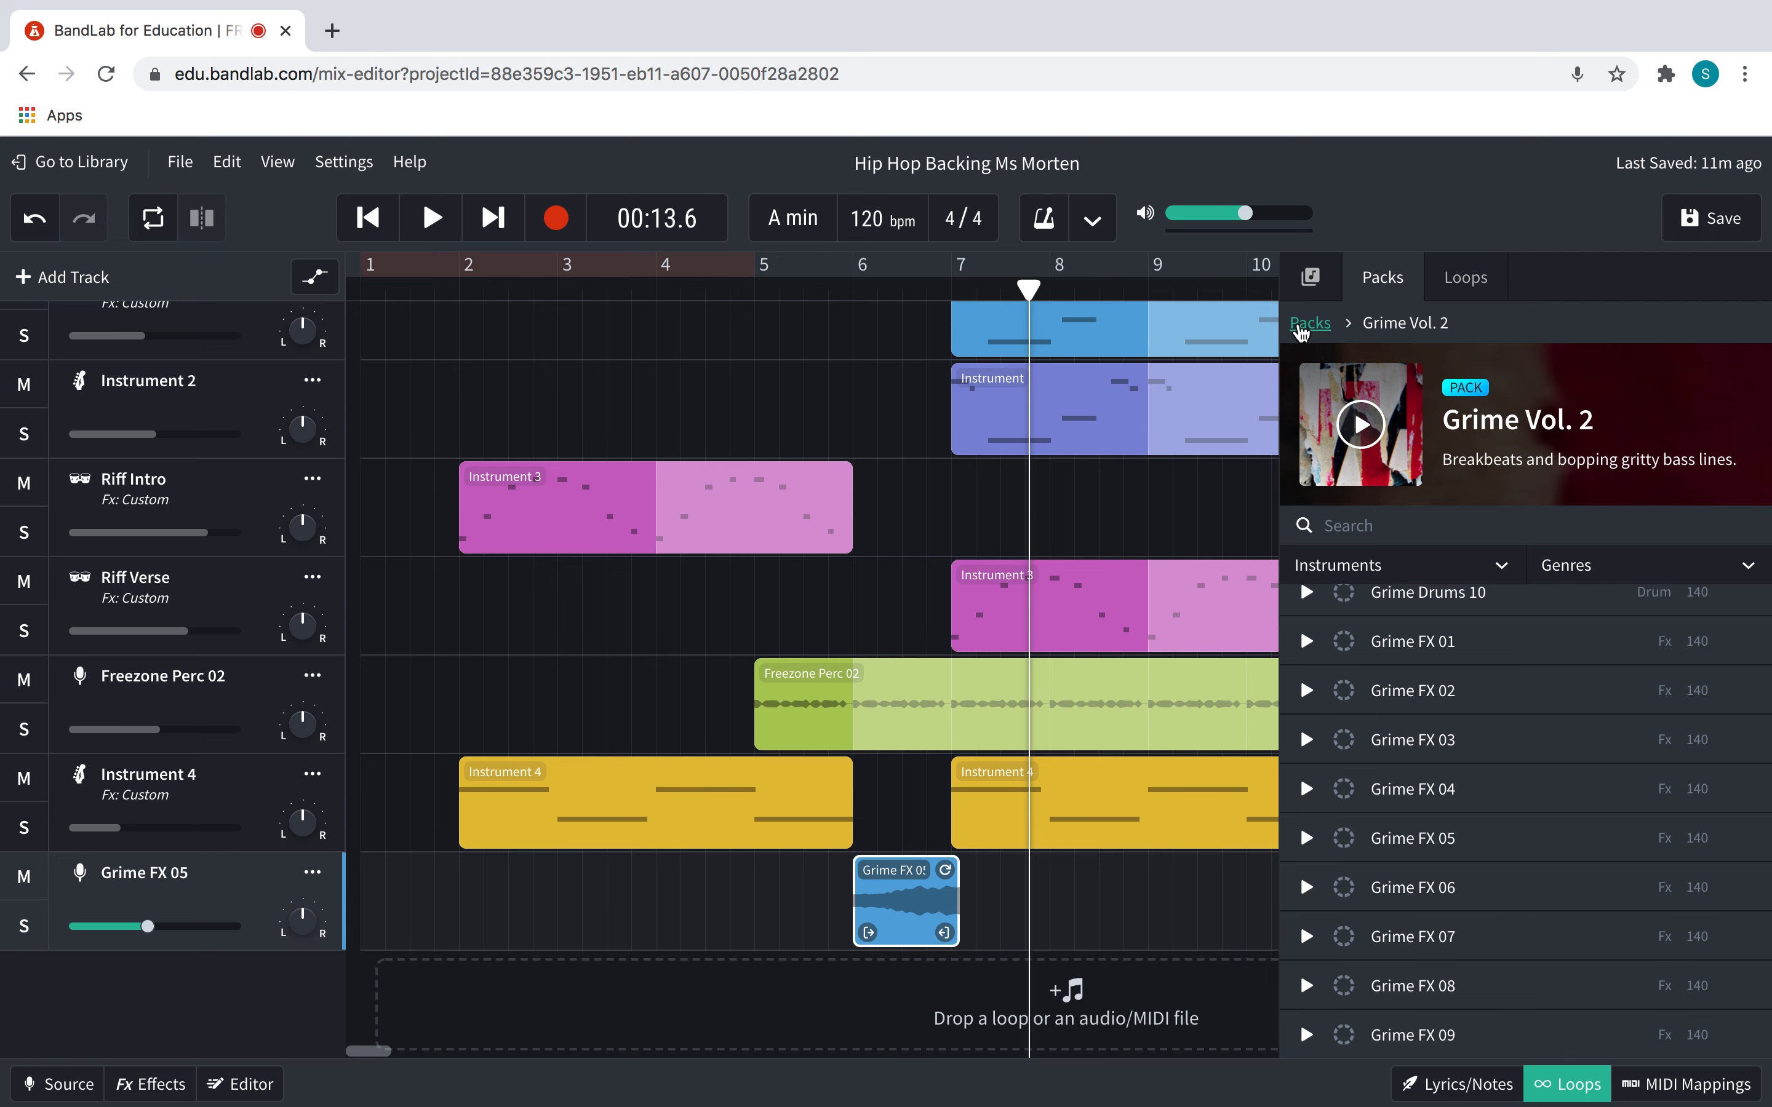
Search the full loop library for "brace on impact"
{"action": "left_click", "coordinate": [1464, 277]}
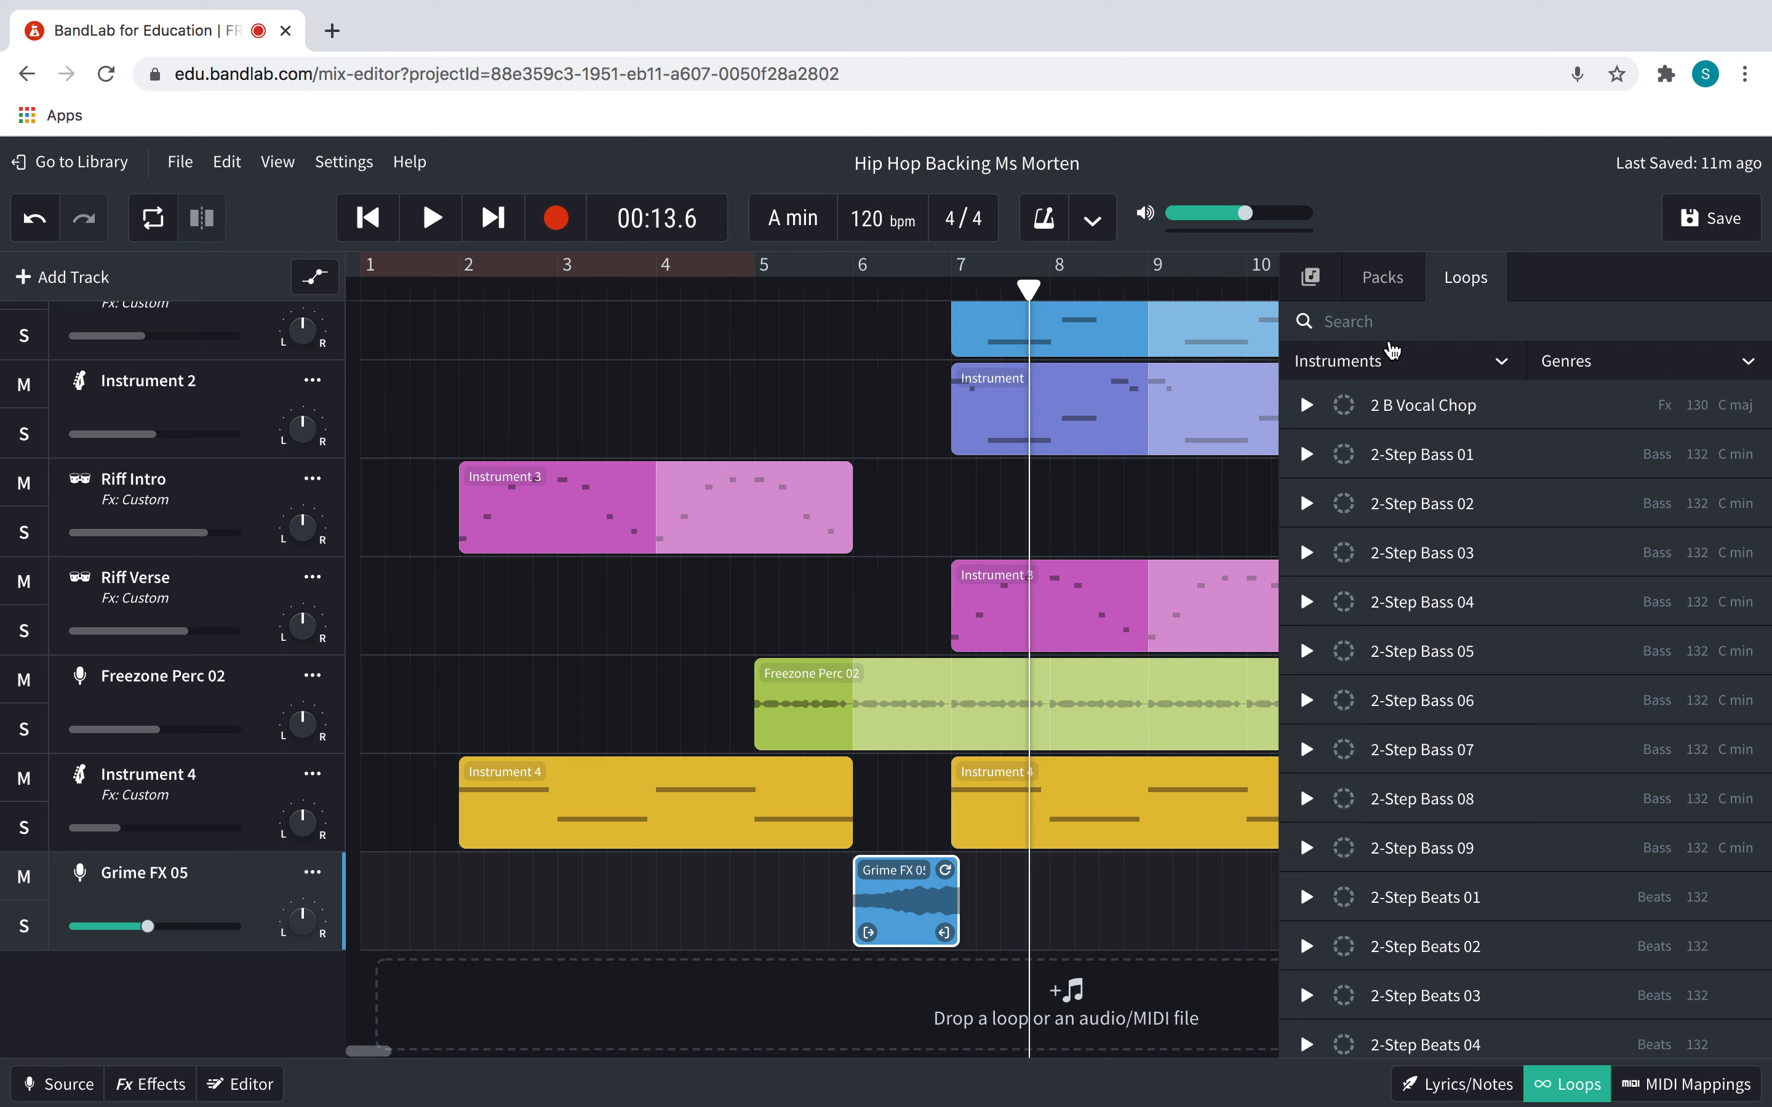
{"action": "type", "text": "brace"}
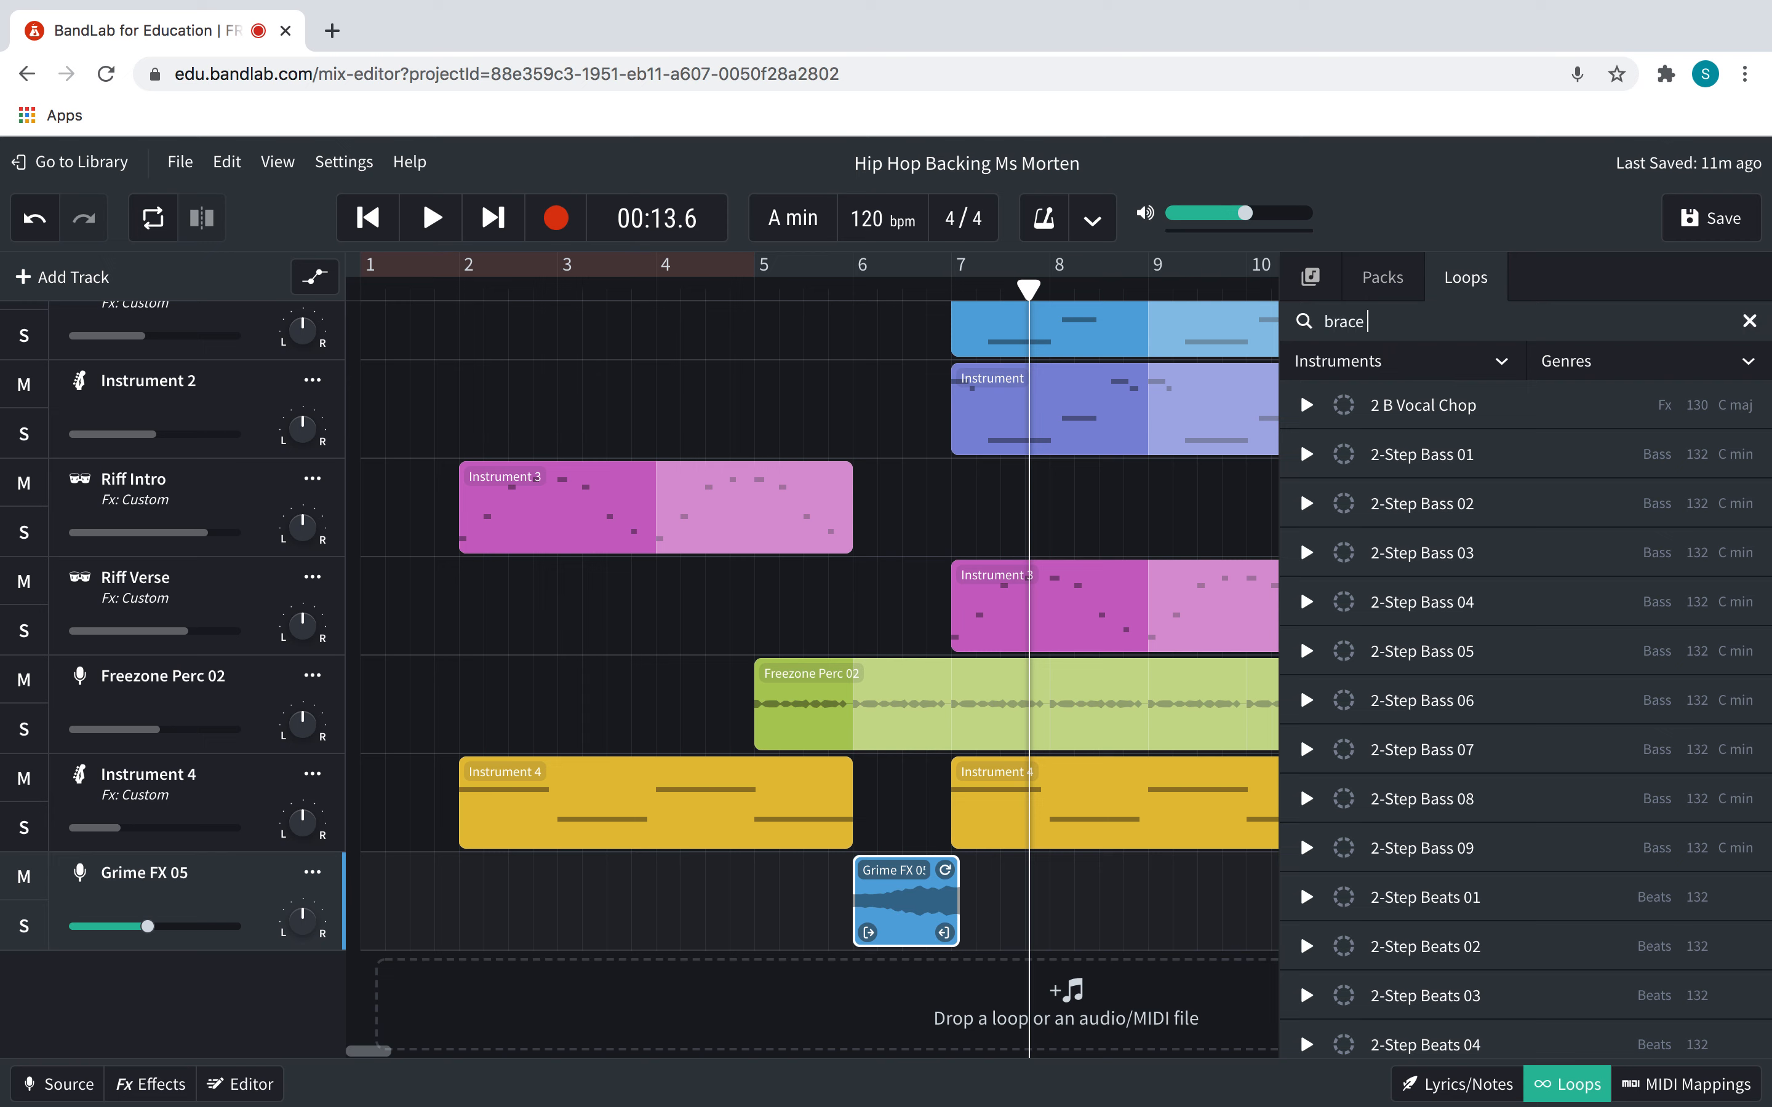
{"action": "type", "text": "on impact"}
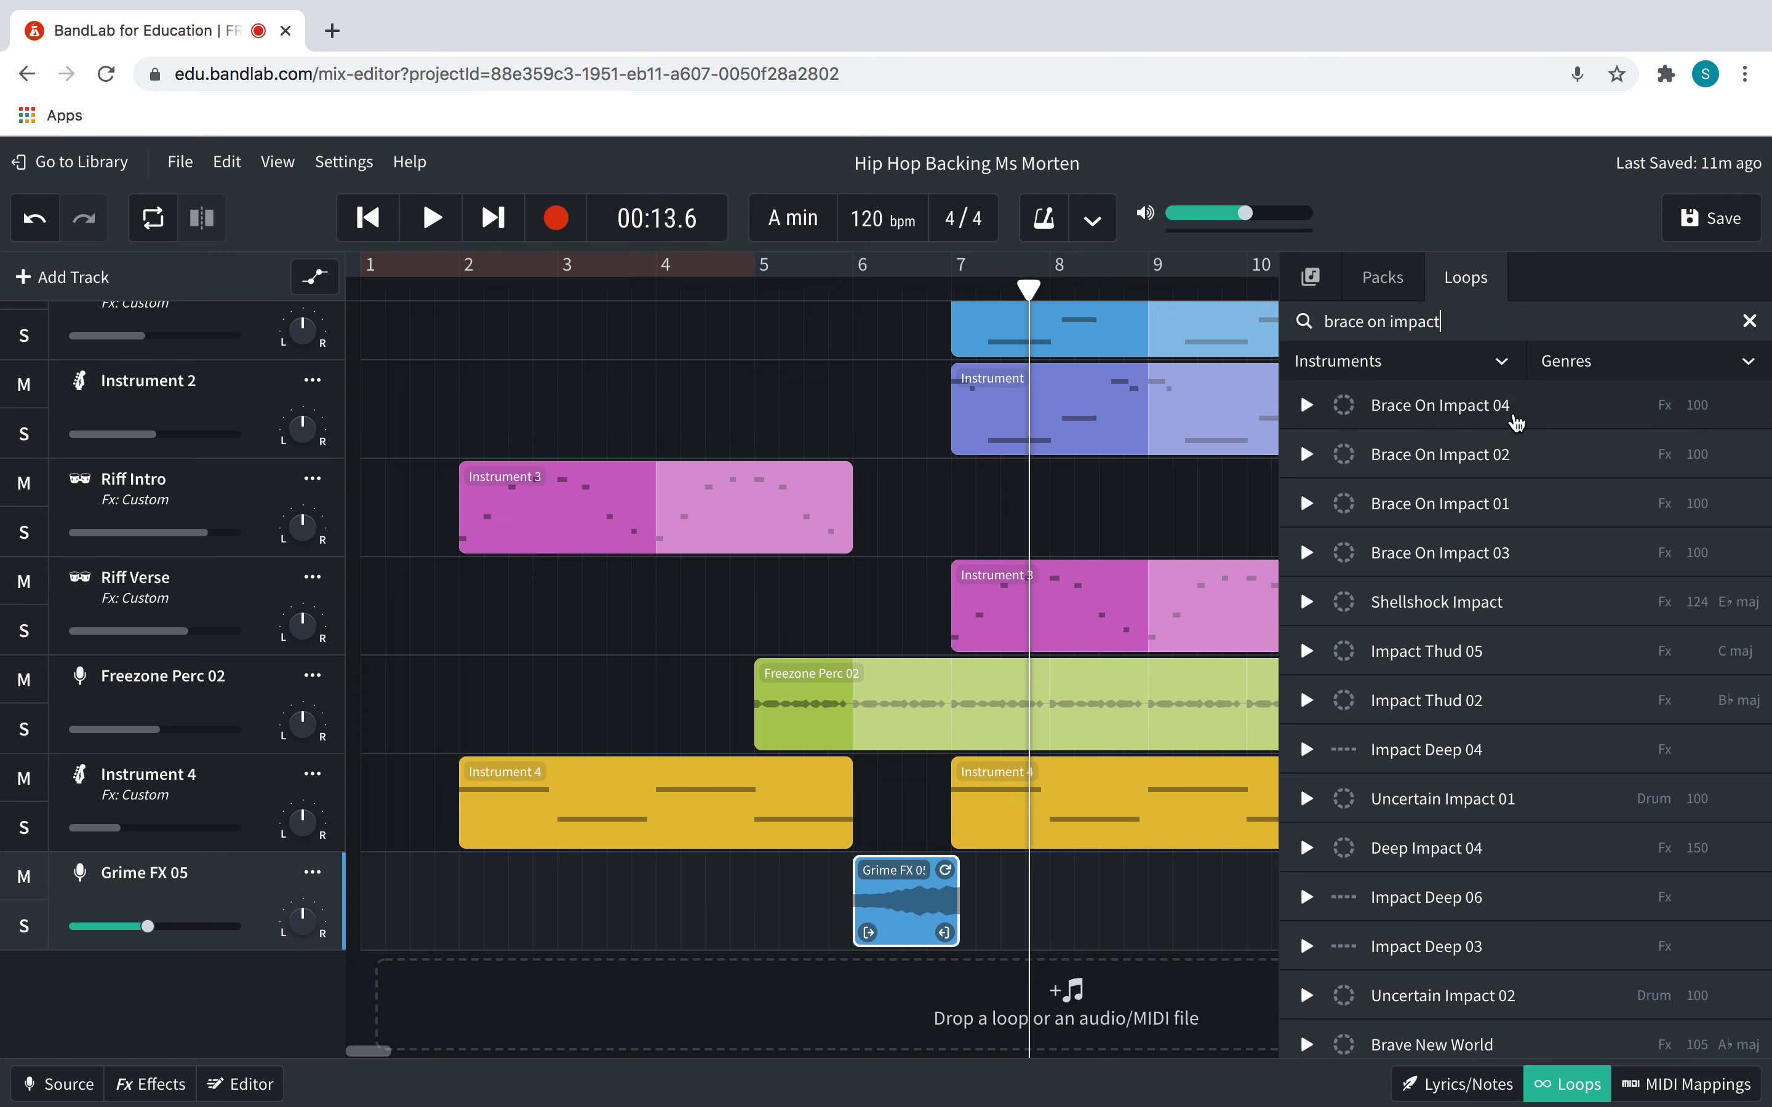
{"action": "mouse_move", "coordinate": [1474, 494]}
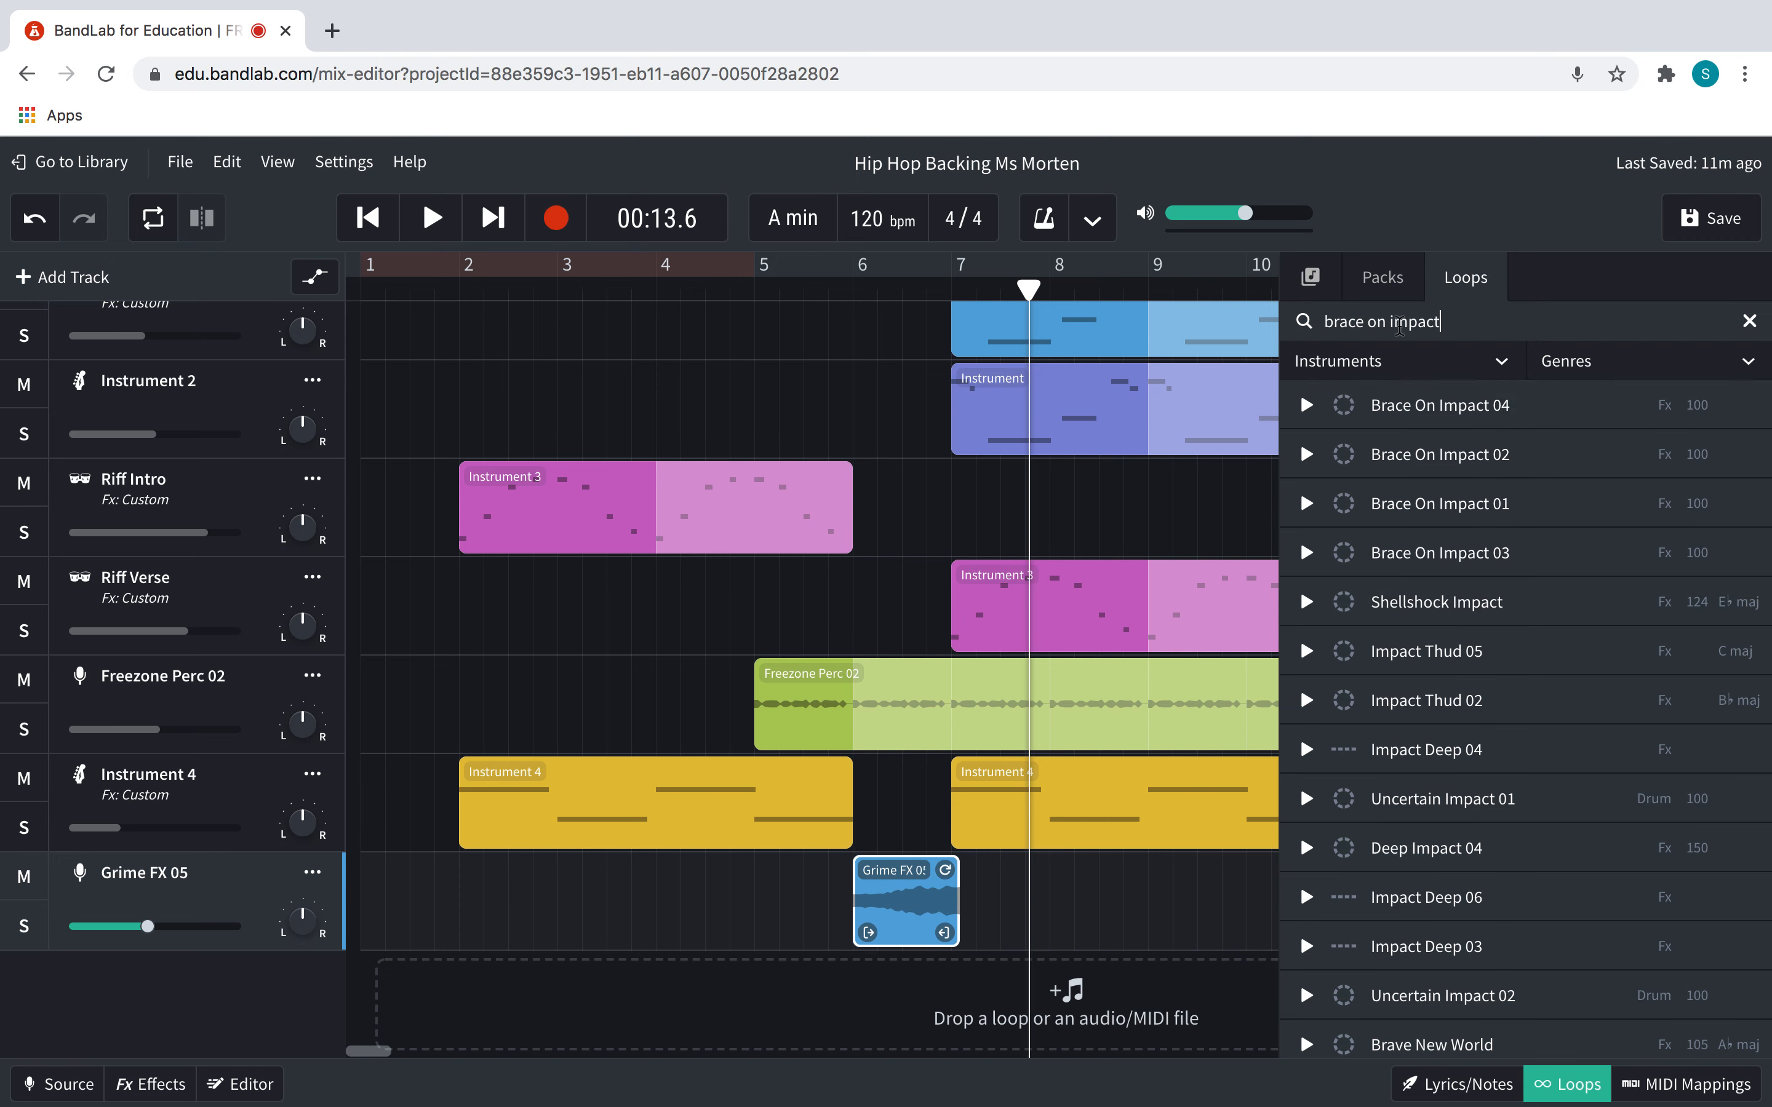
Audition the Brace On Impact 01, 04, 02 and 03 loops, 04 and 01 twice
{"action": "left_click", "coordinate": [1306, 503]}
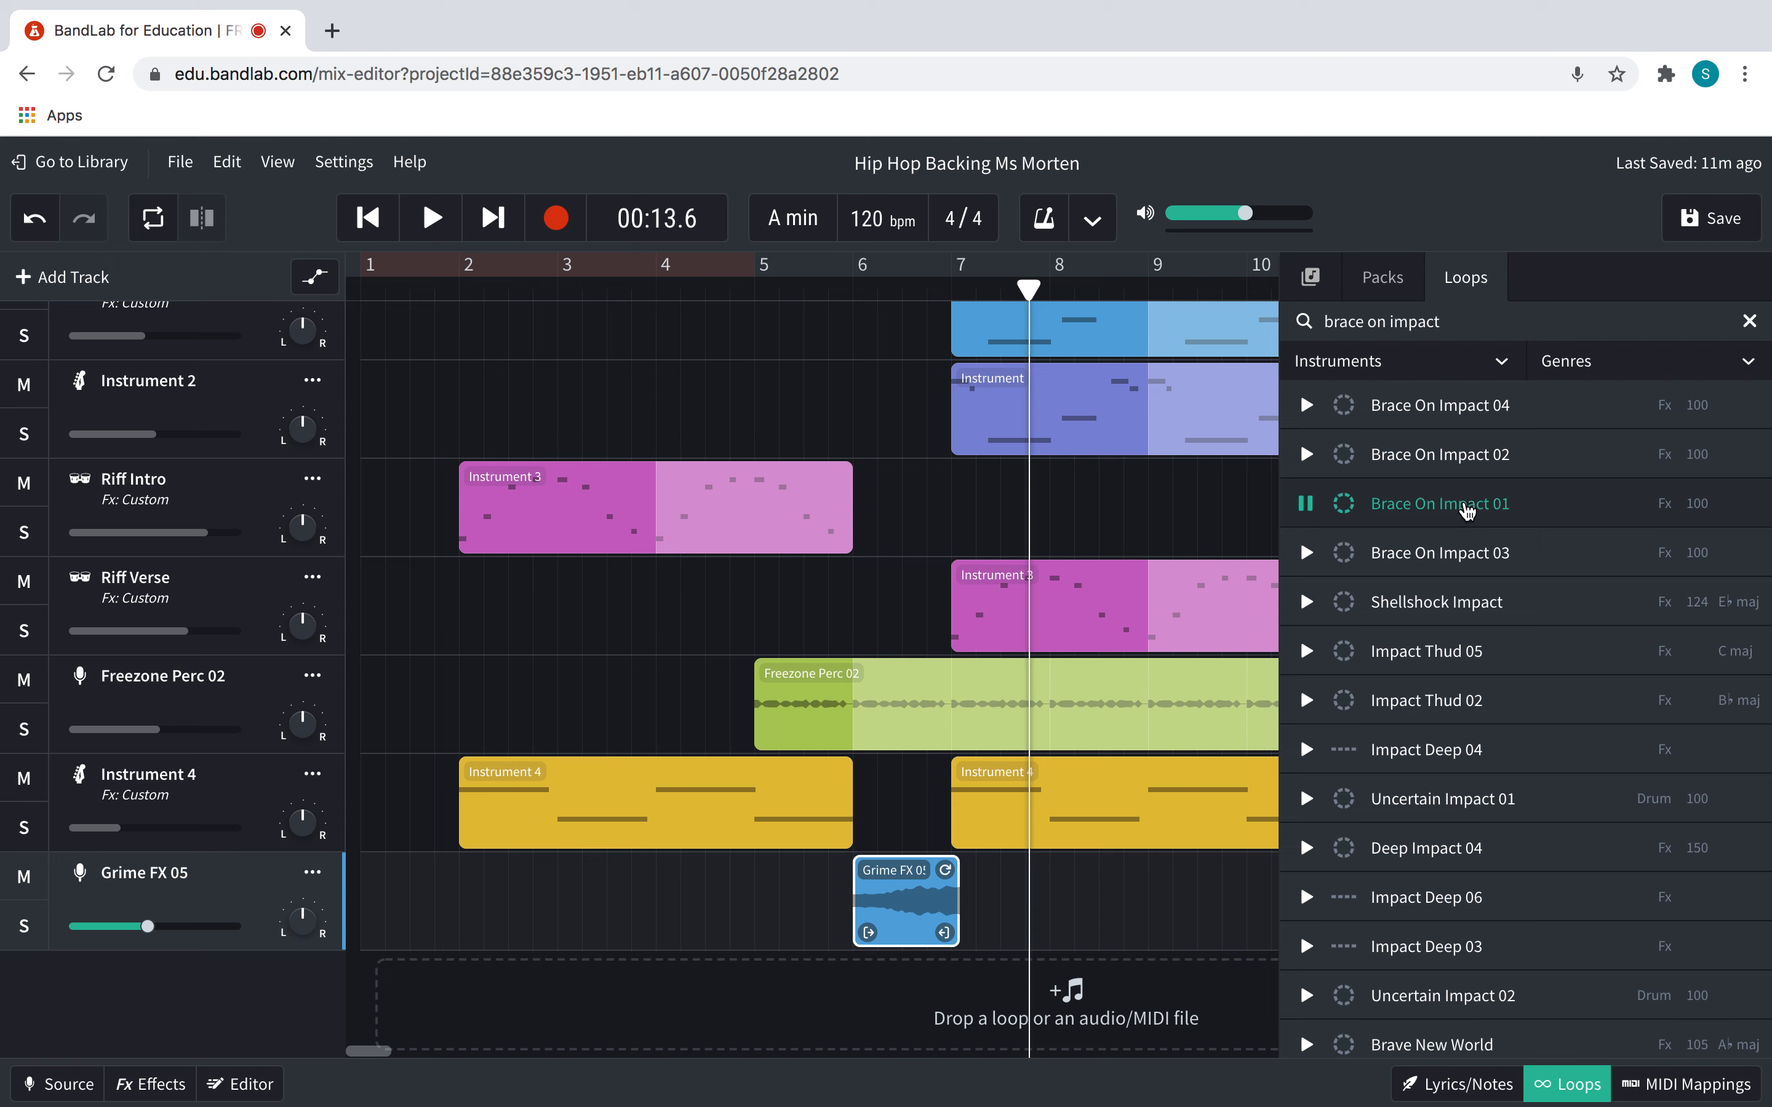
{"action": "left_click", "coordinate": [1306, 405]}
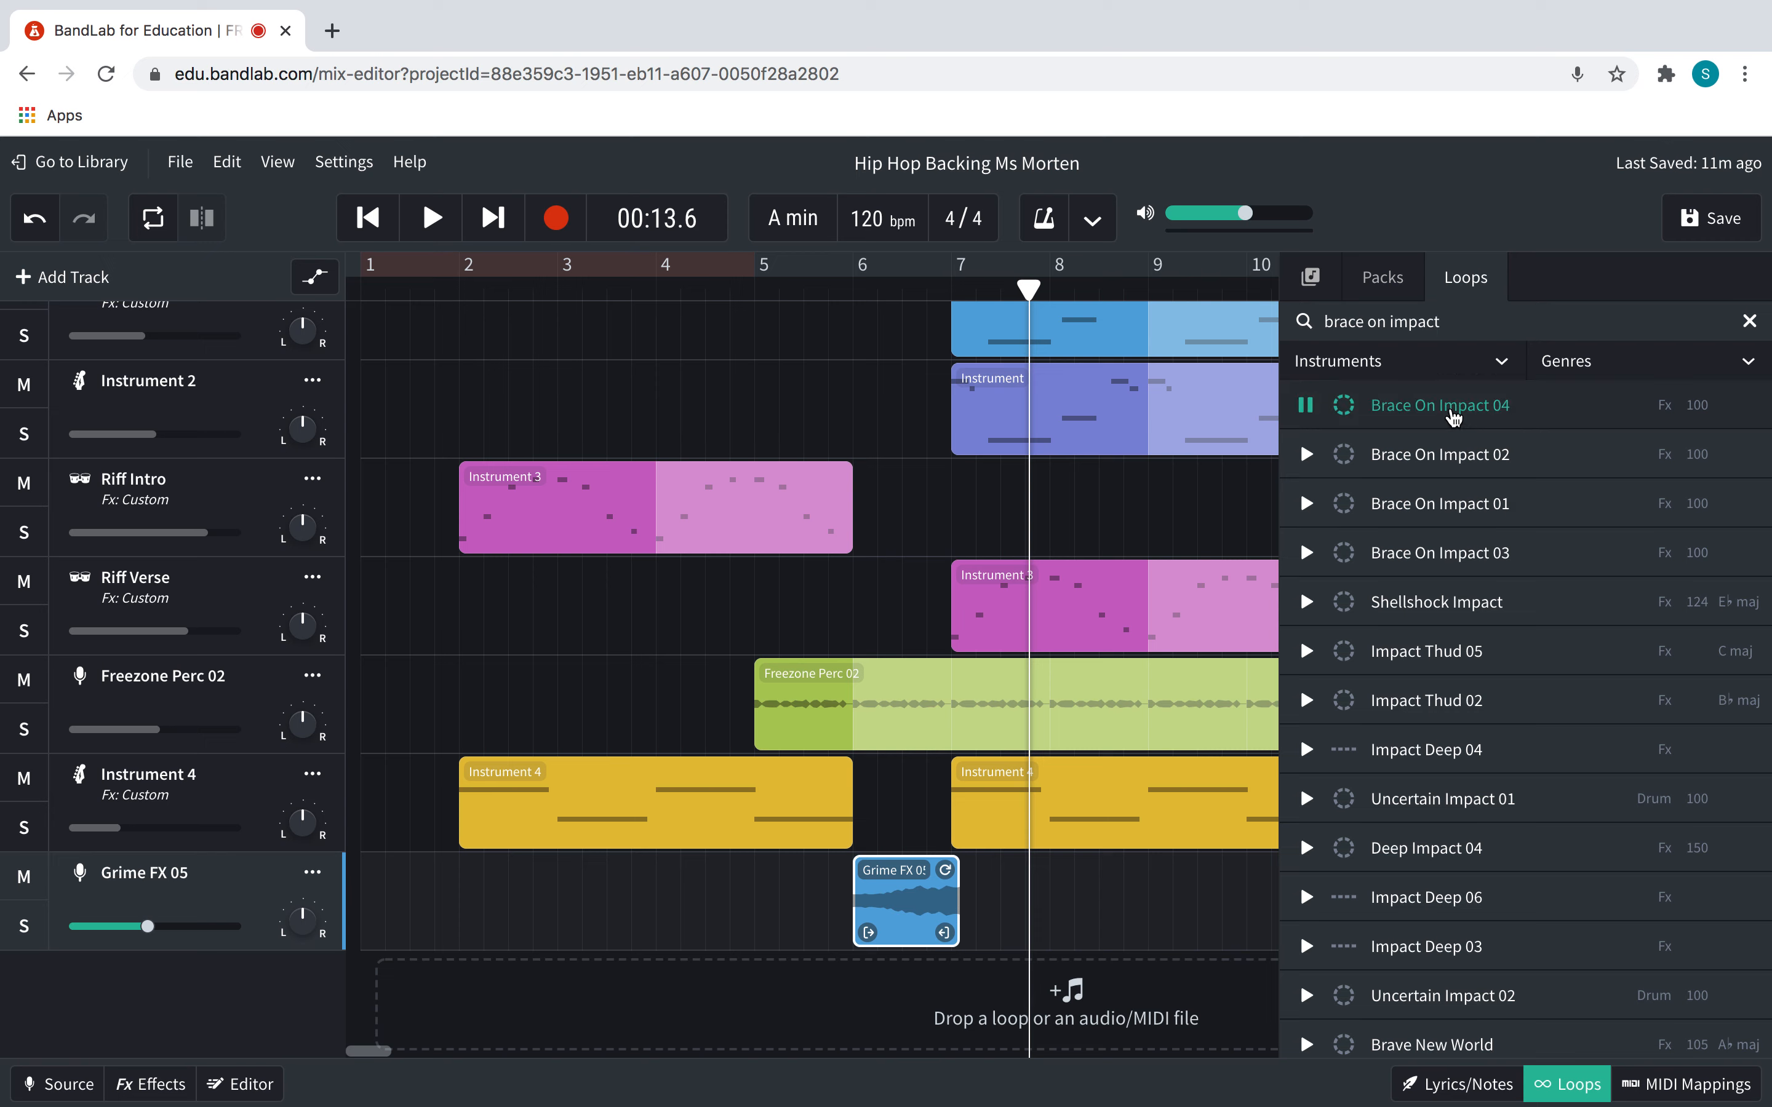
{"action": "mouse_move", "coordinate": [1438, 454]}
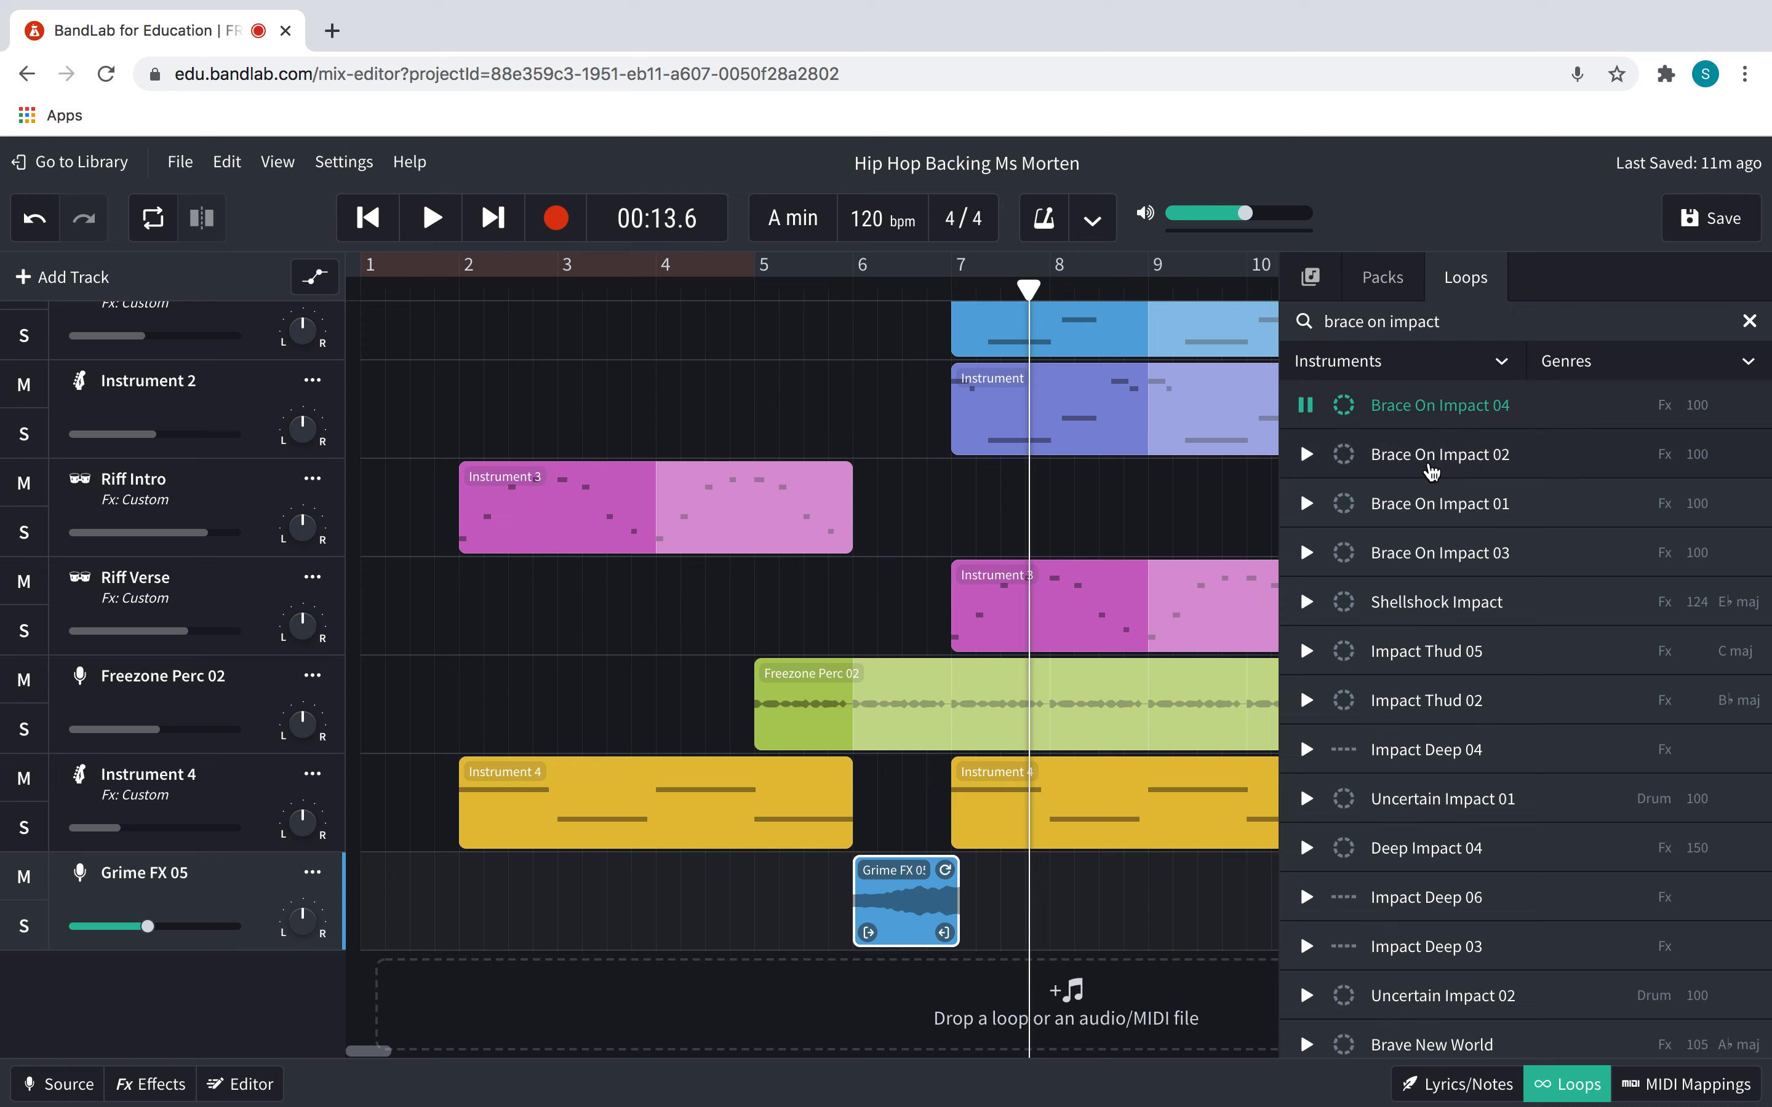
{"action": "left_click", "coordinate": [1306, 453]}
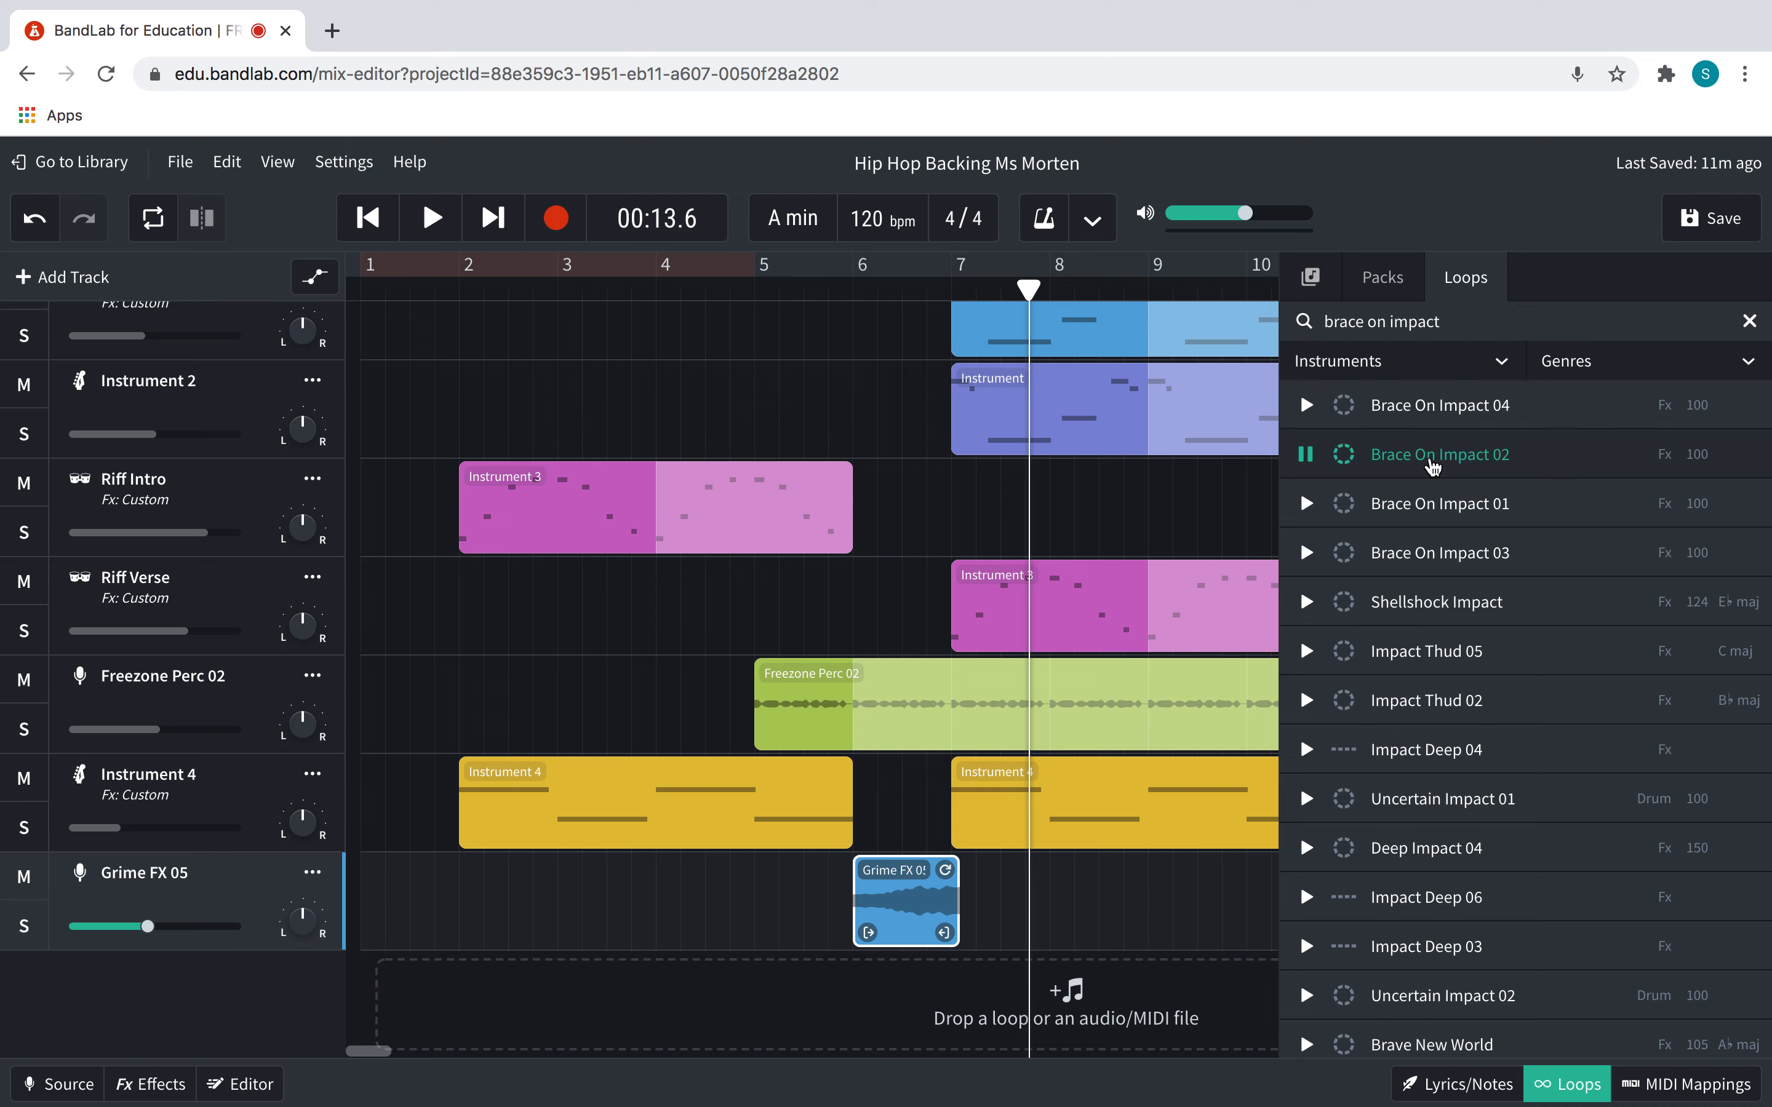
{"action": "left_click", "coordinate": [1305, 552]}
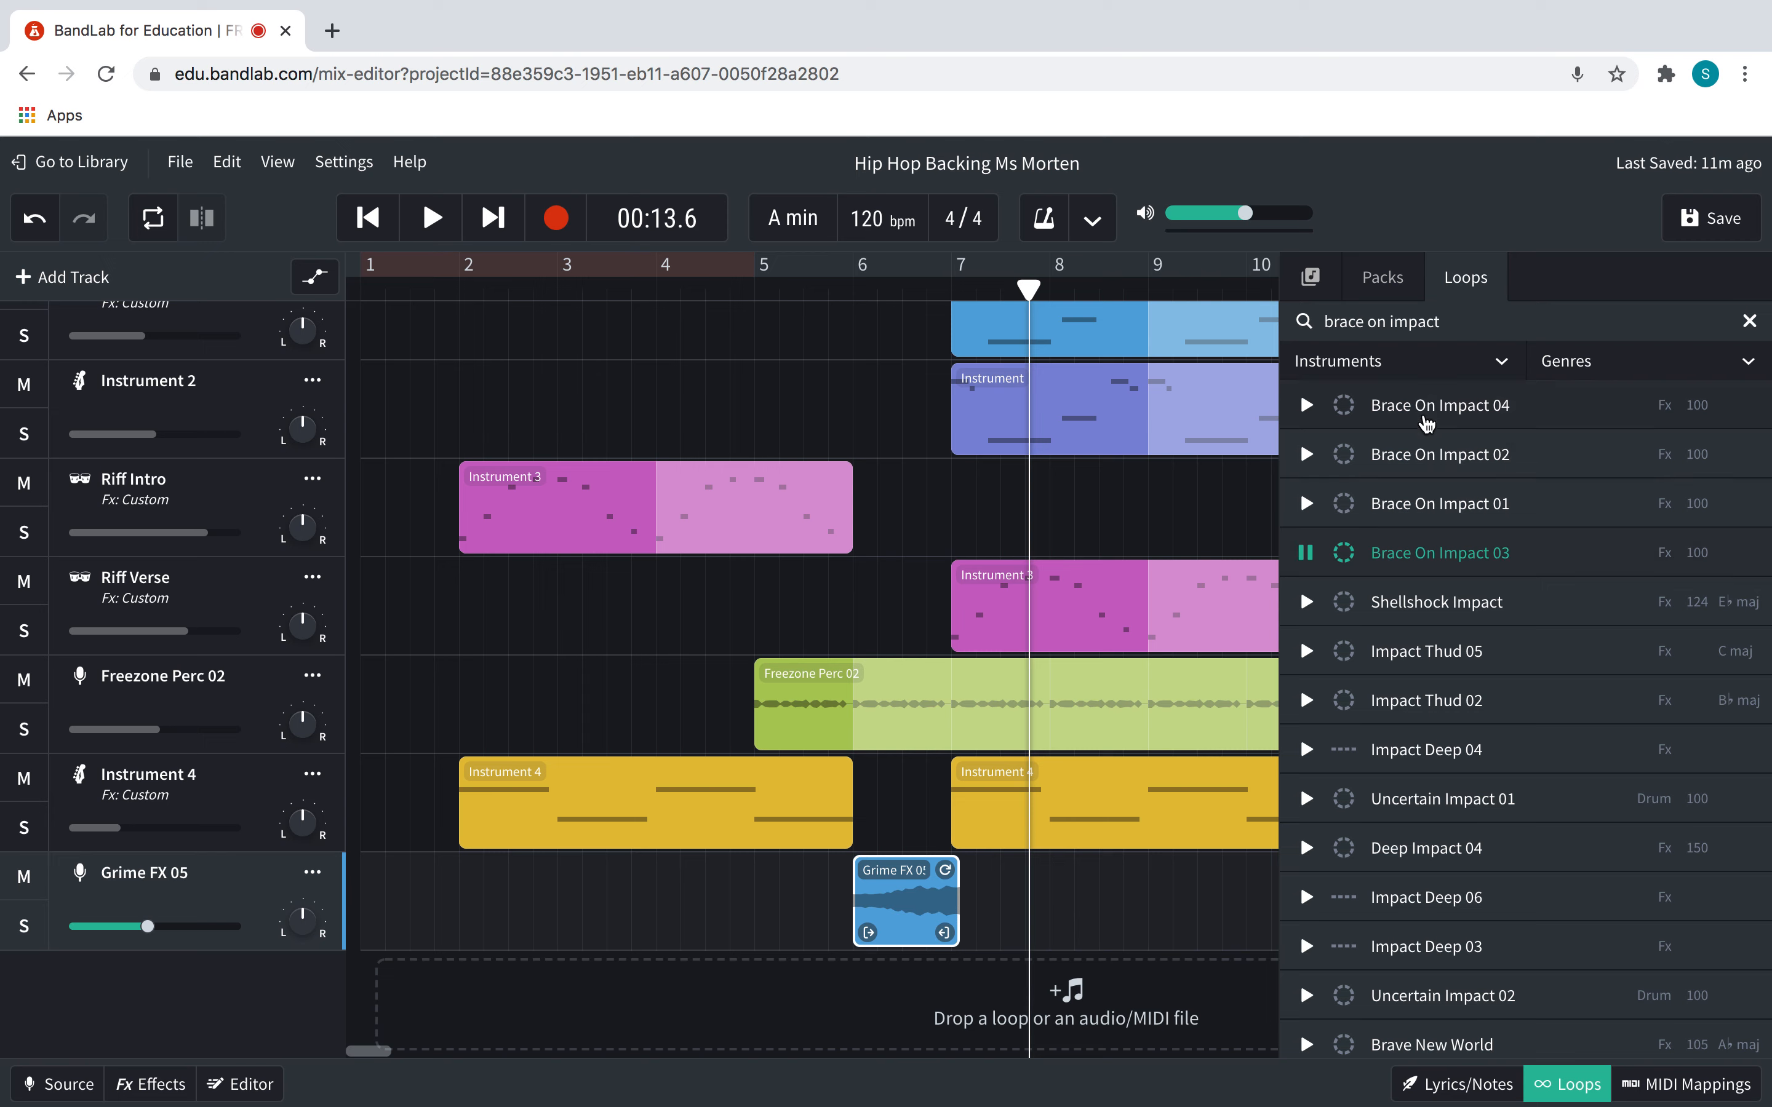
{"action": "left_click", "coordinate": [1305, 404]}
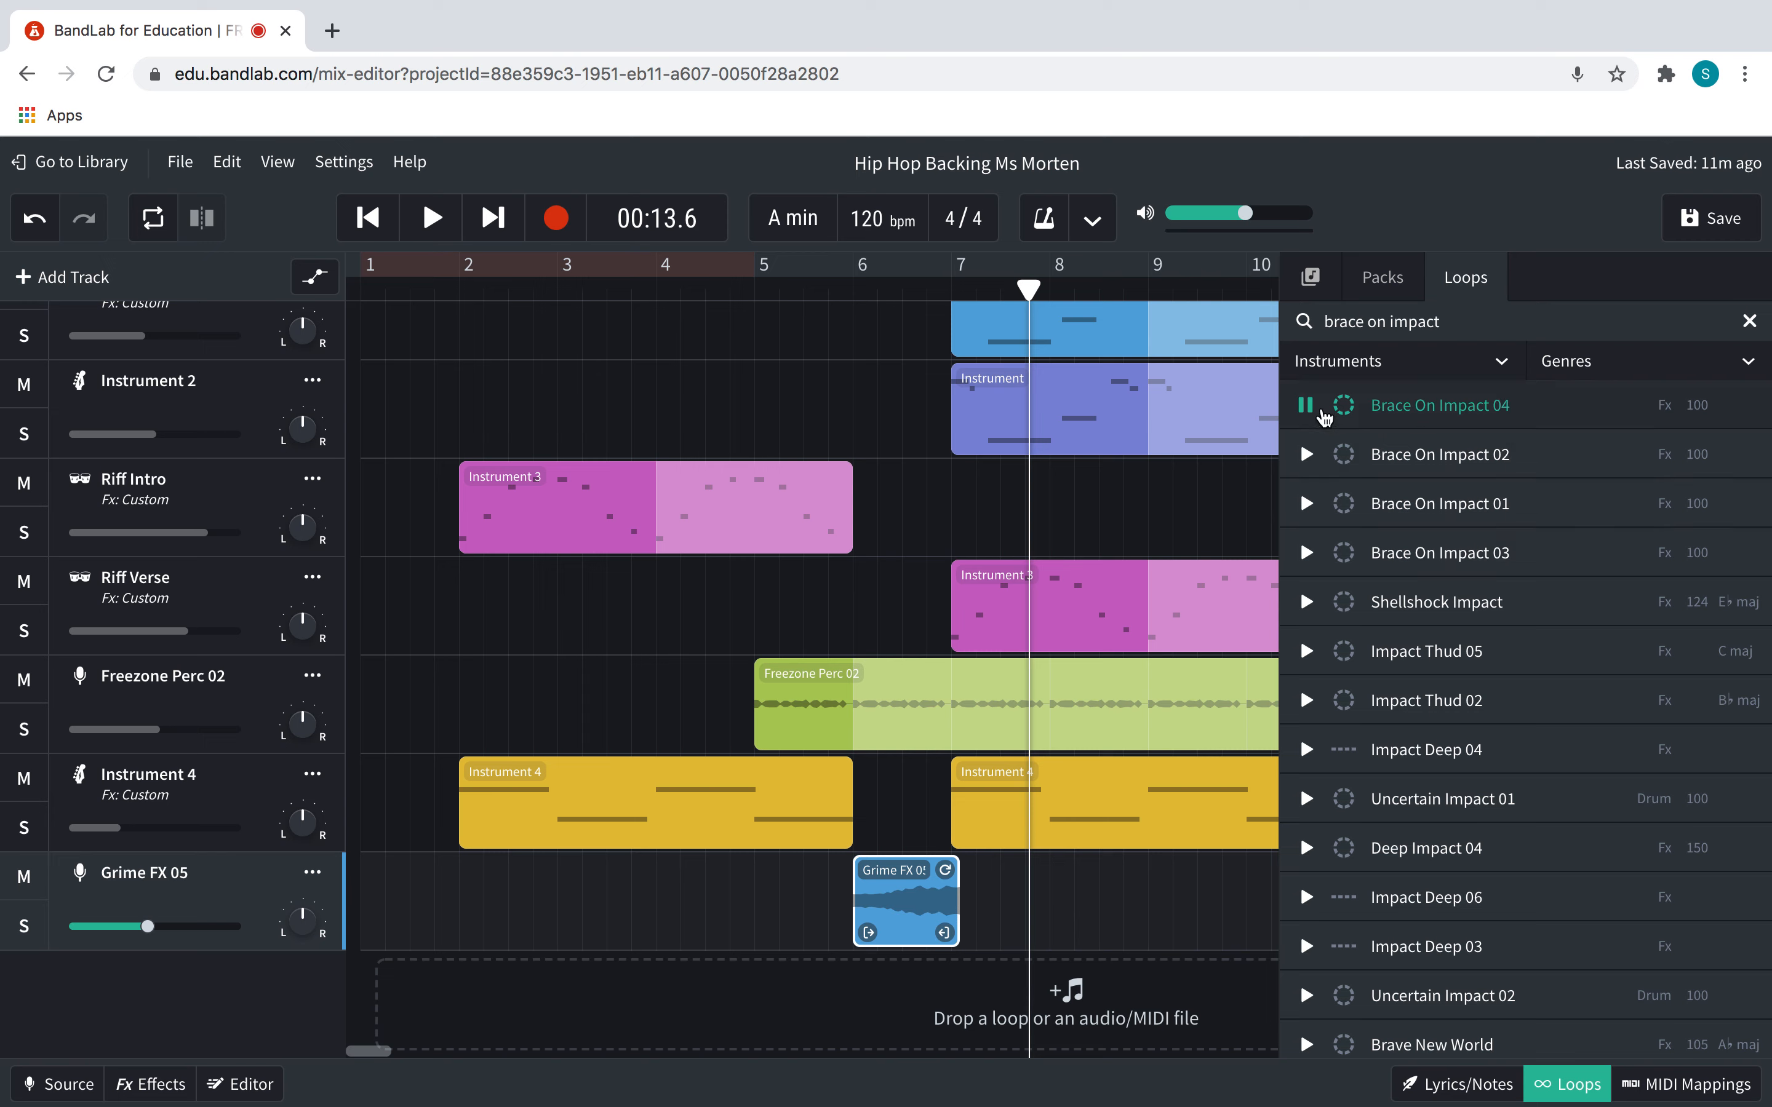
{"action": "left_click", "coordinate": [1307, 504]}
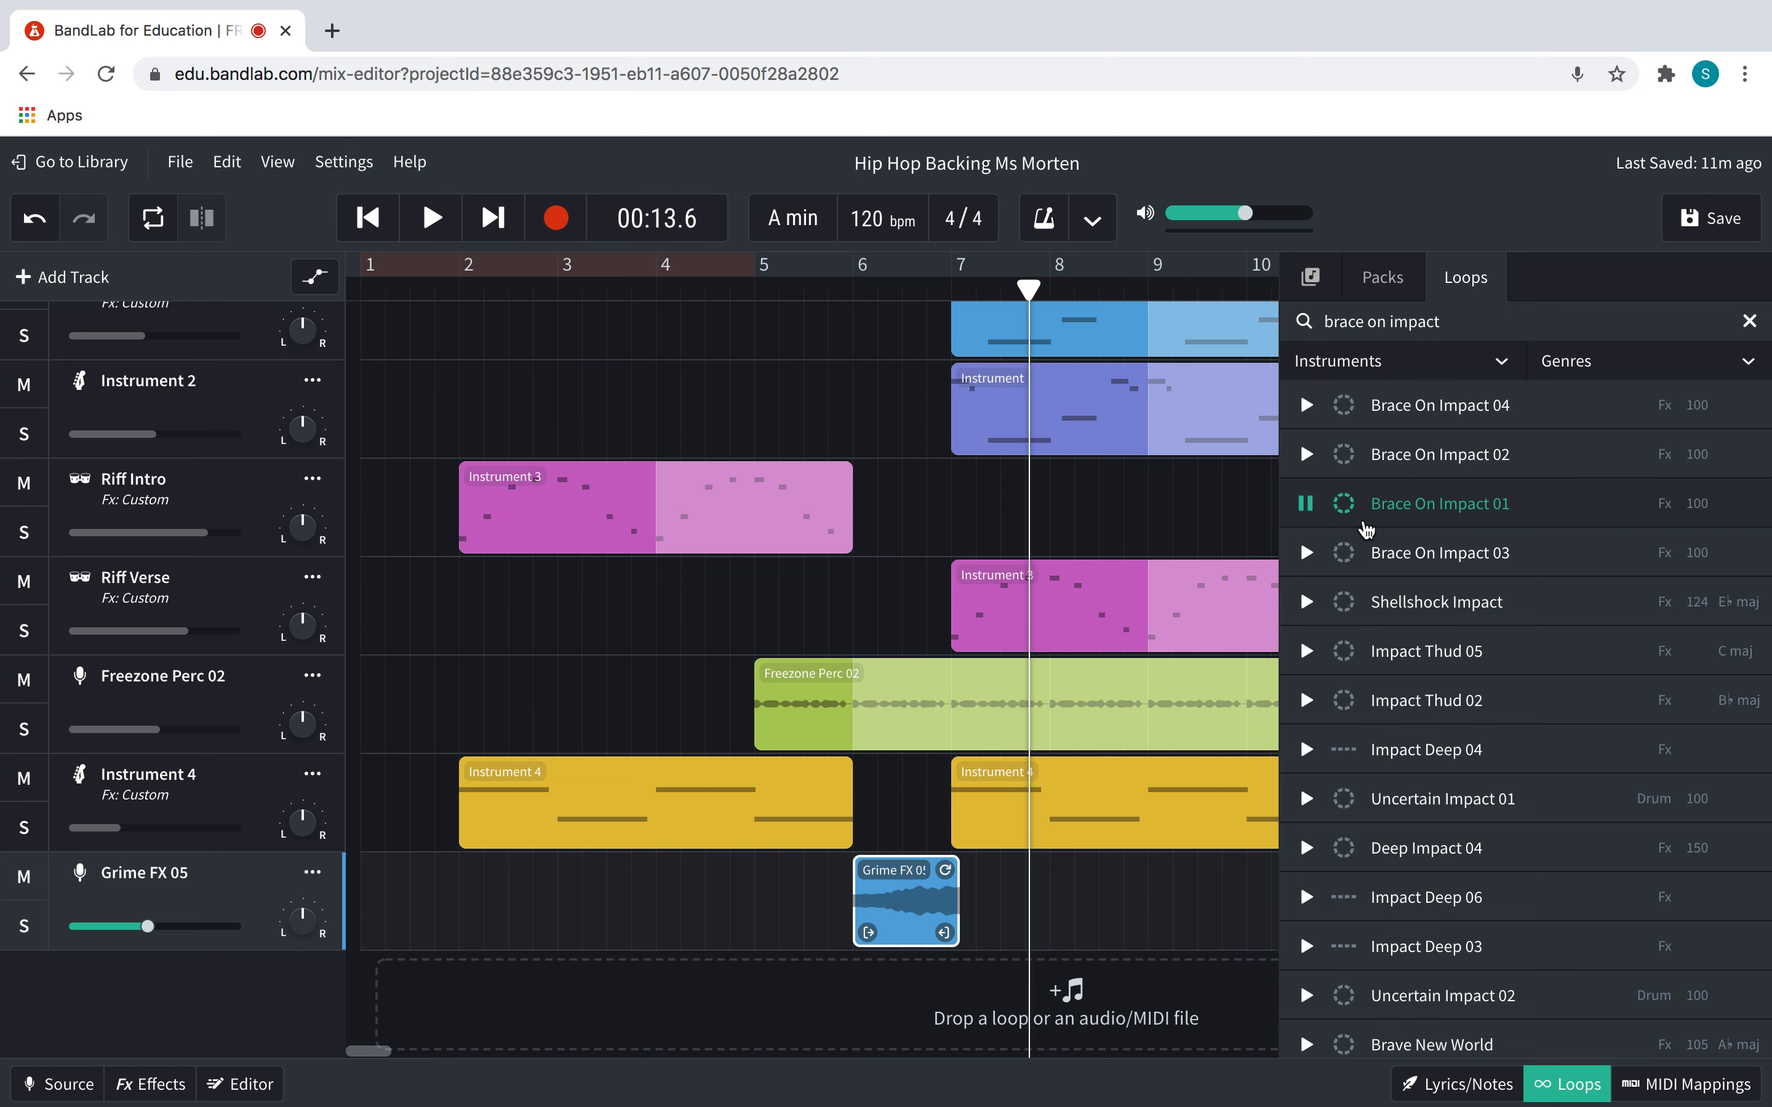
{"action": "left_click", "coordinate": [1305, 503]}
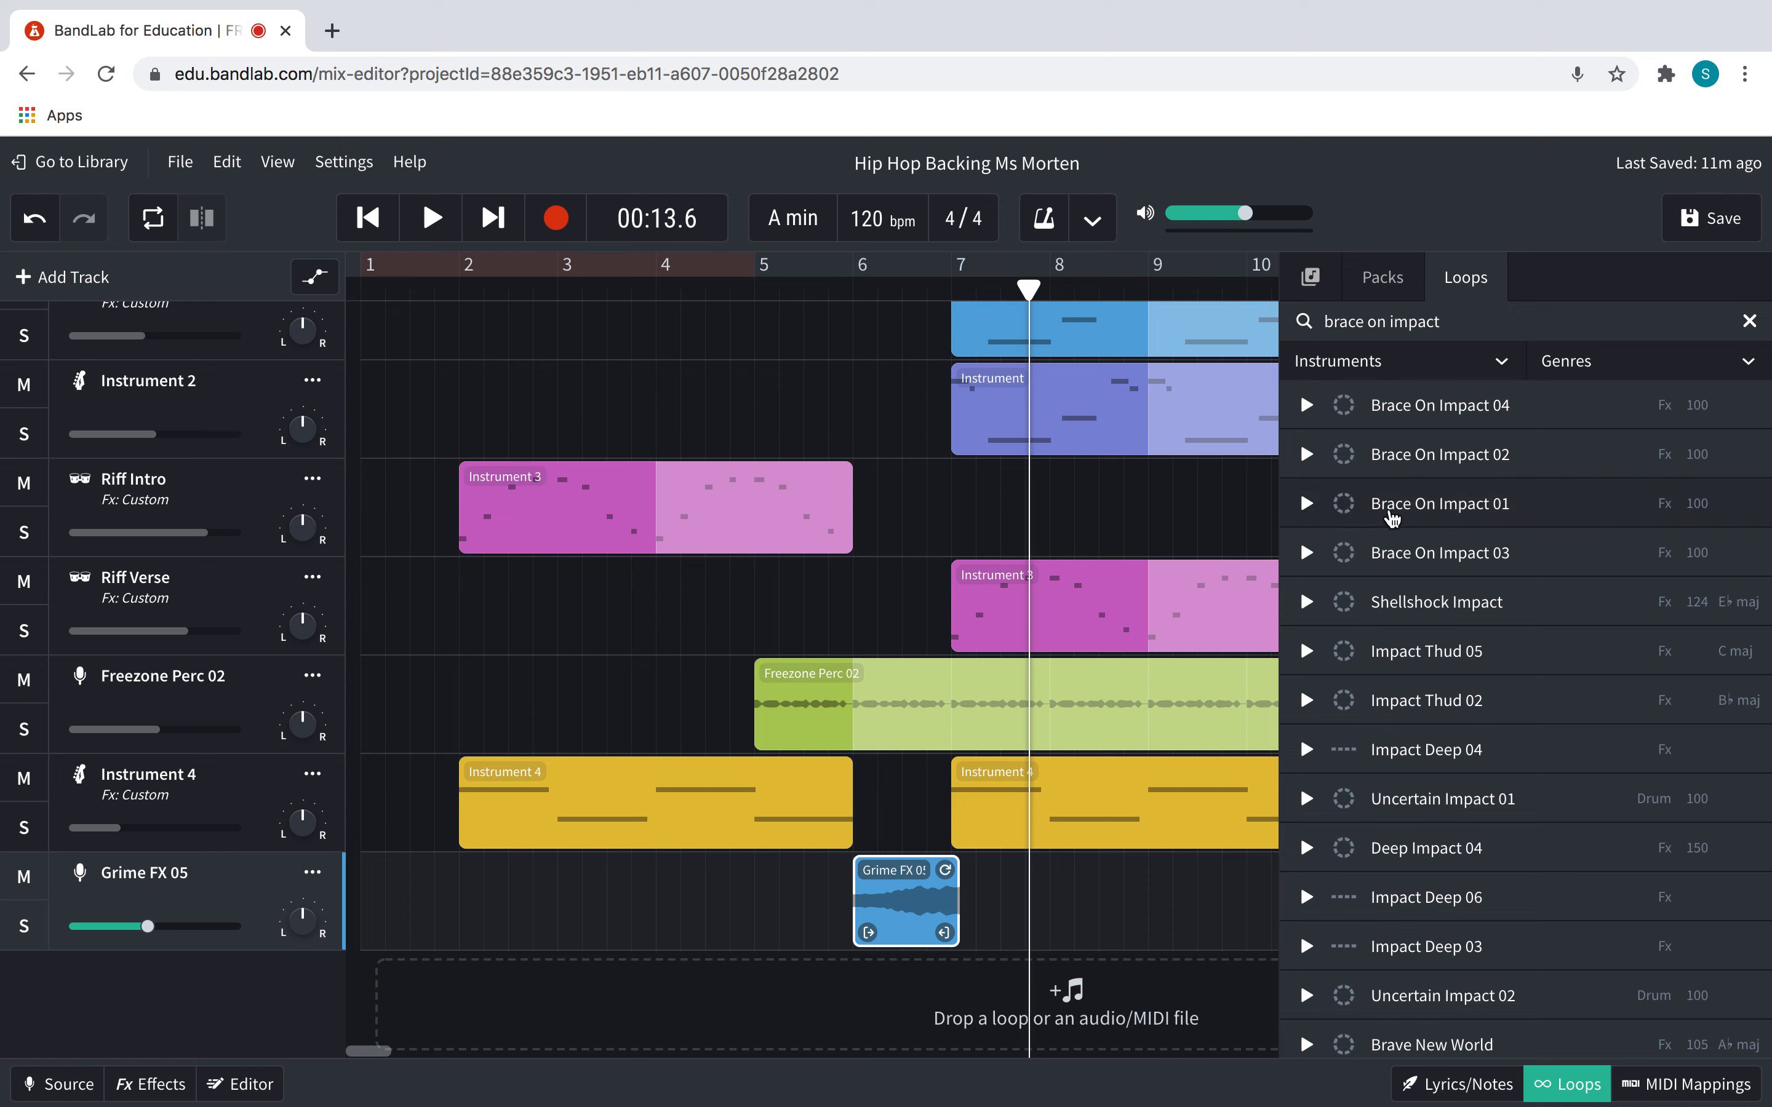
{"action": "mouse_move", "coordinate": [1392, 414]}
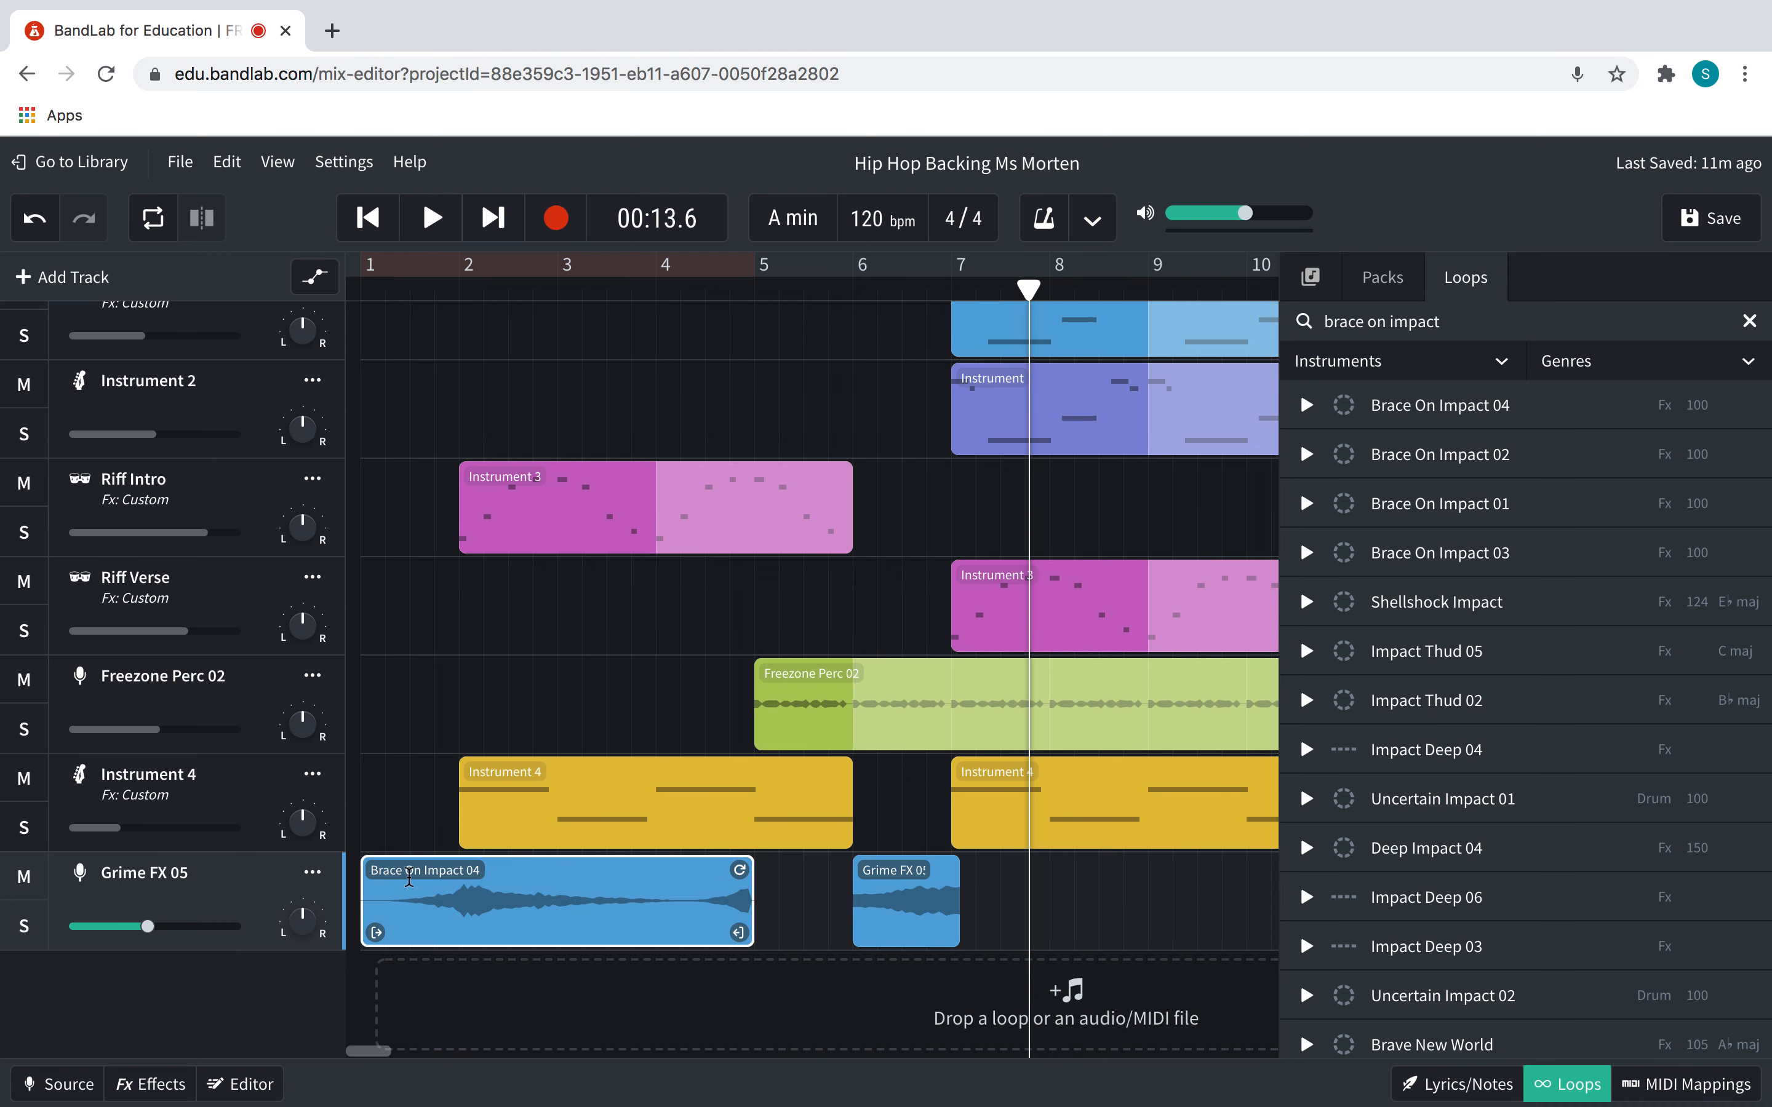
{"action": "mouse_move", "coordinate": [657, 923]}
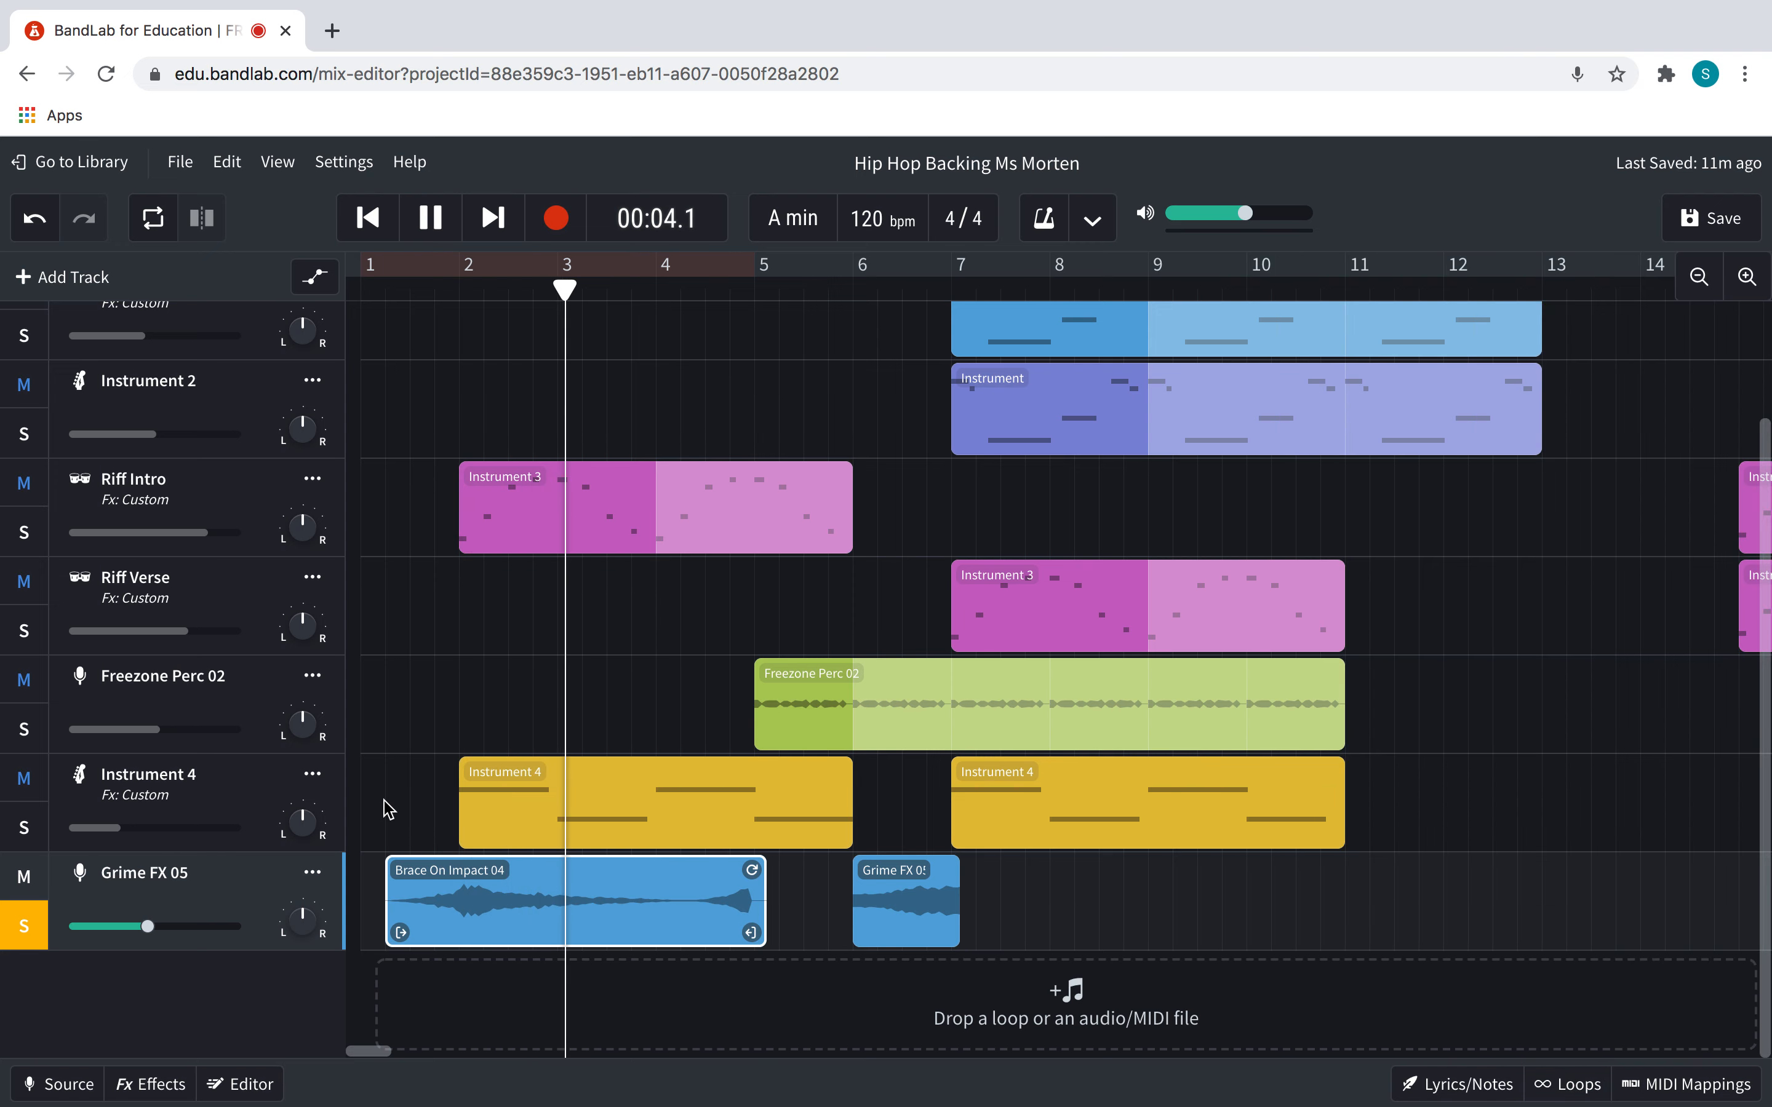
Stop playback and toggle the loop browser from the bottom bar
{"action": "left_click", "coordinate": [430, 217]}
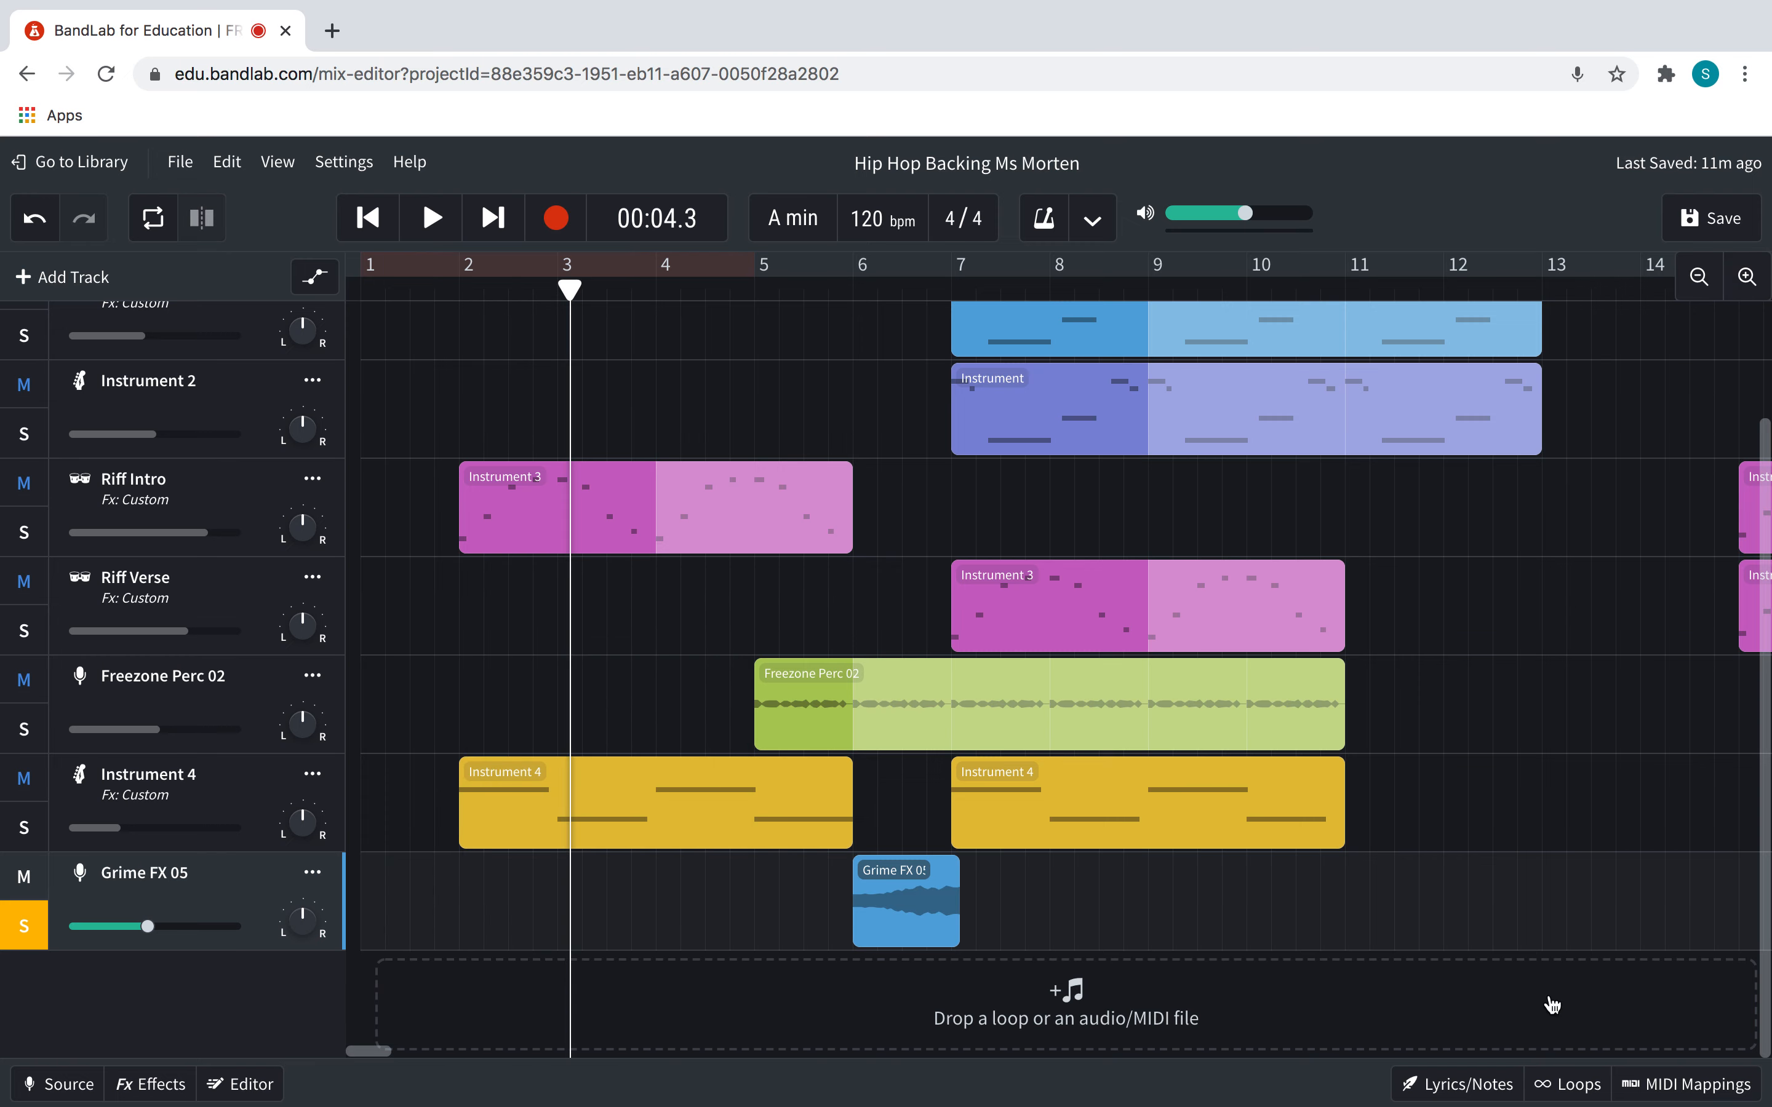
{"action": "left_click", "coordinate": [1567, 1085]}
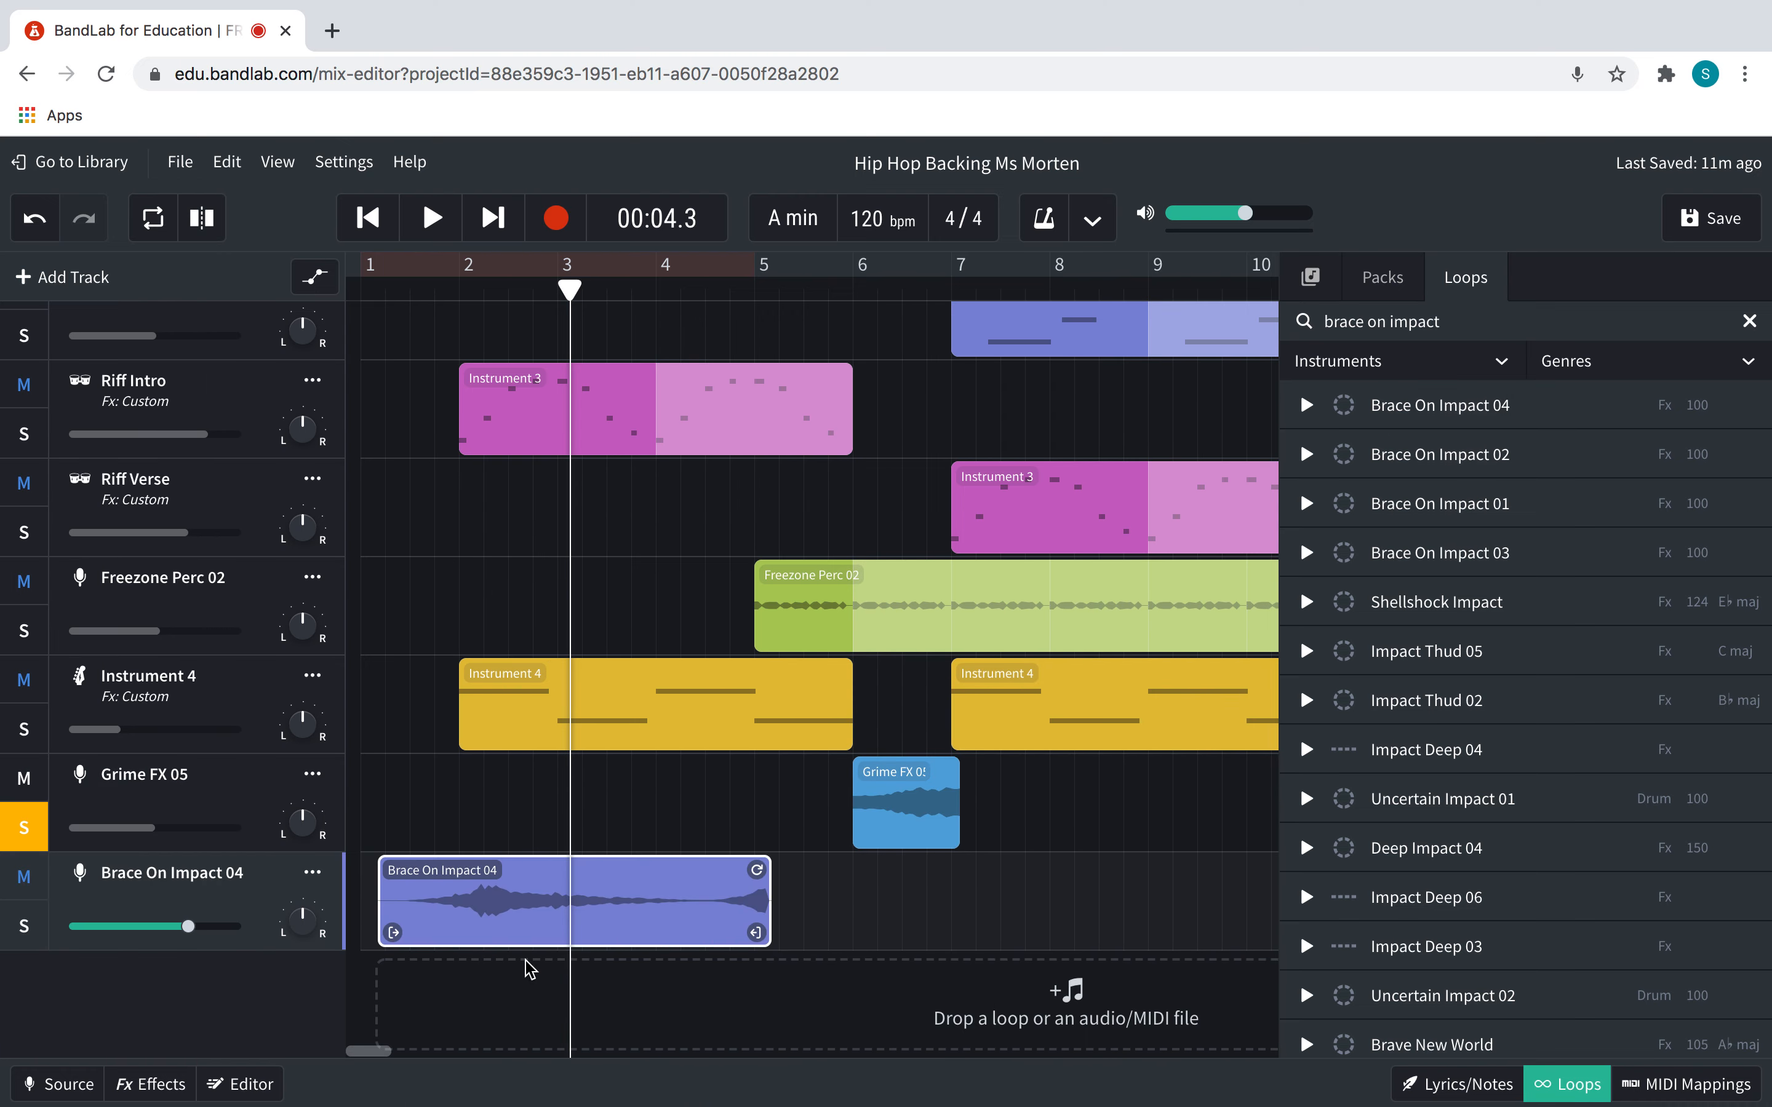
Solo the Brace On Impact 04 track and shorten its clip to under two bars
{"action": "left_click", "coordinate": [430, 216]}
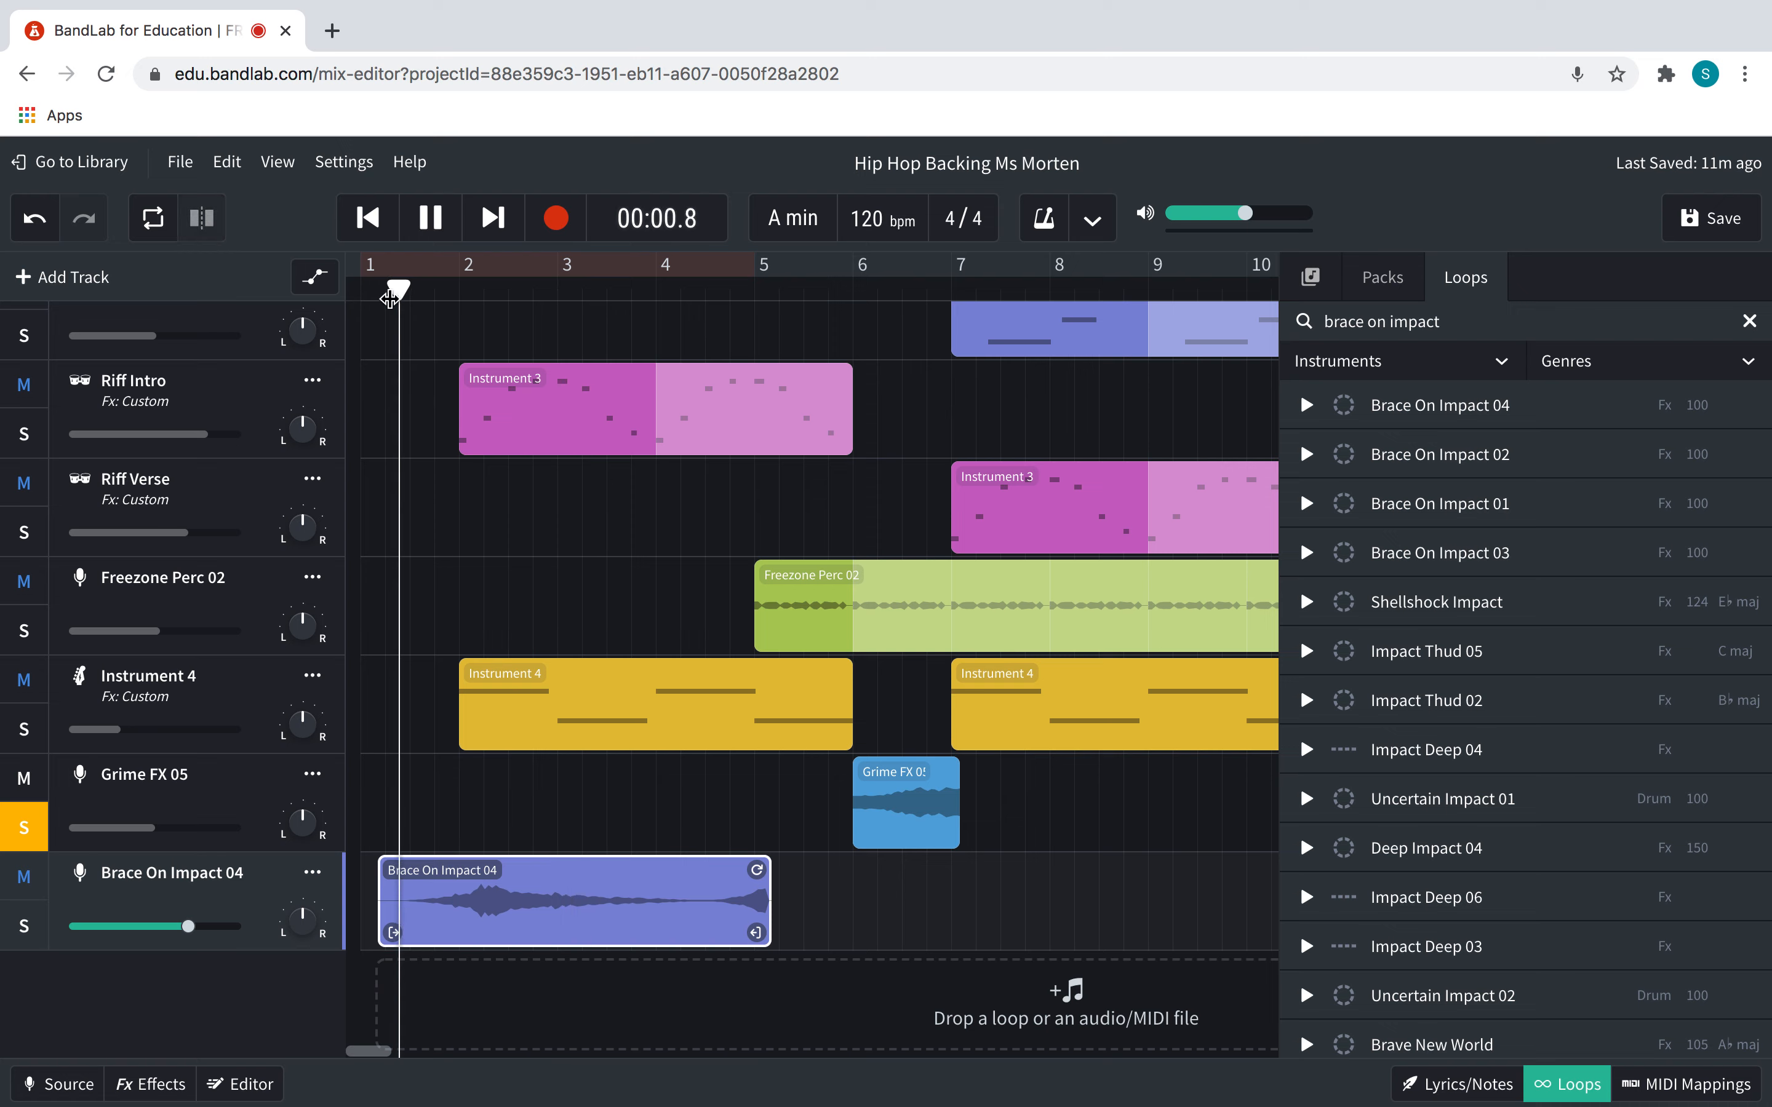
{"action": "left_click", "coordinate": [429, 216]}
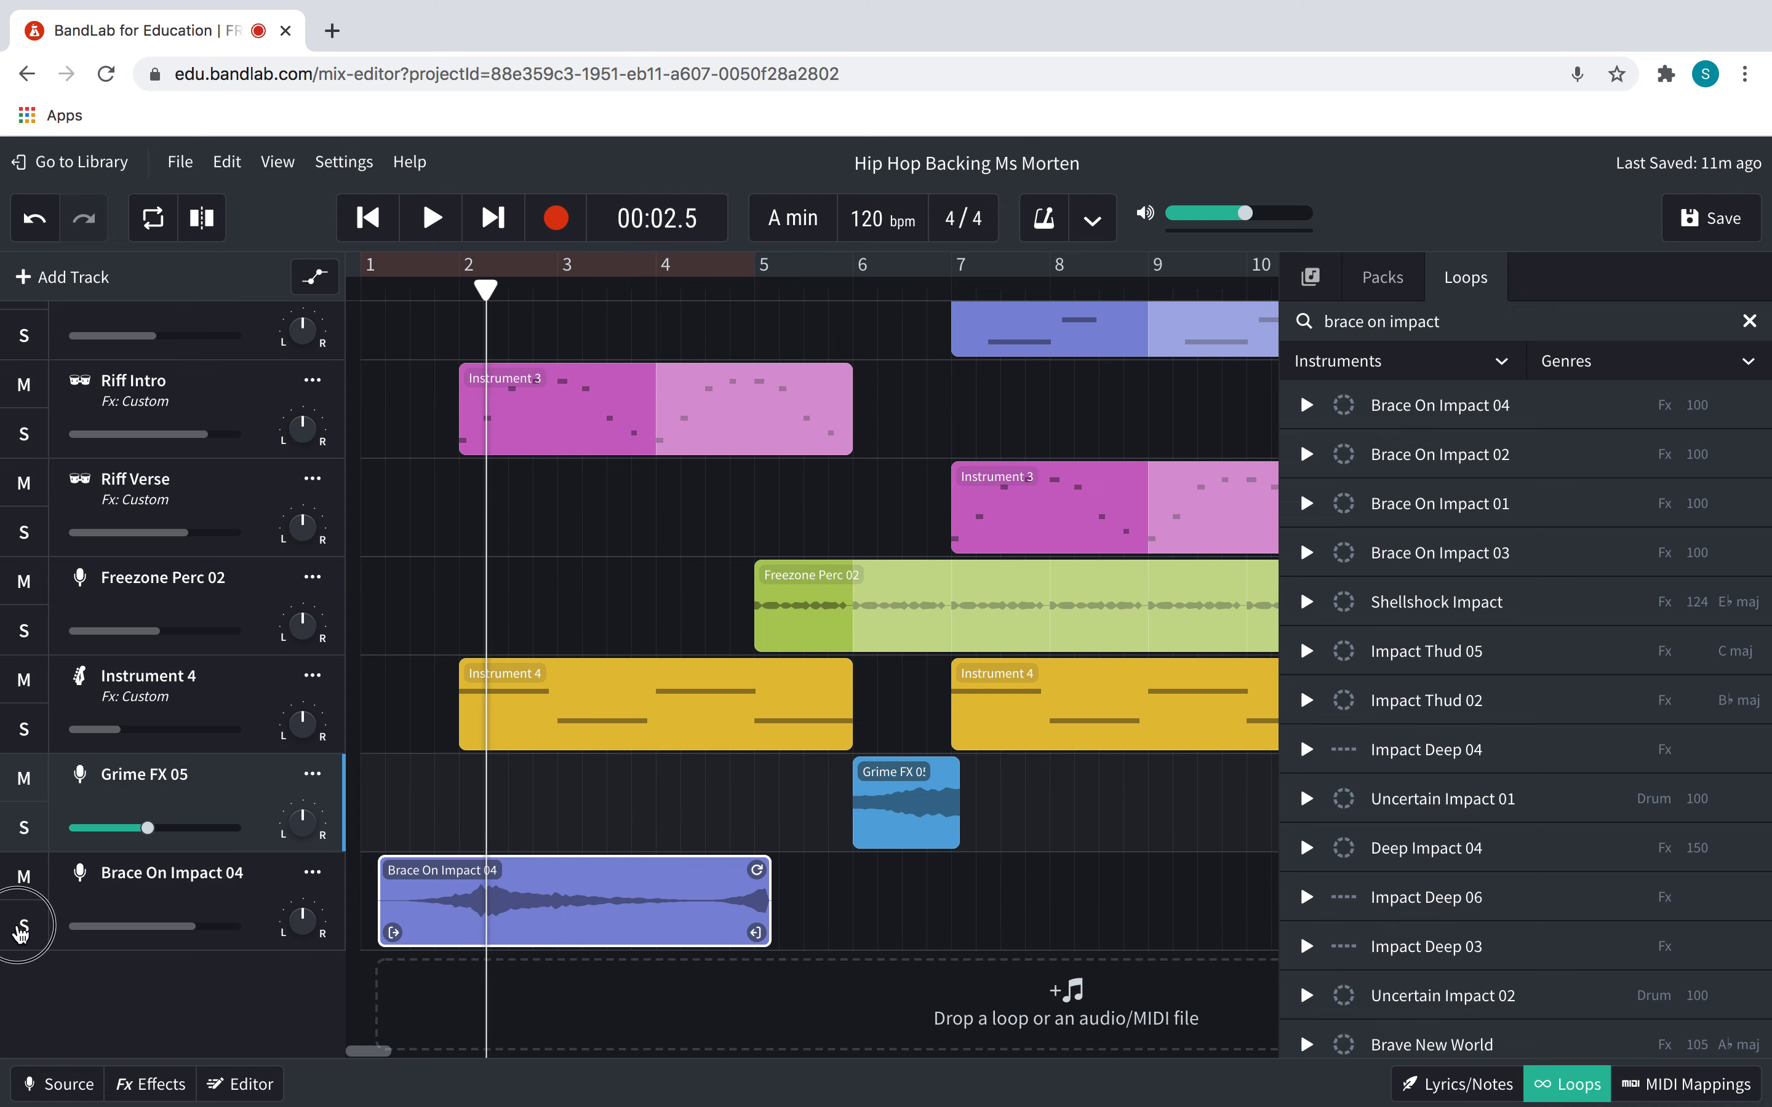
{"action": "left_click", "coordinate": [22, 926]}
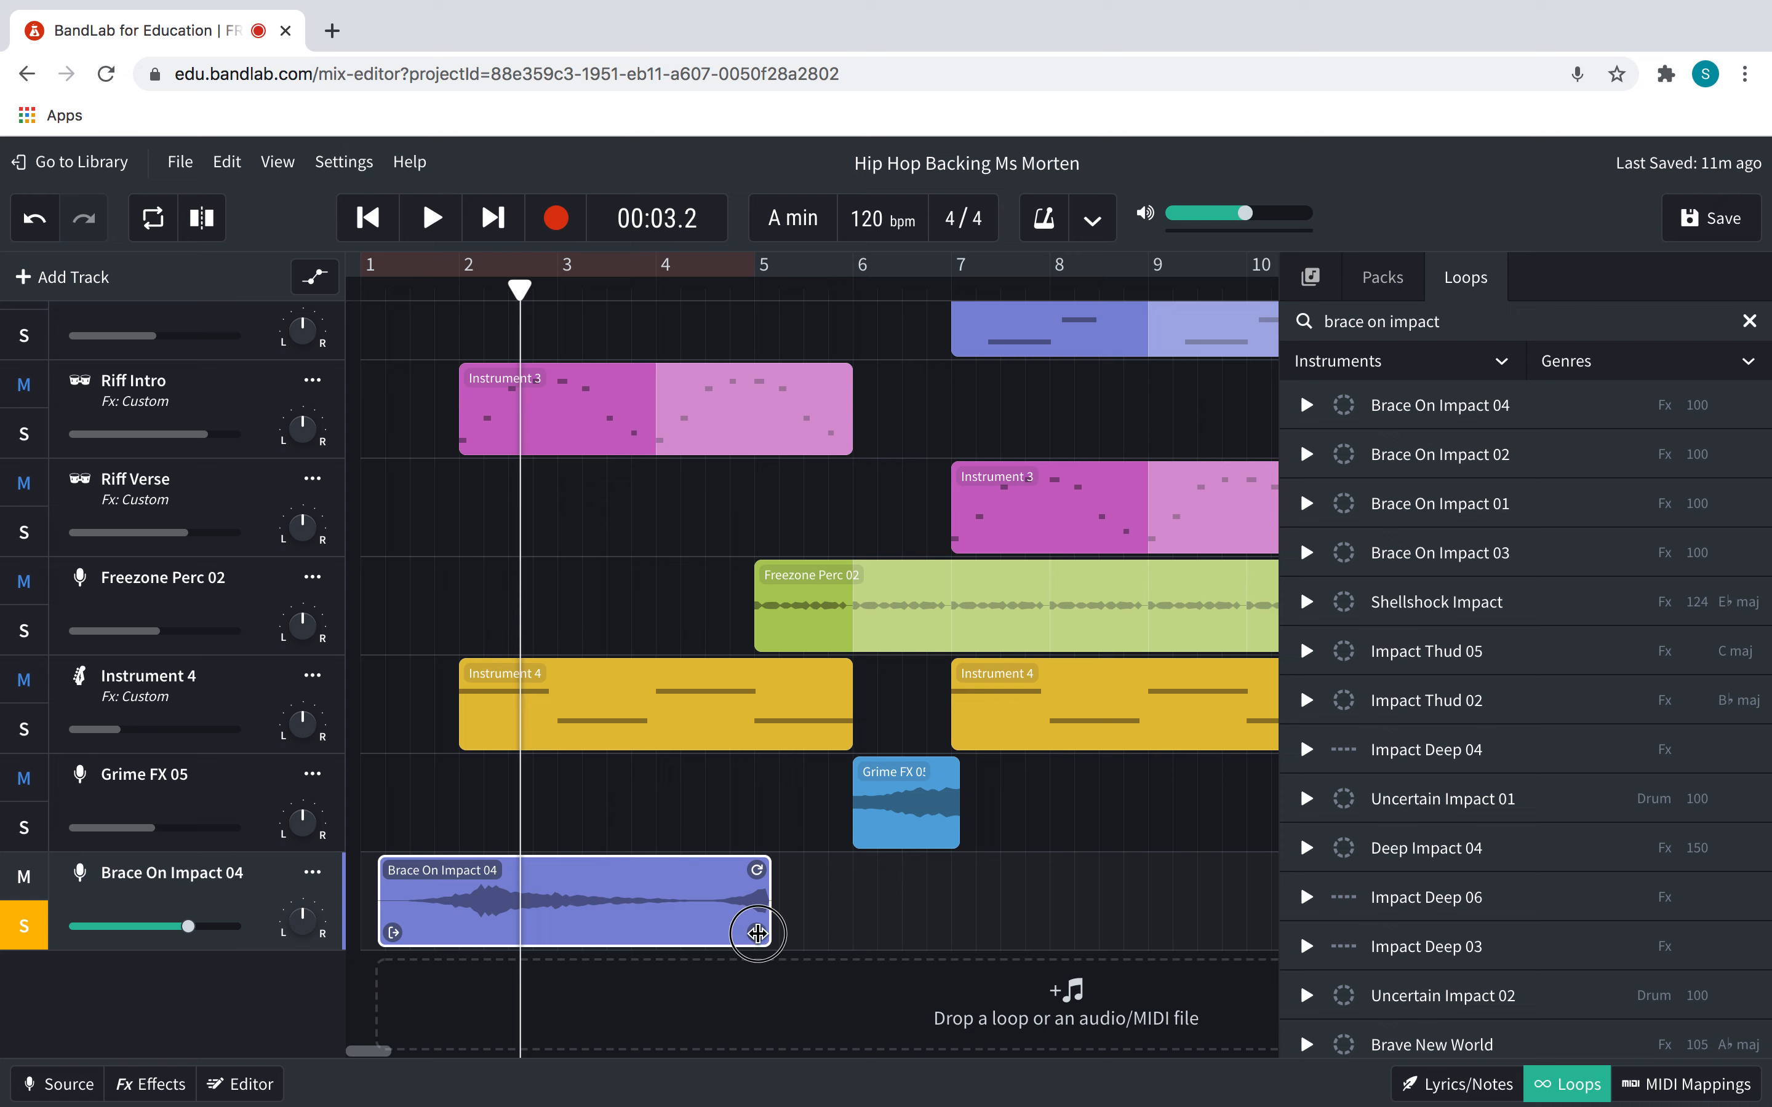
{"action": "left_click_drag", "start_coordinate": [757, 933], "coordinate": [531, 932]}
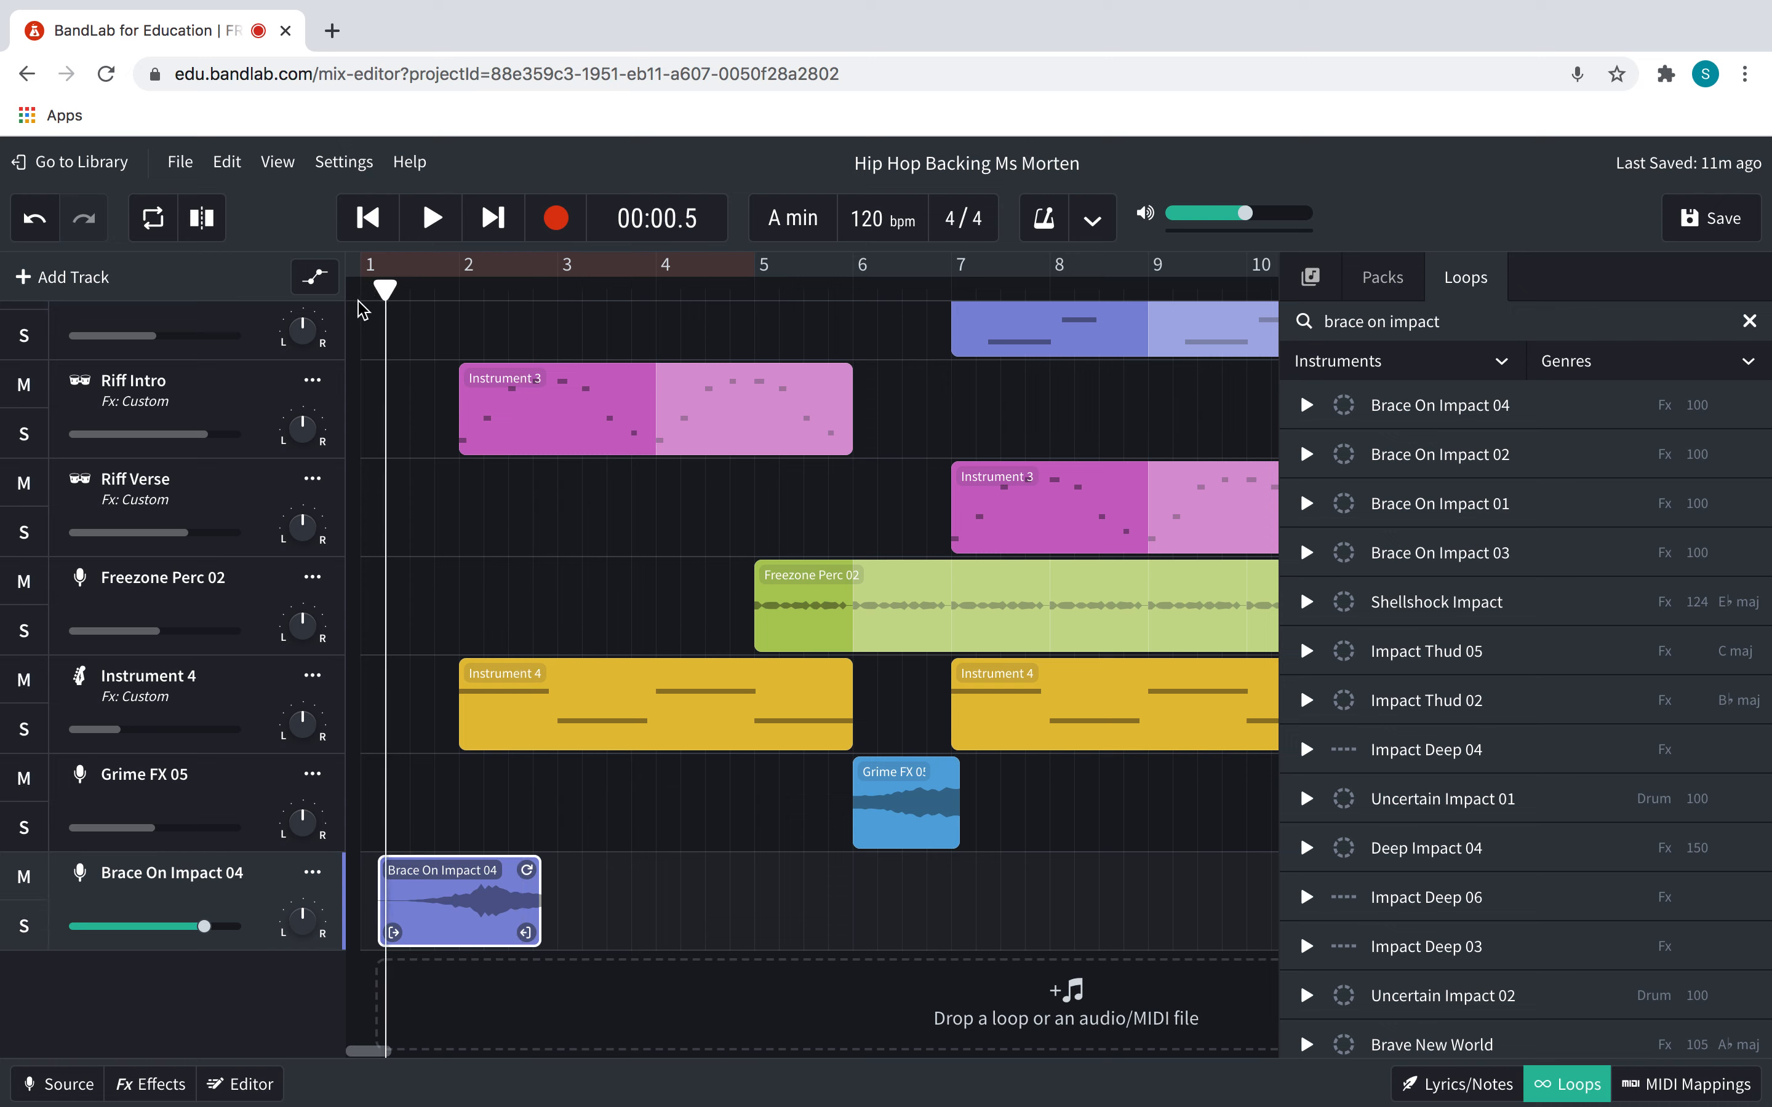
Play the trimmed clip from the start, then hide the loop browser
{"action": "left_click", "coordinate": [429, 217]}
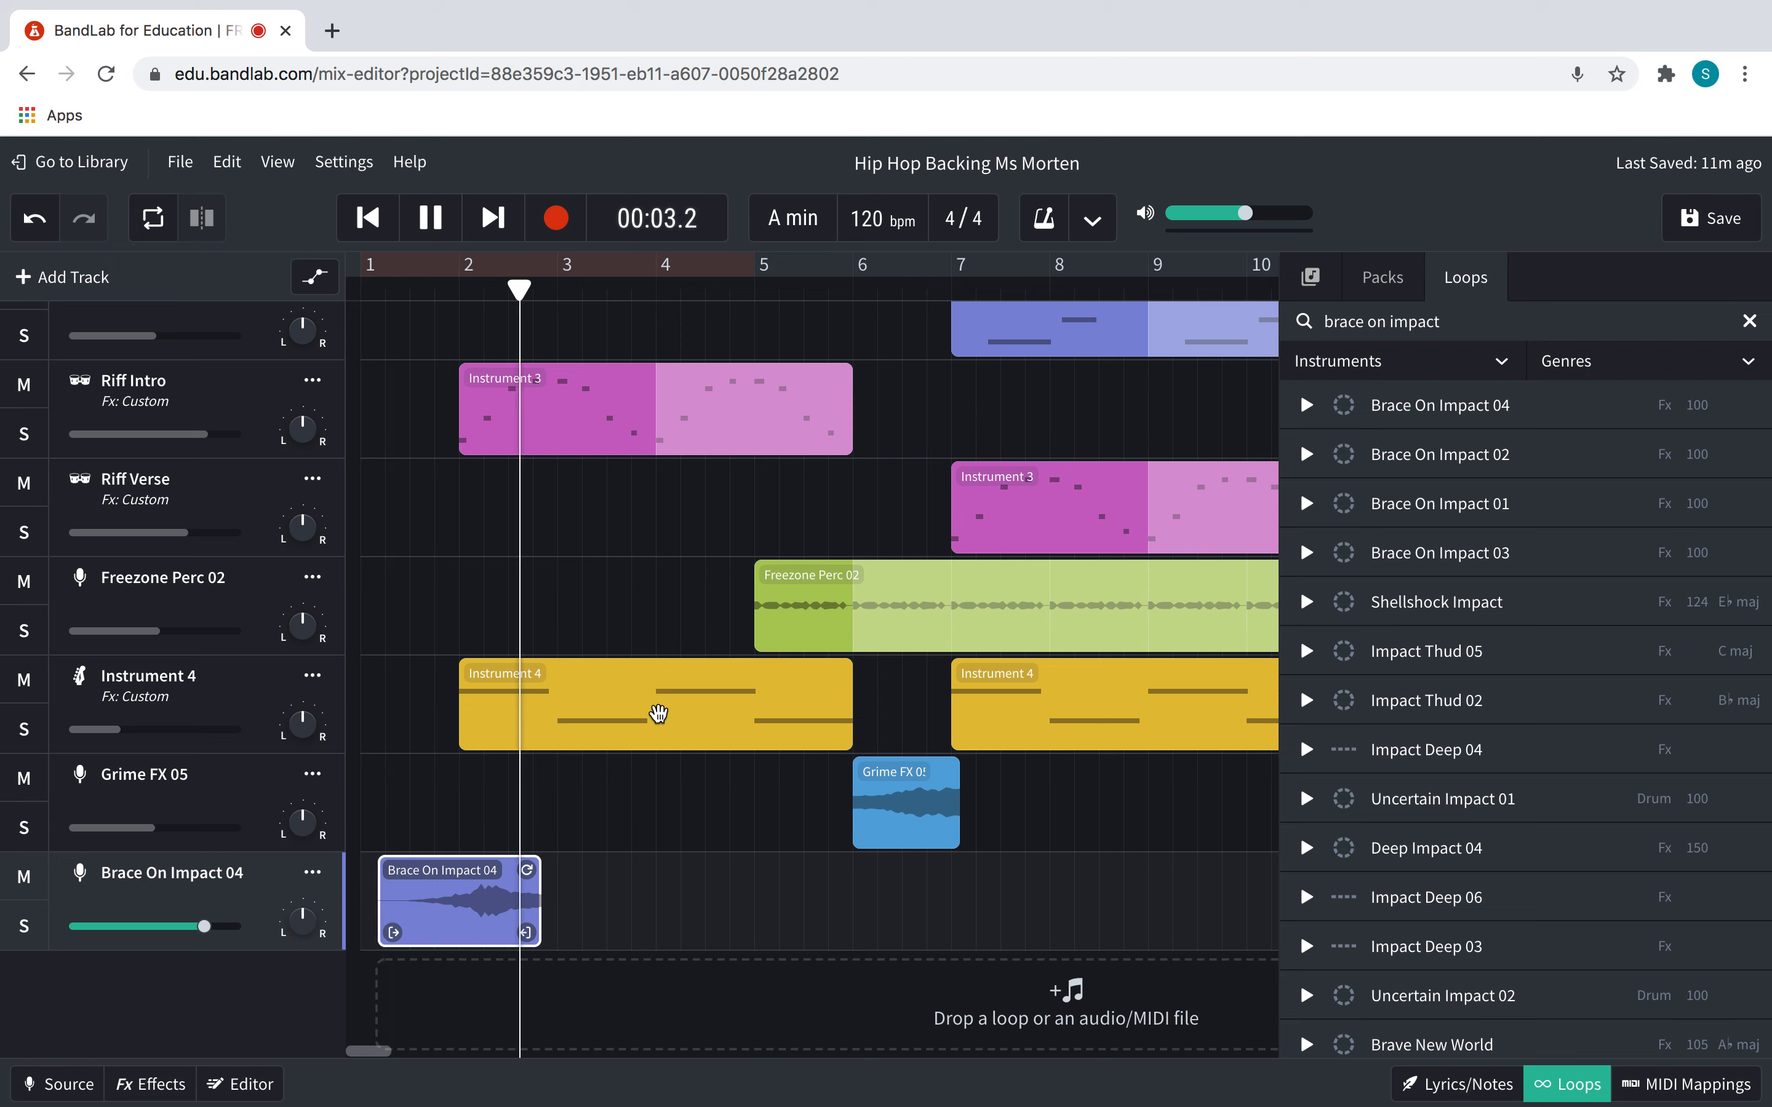
{"action": "left_click", "coordinate": [429, 216]}
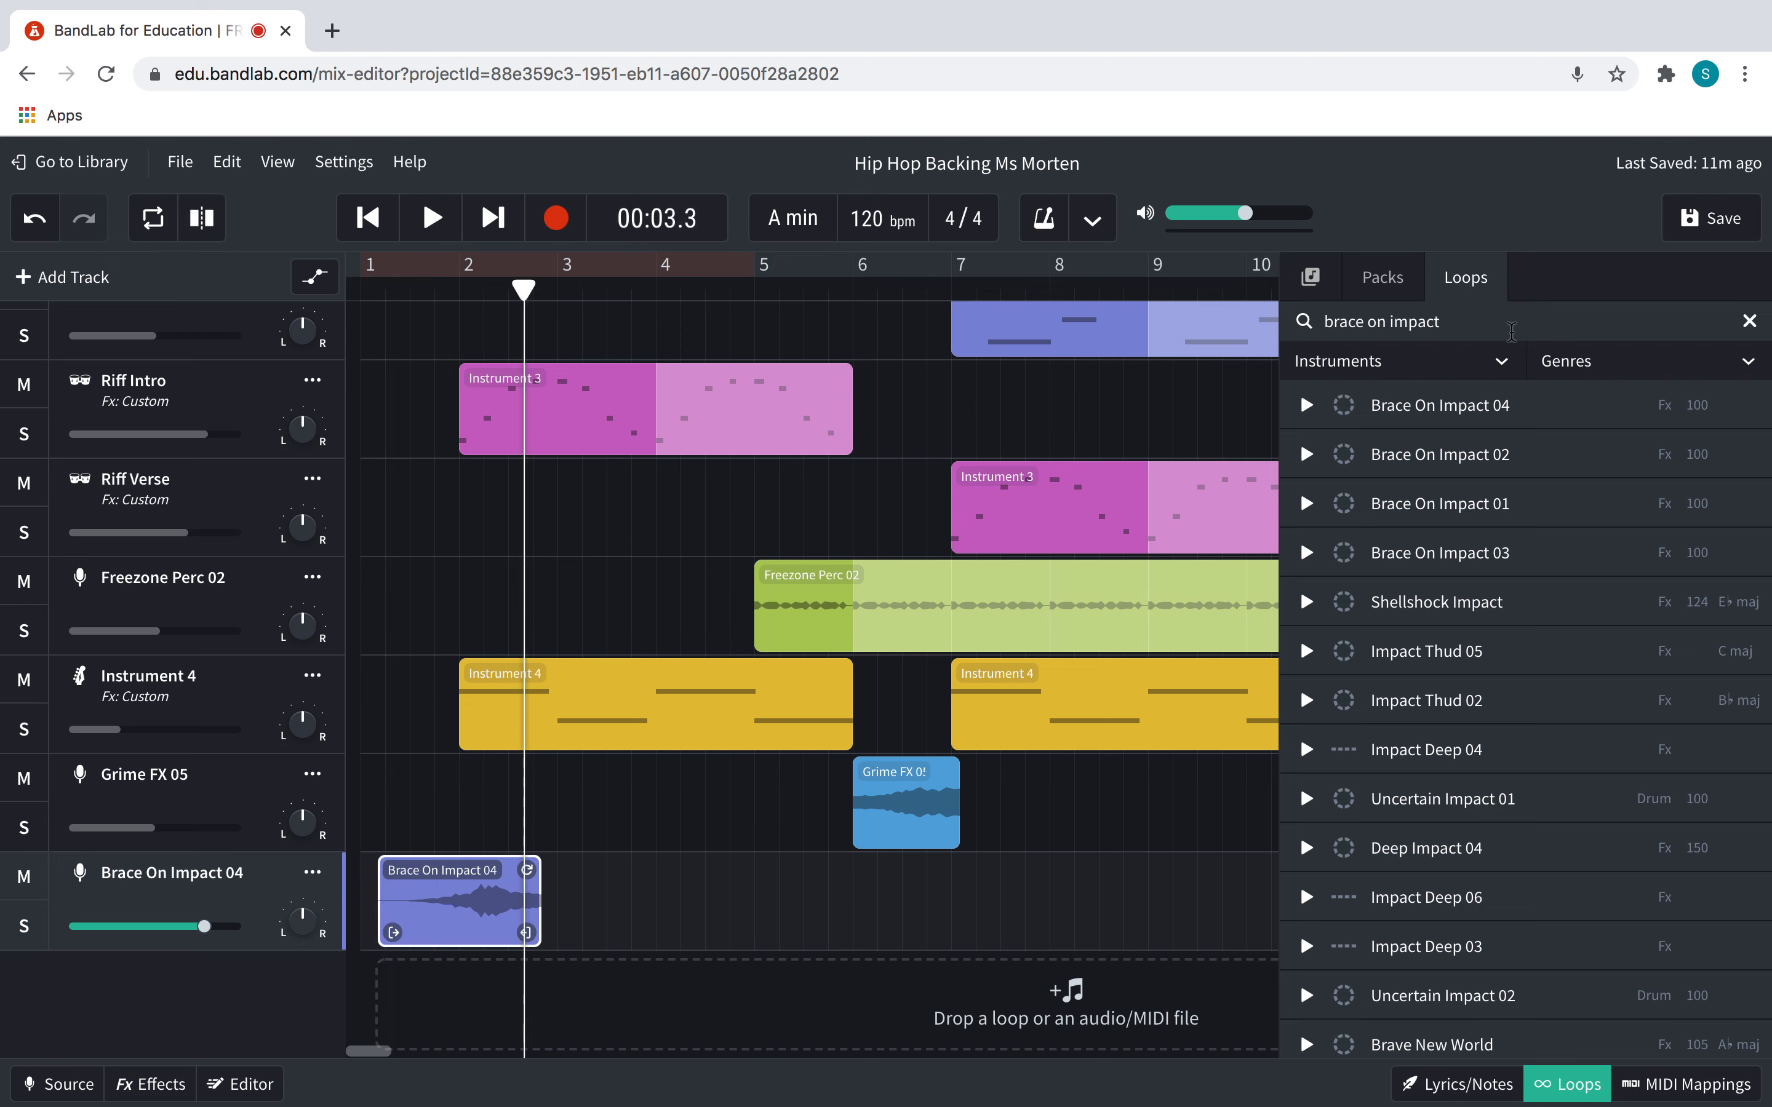
{"action": "mouse_move", "coordinate": [1566, 1086]}
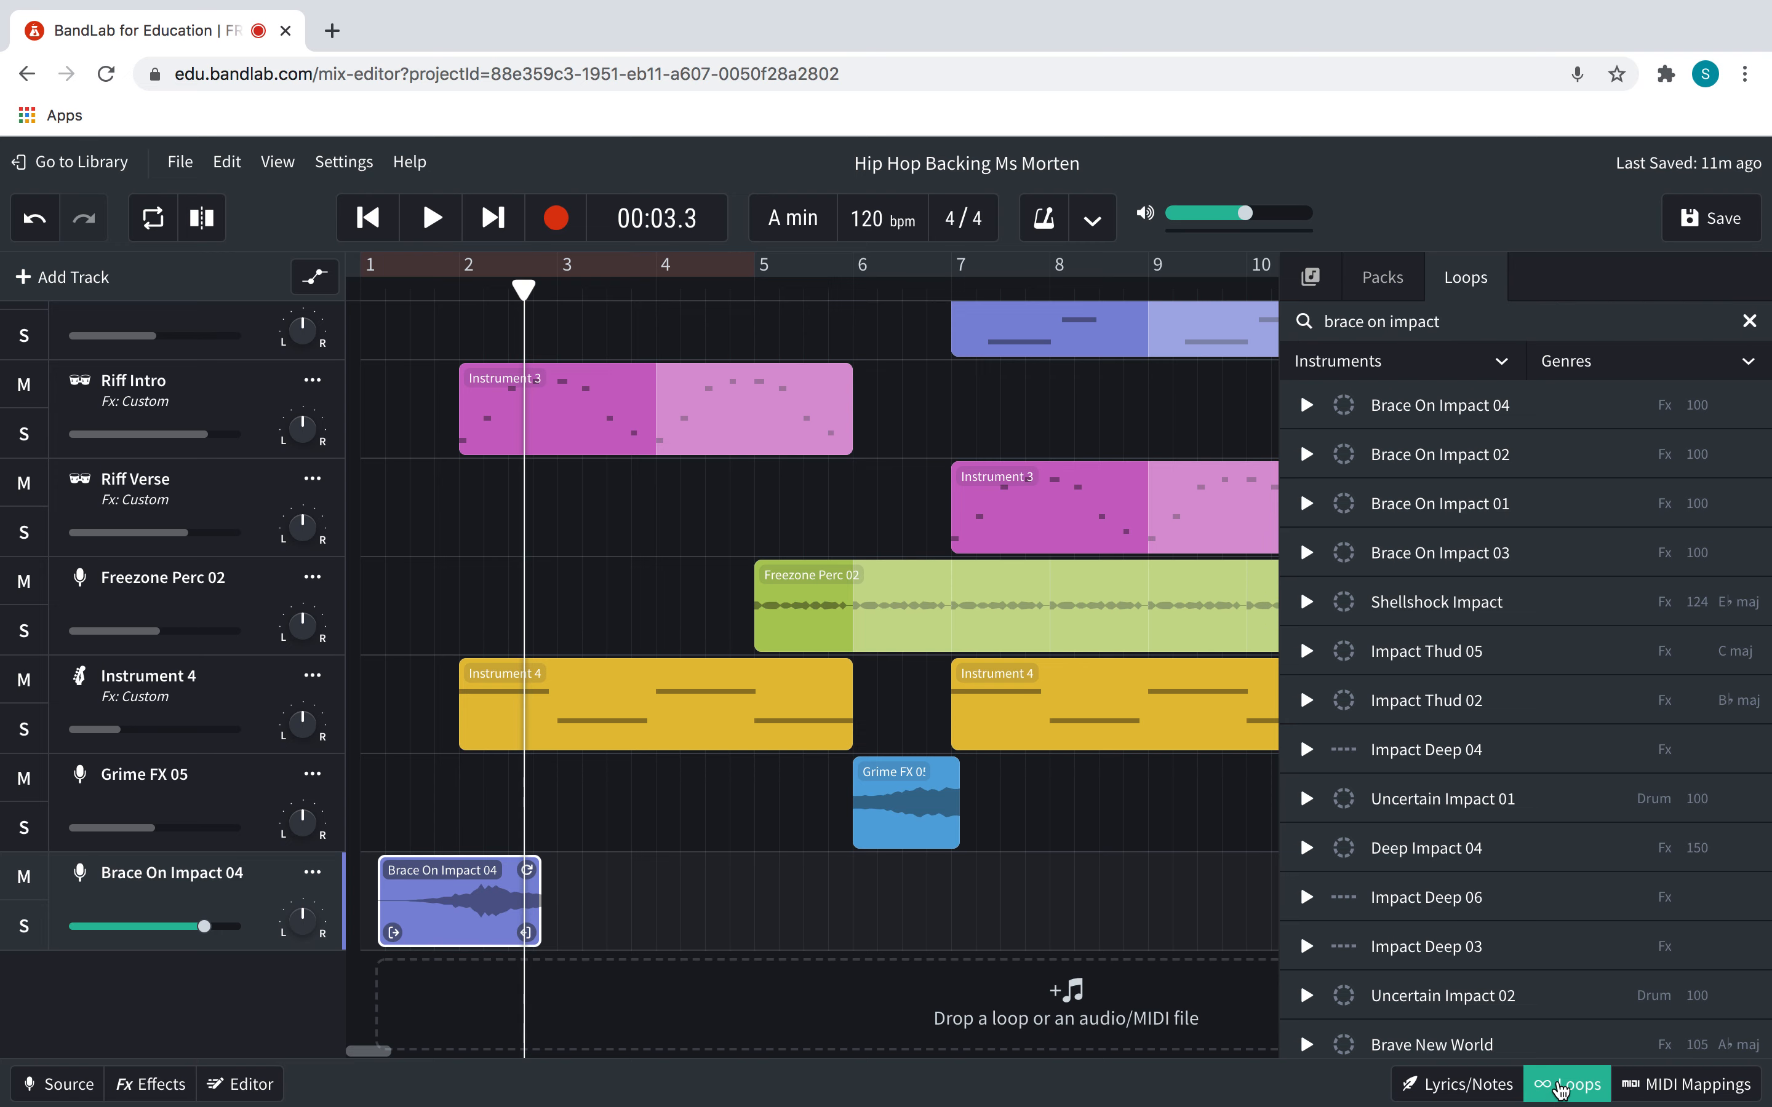
{"action": "left_click", "coordinate": [1566, 1084]}
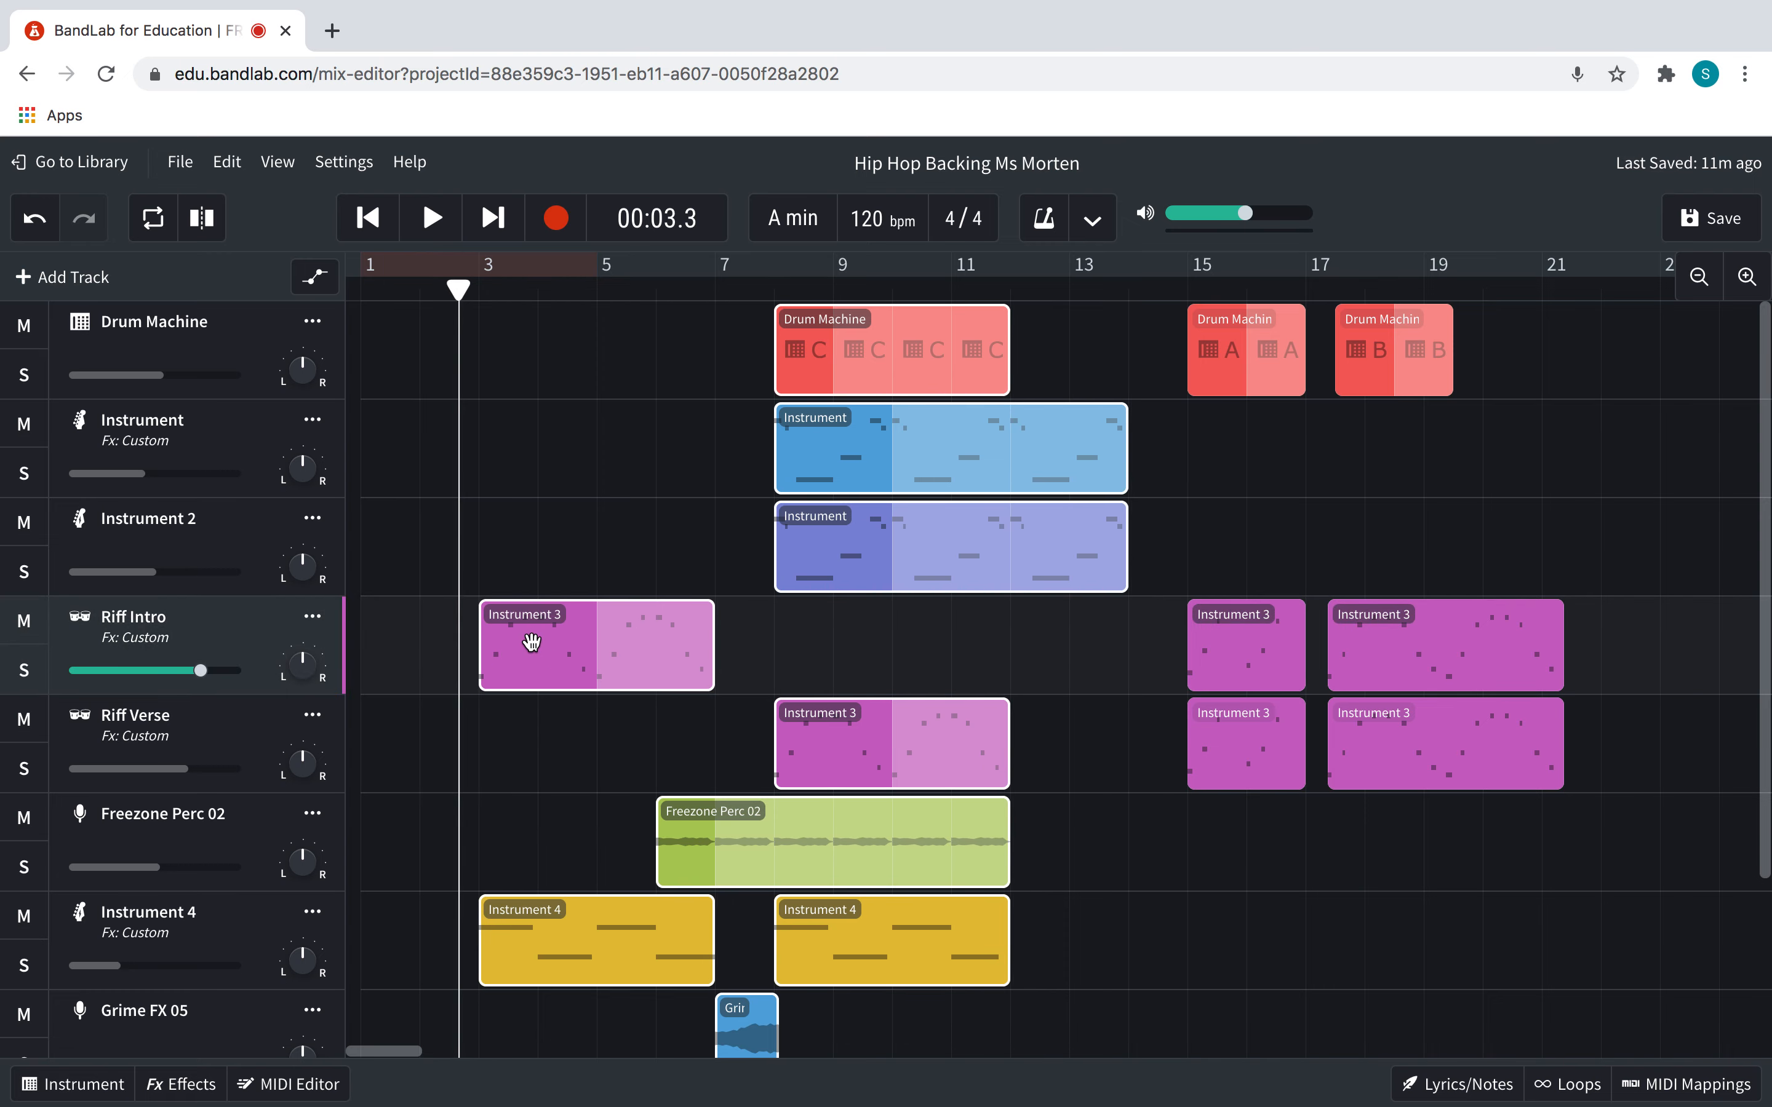
Move the Brace On Impact 04 clip to start at bar 2, checking with playback
{"action": "scroll", "scroll_direction": "down", "scroll_amount": 3}
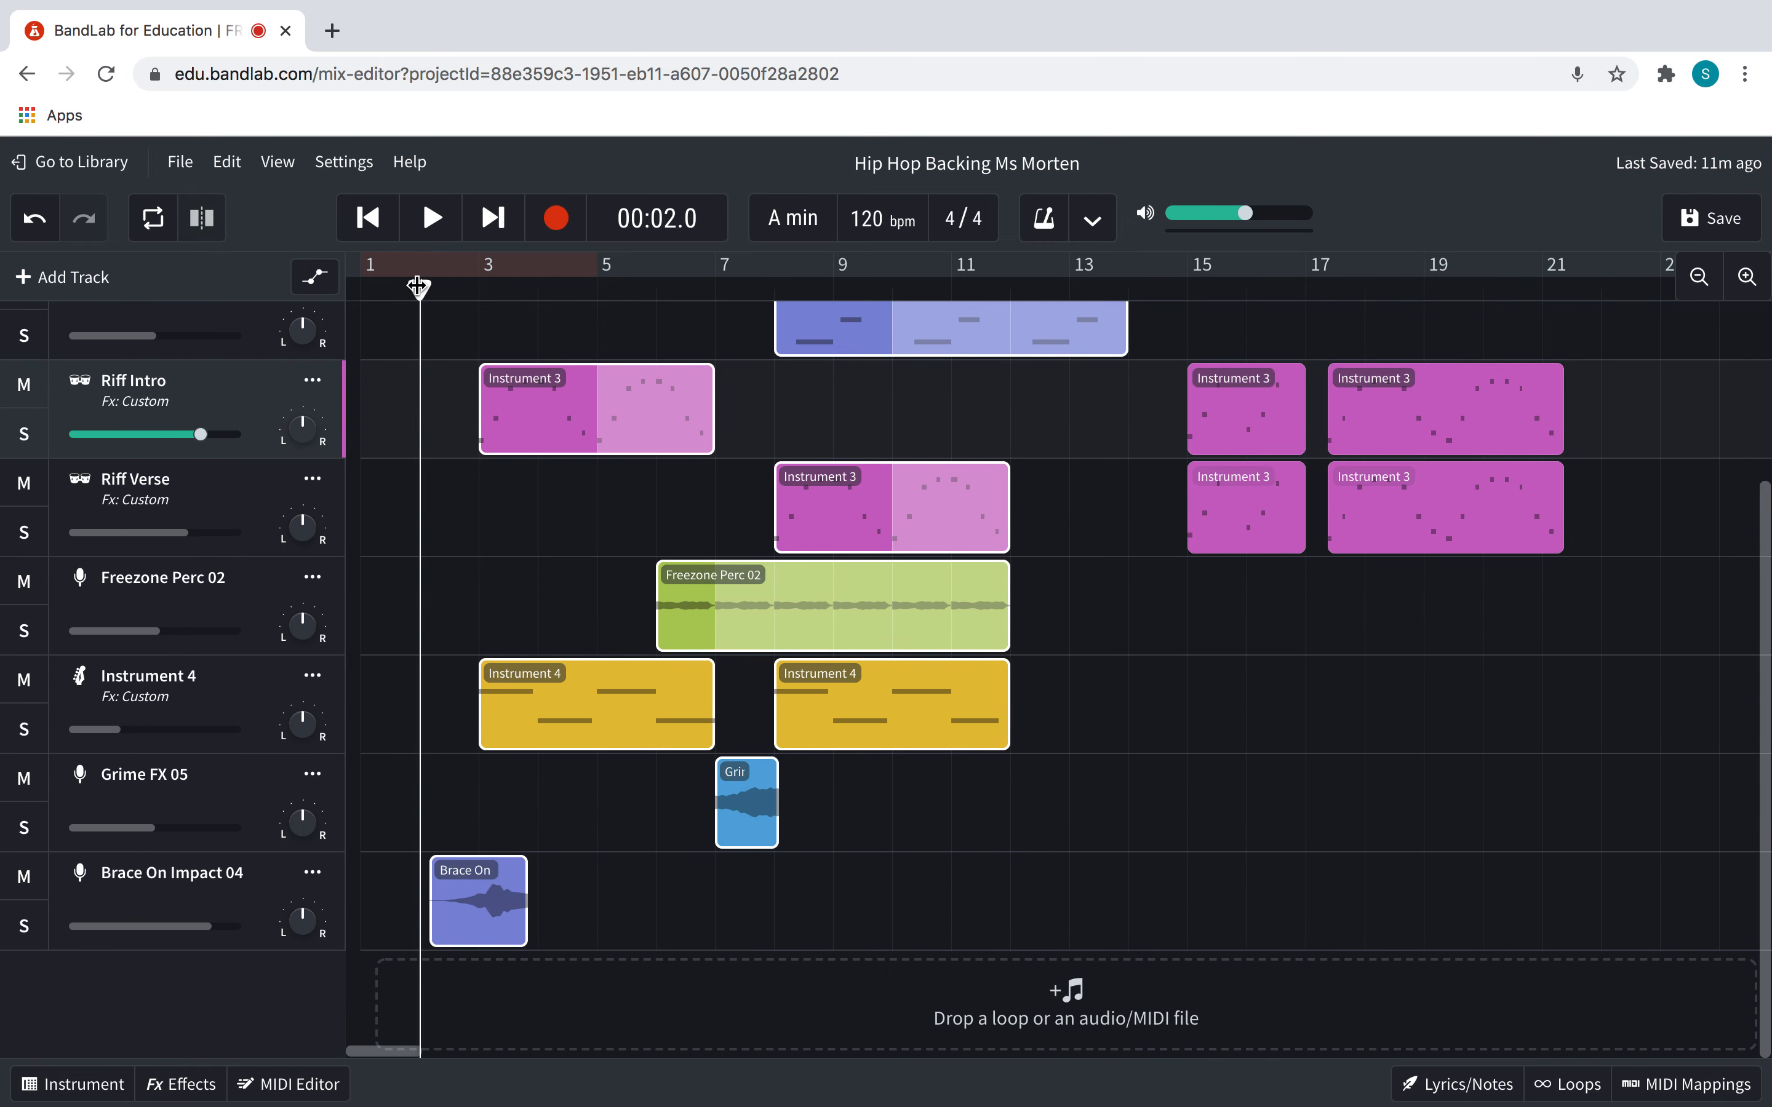
{"action": "left_click", "coordinate": [430, 217]}
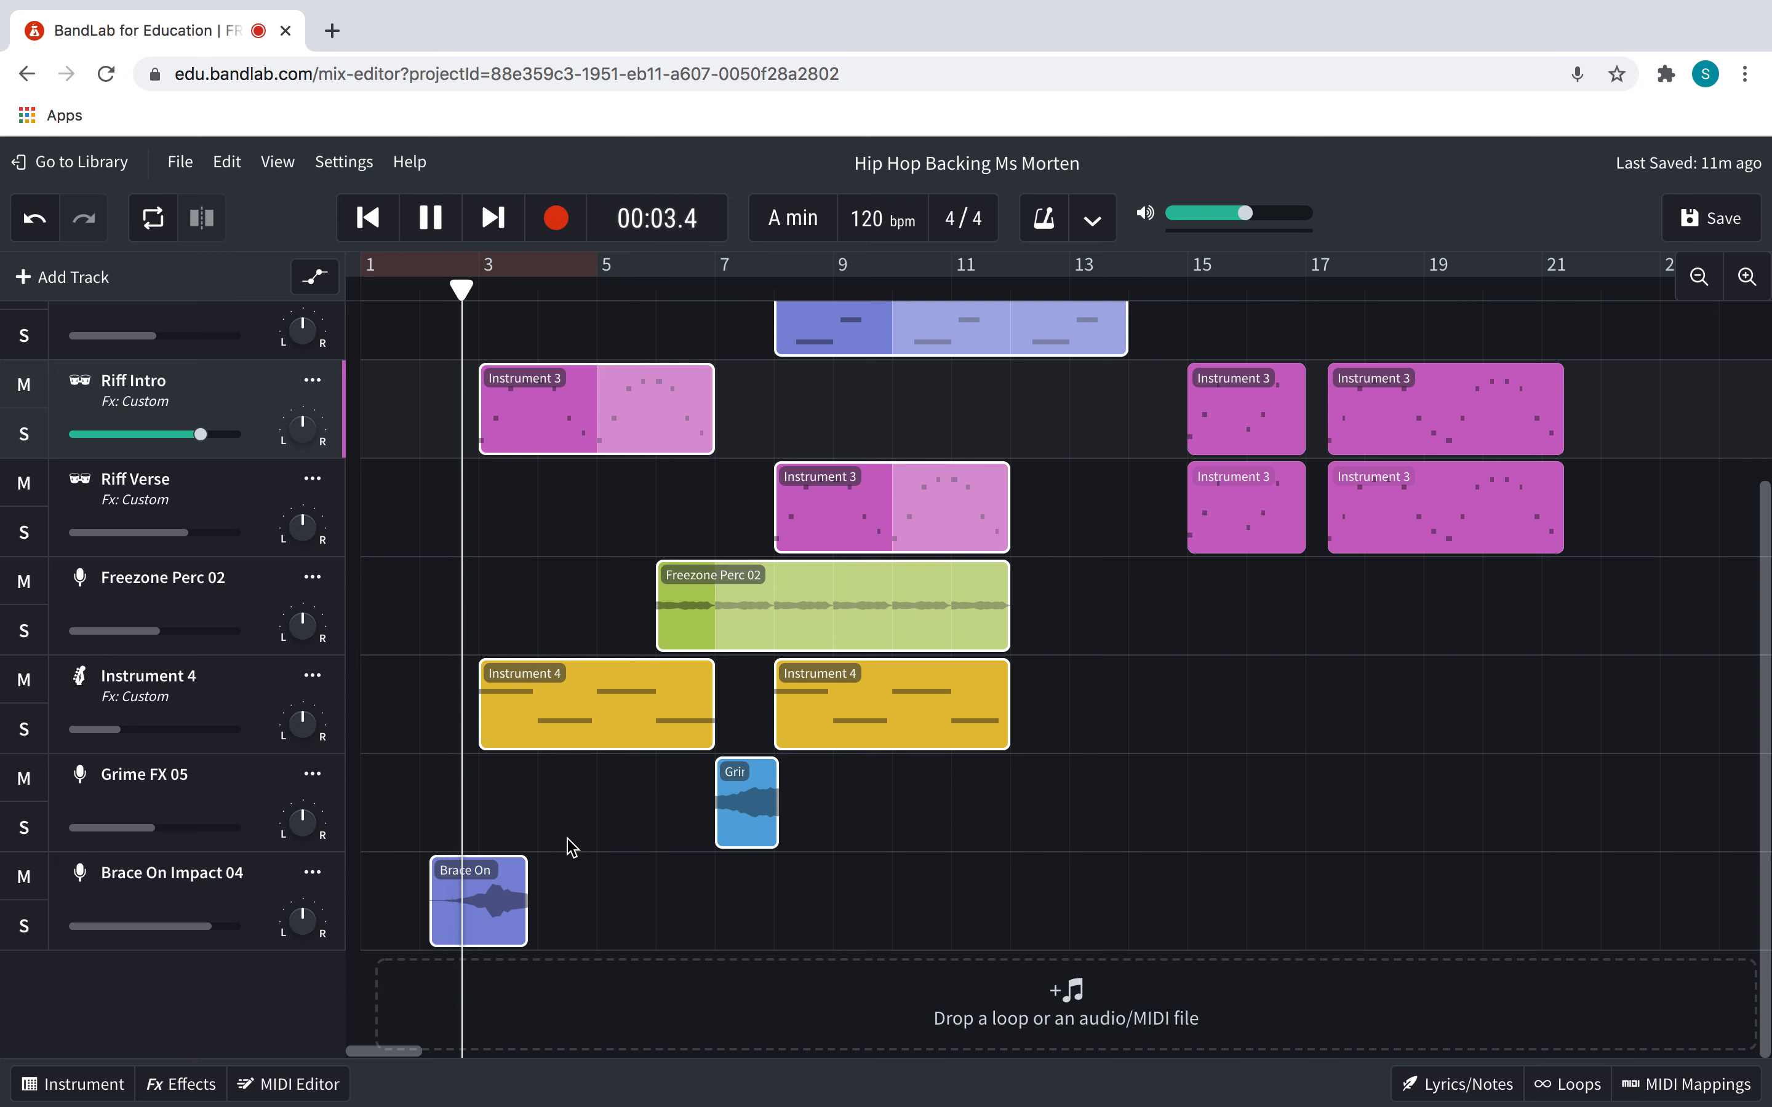
{"action": "left_click", "coordinate": [464, 900]}
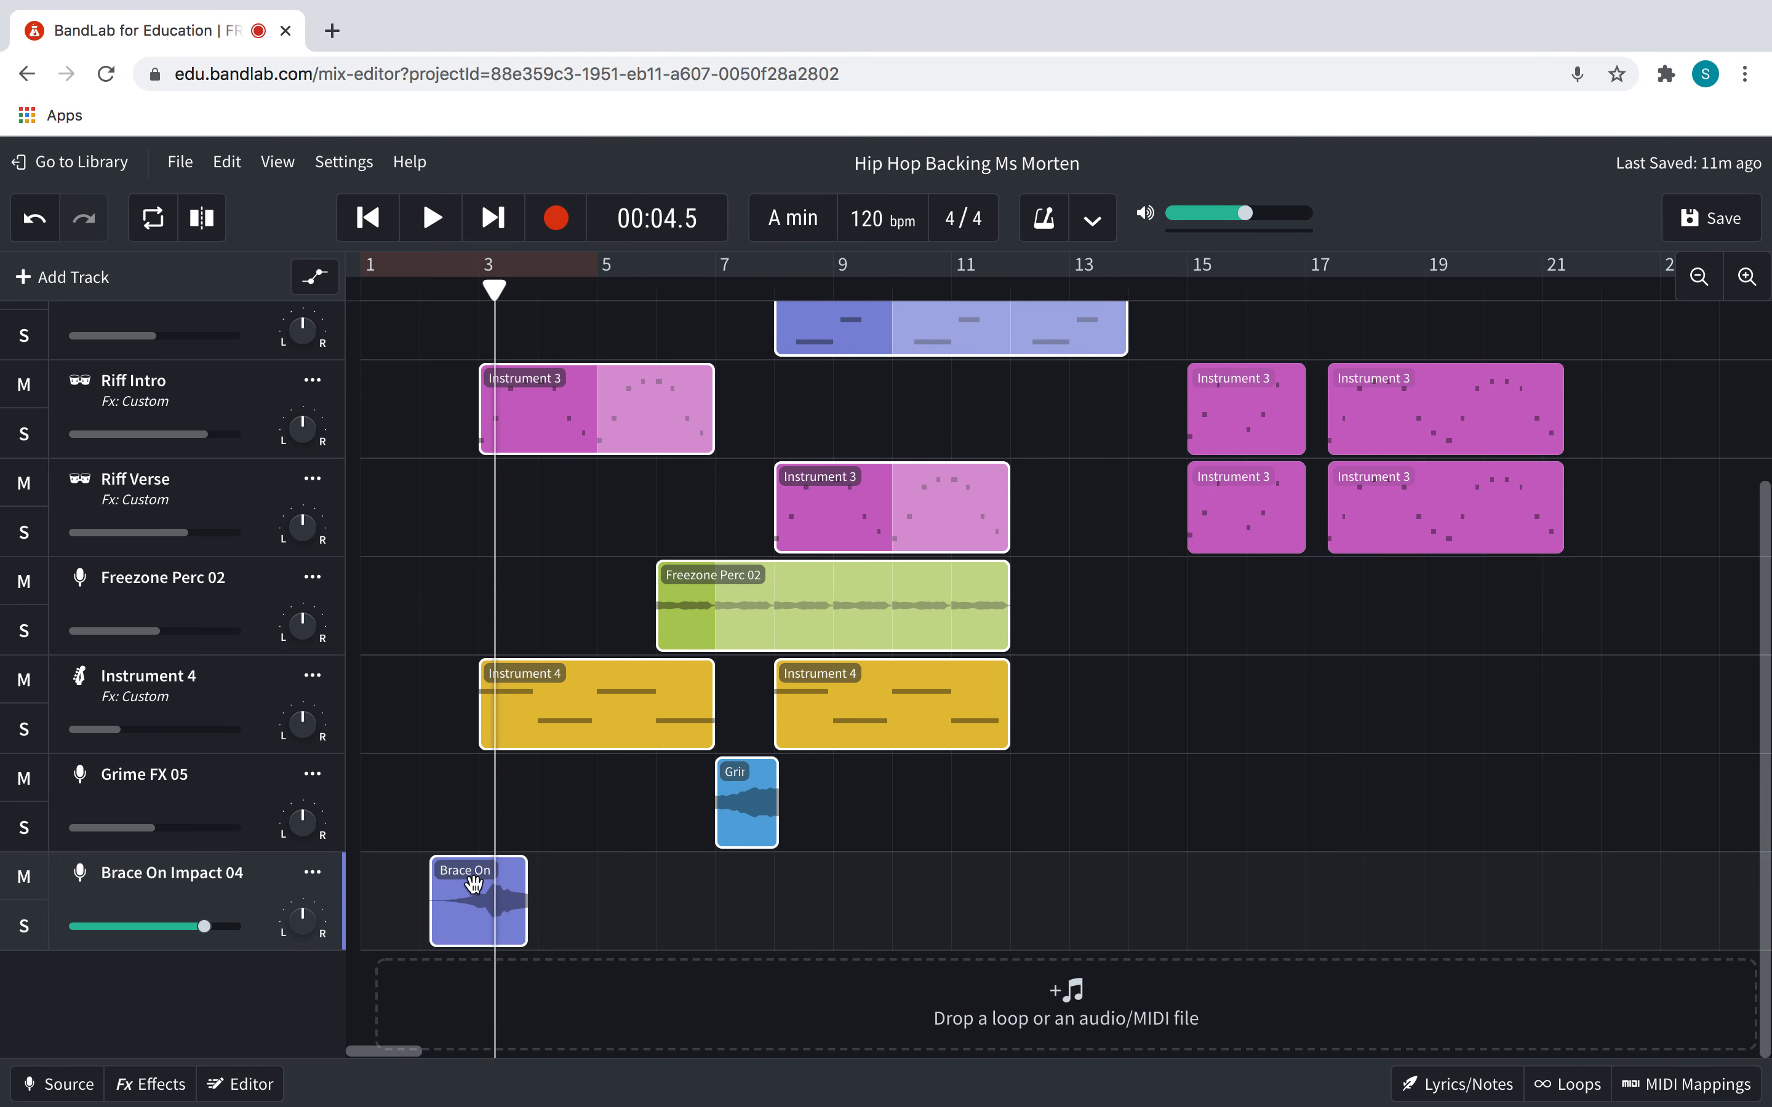
{"action": "left_click", "coordinate": [478, 902]}
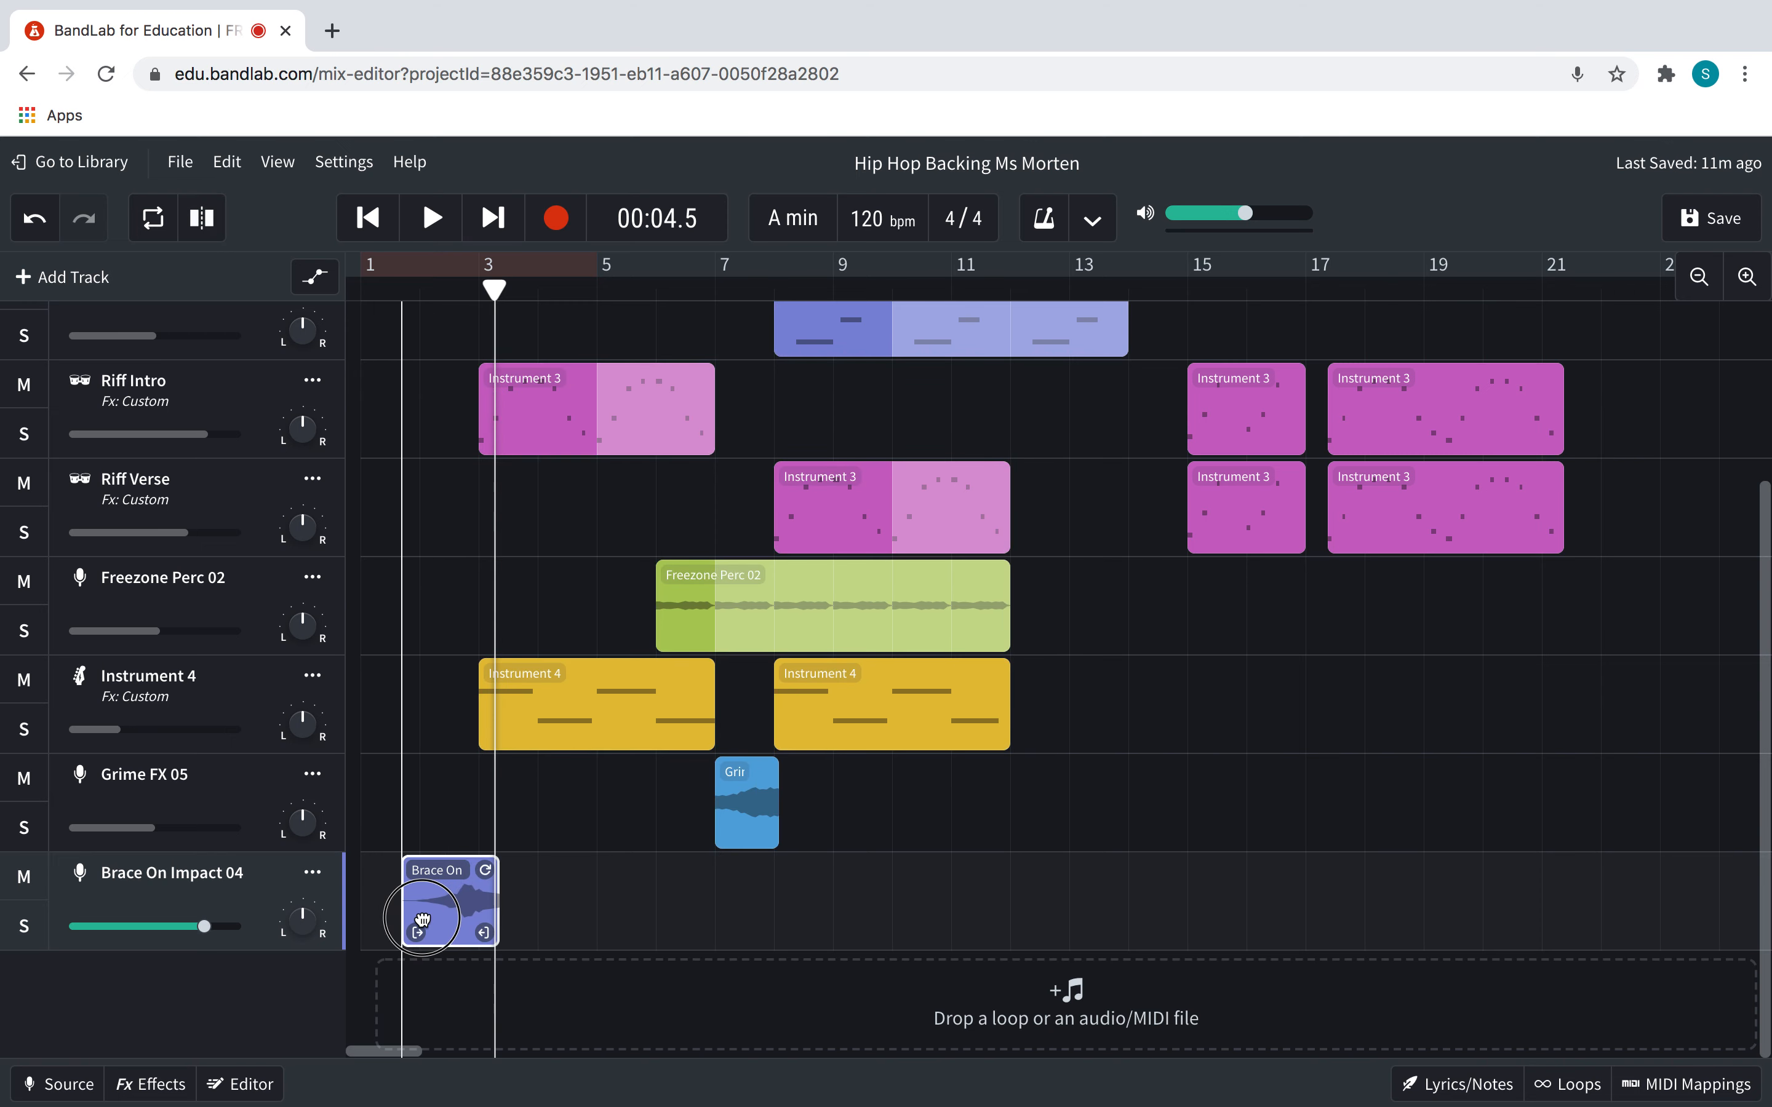
{"action": "left_click", "coordinate": [430, 217]}
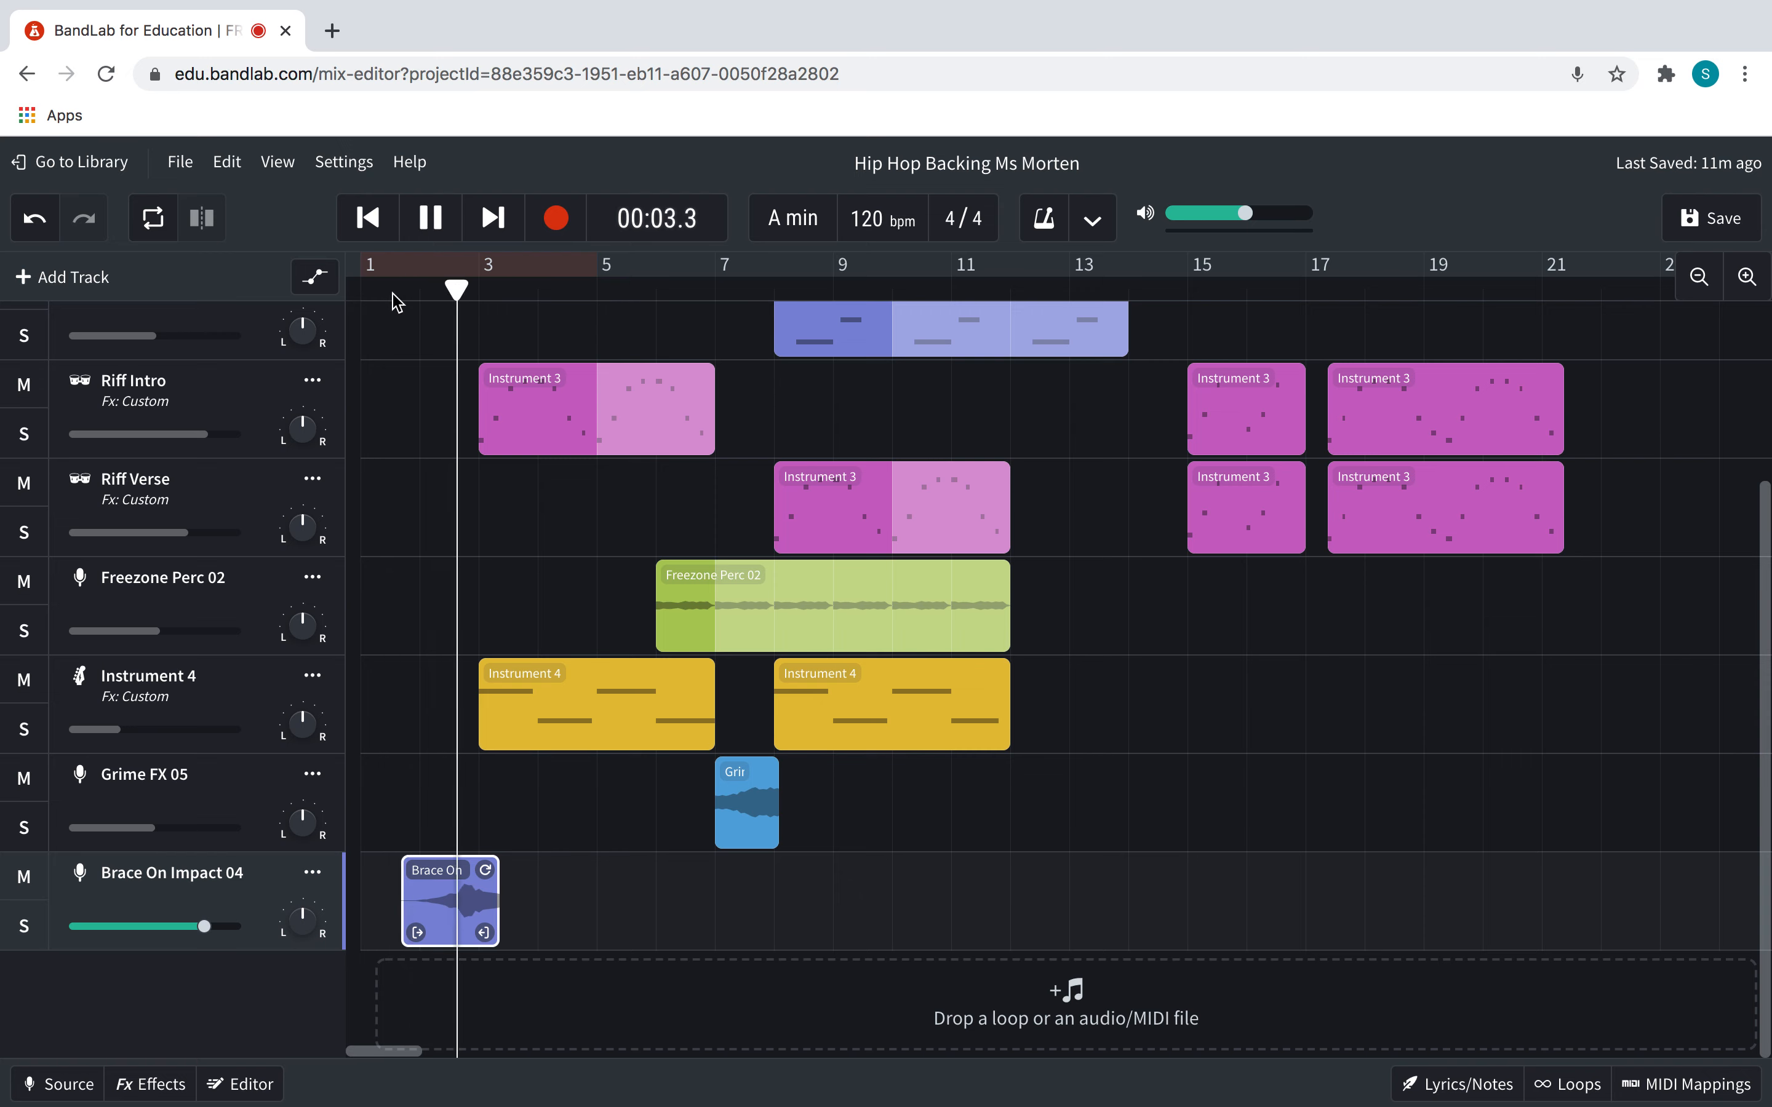
{"action": "left_click", "coordinate": [429, 216]}
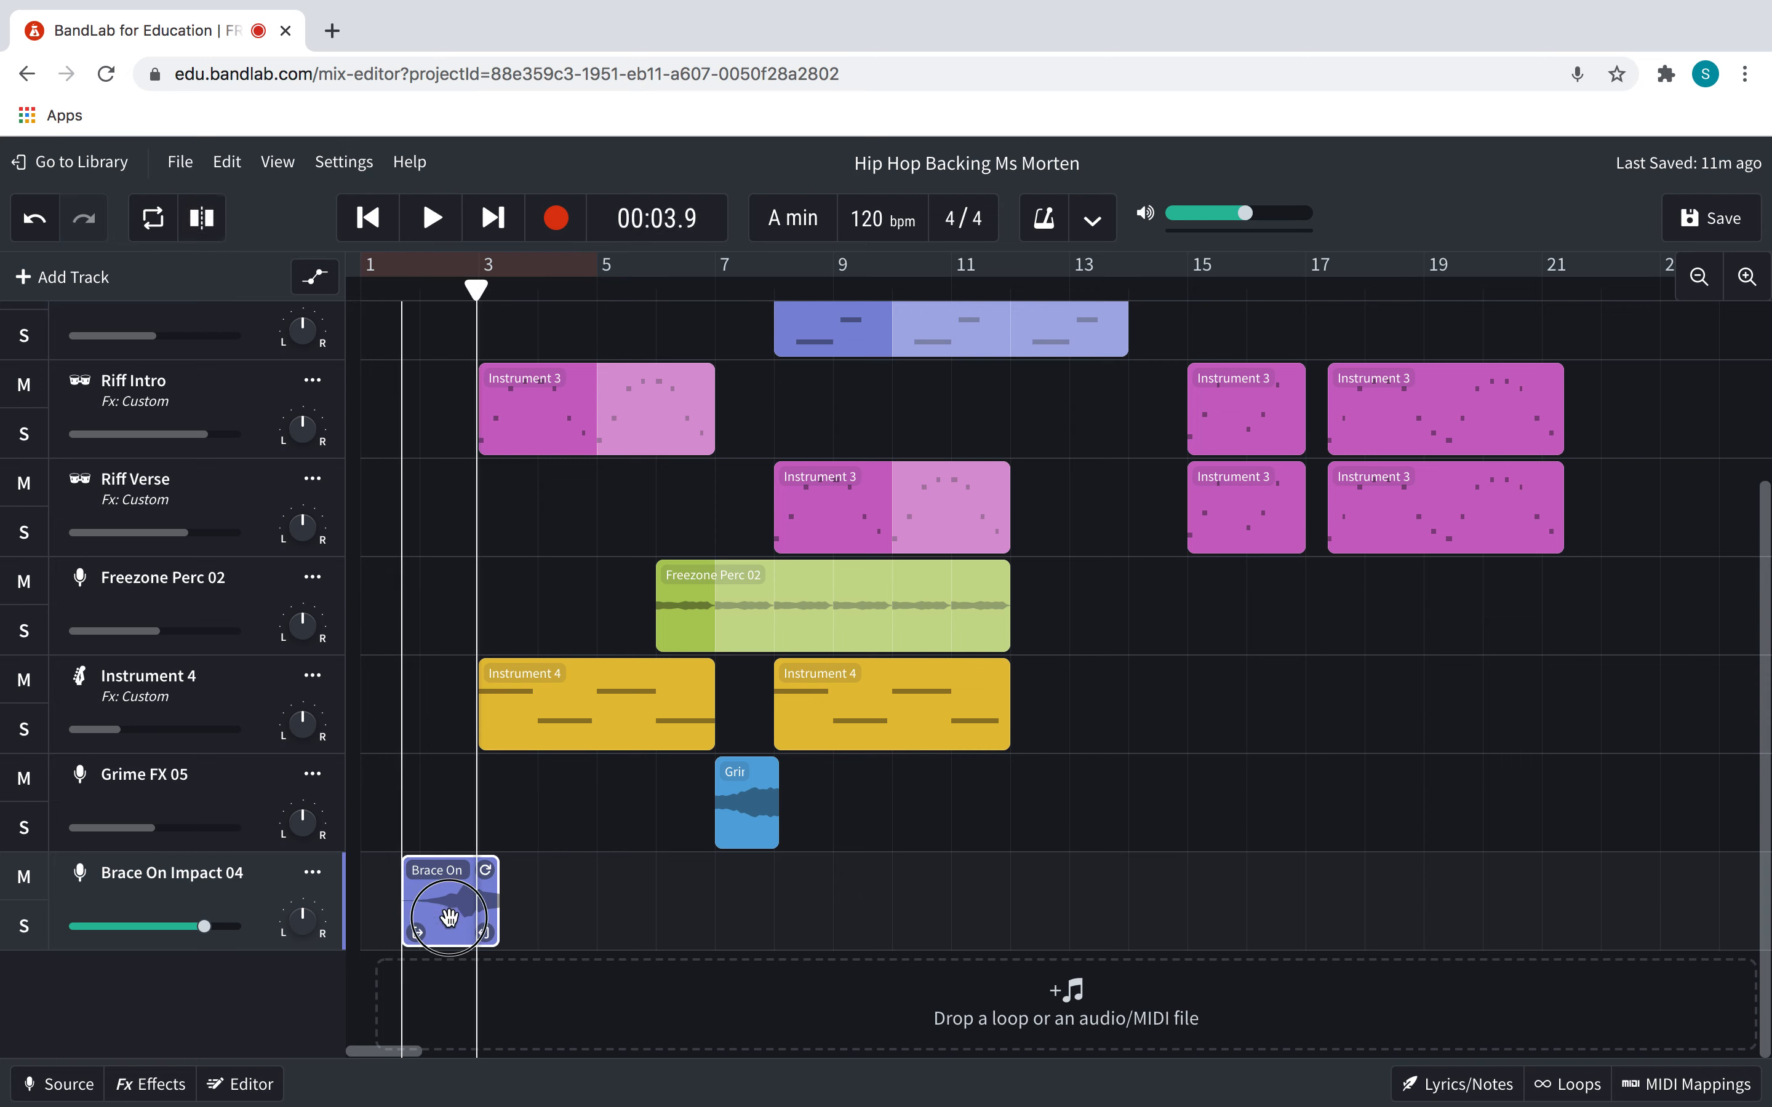
{"action": "left_click_drag", "start_coordinate": [450, 904], "coordinate": [467, 904]}
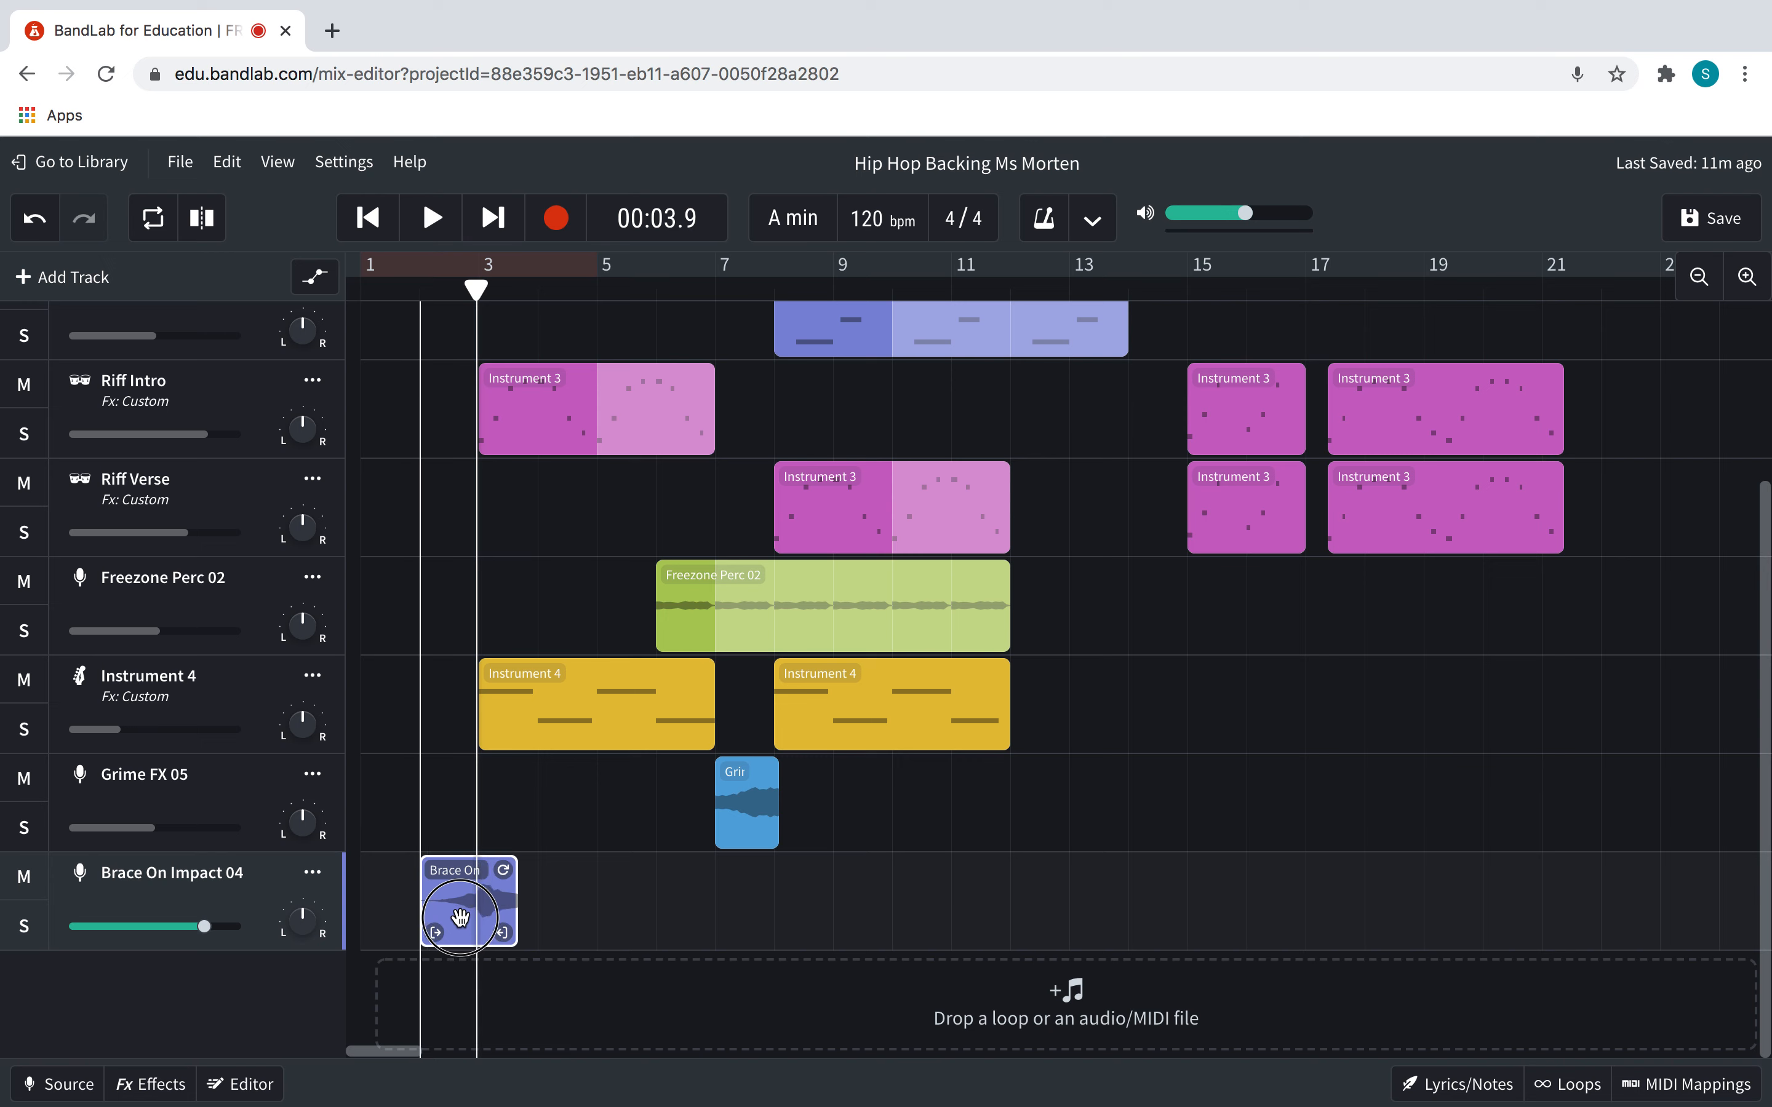
{"action": "left_click", "coordinate": [430, 216]}
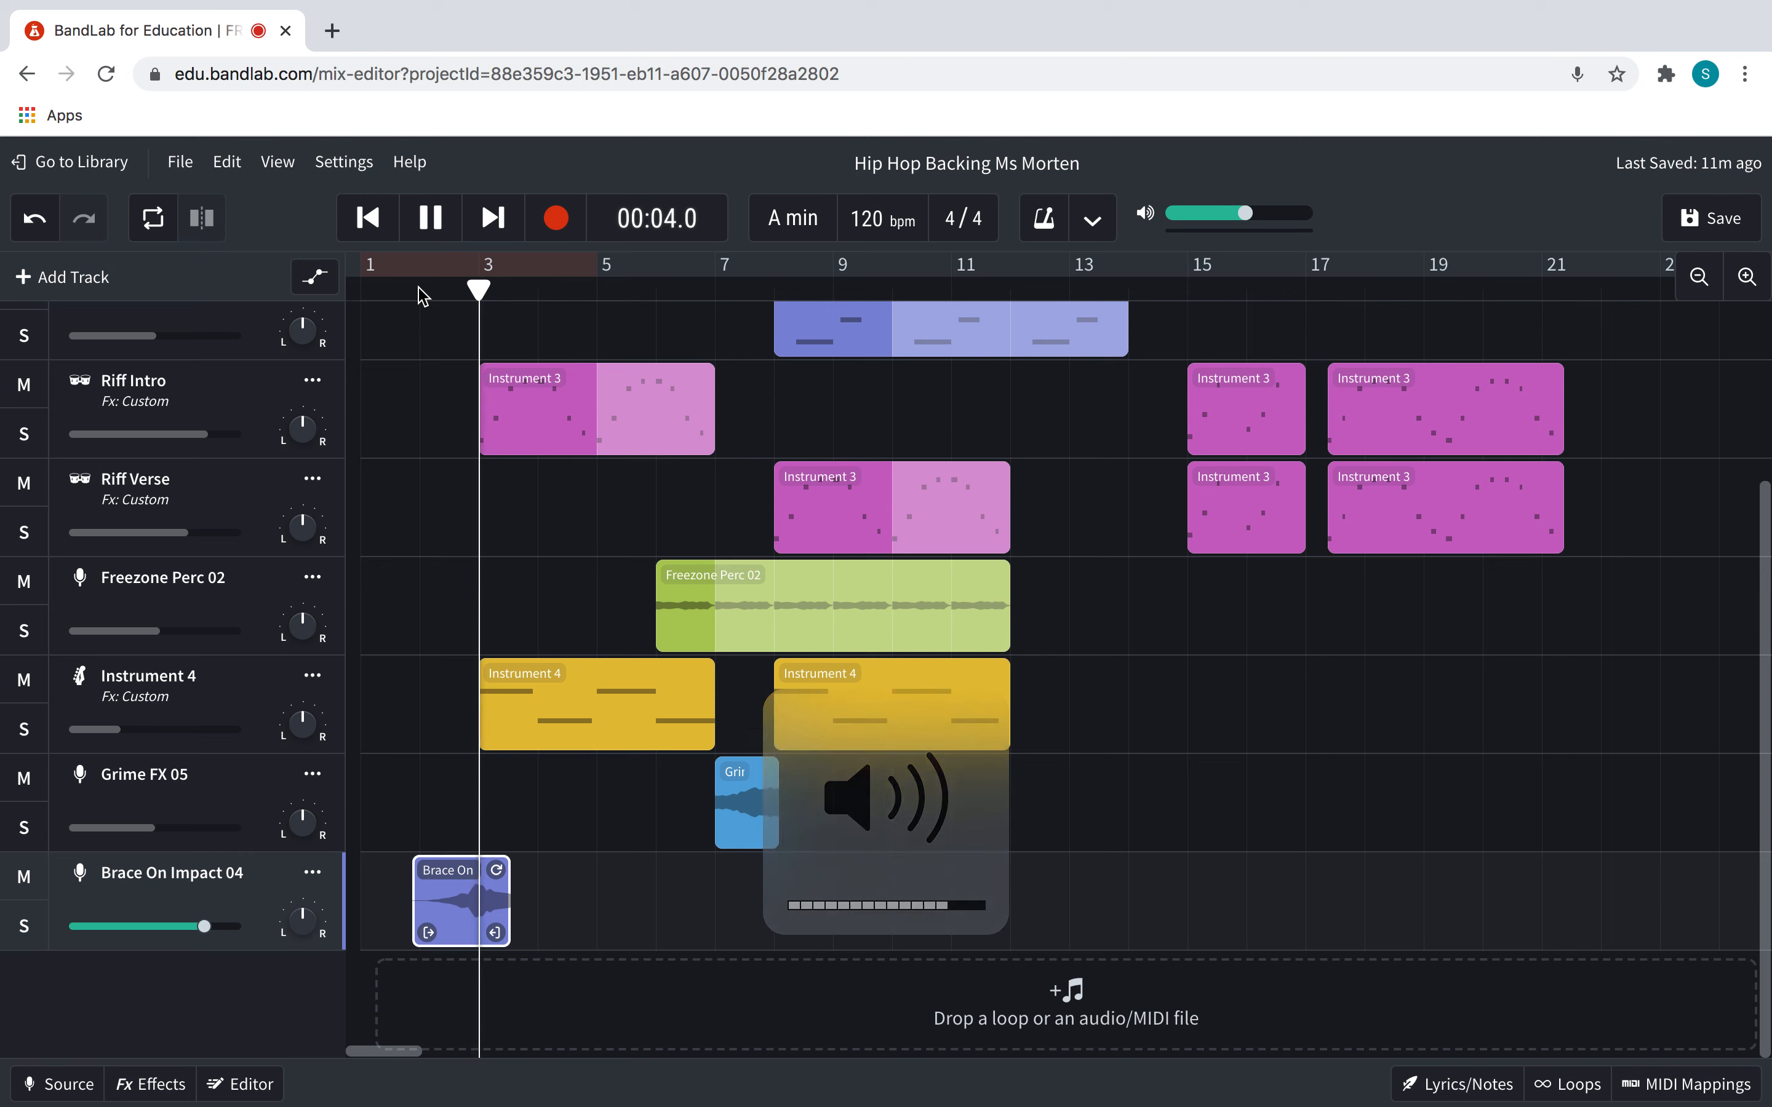
{"action": "left_click", "coordinate": [430, 217]}
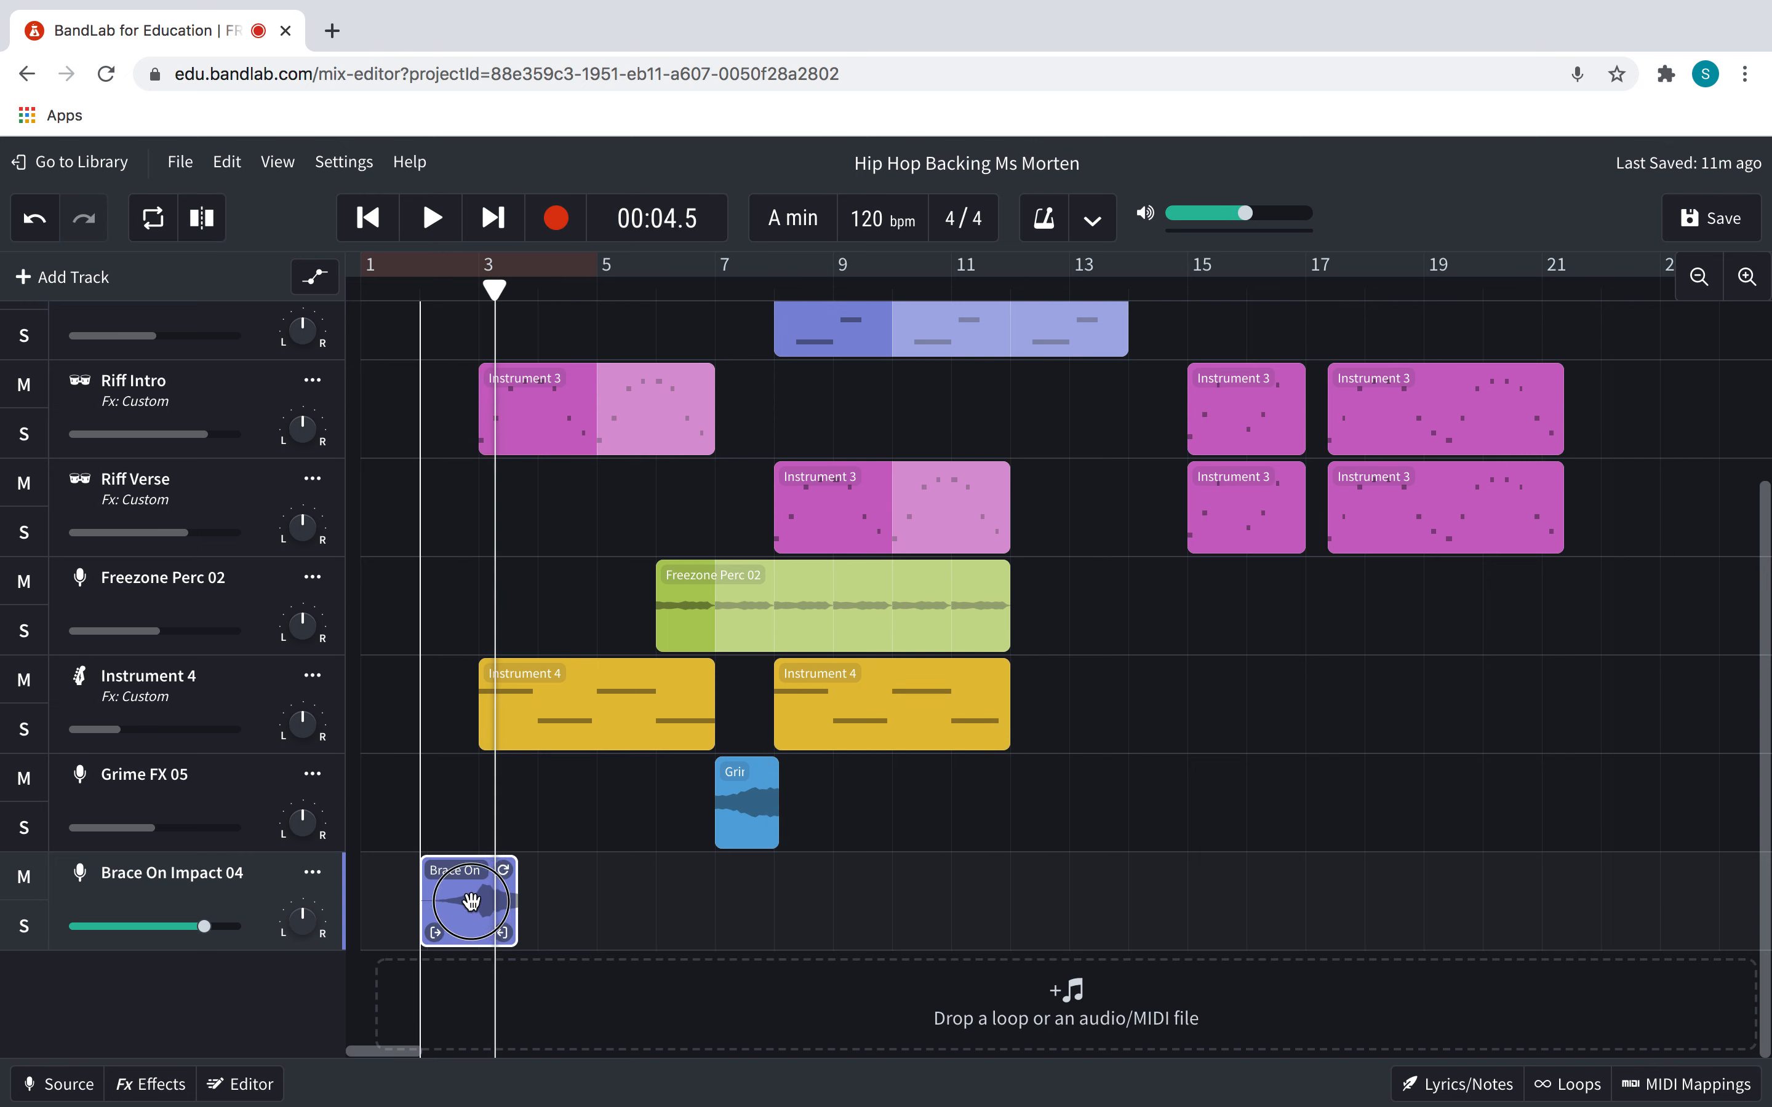
{"action": "left_click", "coordinate": [429, 217]}
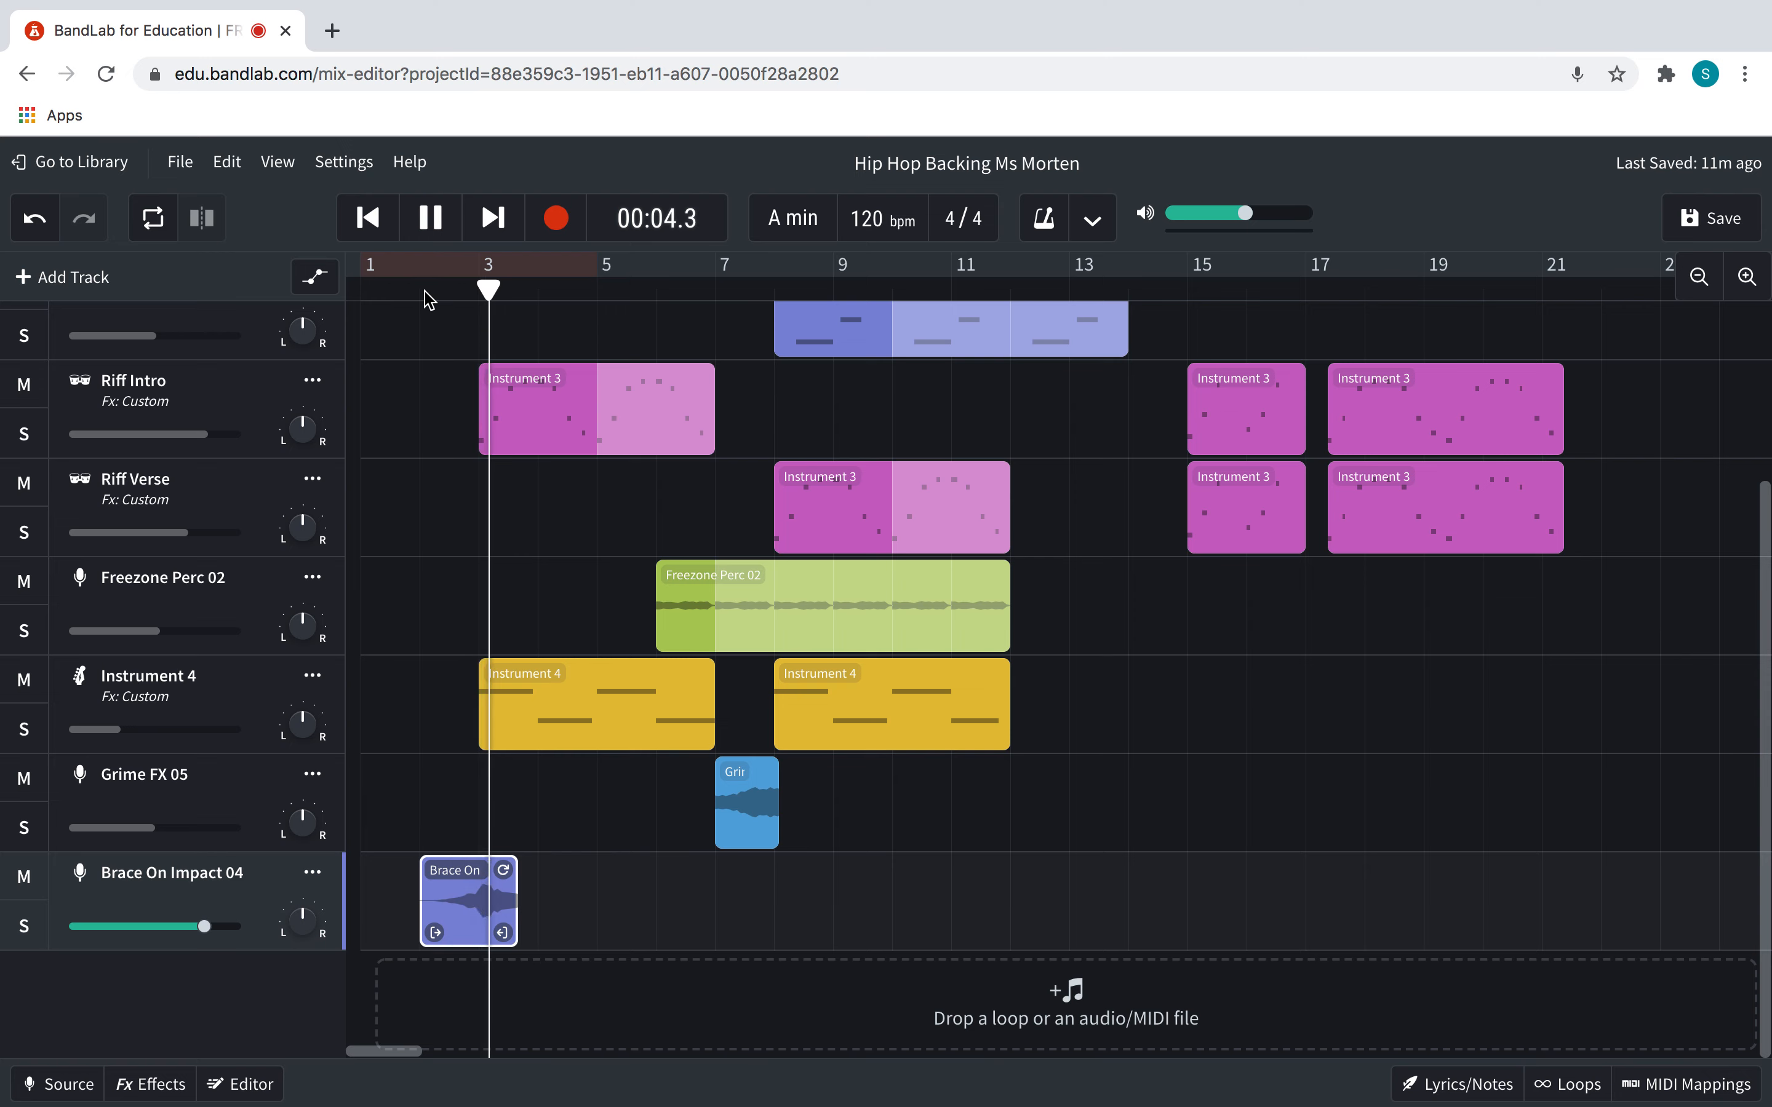
{"action": "left_click", "coordinate": [430, 216]}
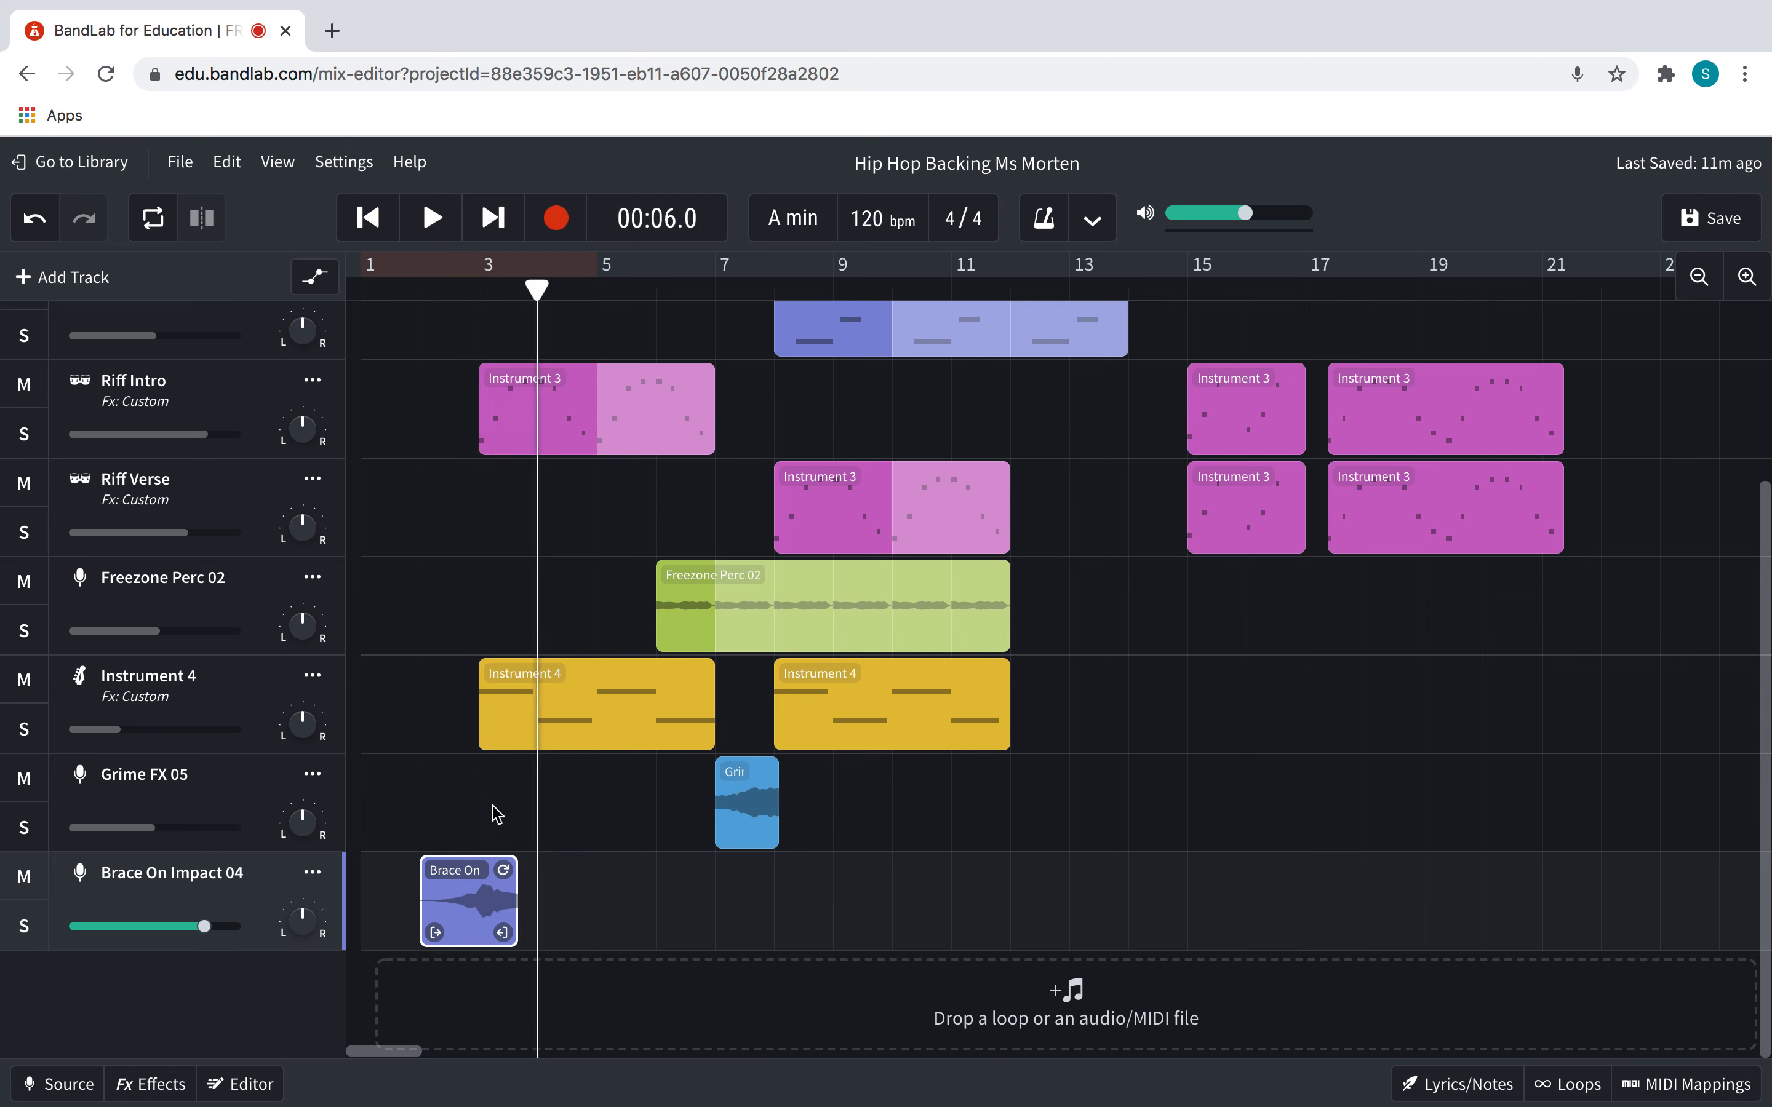
Lengthen the clip so it ends just past bar 4 and play to confirm the timing
{"action": "left_click_drag", "start_coordinate": [514, 904], "coordinate": [559, 933]}
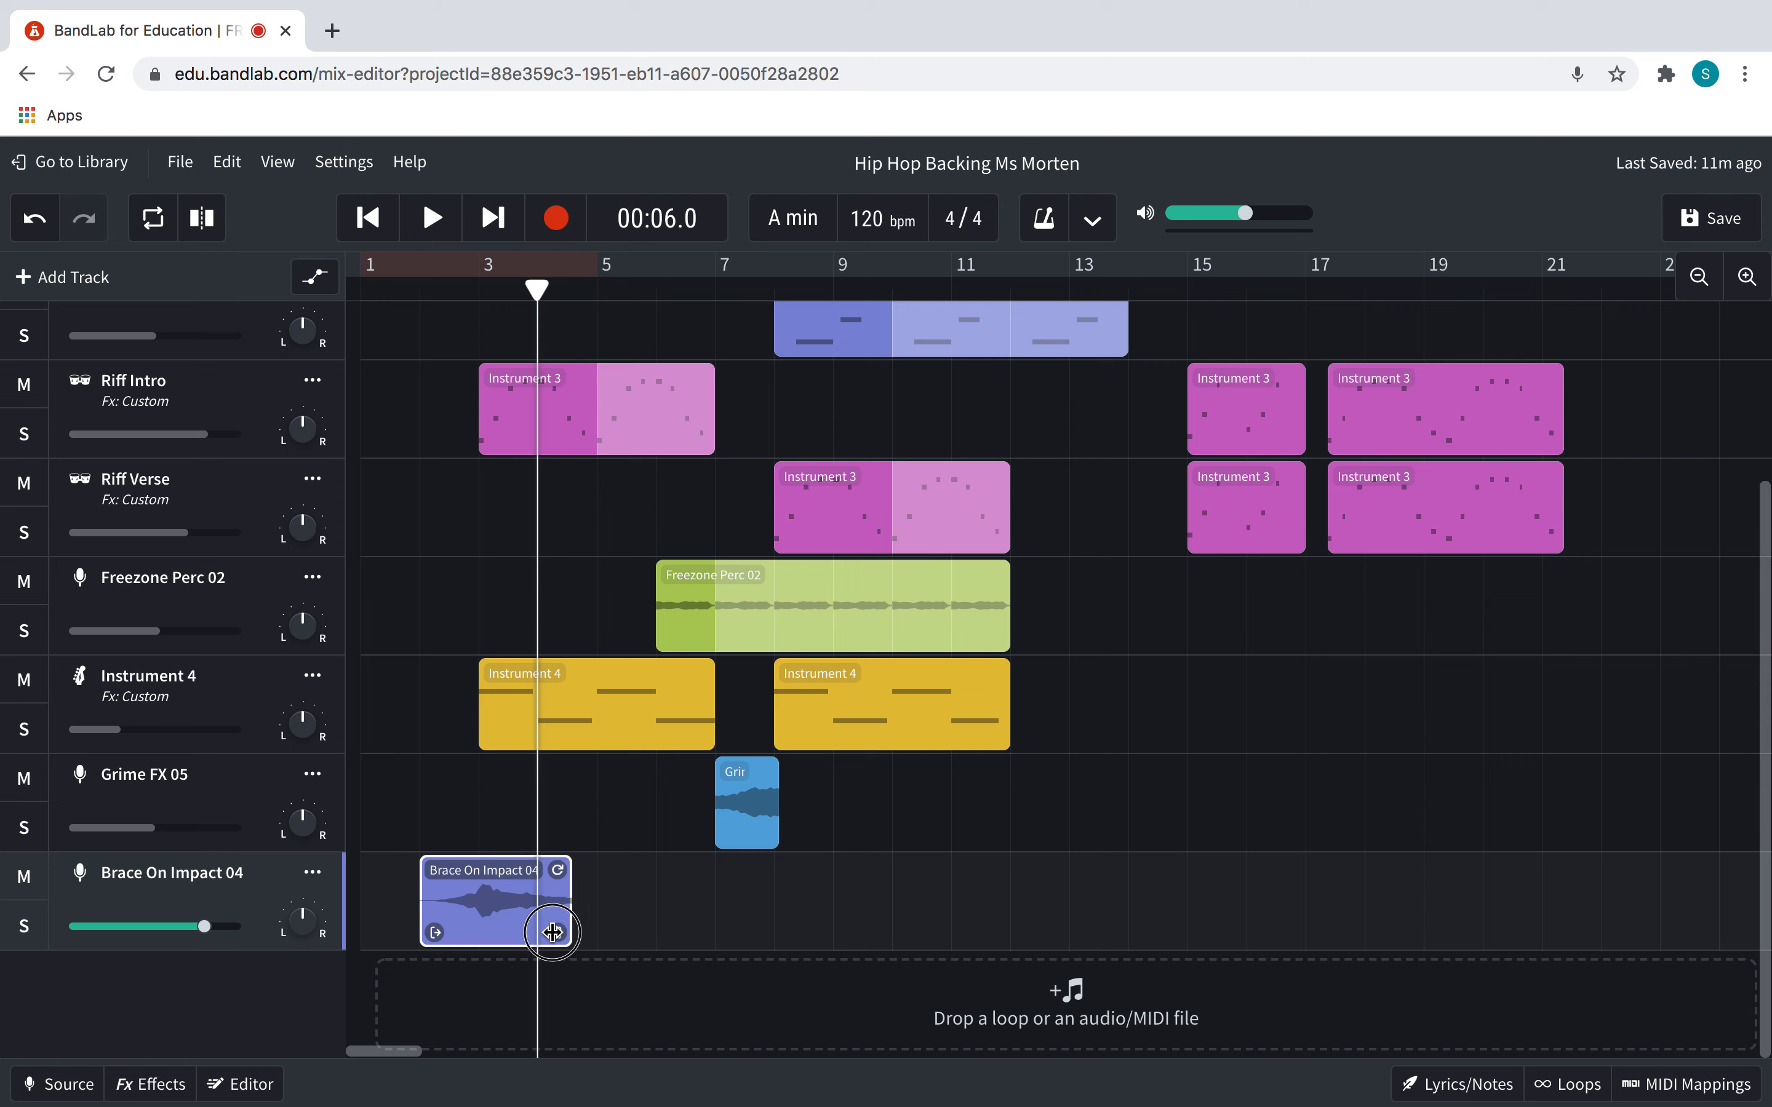
{"action": "left_click_drag", "start_coordinate": [551, 933], "coordinate": [583, 929]}
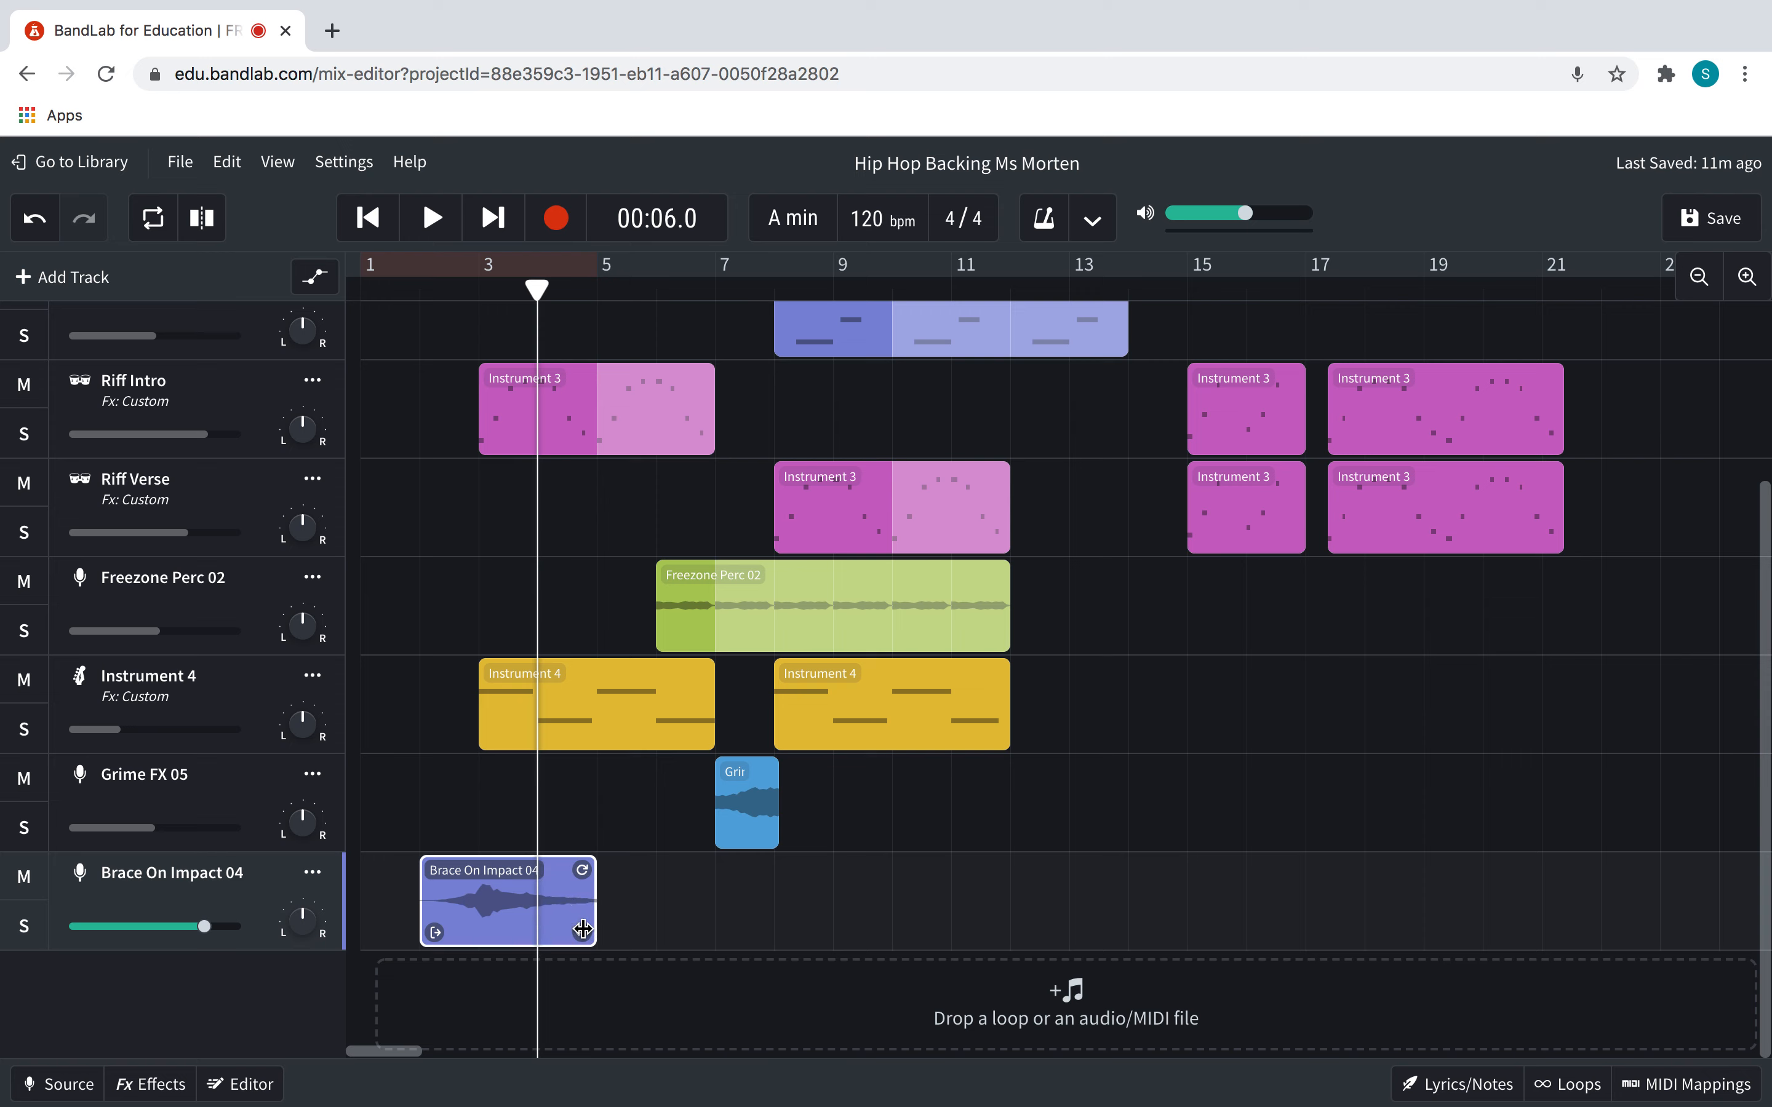
{"action": "left_click_drag", "start_coordinate": [582, 900], "coordinate": [751, 901]}
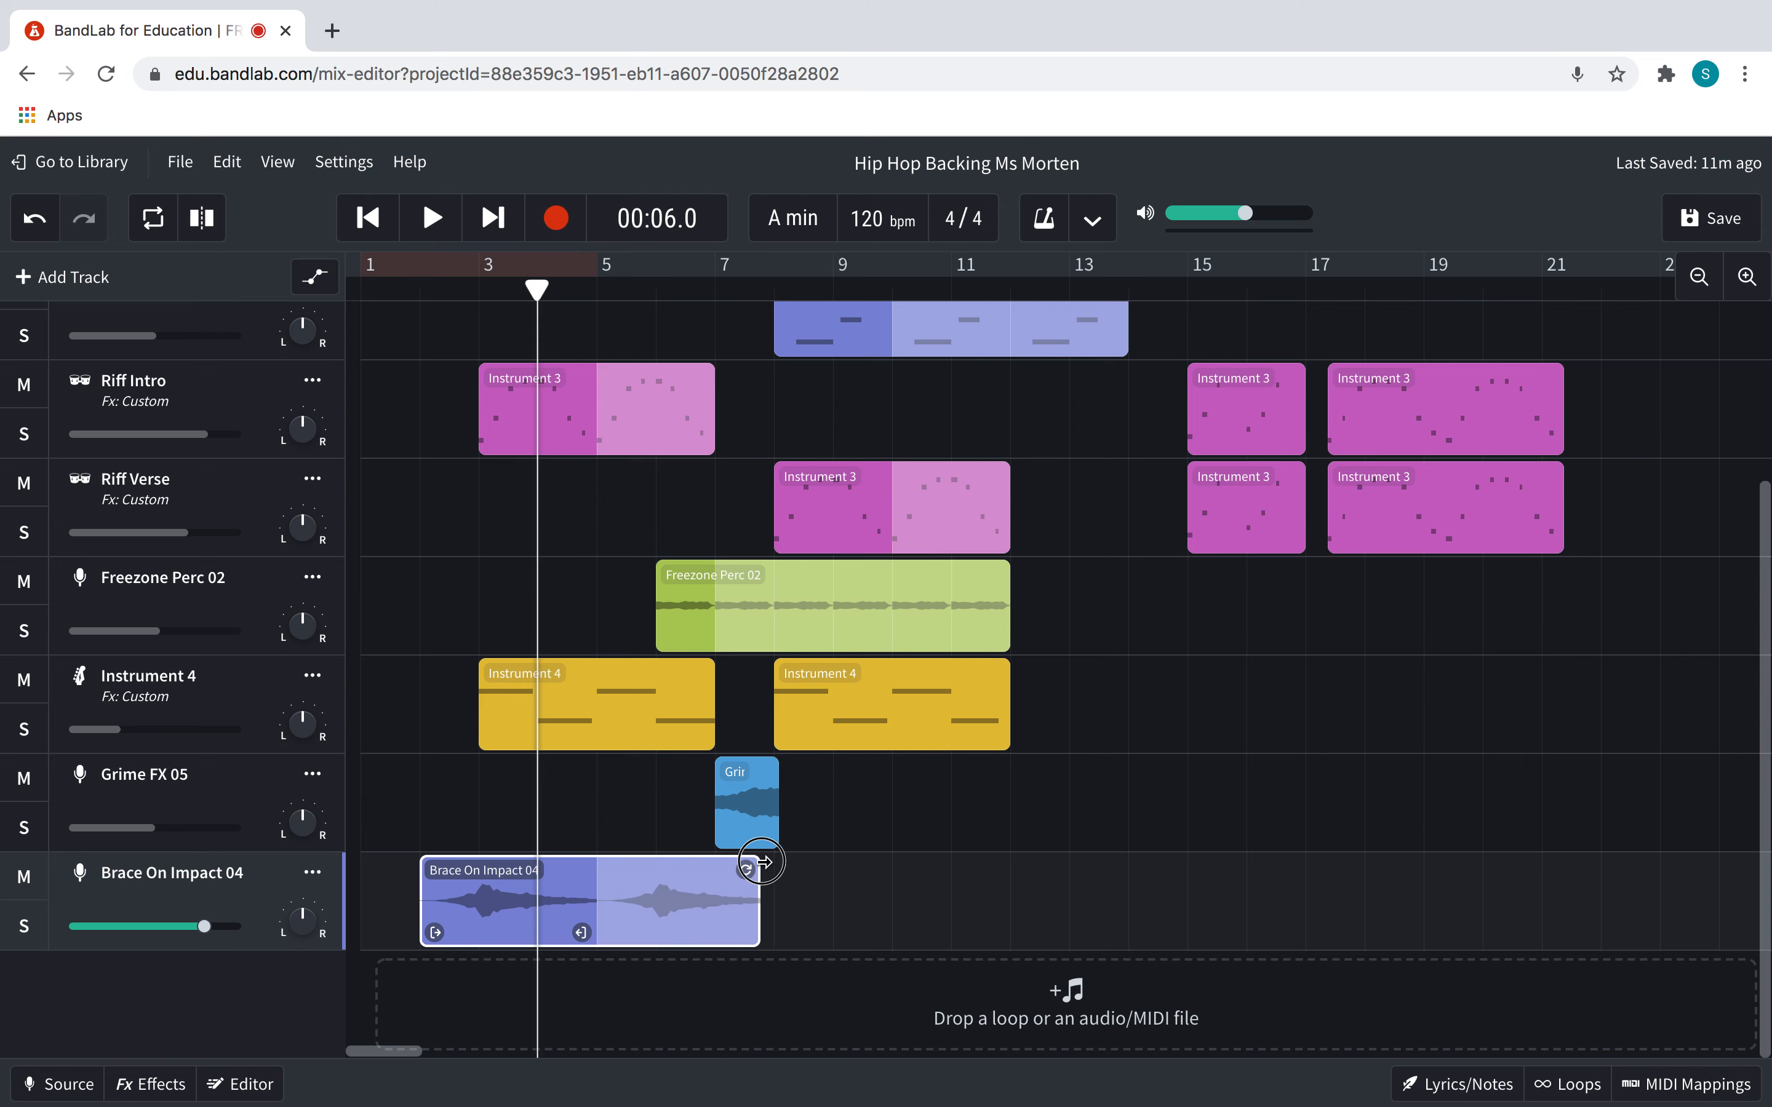
{"action": "left_click_drag", "start_coordinate": [757, 862], "coordinate": [574, 929]}
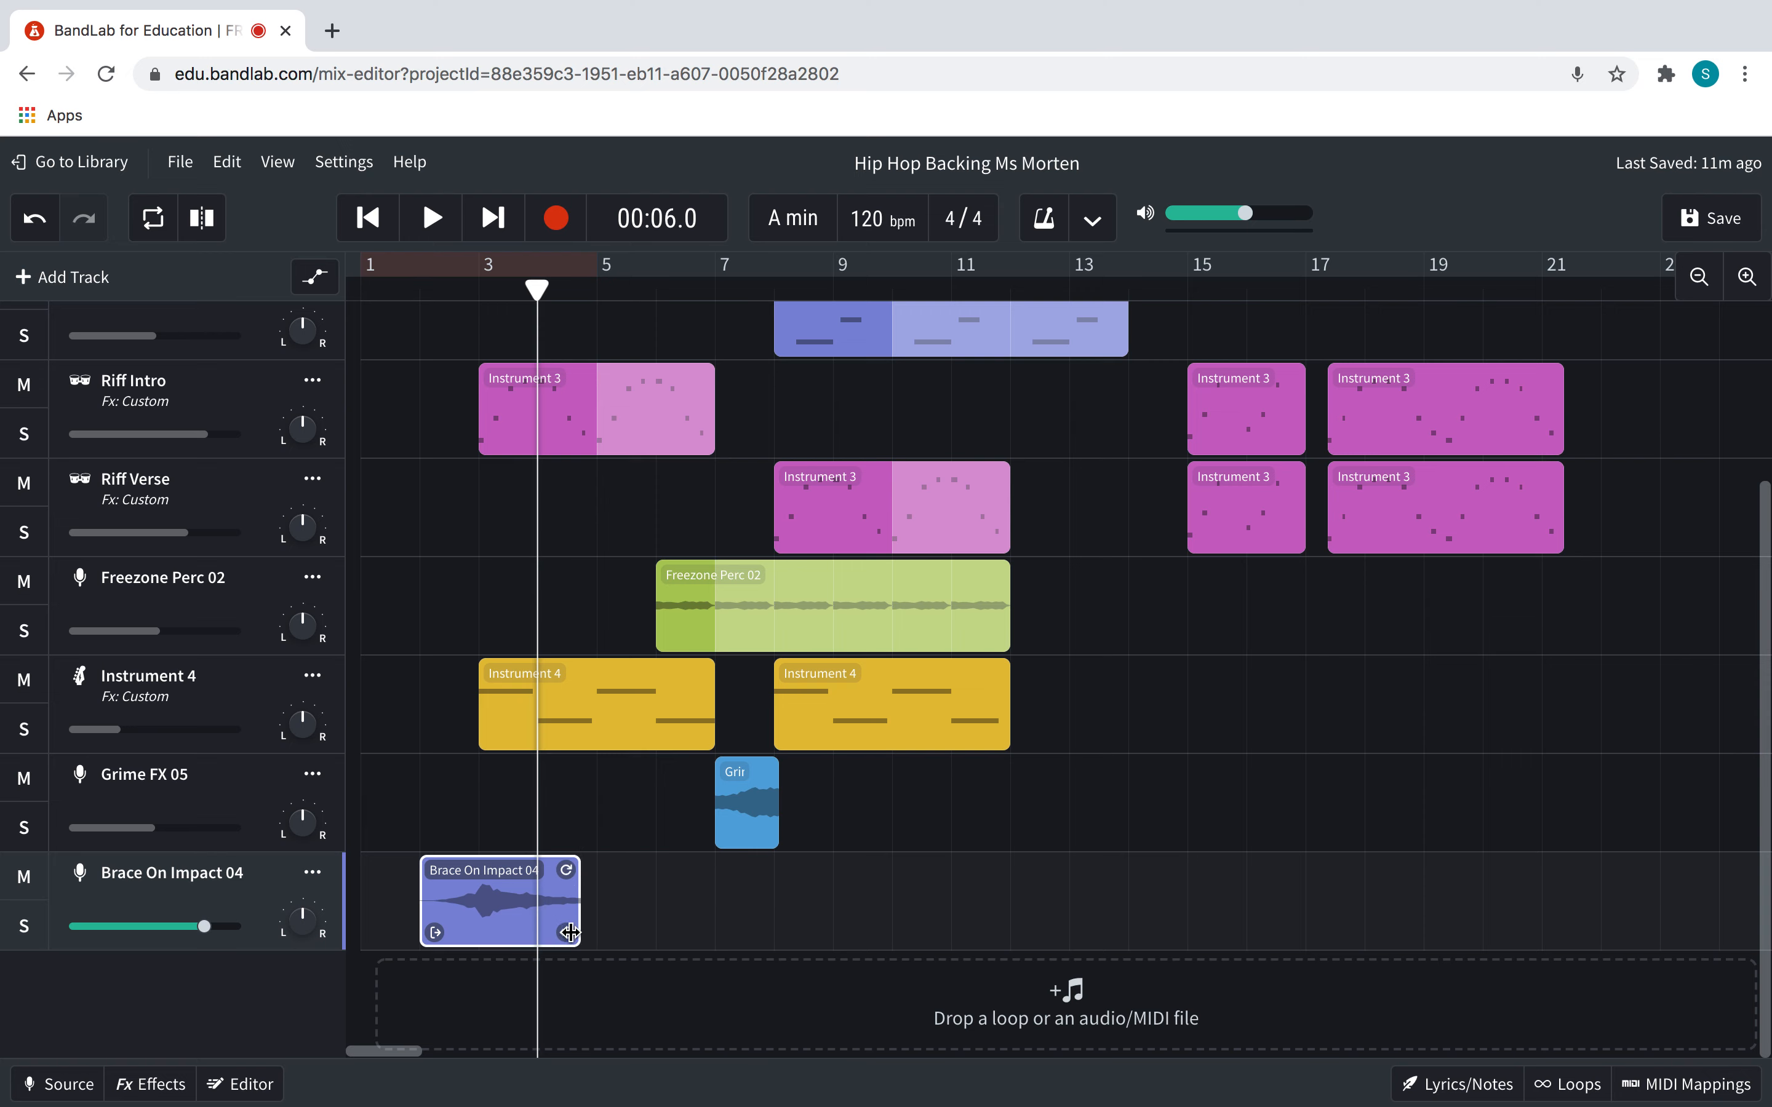
{"action": "left_click", "coordinate": [429, 216]}
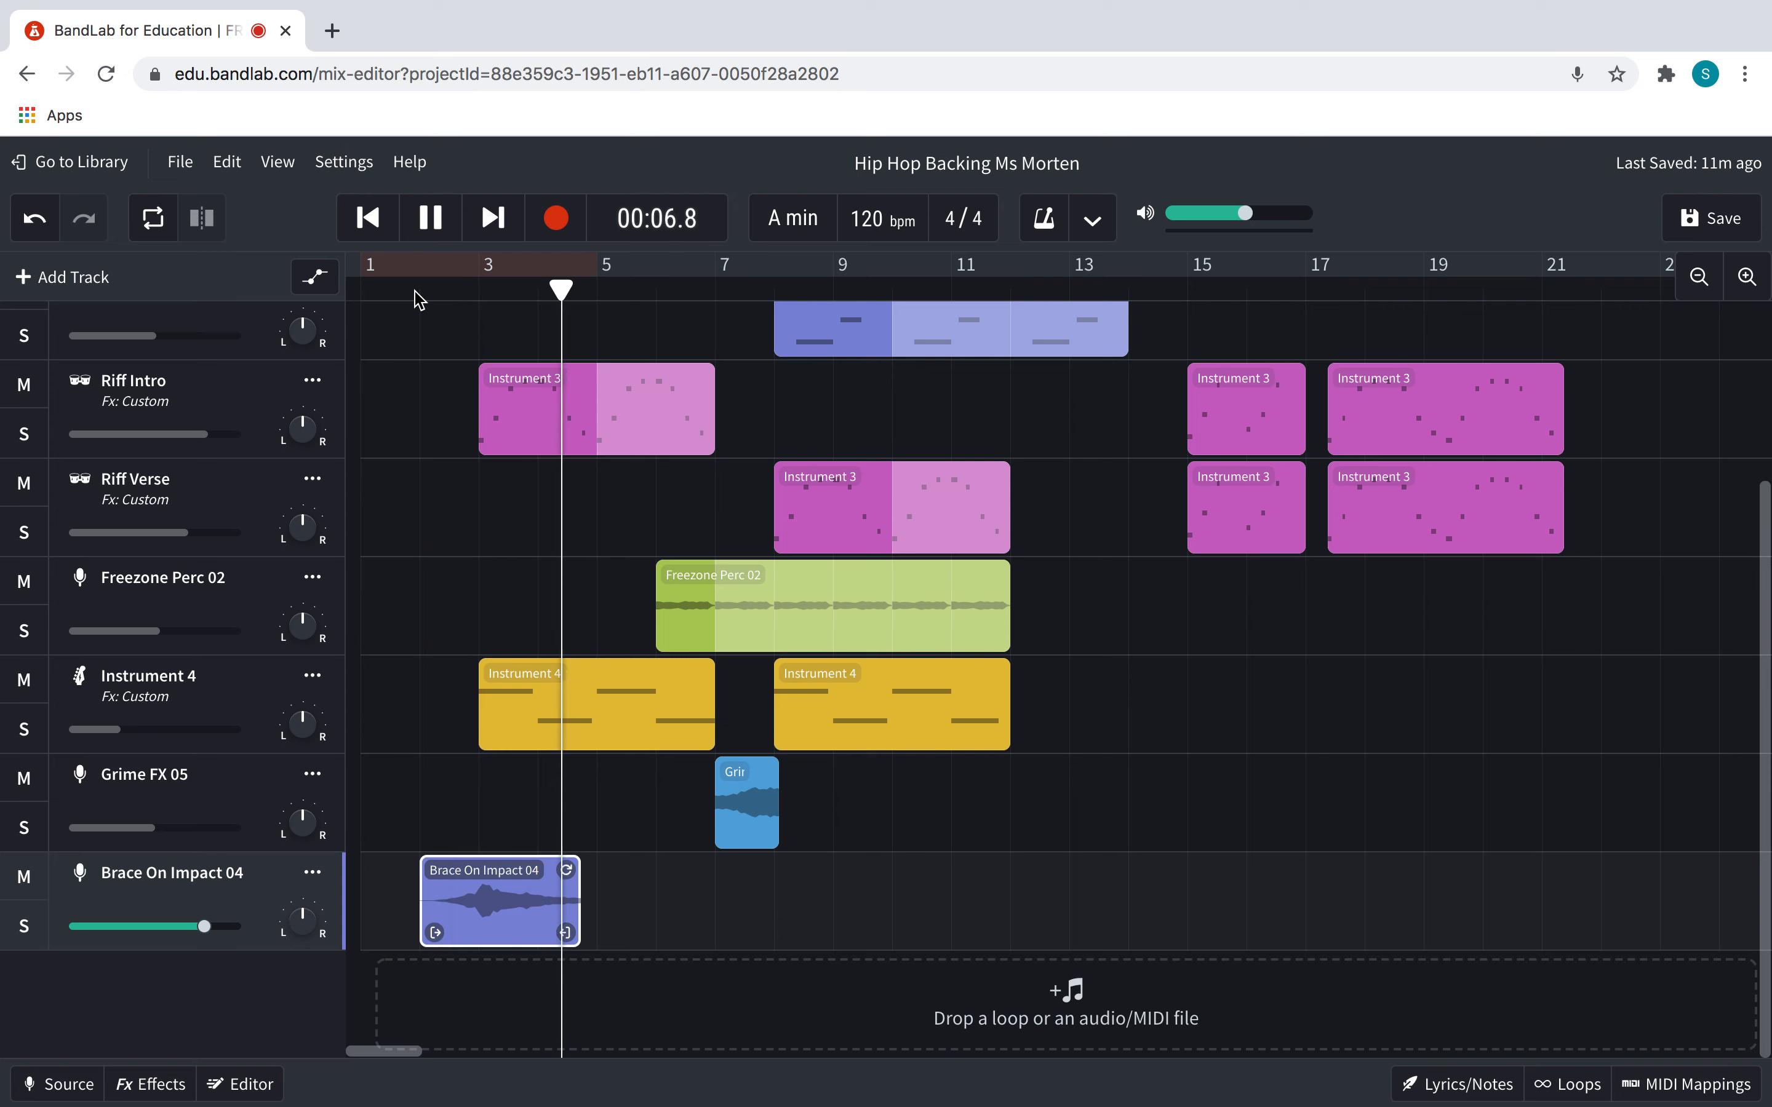
{"action": "left_click", "coordinate": [430, 216]}
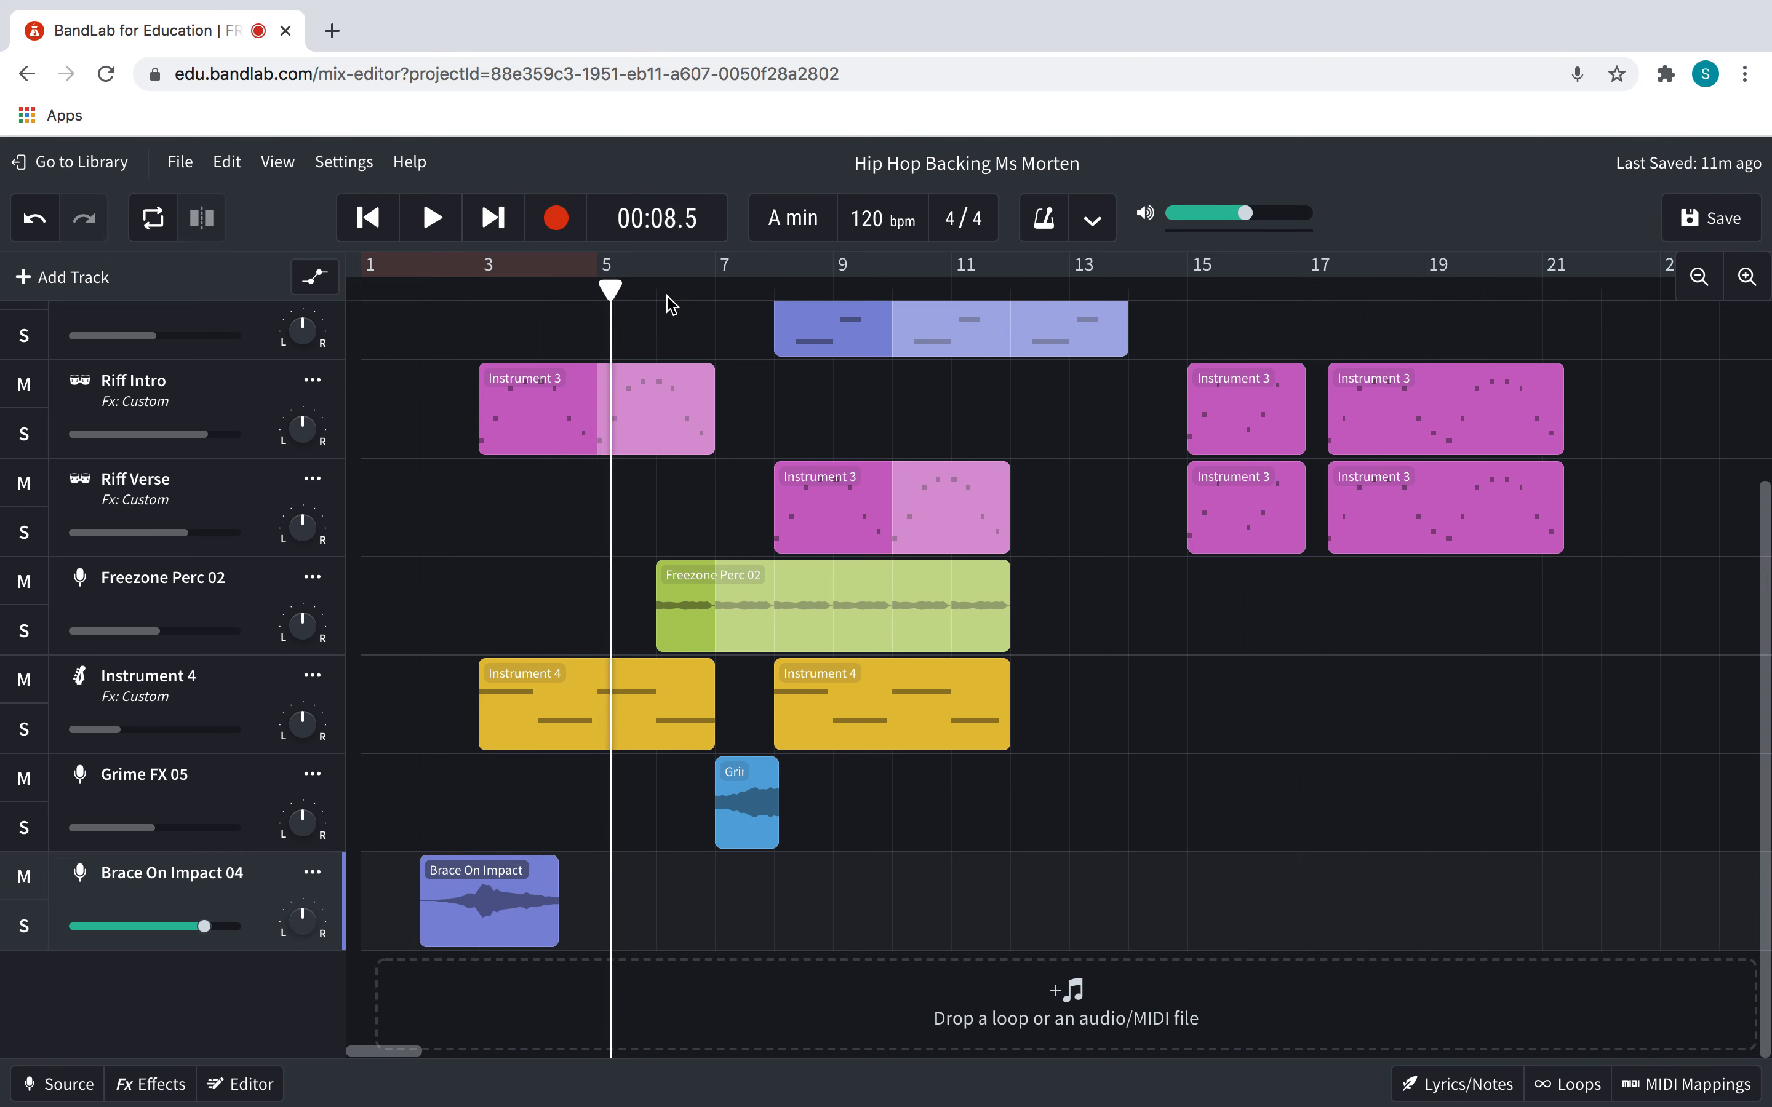
{"action": "left_click", "coordinate": [429, 217]}
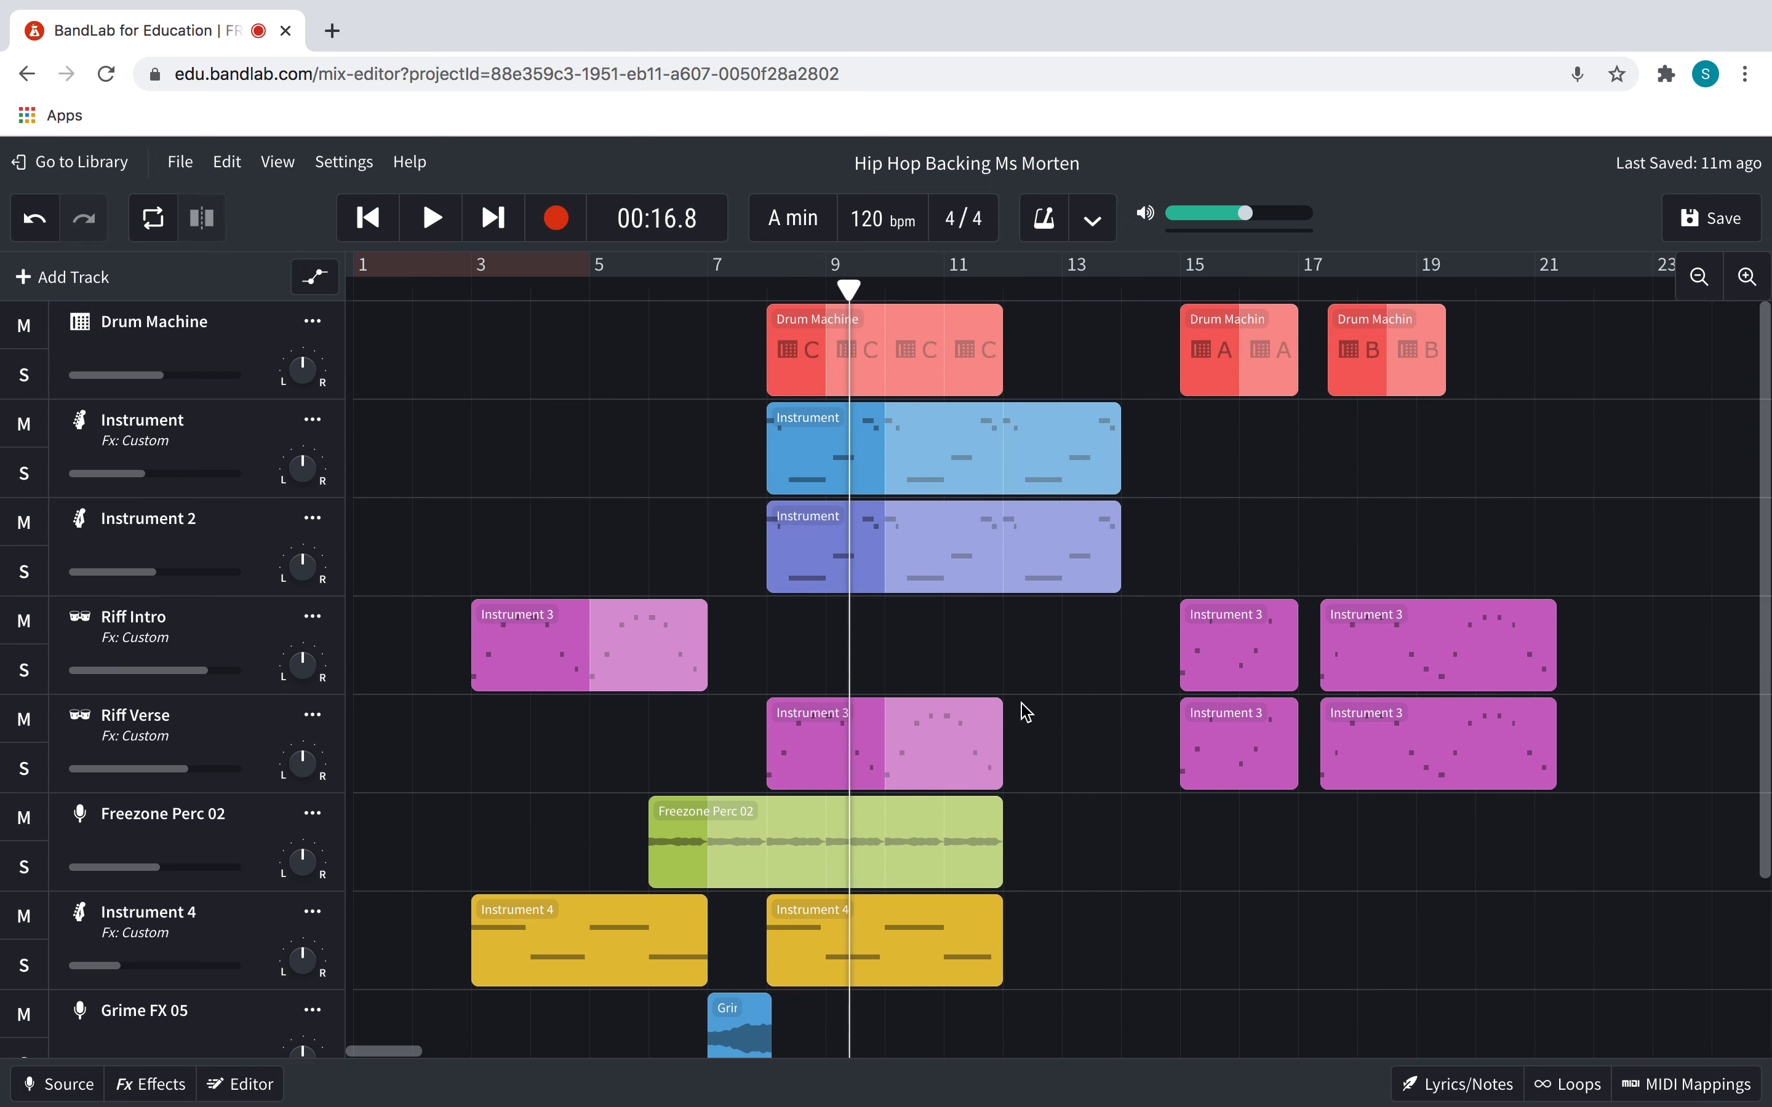
Search "hacienda fx", audition Hacienda FX 07 and add it as a new track
{"action": "scroll", "scroll_direction": "down", "scroll_amount": 3}
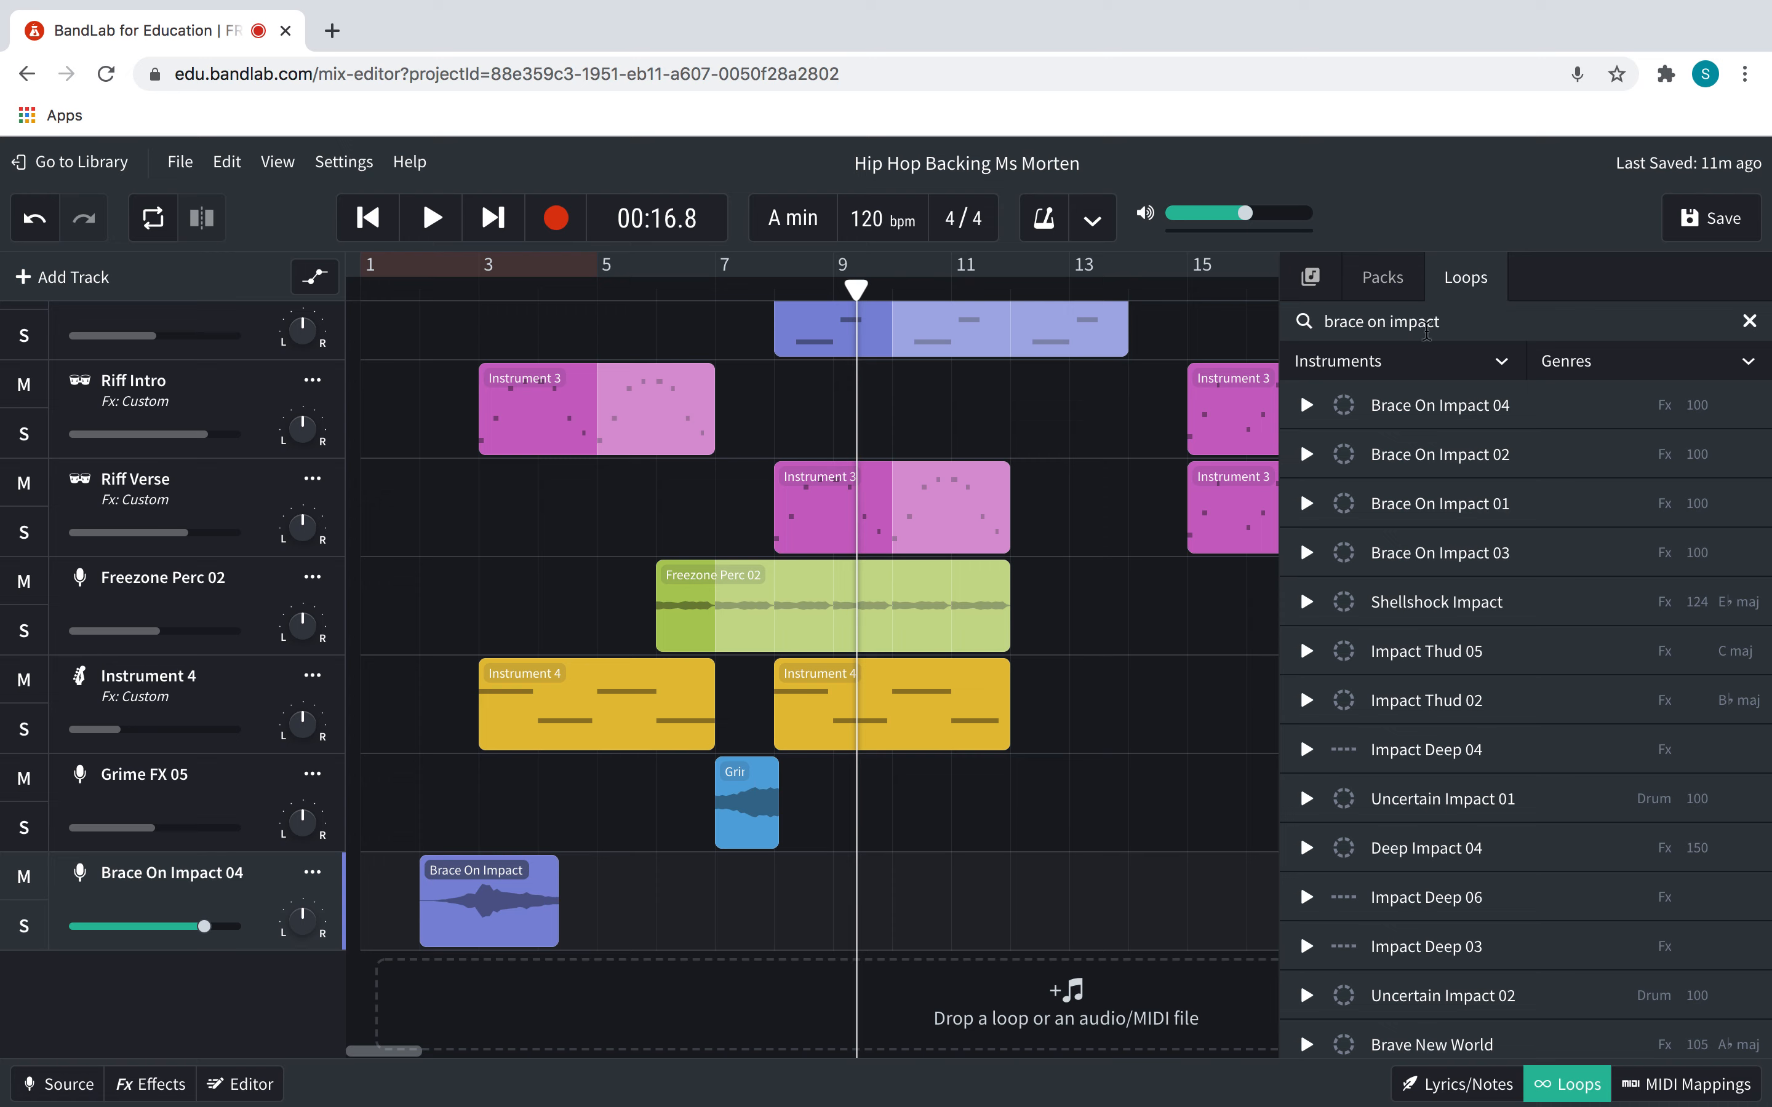
{"action": "double_click", "coordinate": [1380, 321]}
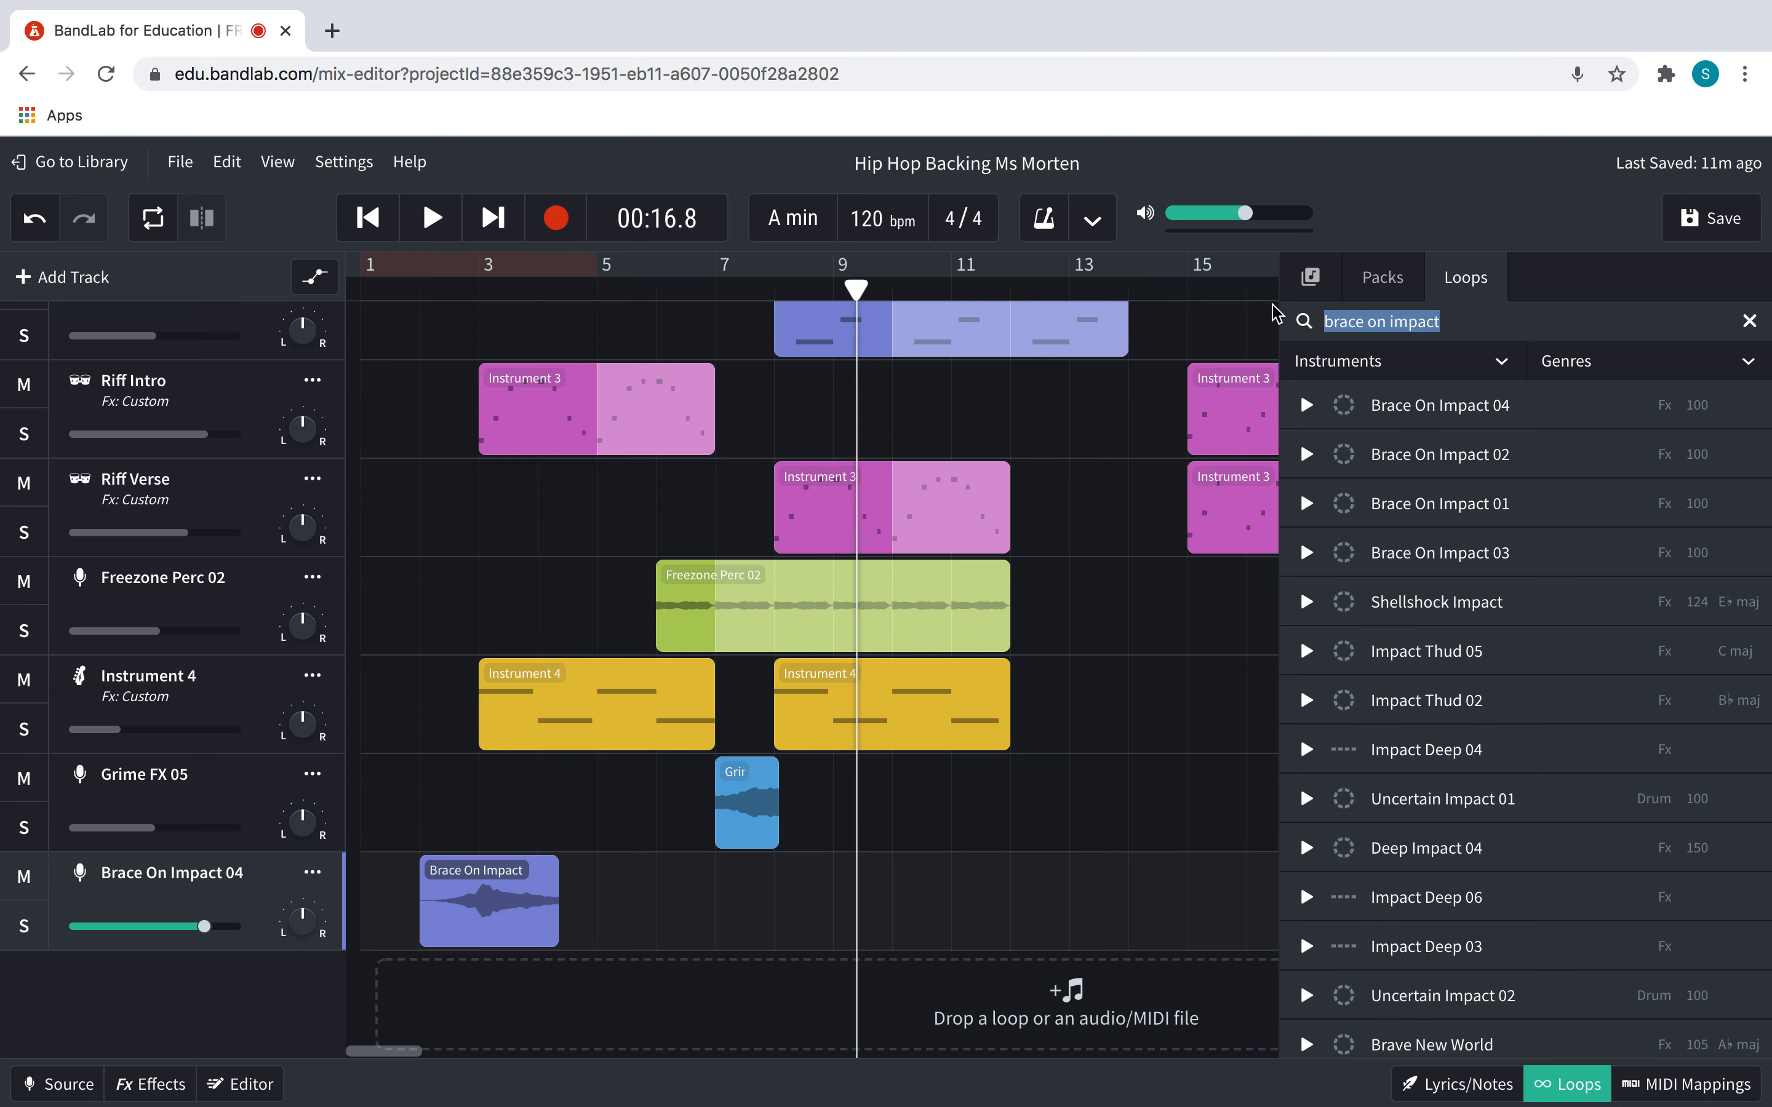
{"action": "type", "text": "hacienda"}
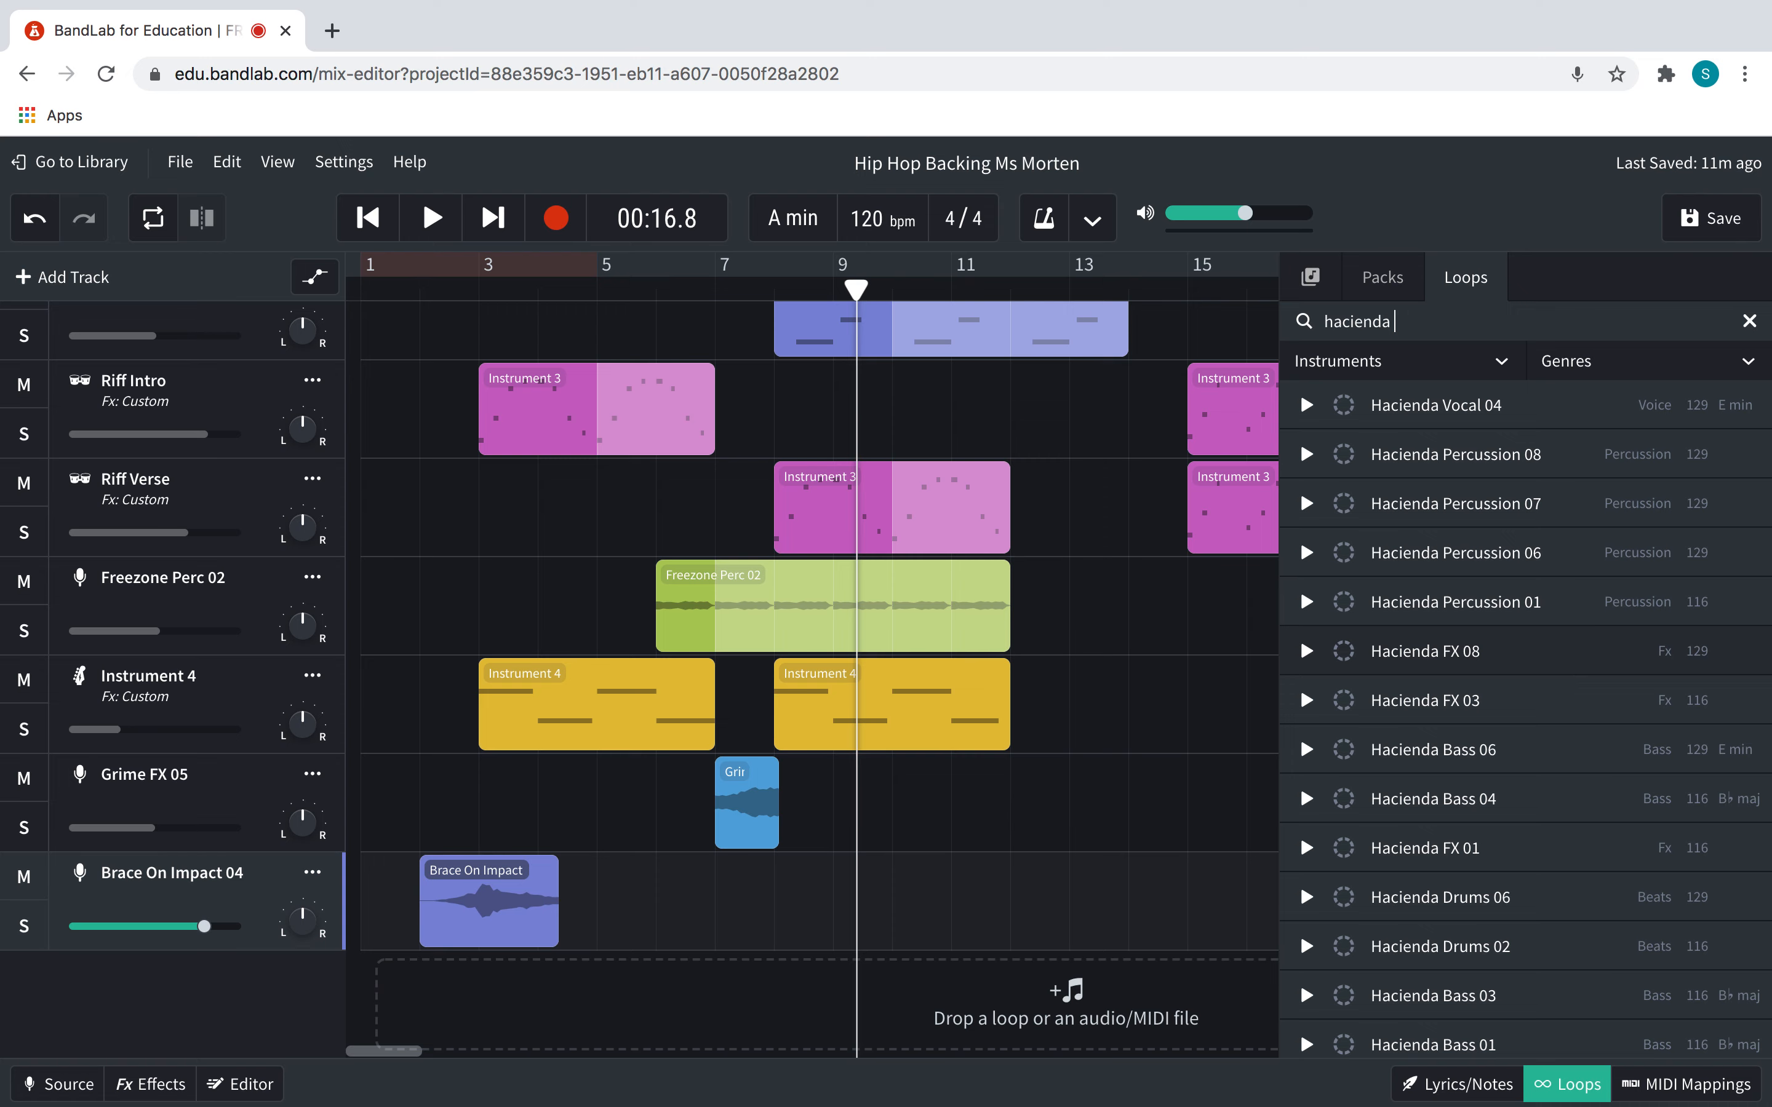
{"action": "type", "text": "fx"}
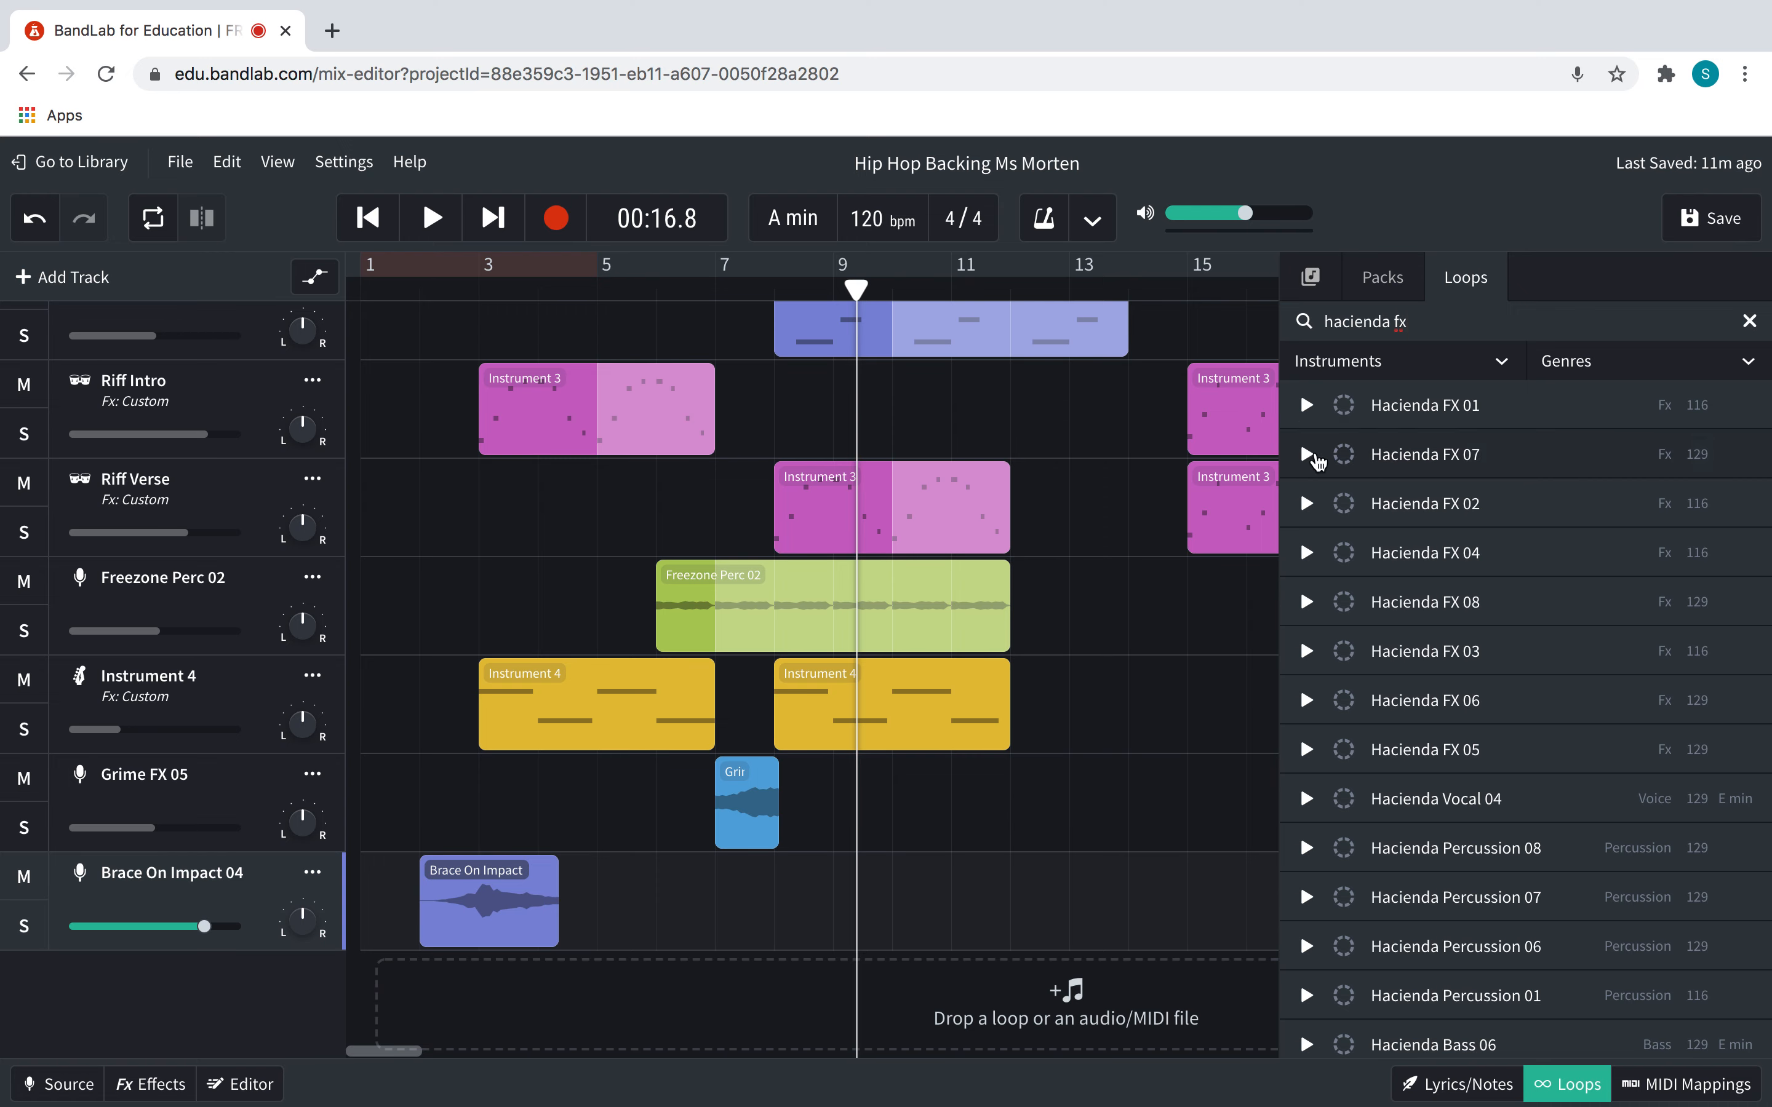
{"action": "left_click", "coordinate": [1306, 453]}
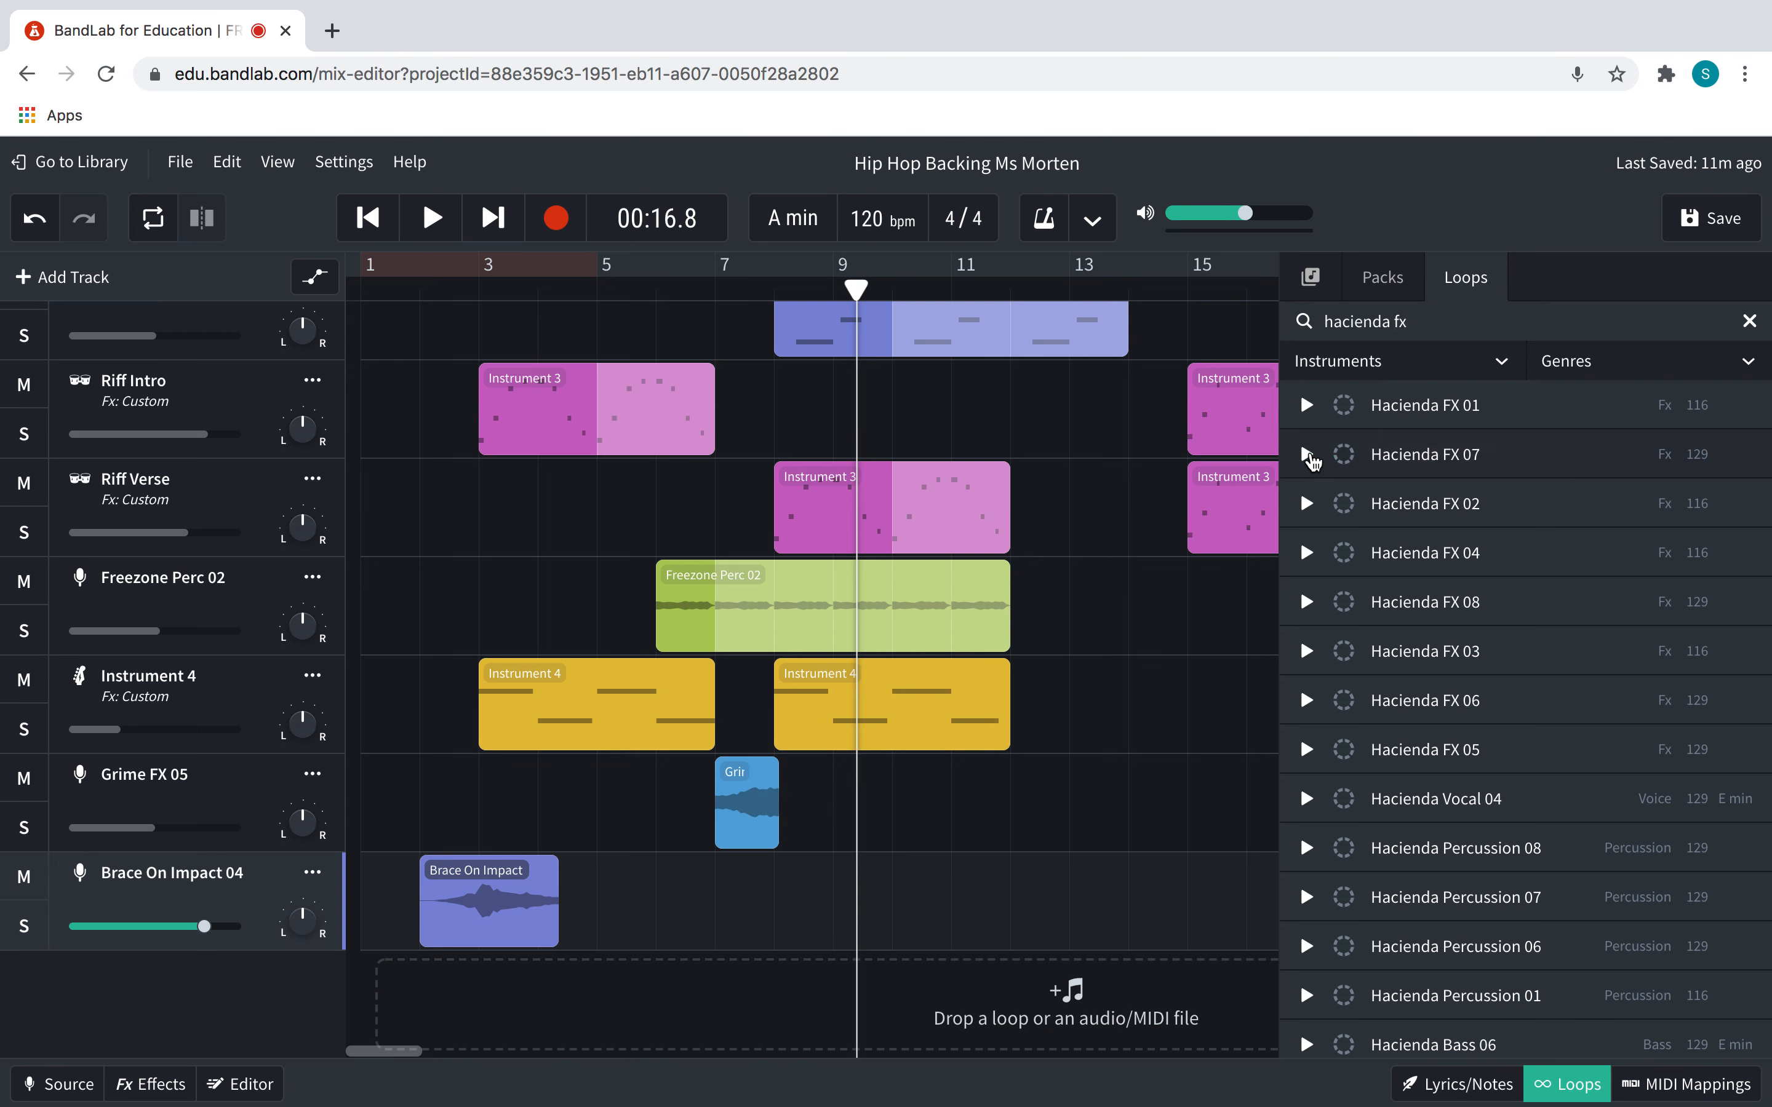
{"action": "mouse_move", "coordinate": [1477, 515]}
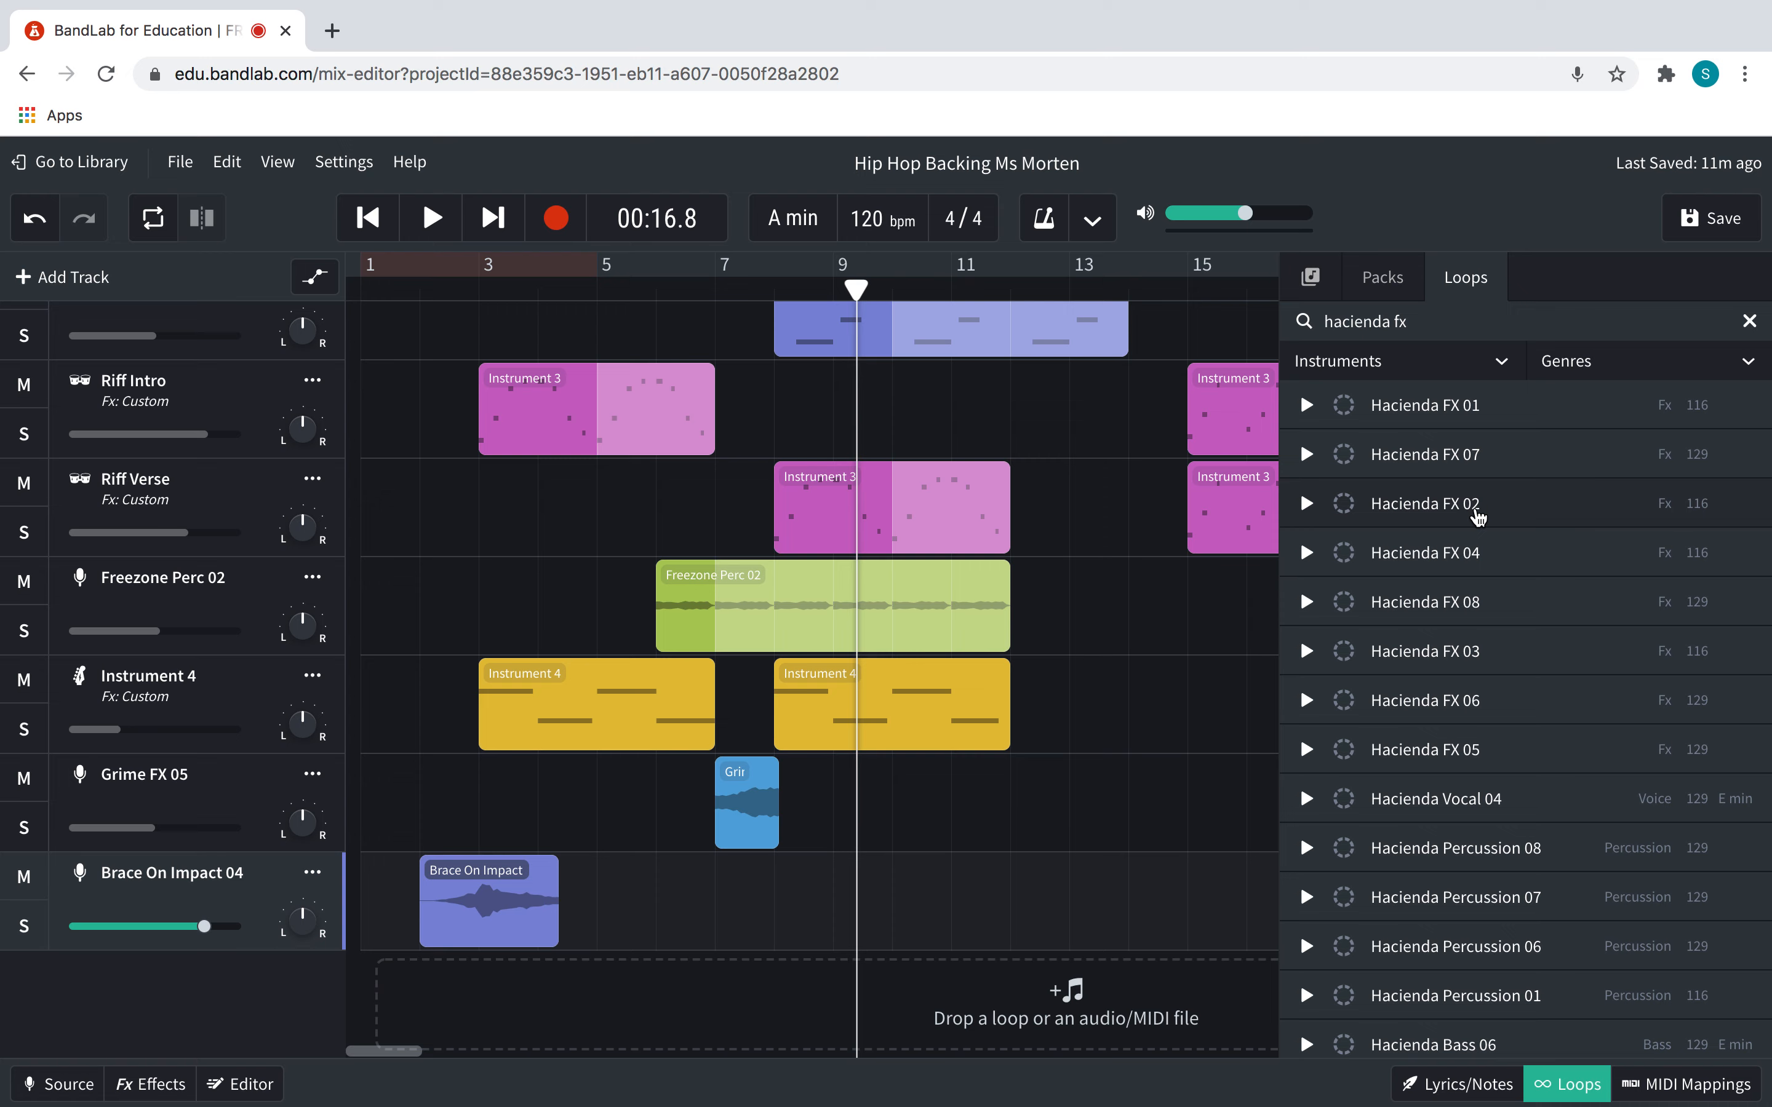
{"action": "mouse_move", "coordinate": [1380, 469]}
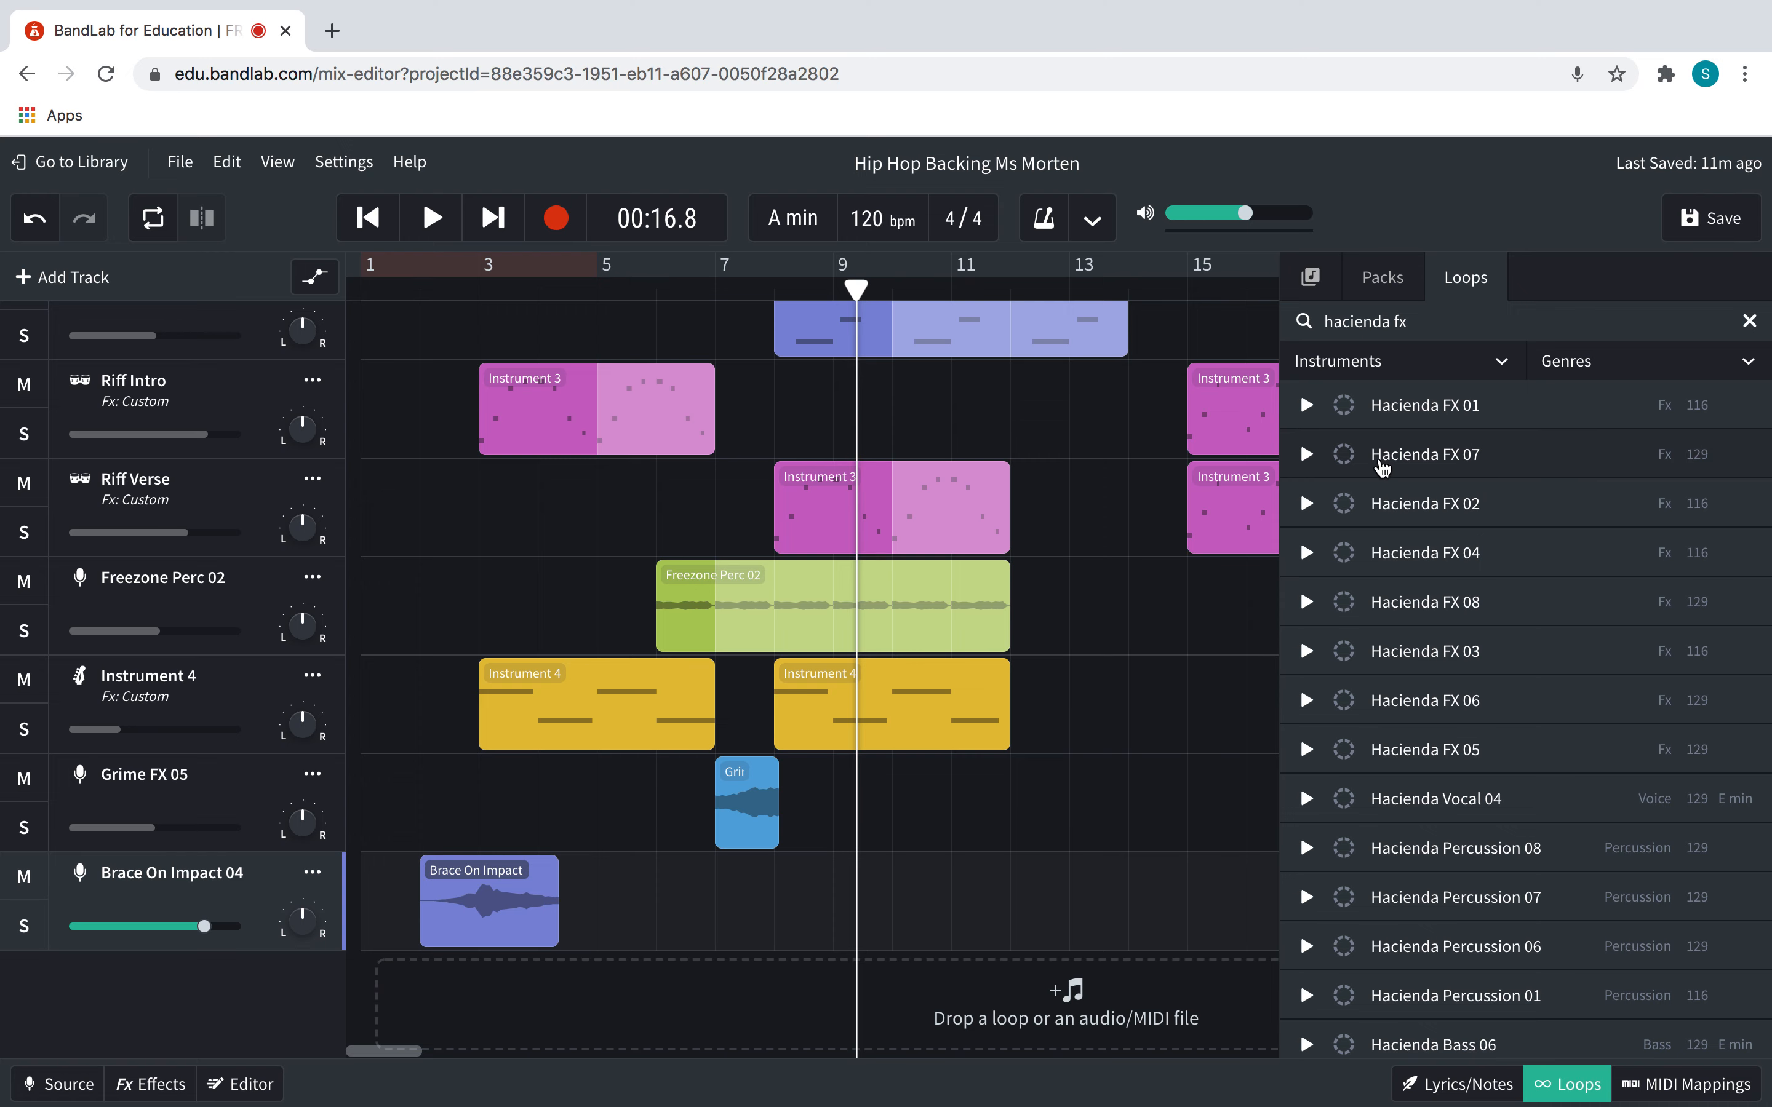
{"action": "left_click_drag", "start_coordinate": [1424, 453], "coordinate": [558, 1004]}
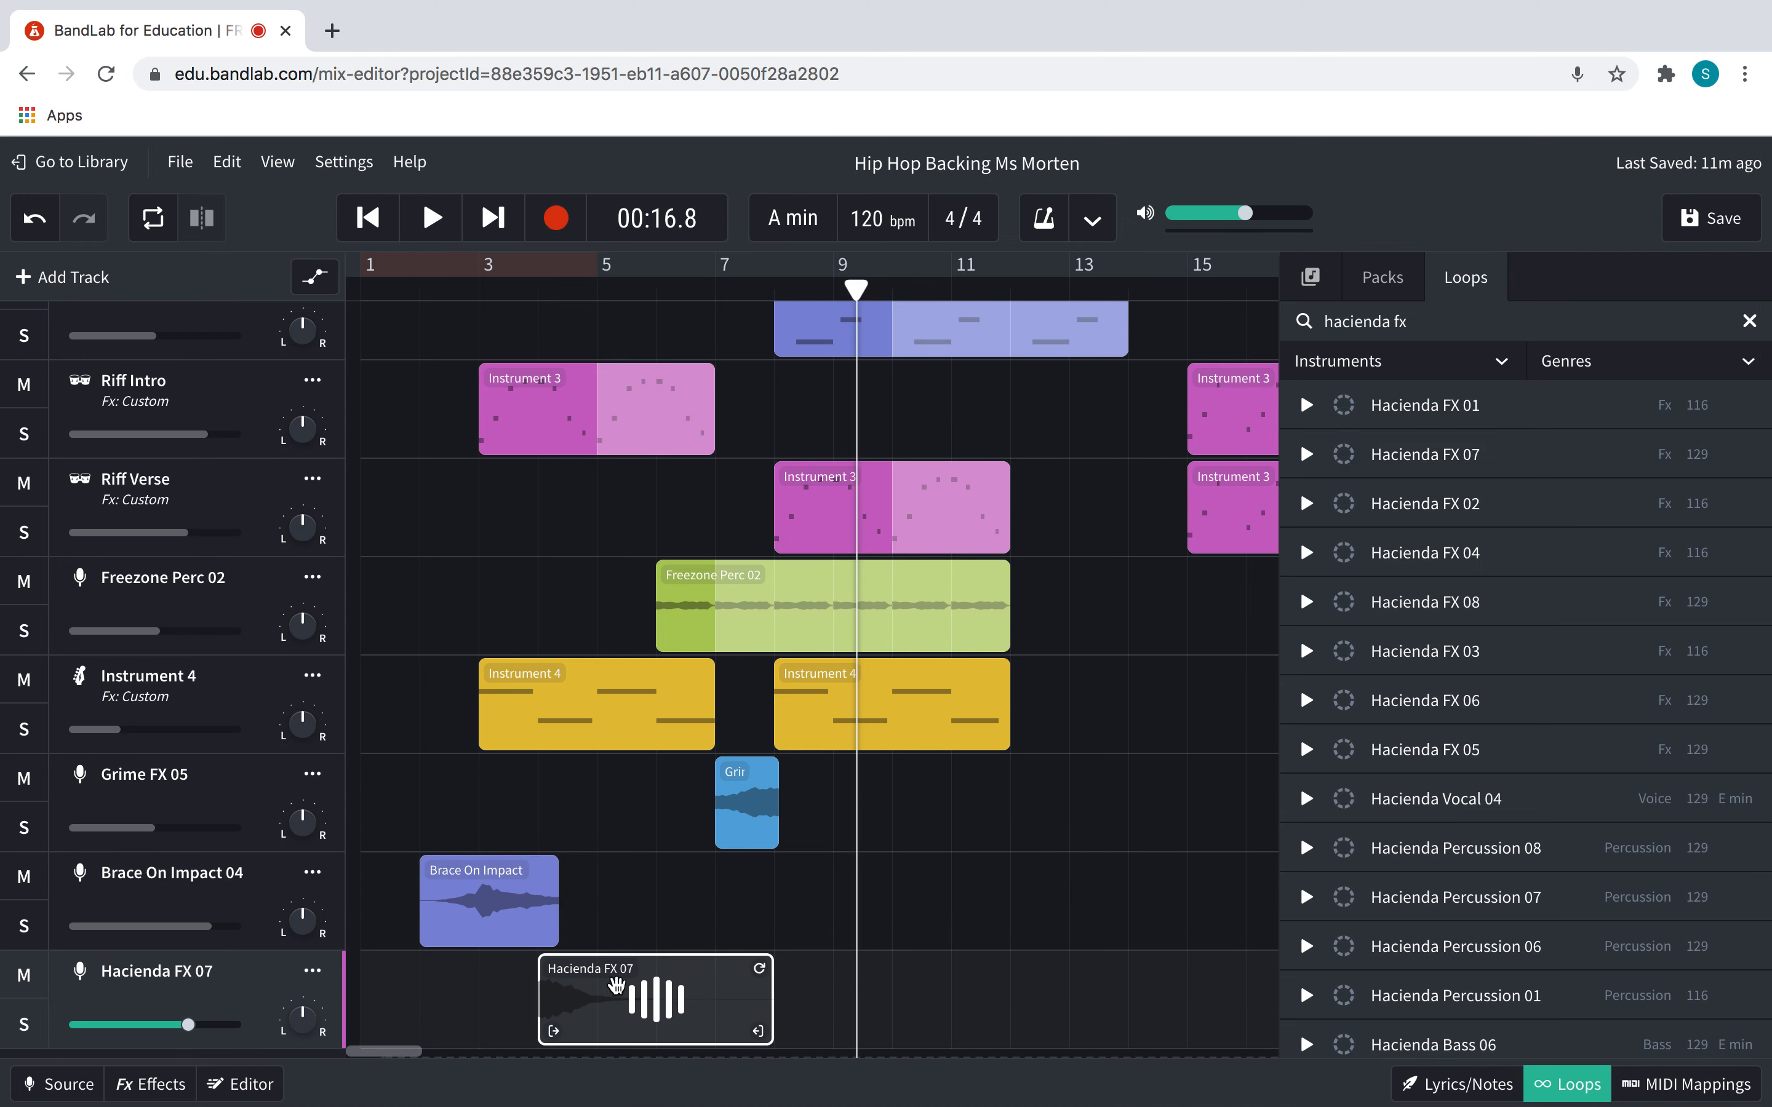
Place the Hacienda FX 07 clip at bar 8 and audition it from that bar
{"action": "left_click", "coordinate": [653, 999]}
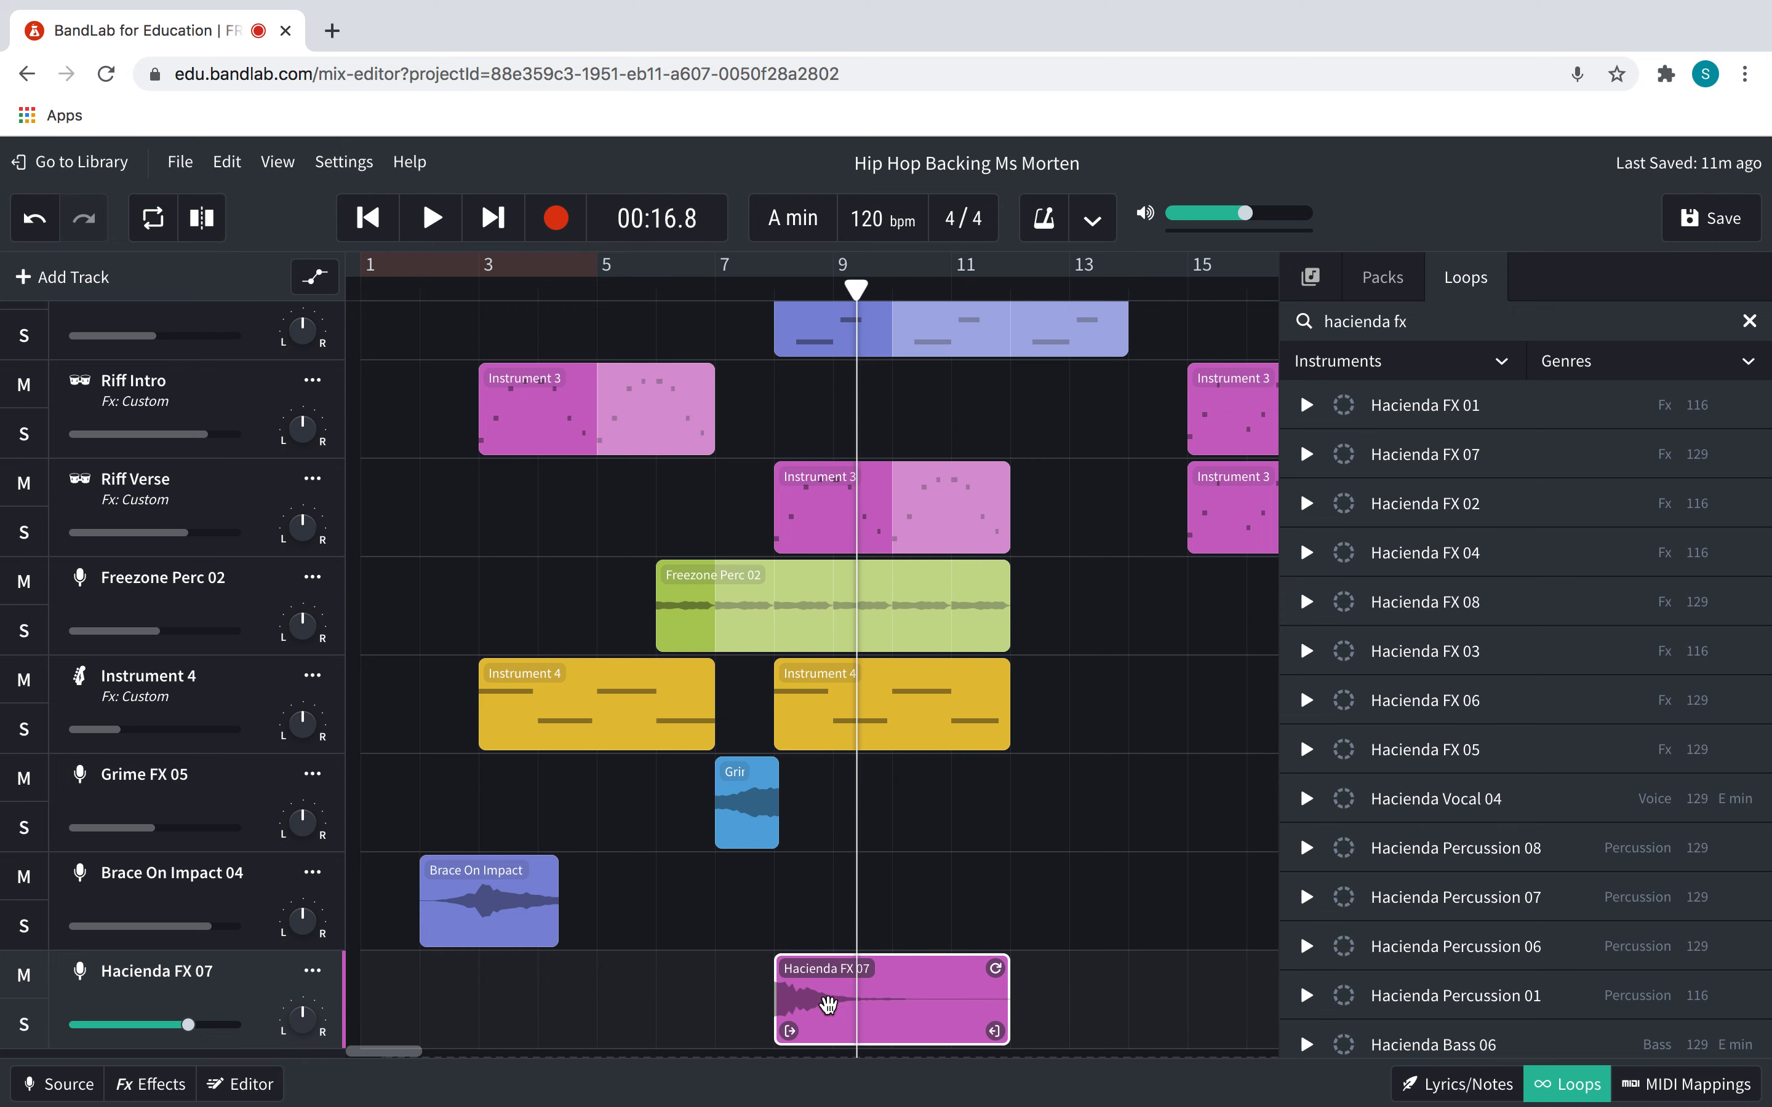
{"action": "left_click", "coordinate": [774, 264]}
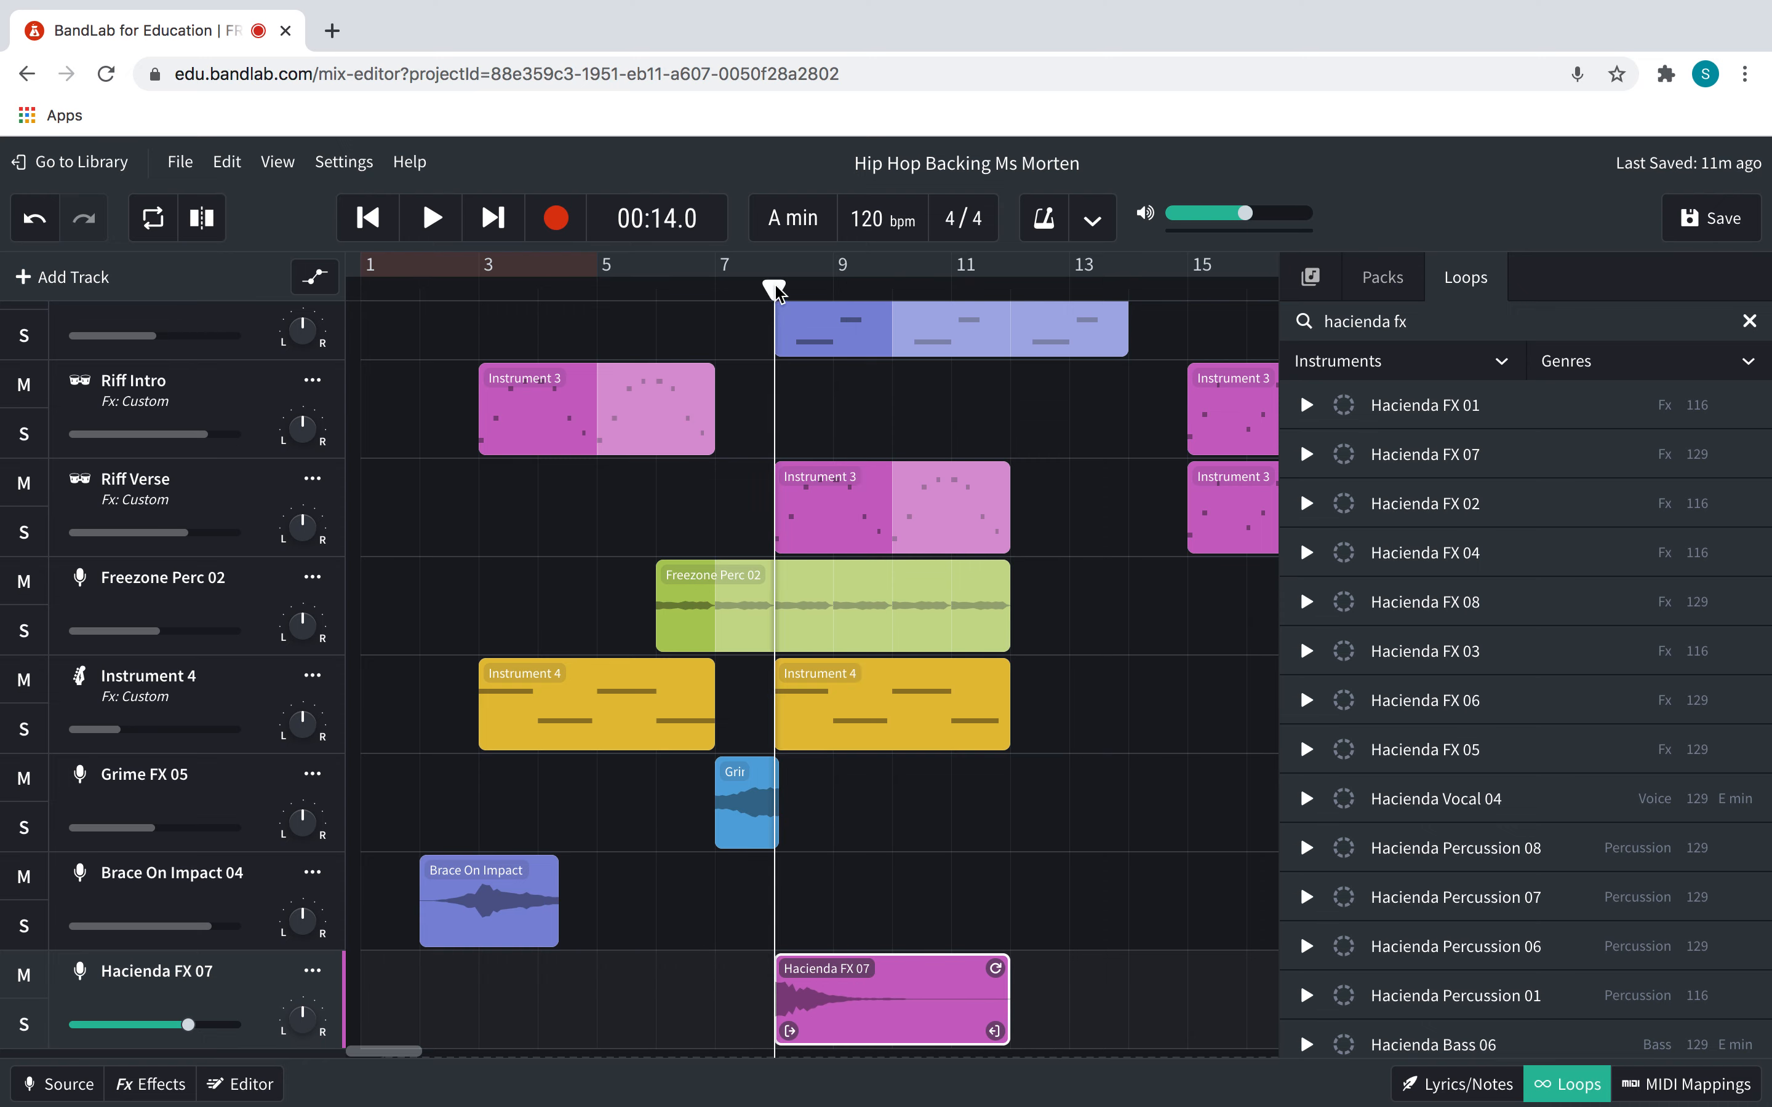
{"action": "left_click", "coordinate": [429, 217]}
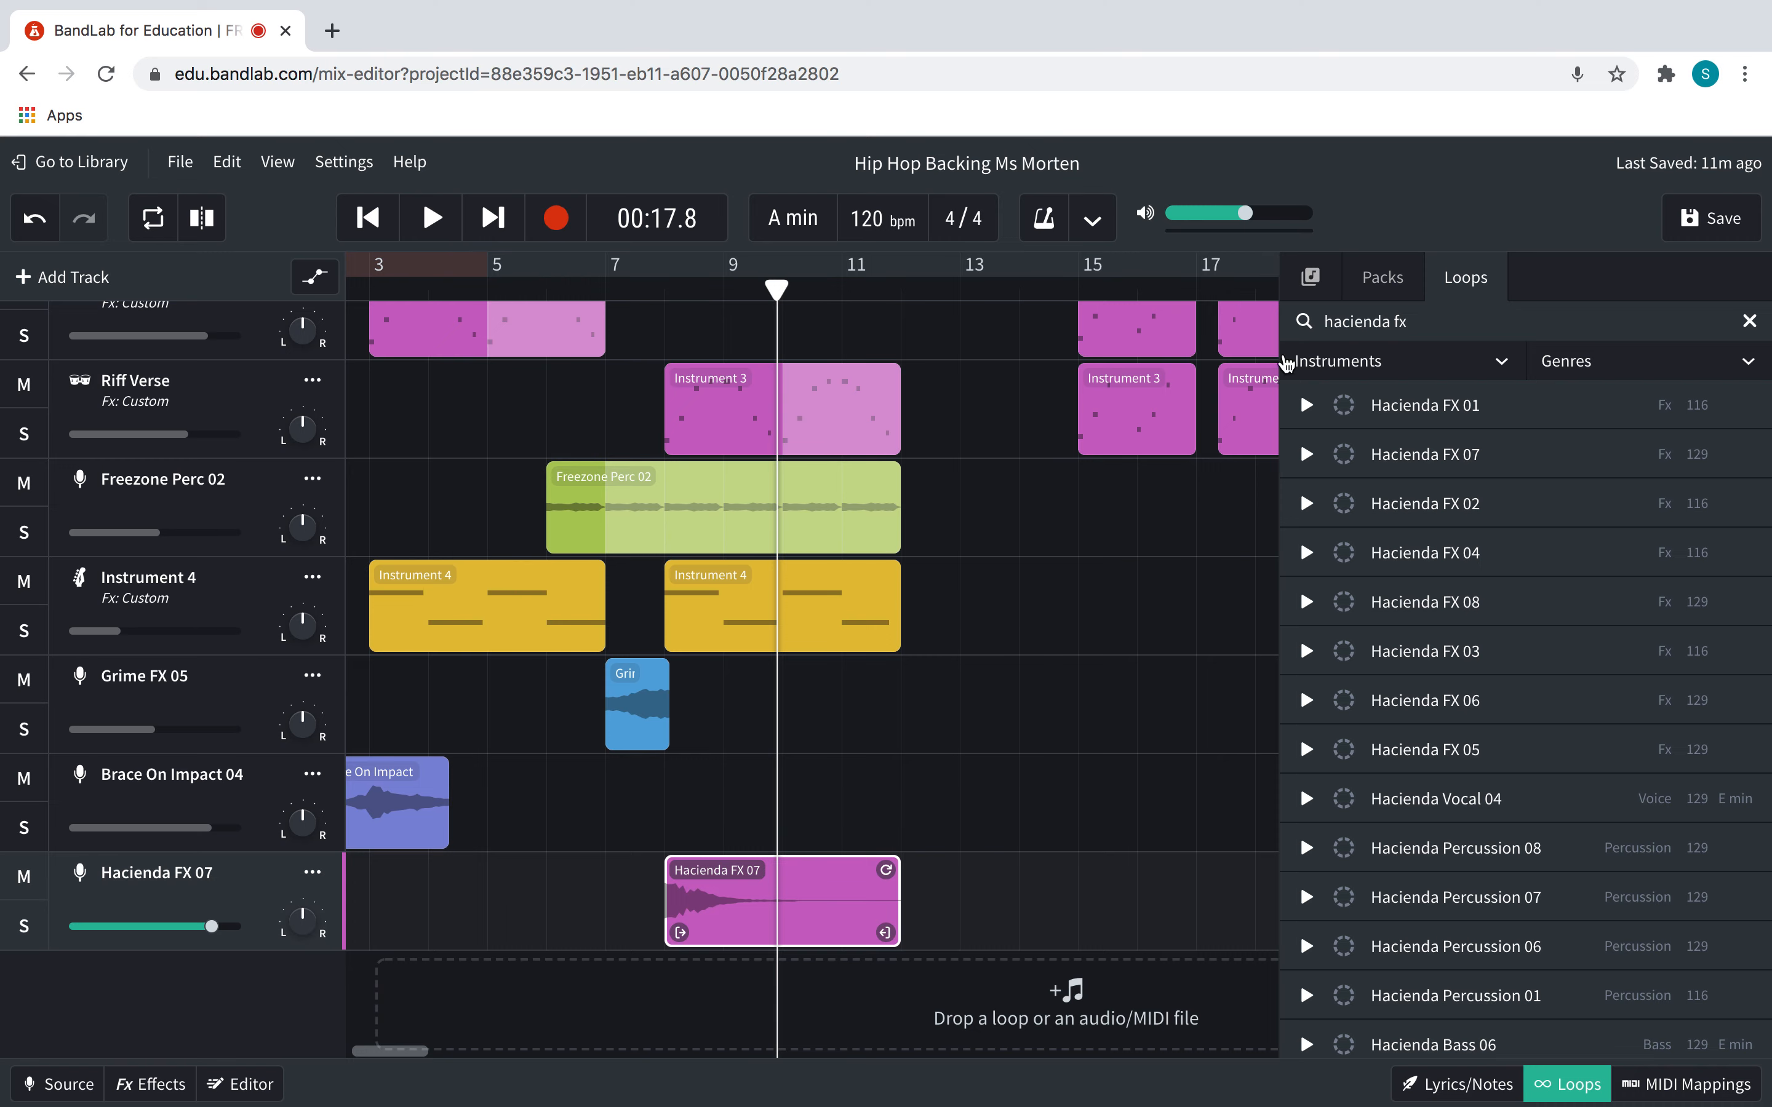
Close the loop library and replay from bar 8 to confirm the clip placement
{"action": "left_click", "coordinate": [1575, 1086]}
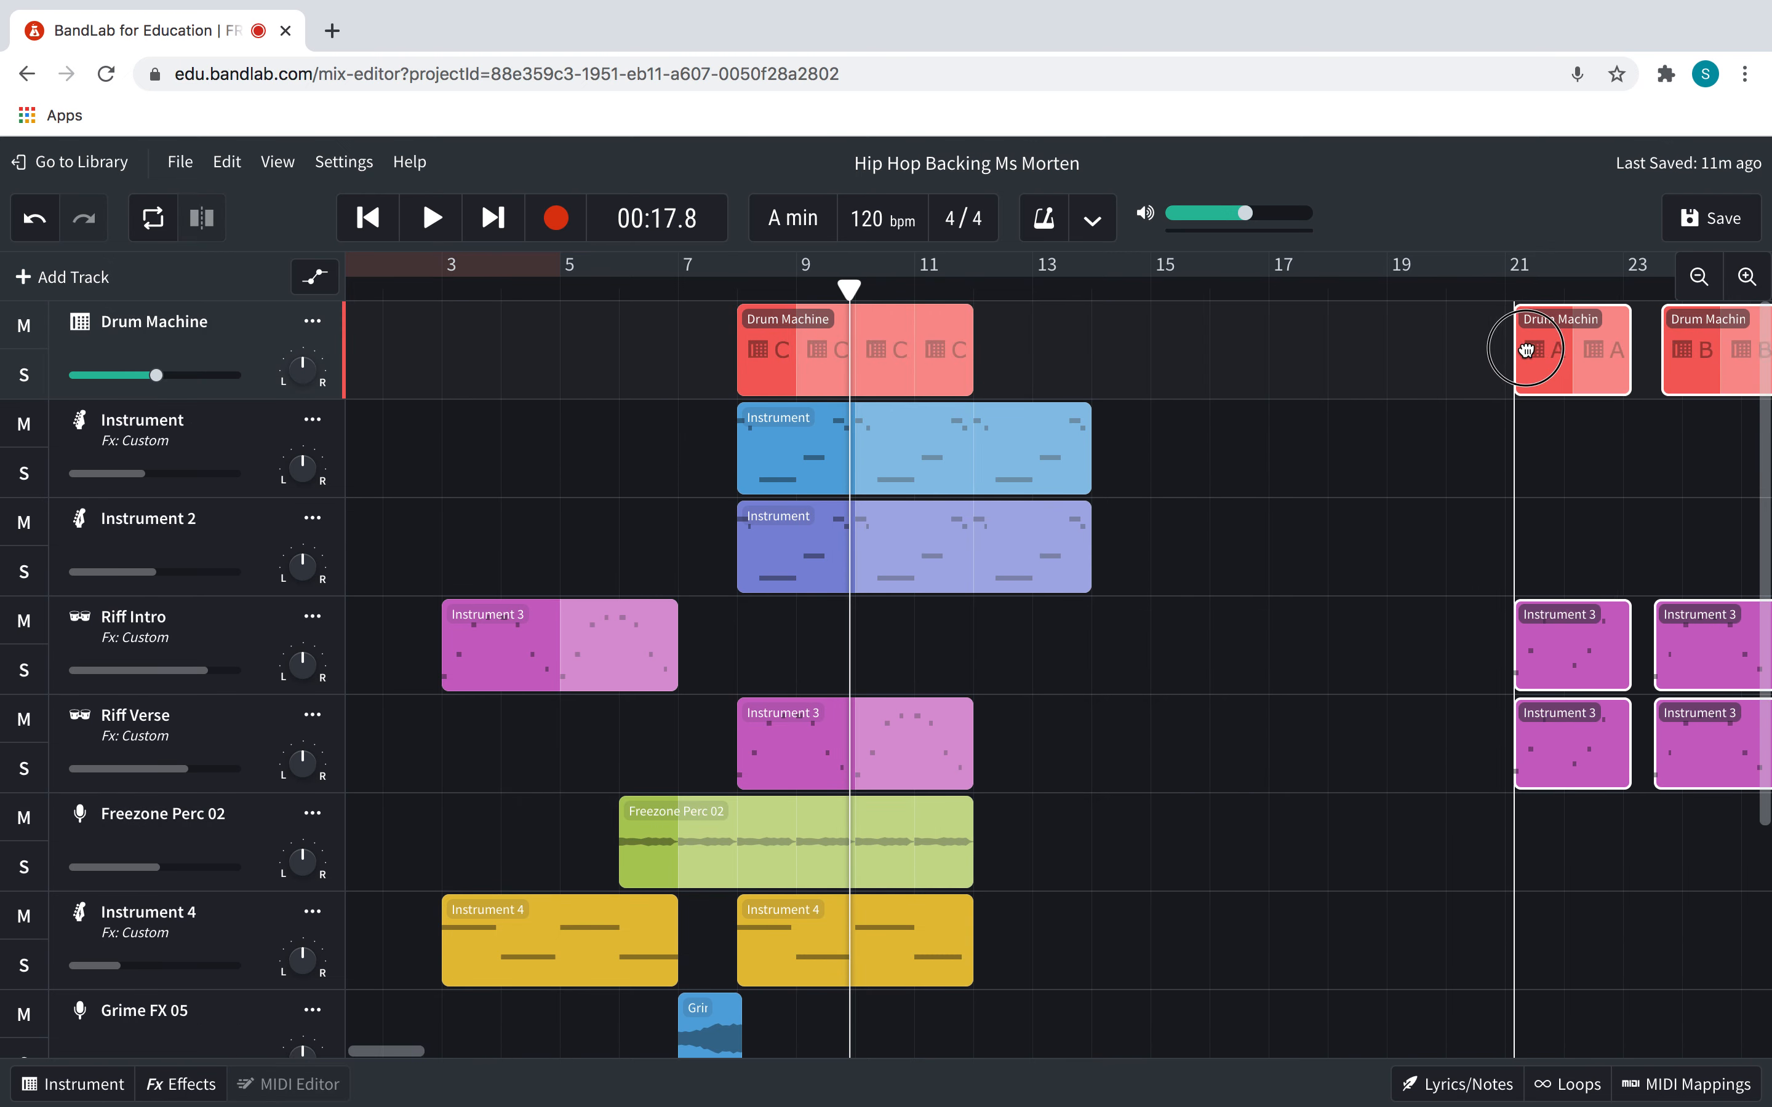
{"action": "left_click", "coordinate": [430, 217]}
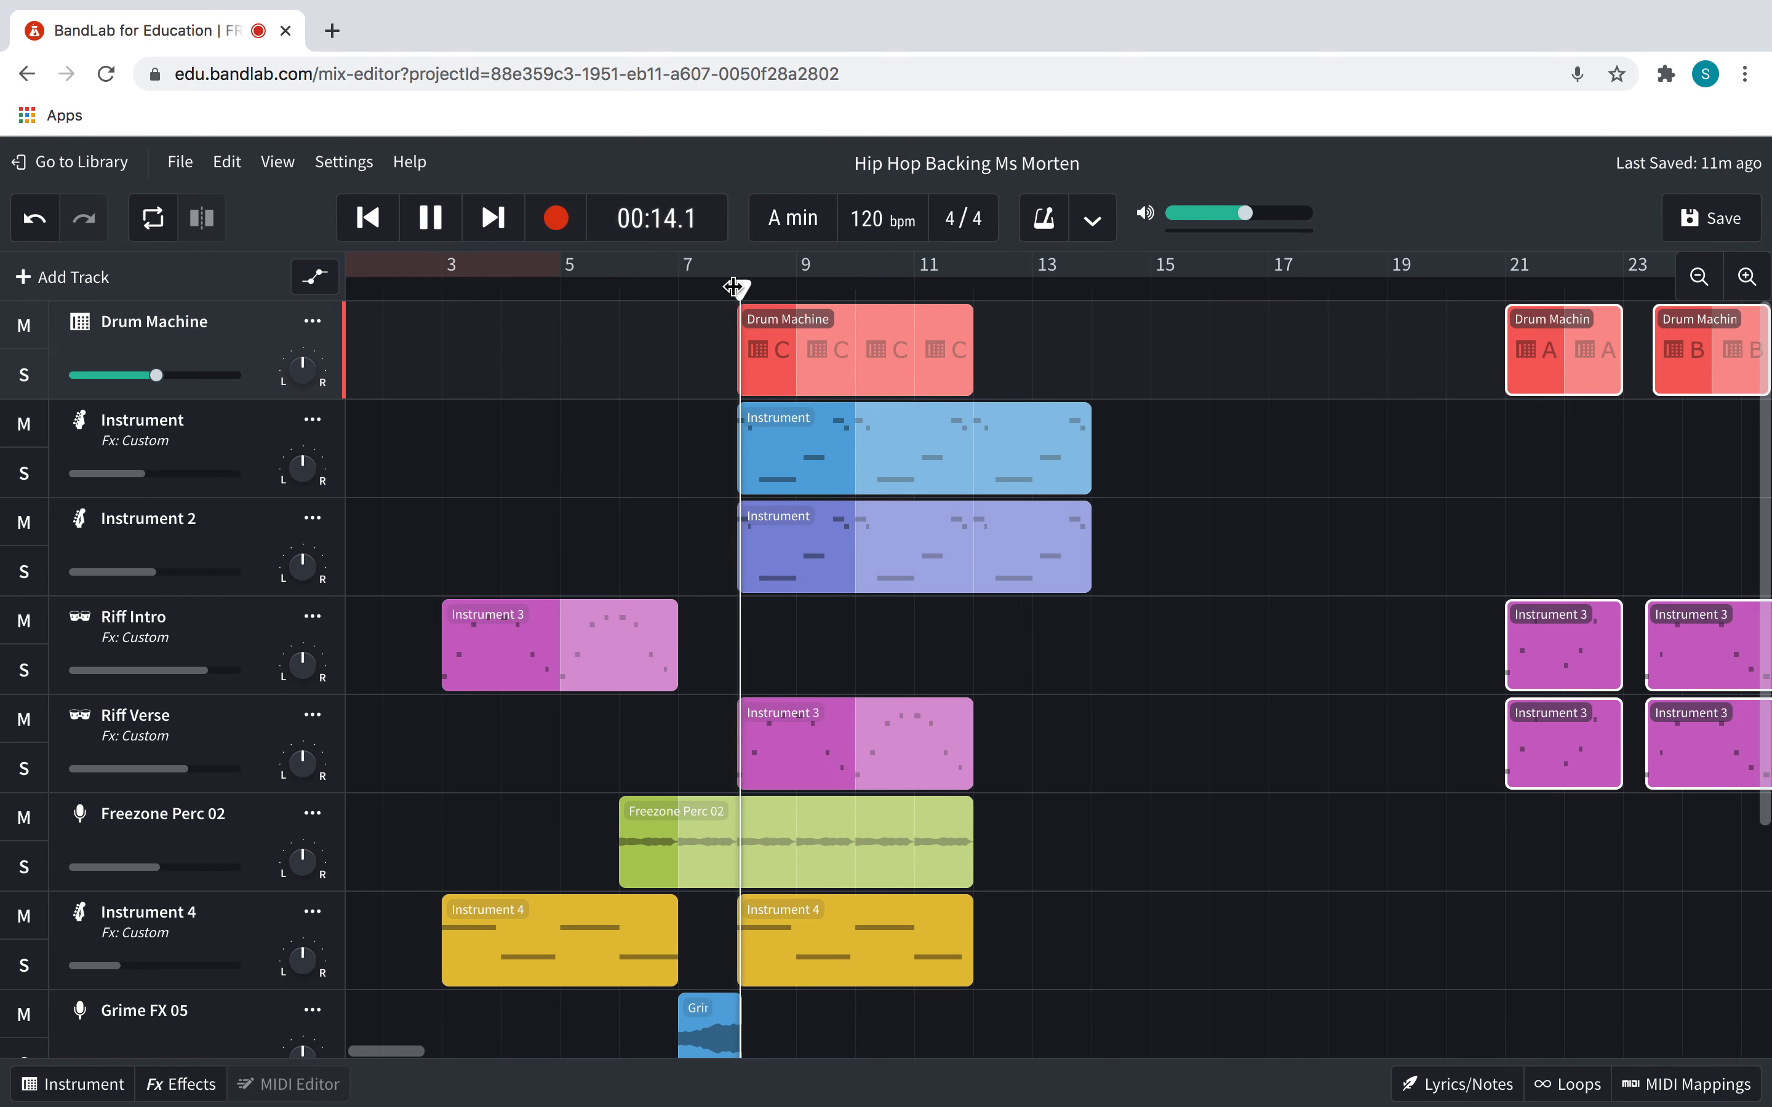
{"action": "left_click", "coordinate": [429, 217]}
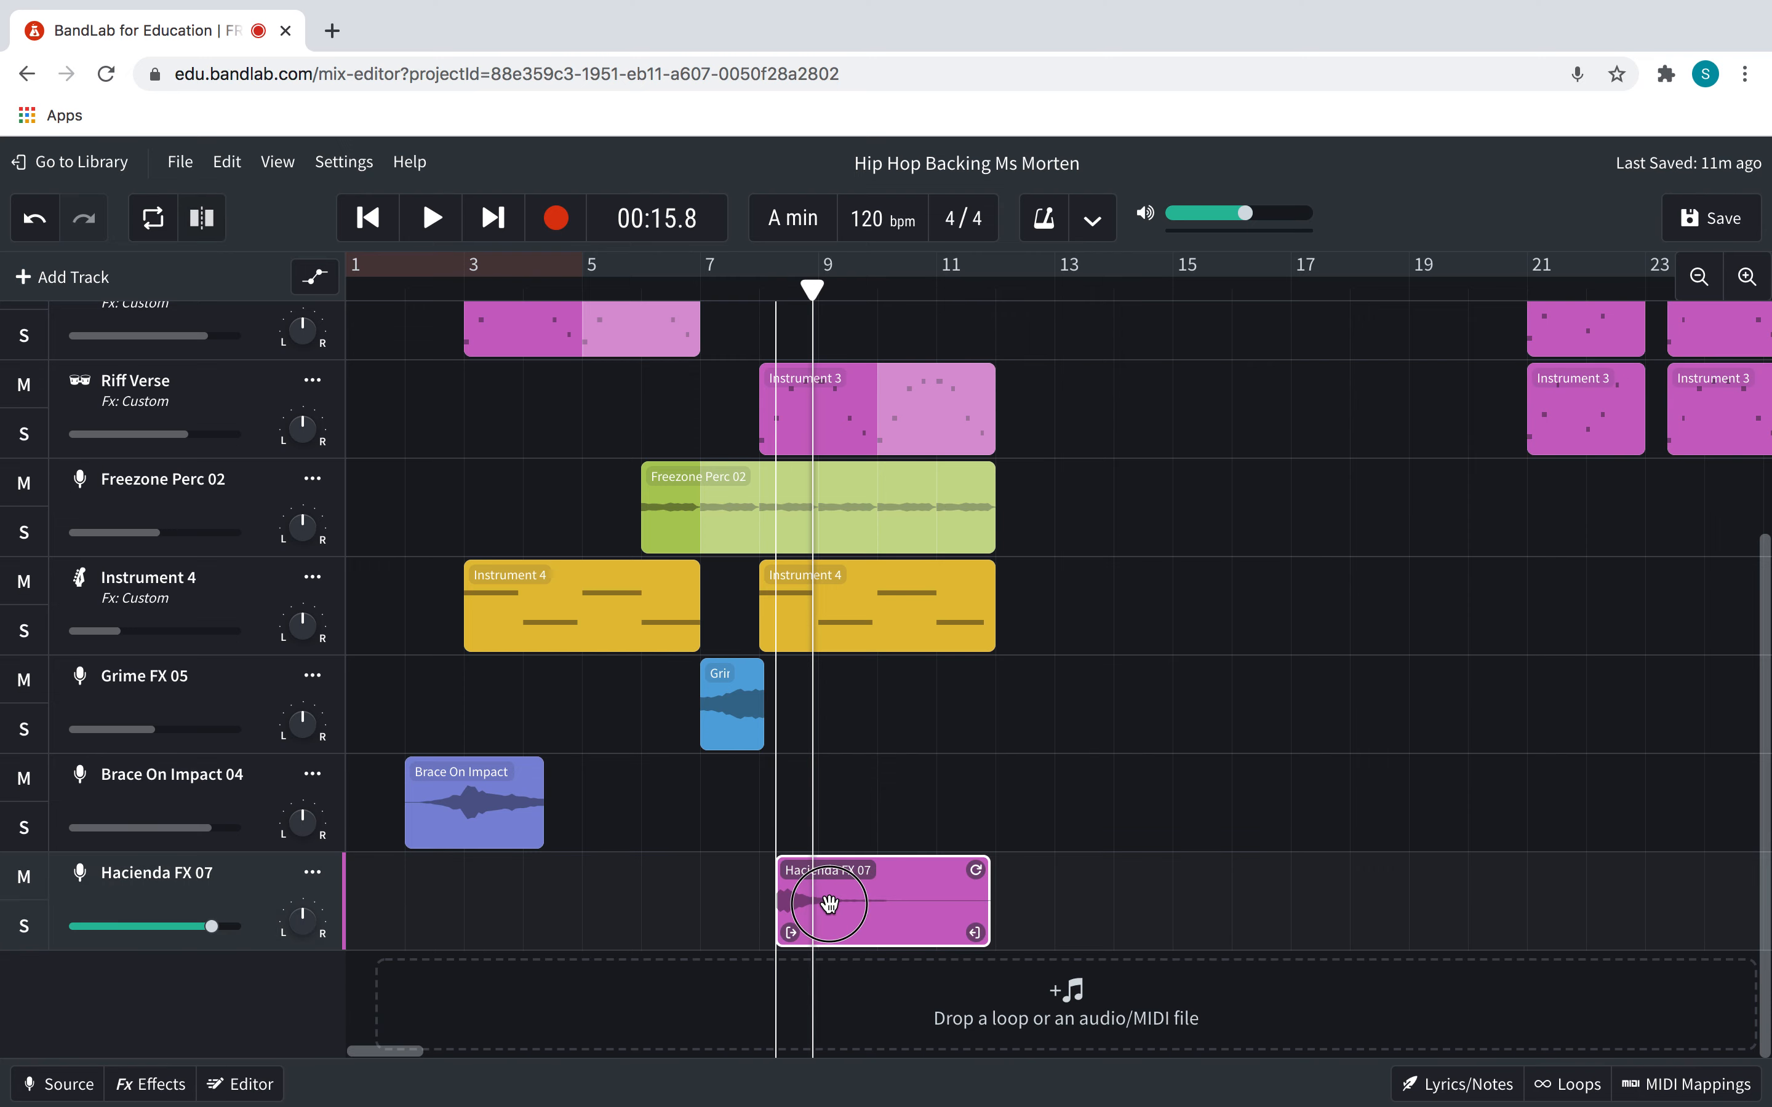
Align the Hacienda FX 07 clip to bar 8 and add a second short clip near bar 3
{"action": "left_click_drag", "start_coordinate": [828, 904], "coordinate": [756, 902]}
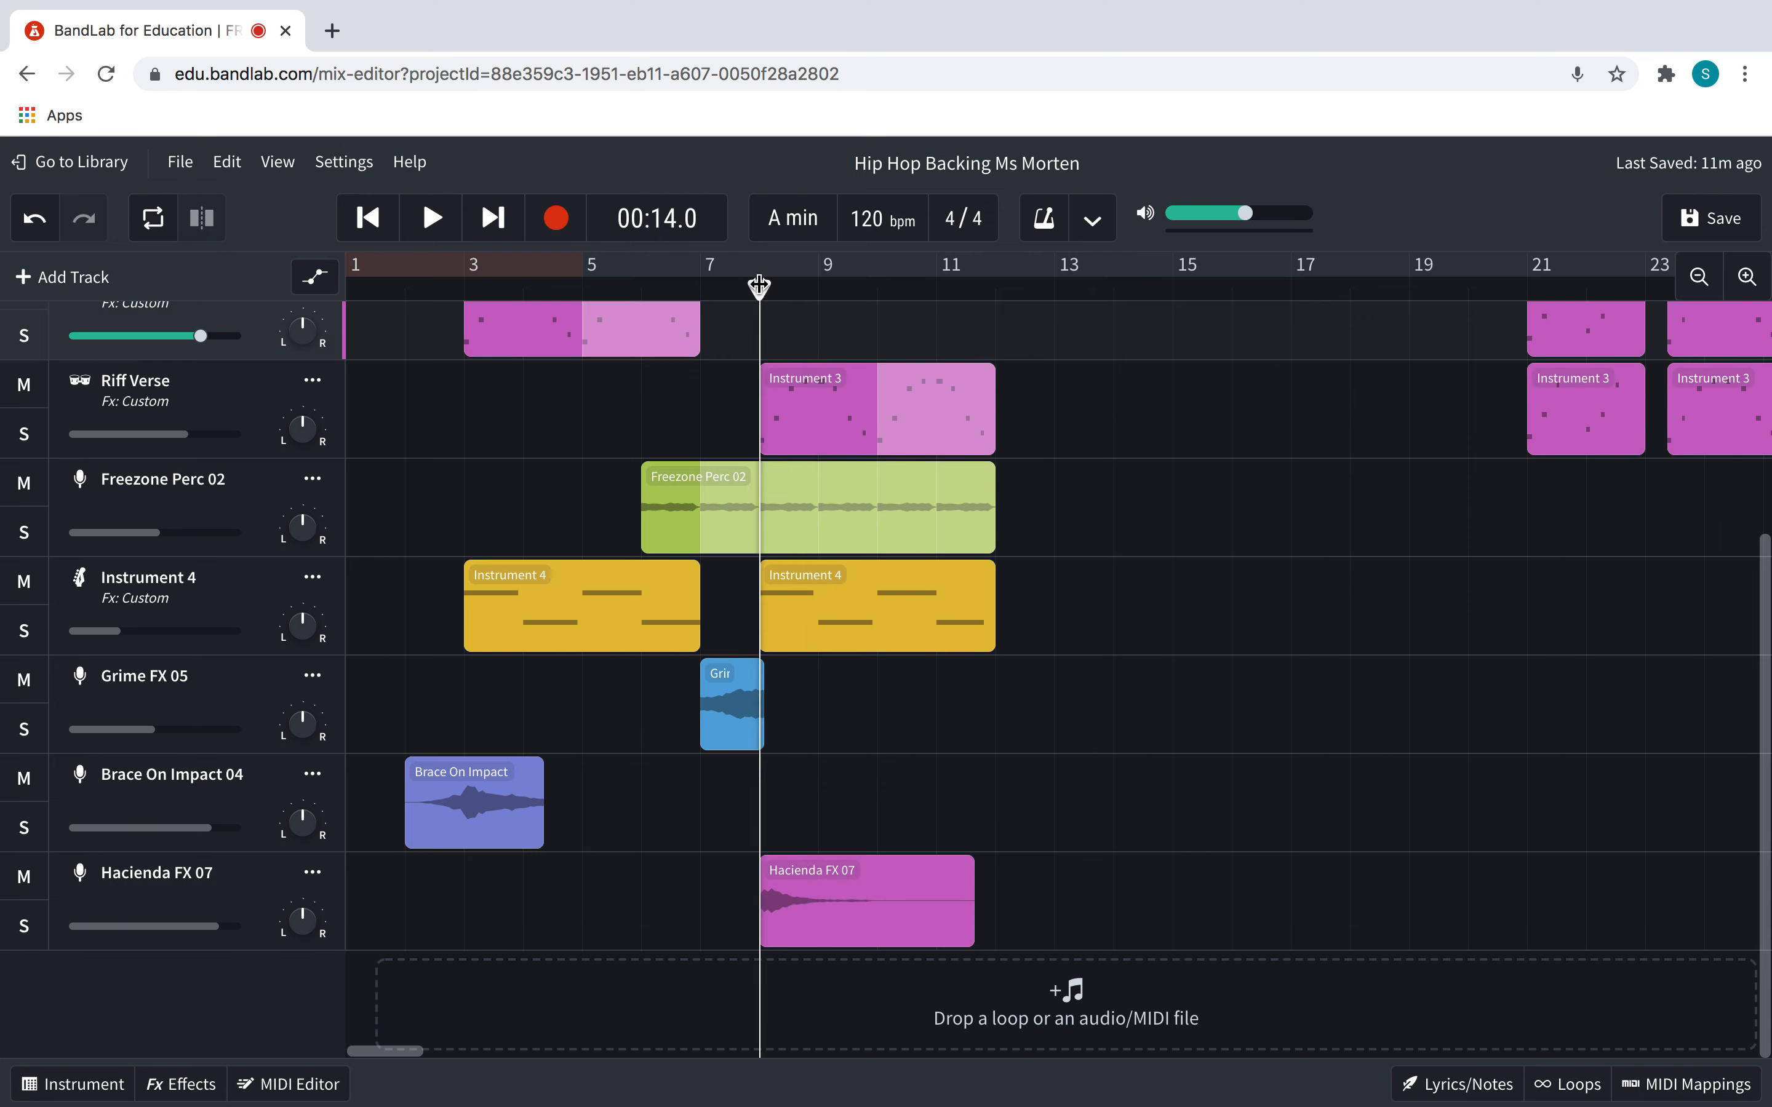
{"action": "left_click", "coordinate": [431, 216]}
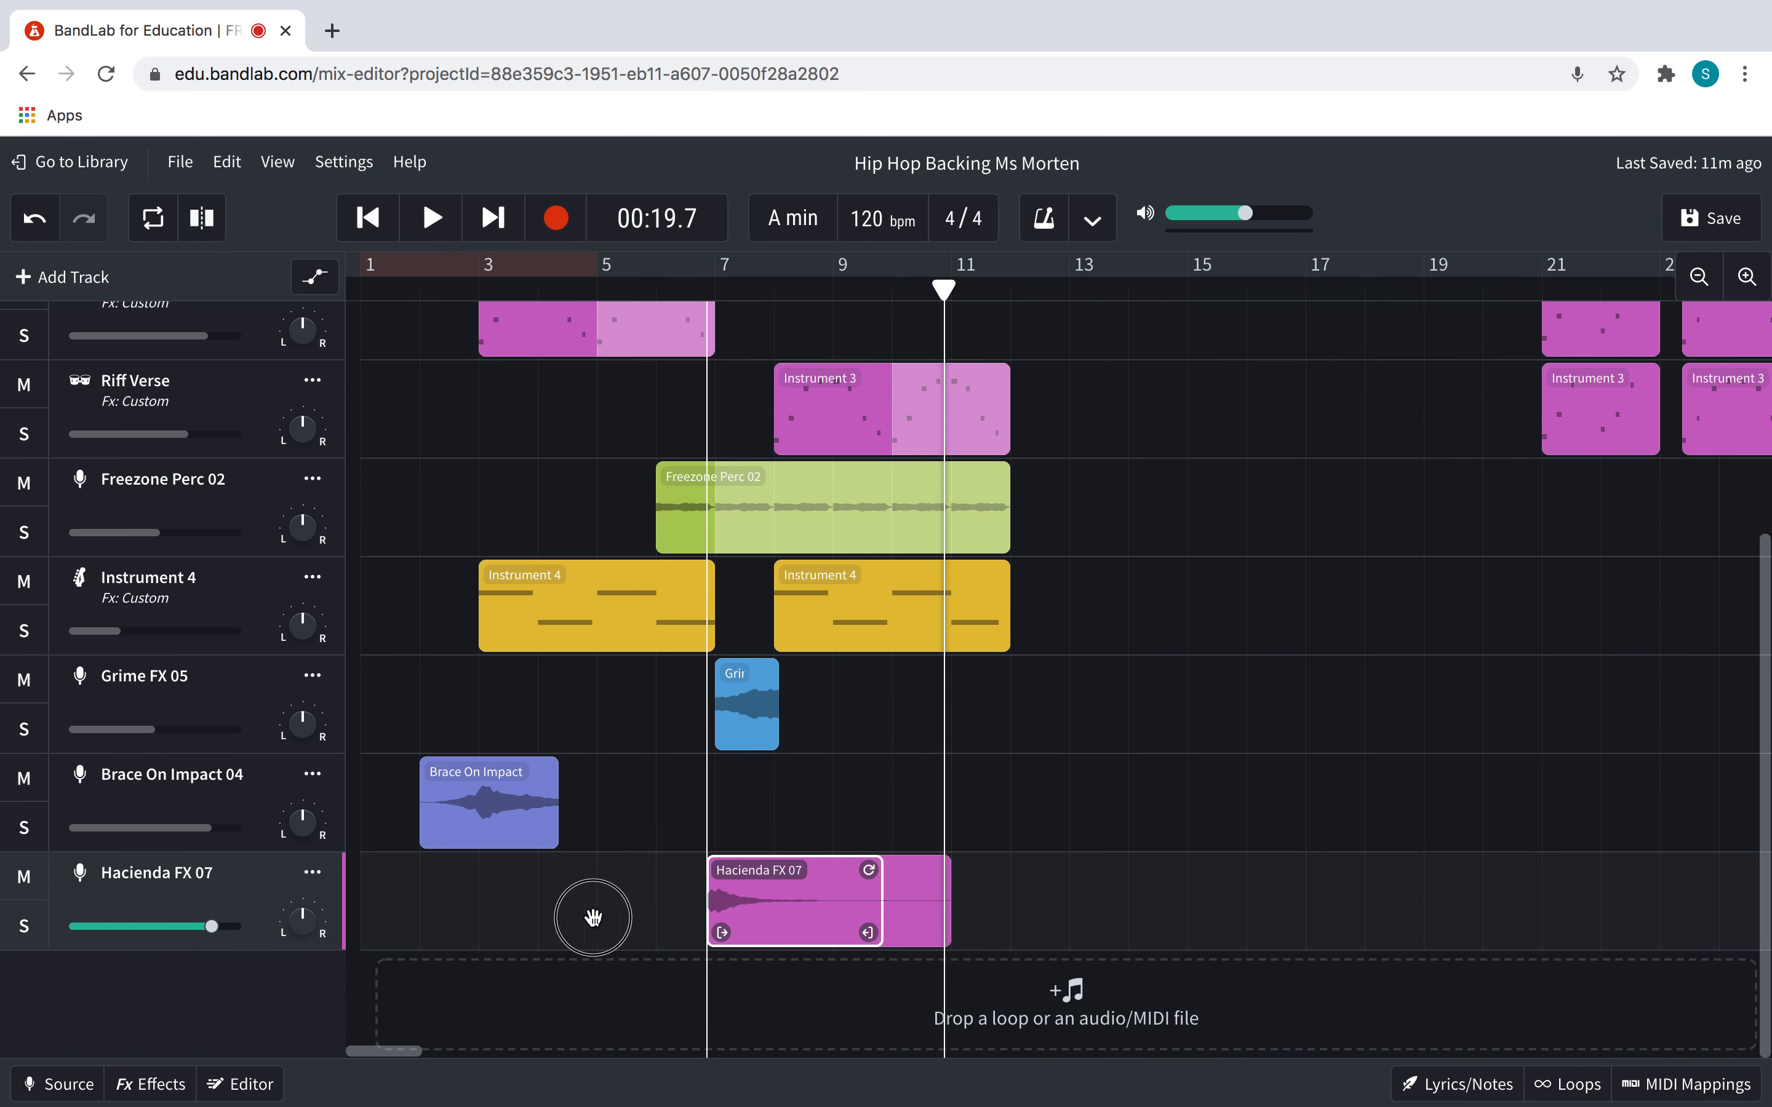
{"action": "left_click_drag", "start_coordinate": [796, 901], "coordinate": [508, 901]}
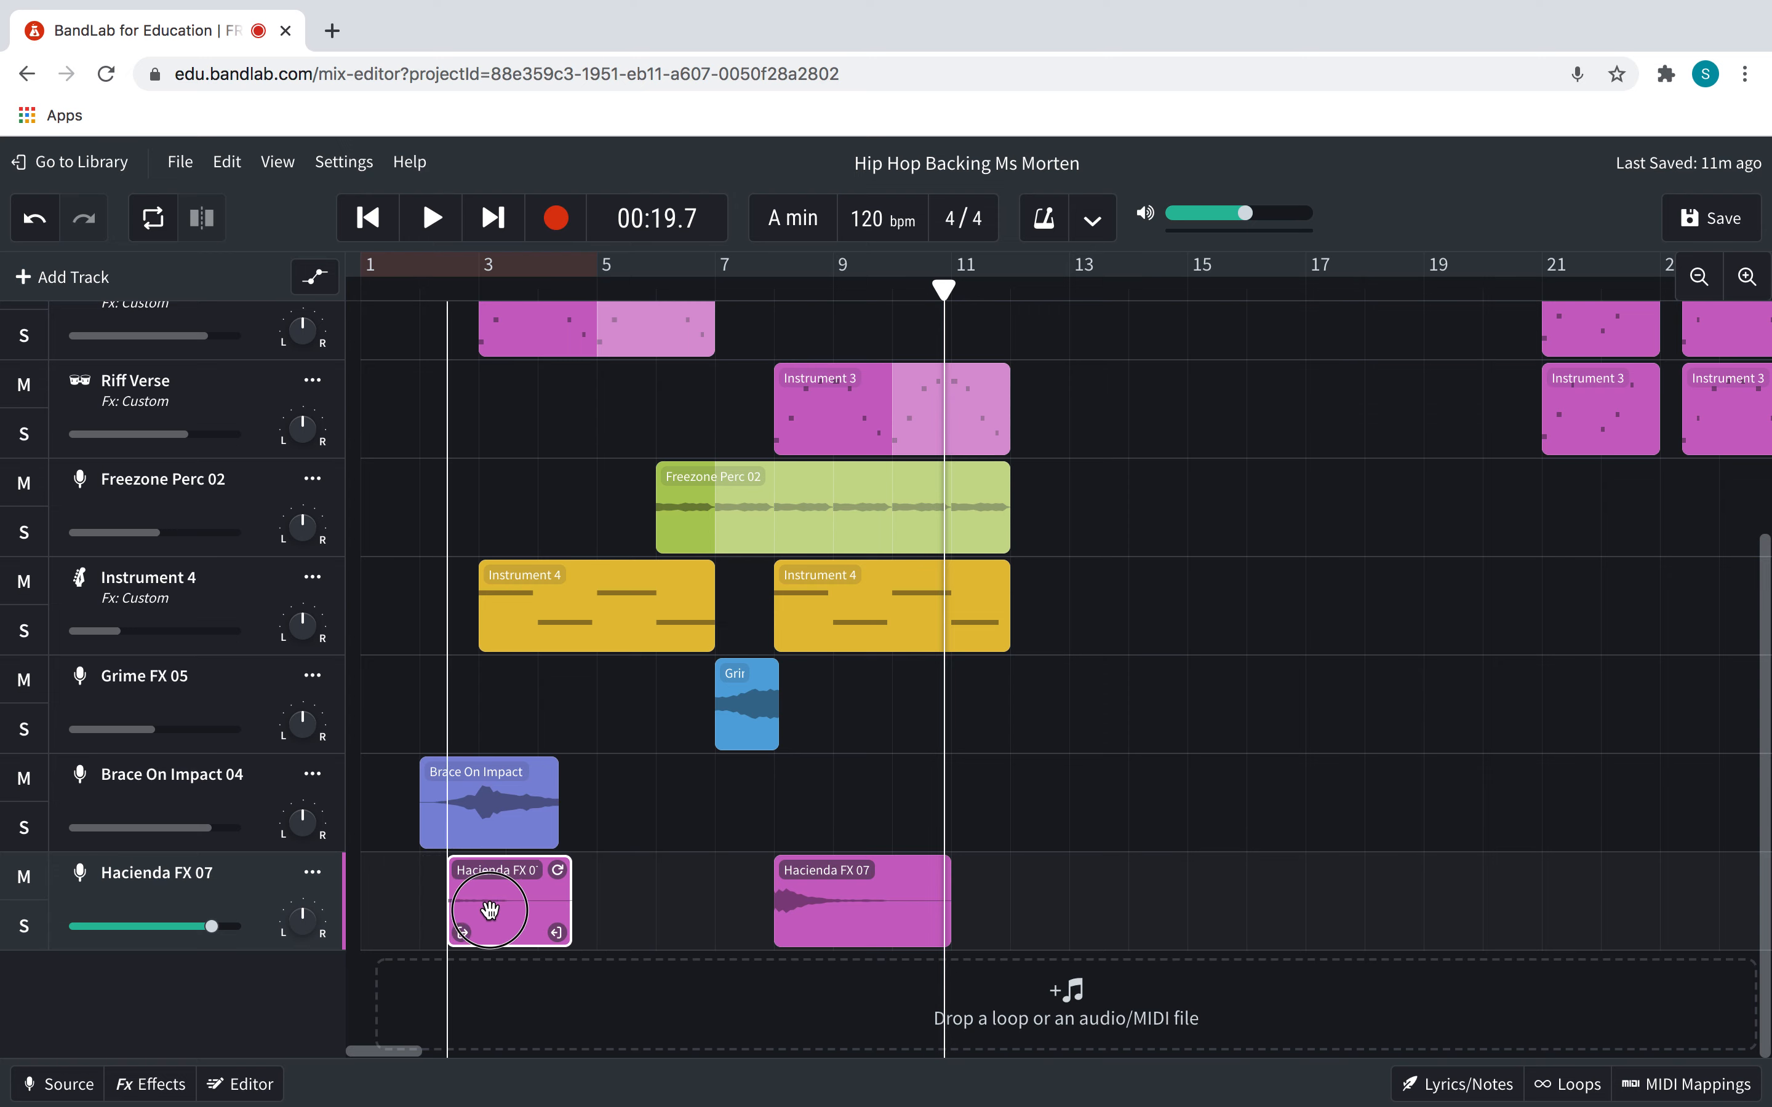
Shift the short clip to bar 2 in line with Brace On Impact, checking by playback
{"action": "left_click", "coordinate": [430, 217]}
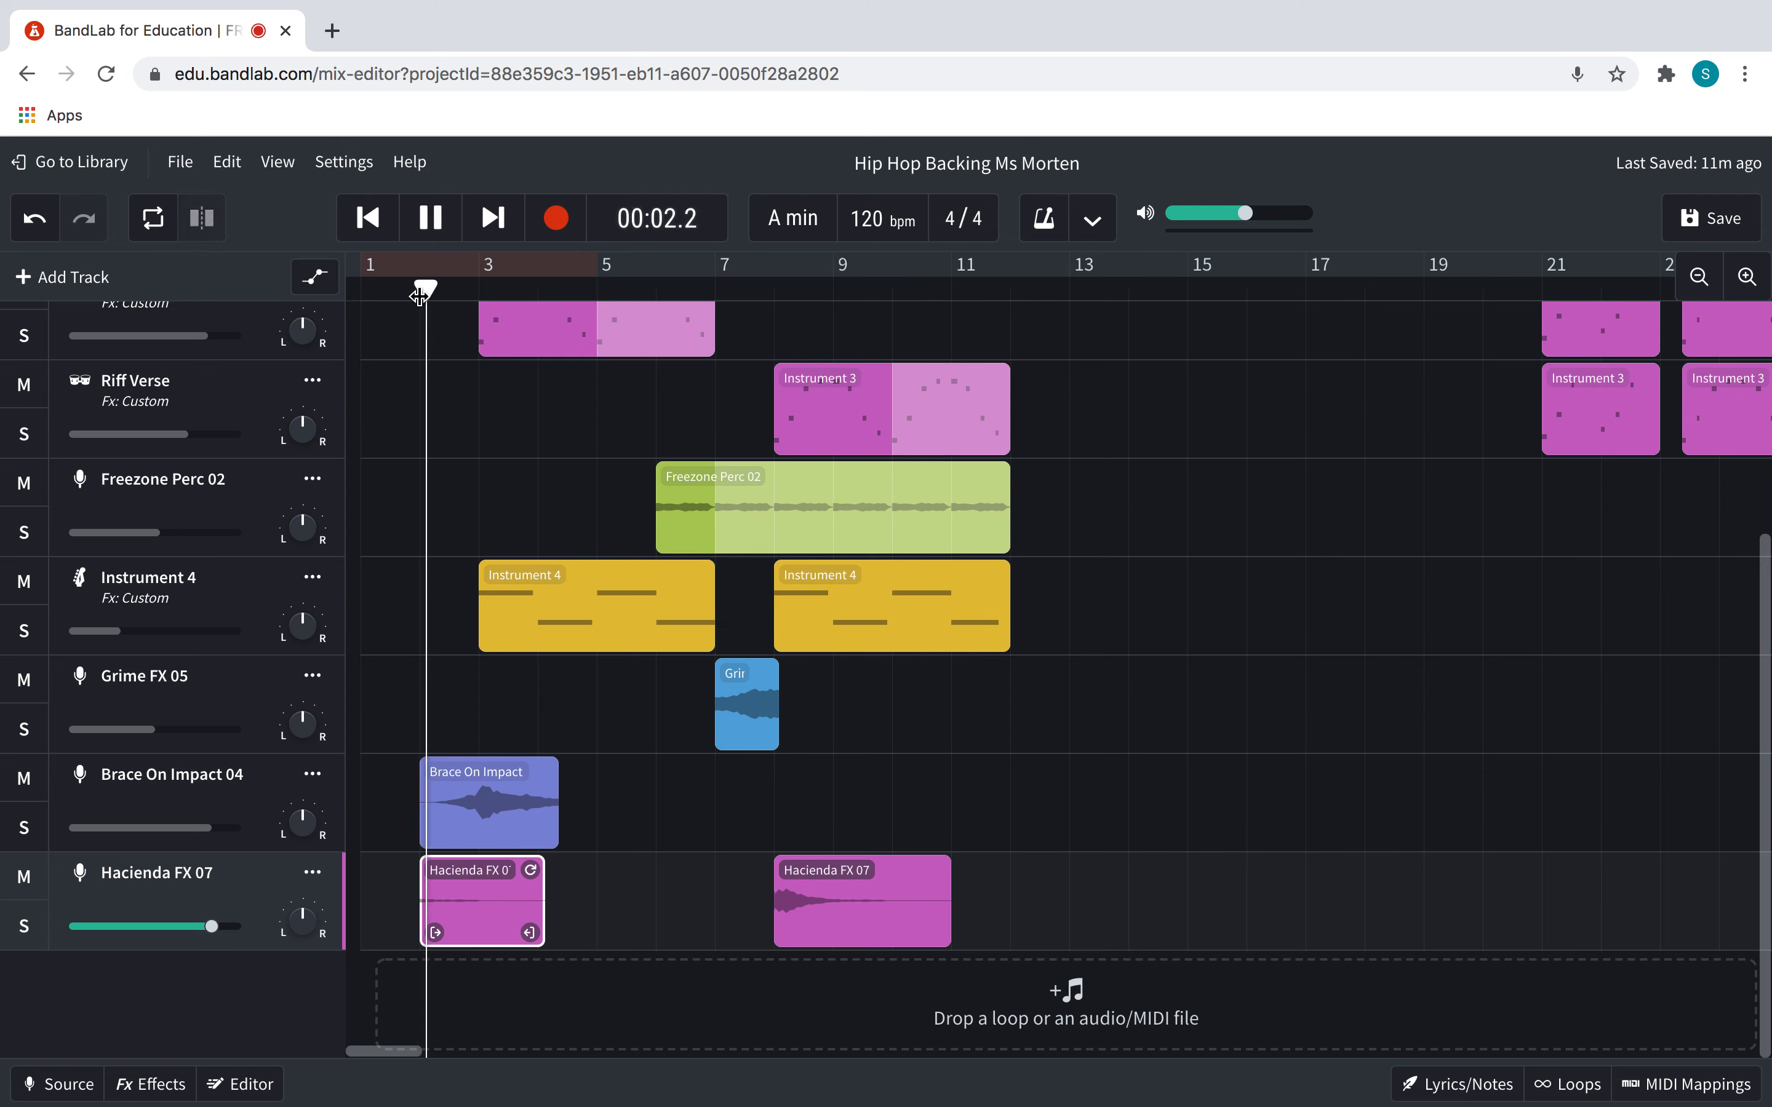
{"action": "left_click", "coordinate": [429, 218]}
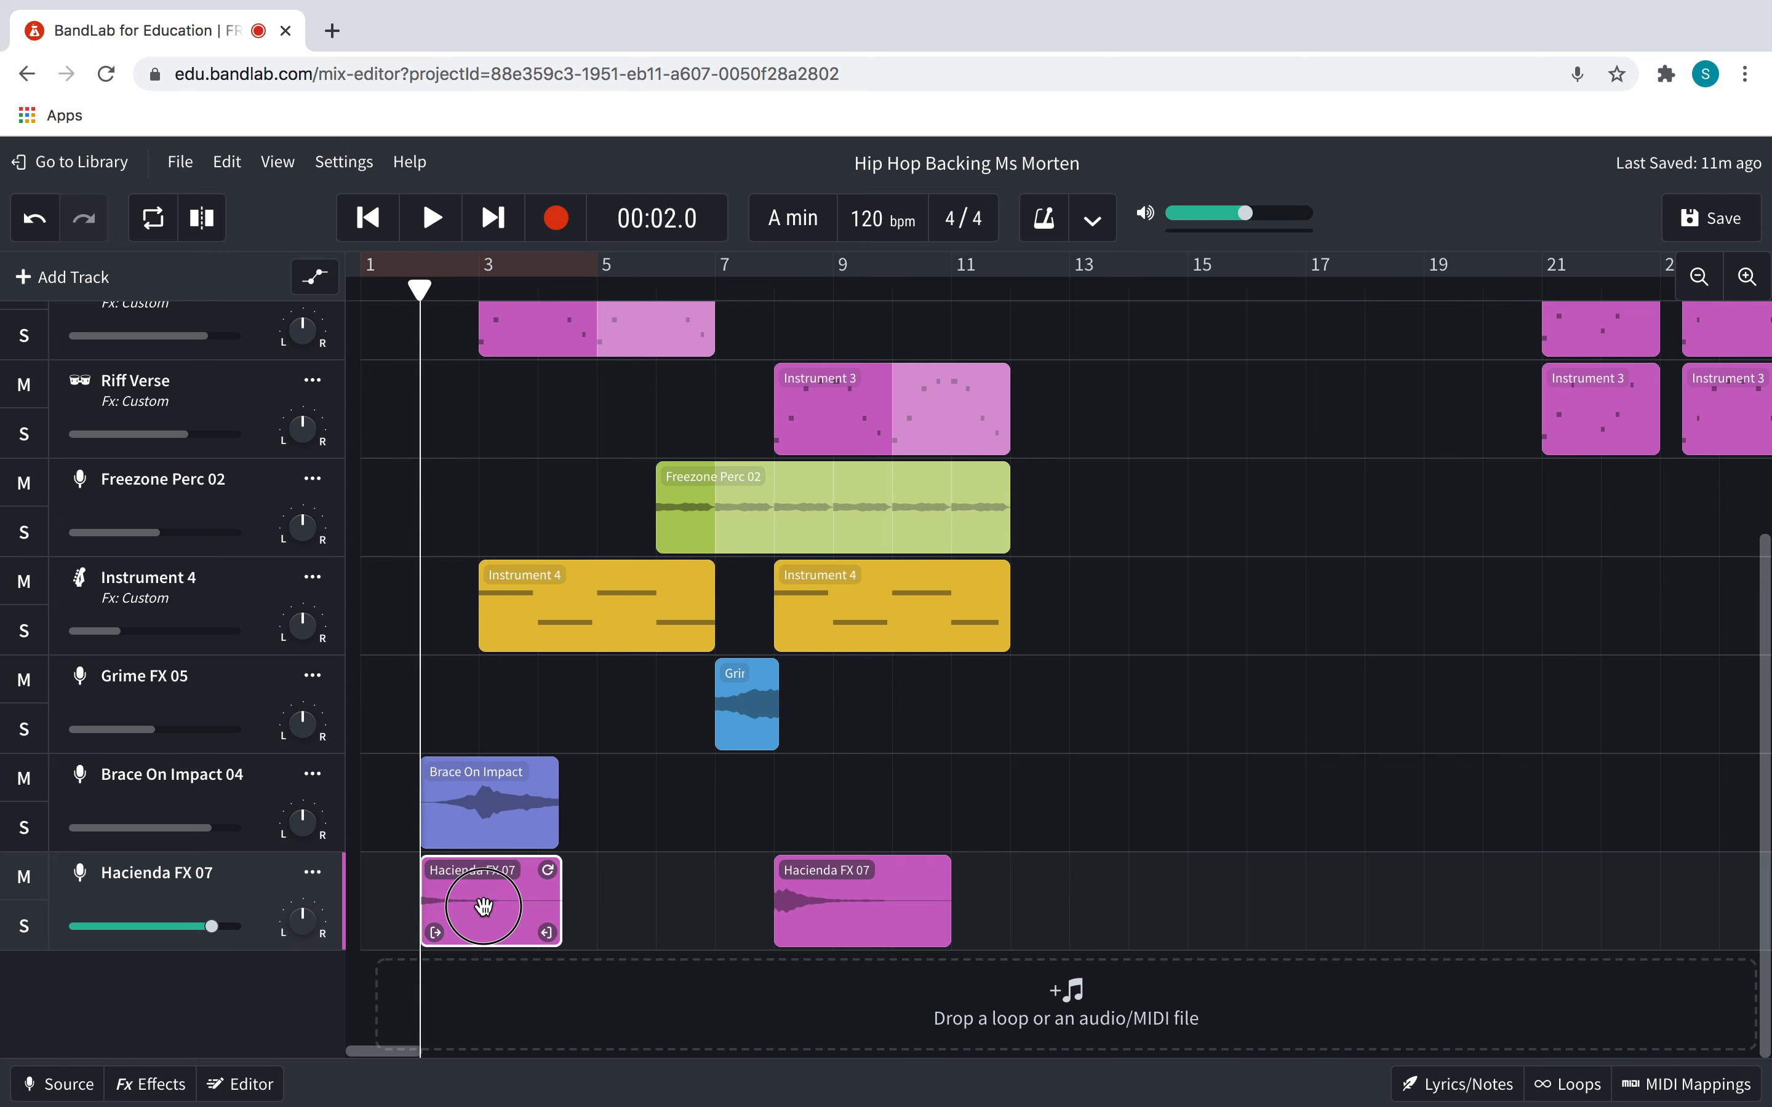
{"action": "left_click", "coordinate": [430, 217]}
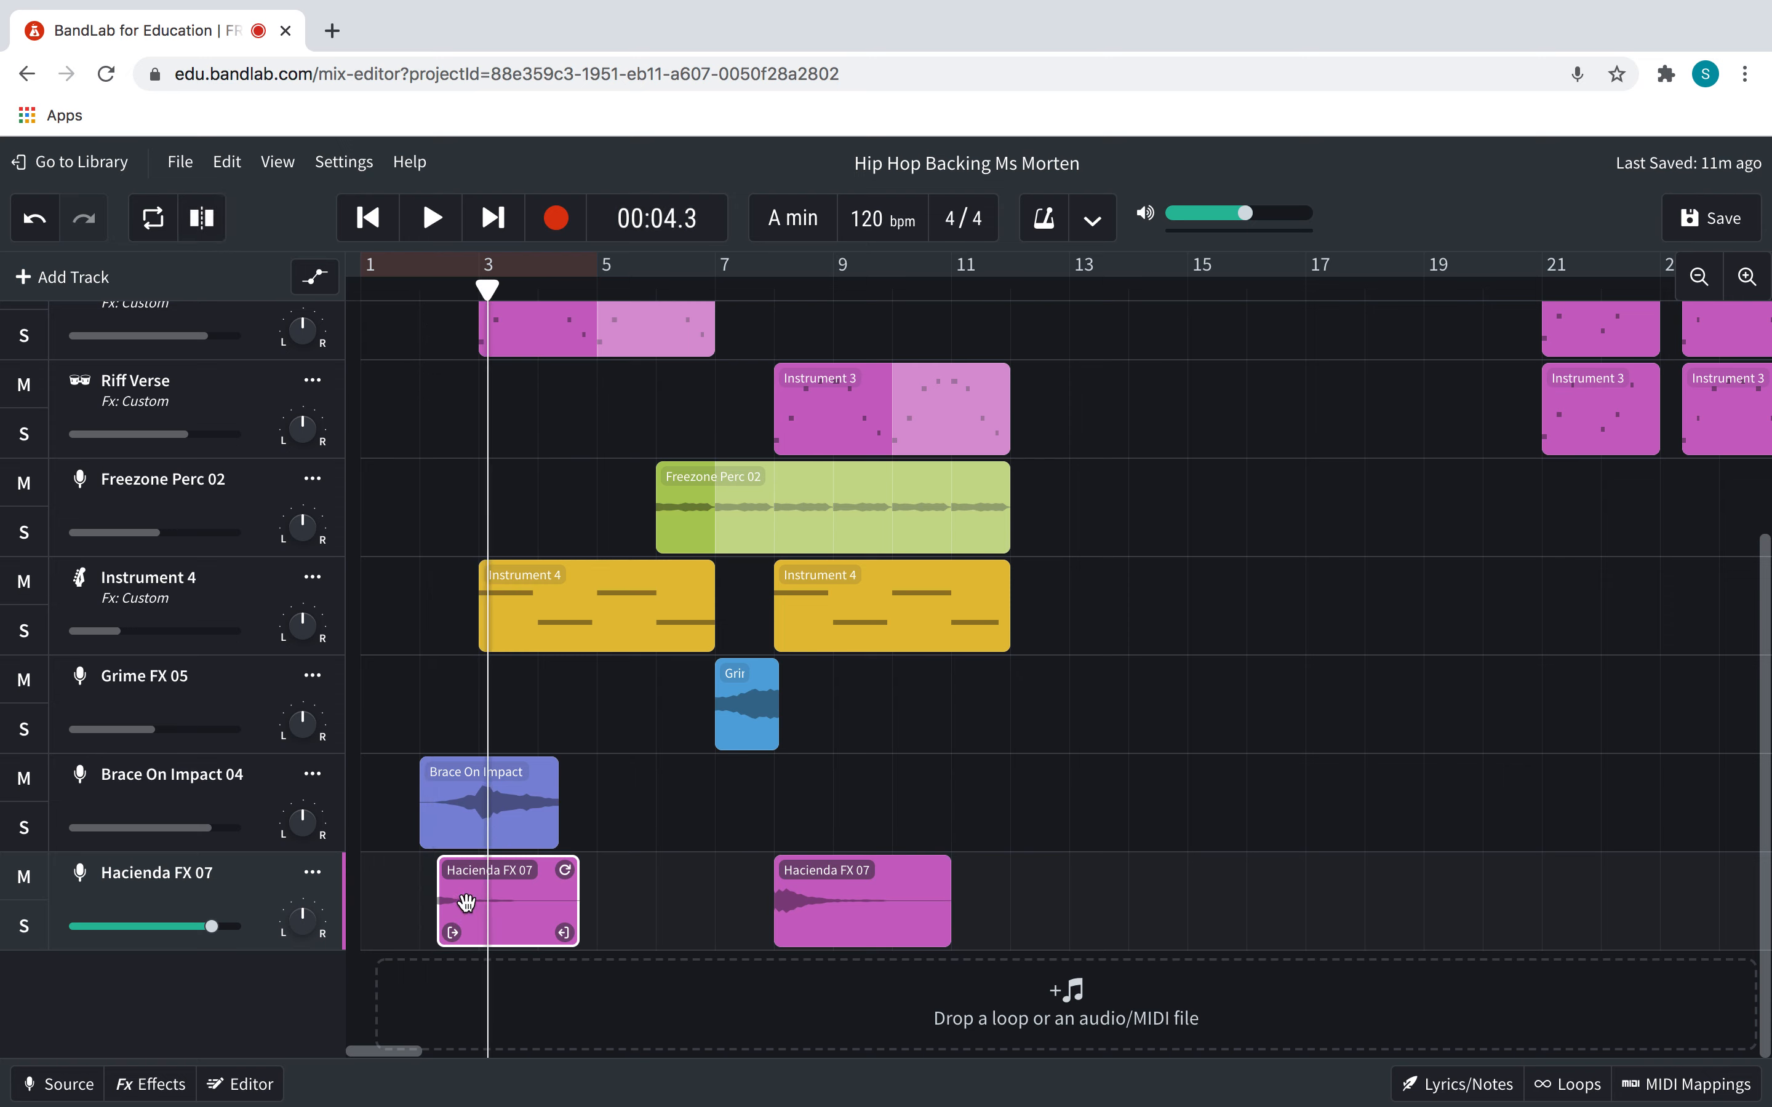
{"action": "left_click", "coordinate": [431, 216]}
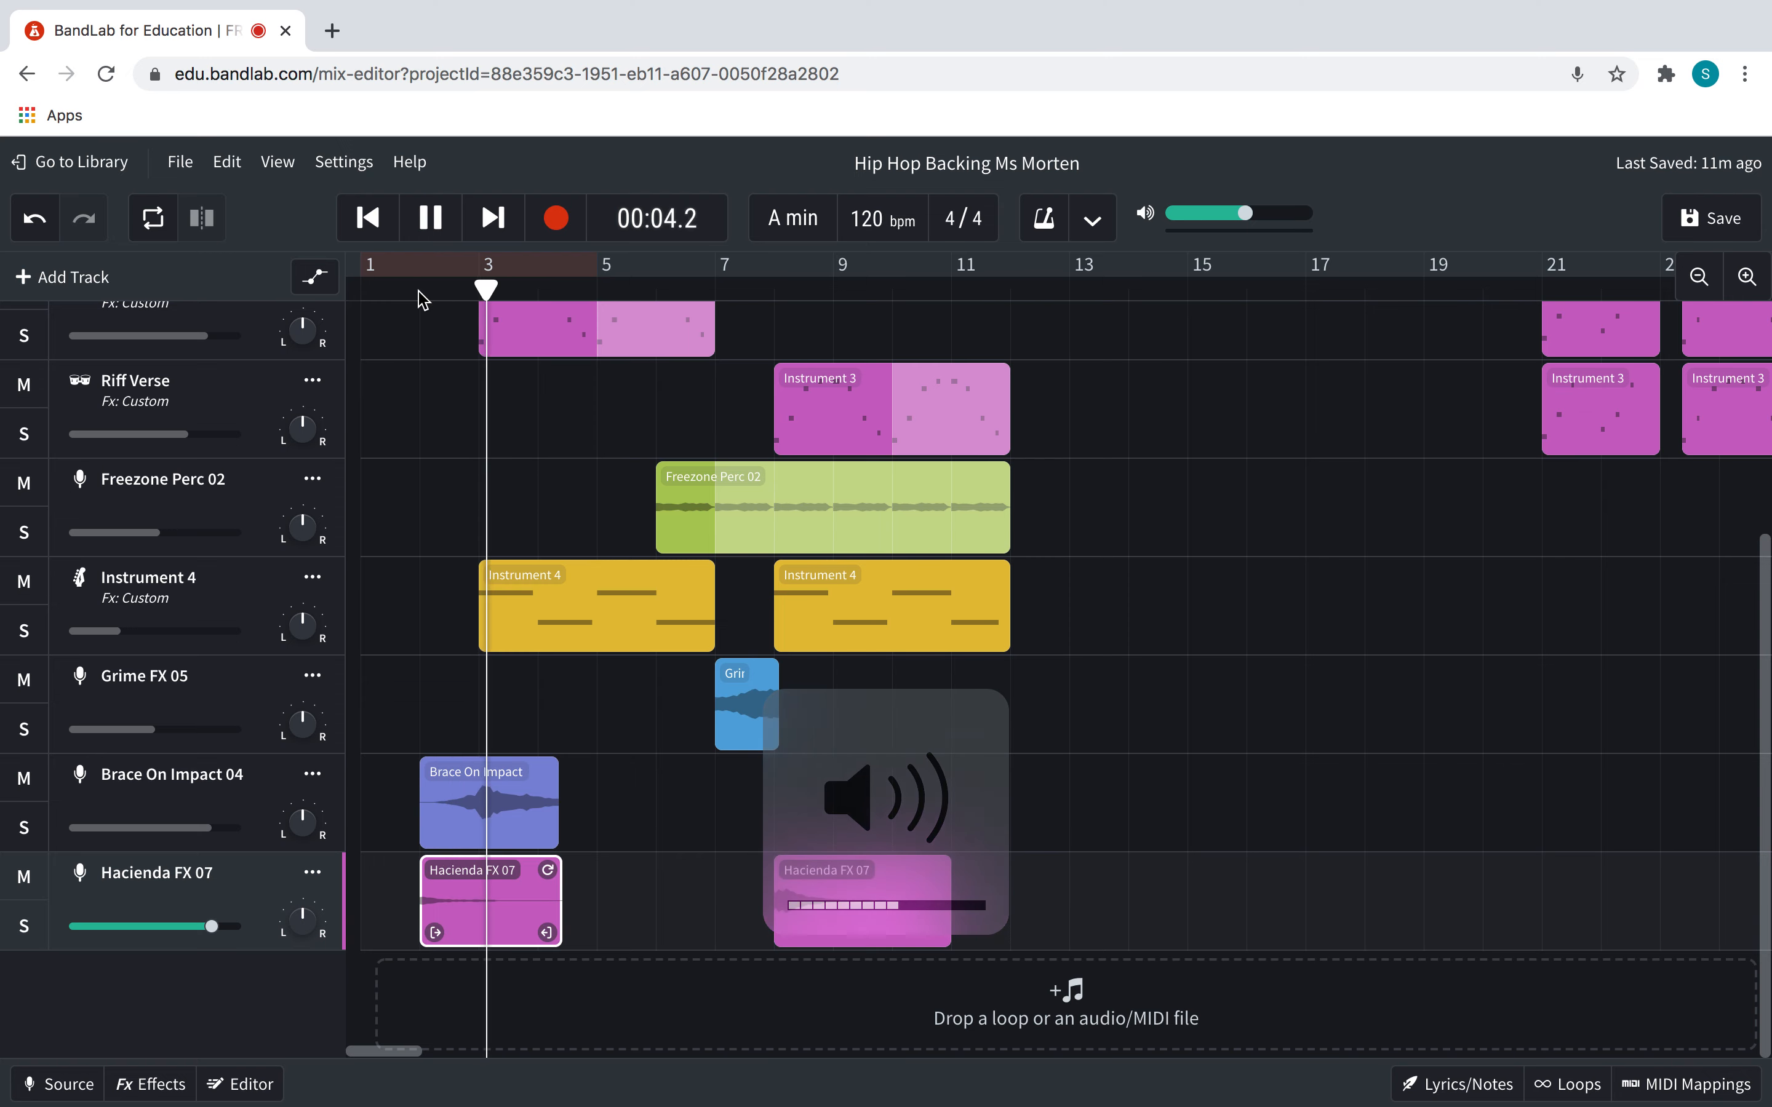
{"action": "left_click", "coordinate": [429, 216]}
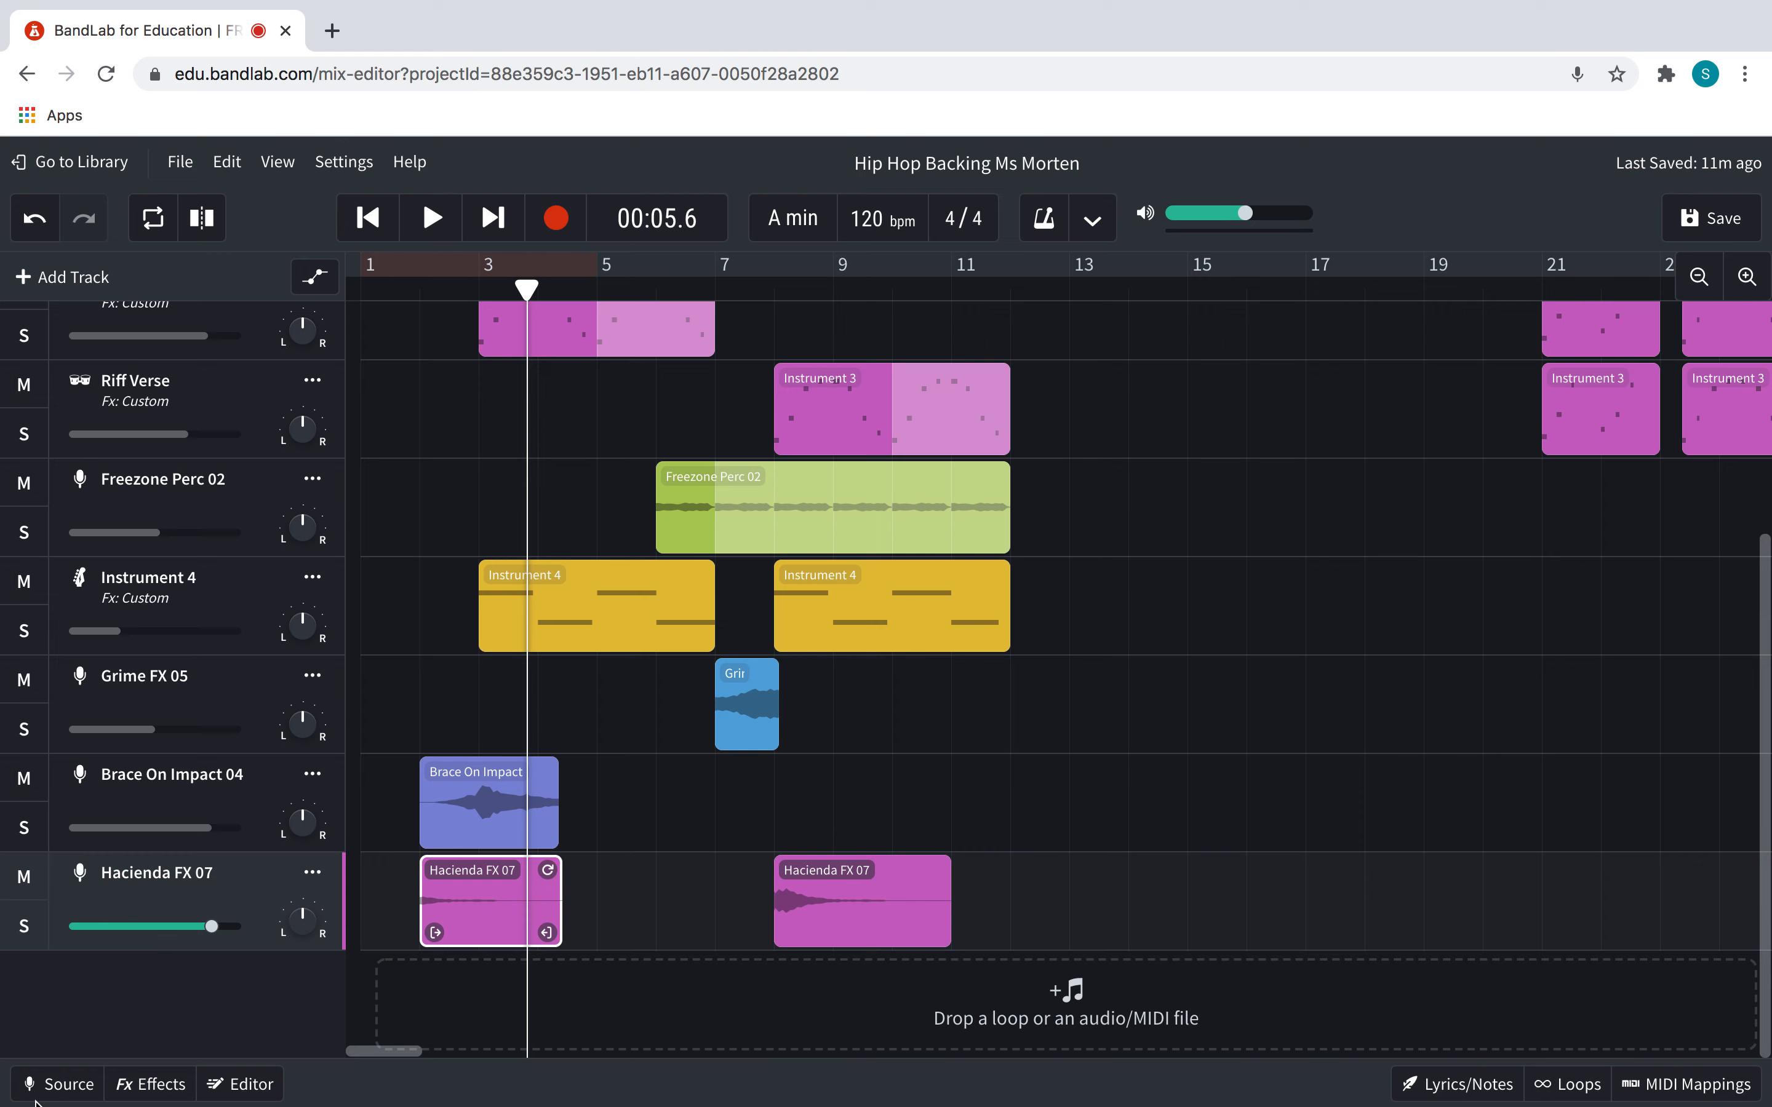
{"action": "left_click", "coordinate": [149, 1086]}
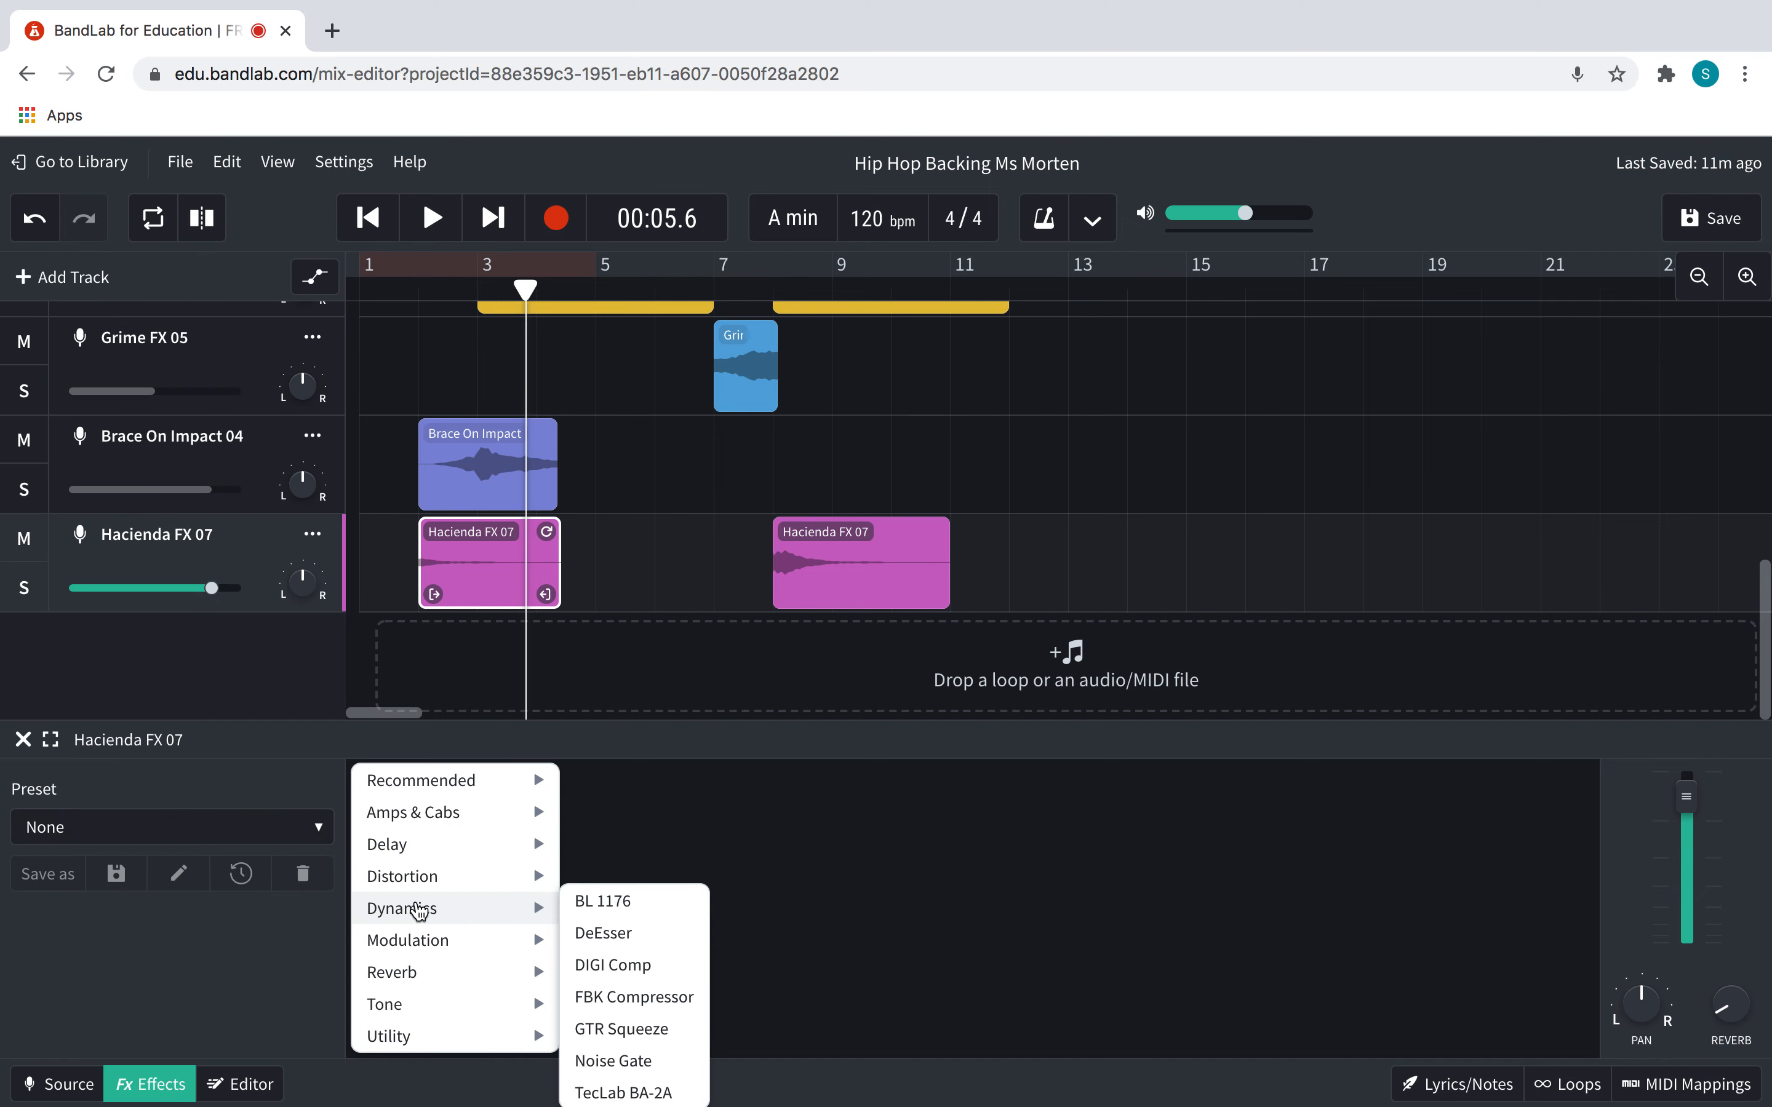
Apply the Echo Doubler preset to the Hacienda FX 07 track and return the playhead to bar 2
{"action": "left_click", "coordinate": [216, 943]}
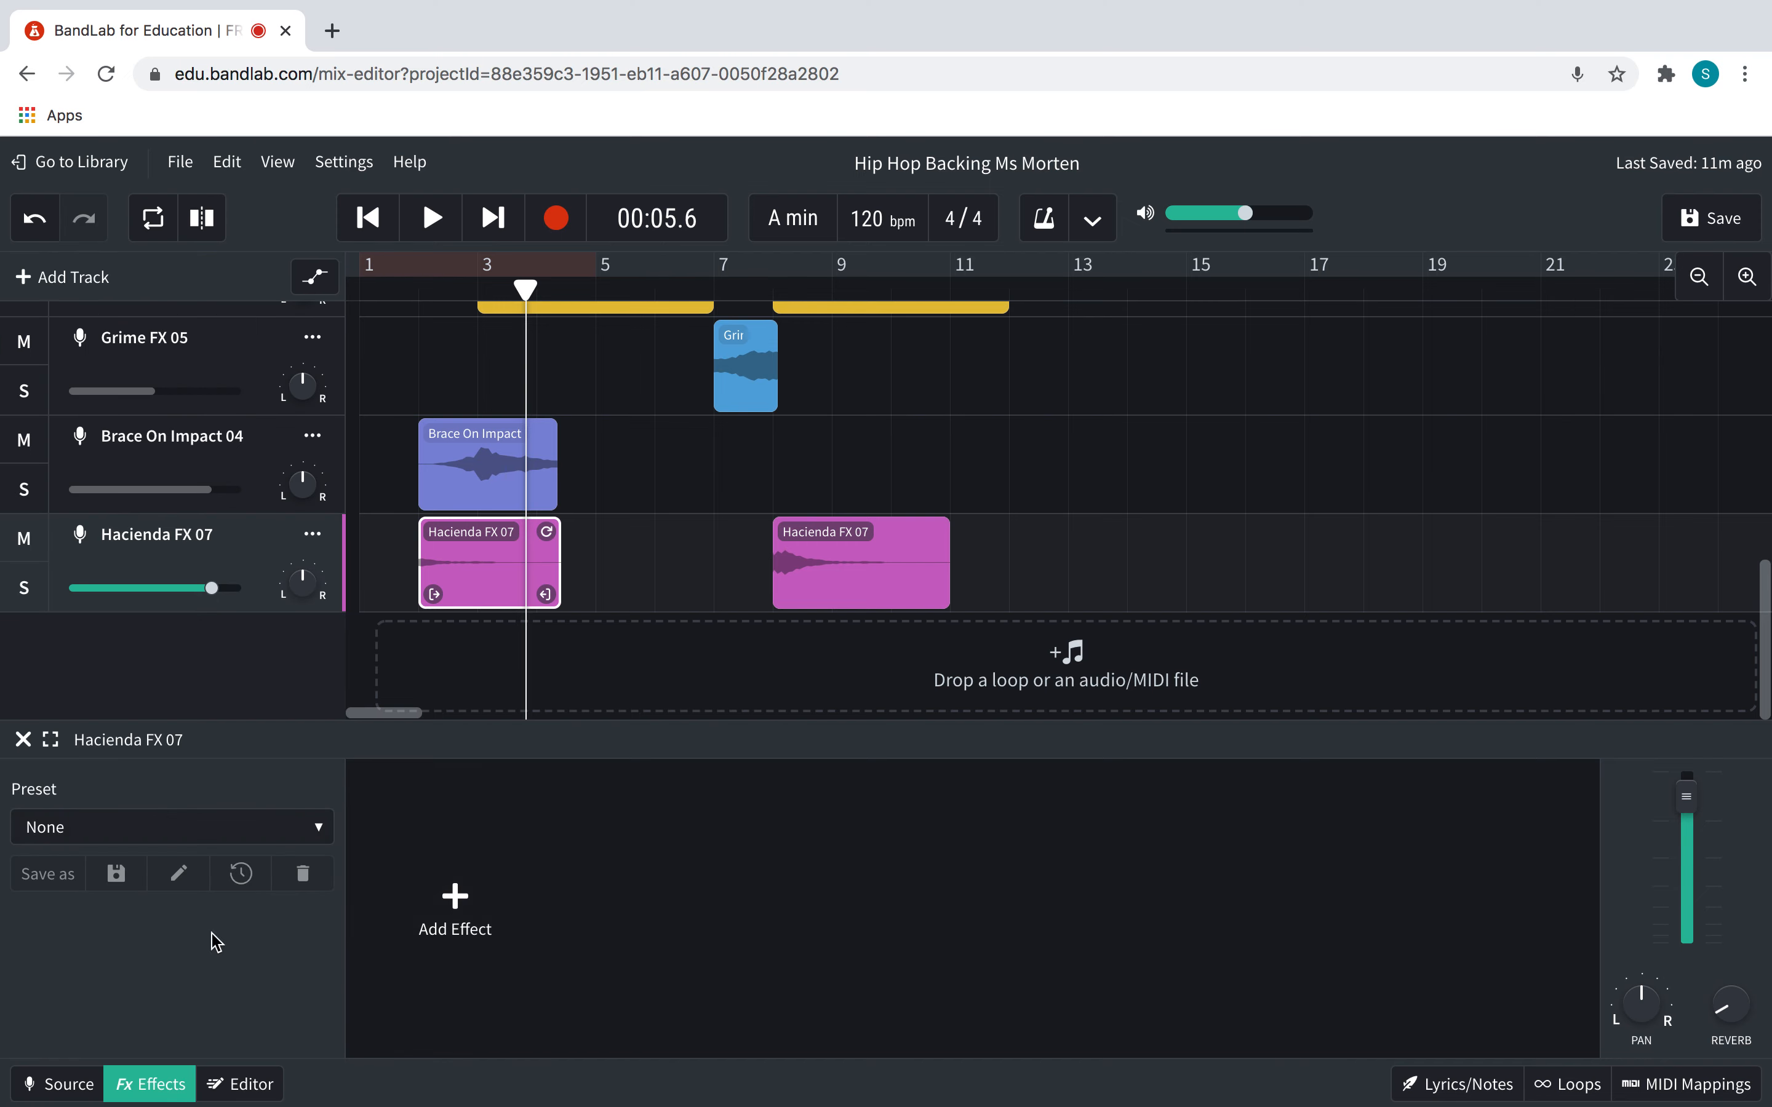
{"action": "left_click", "coordinate": [171, 825]}
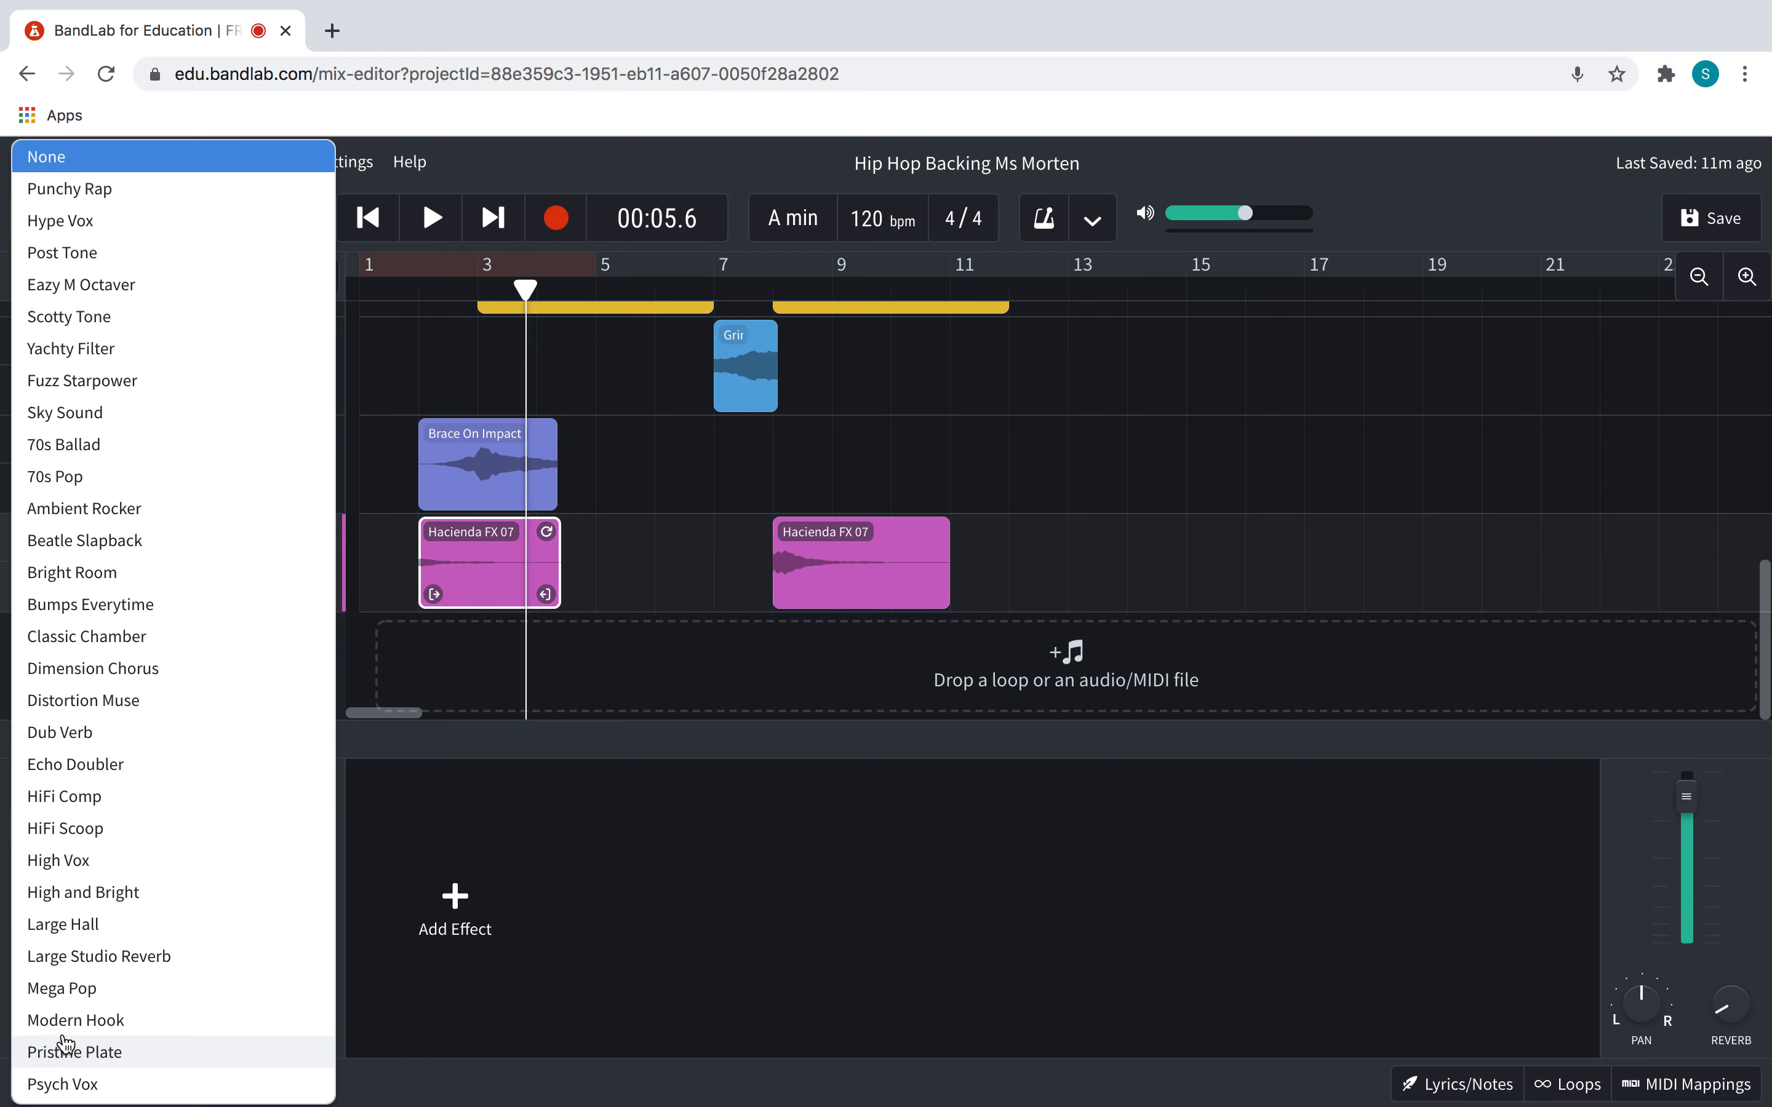
{"action": "mouse_move", "coordinate": [104, 796]}
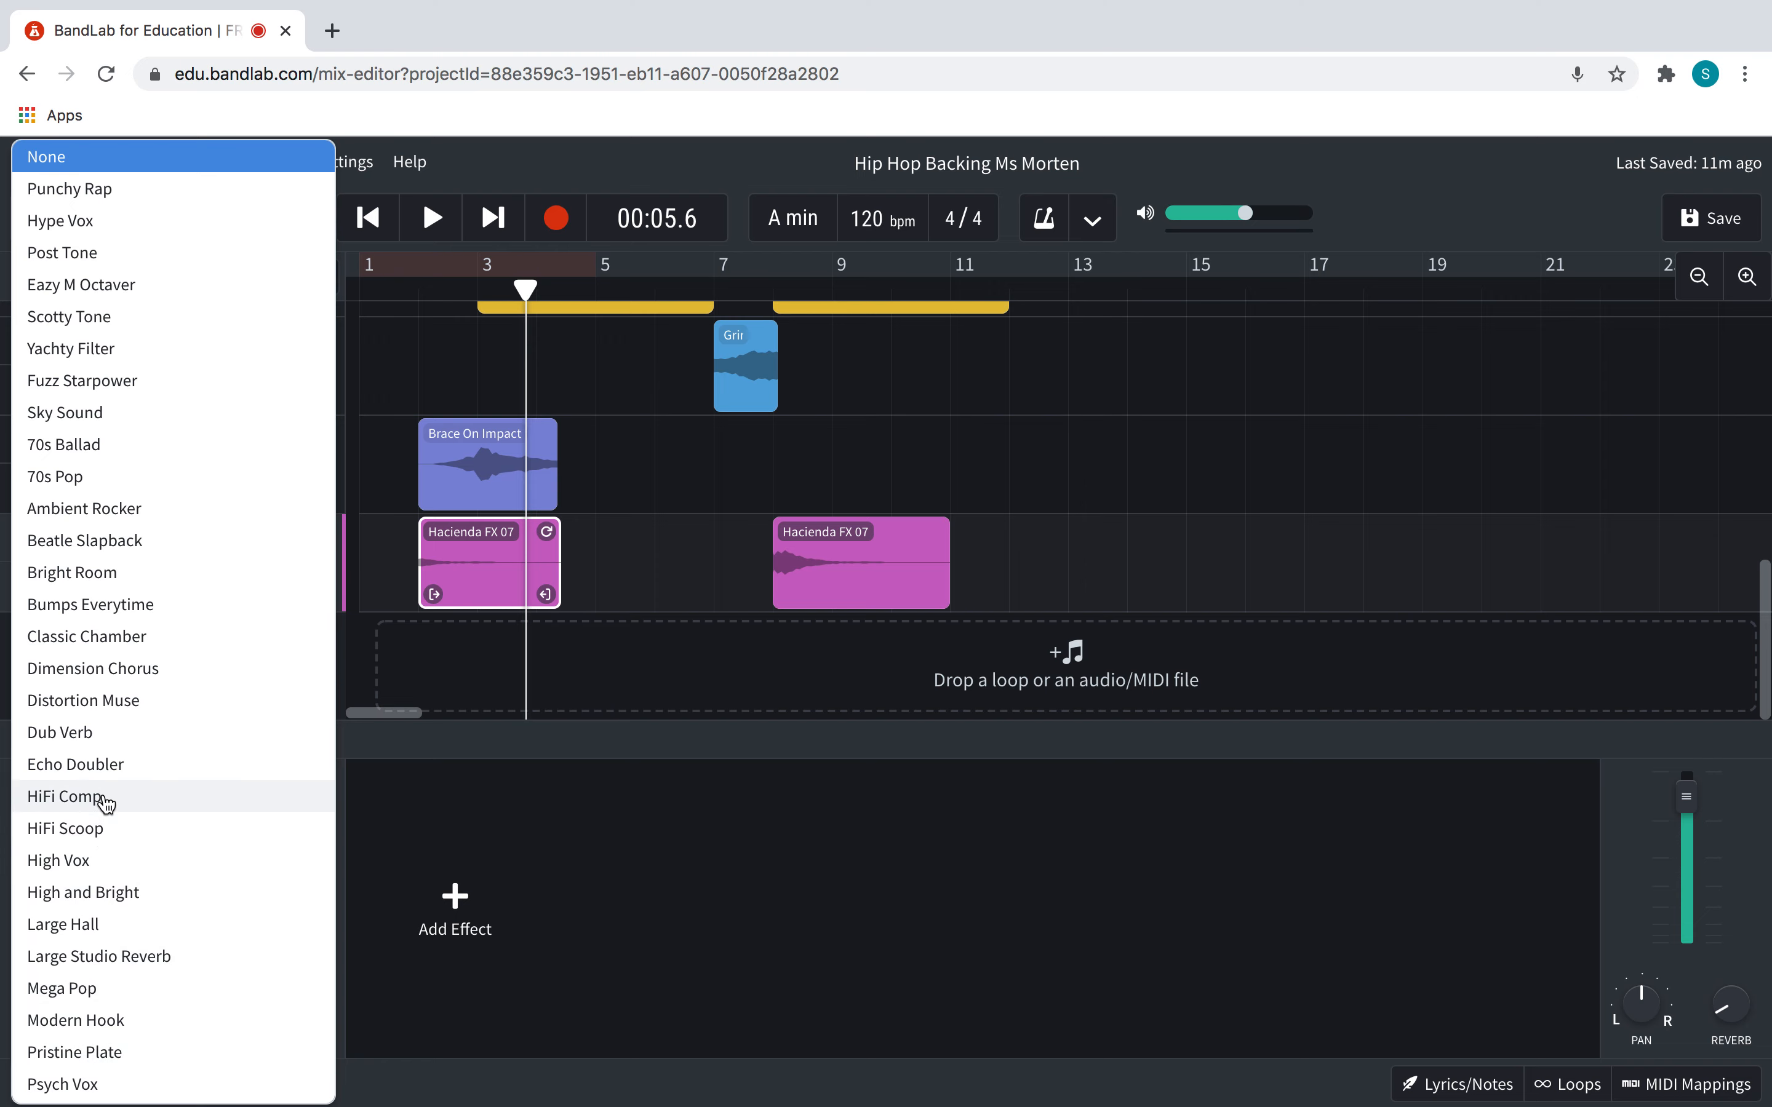
{"action": "left_click", "coordinate": [76, 764]}
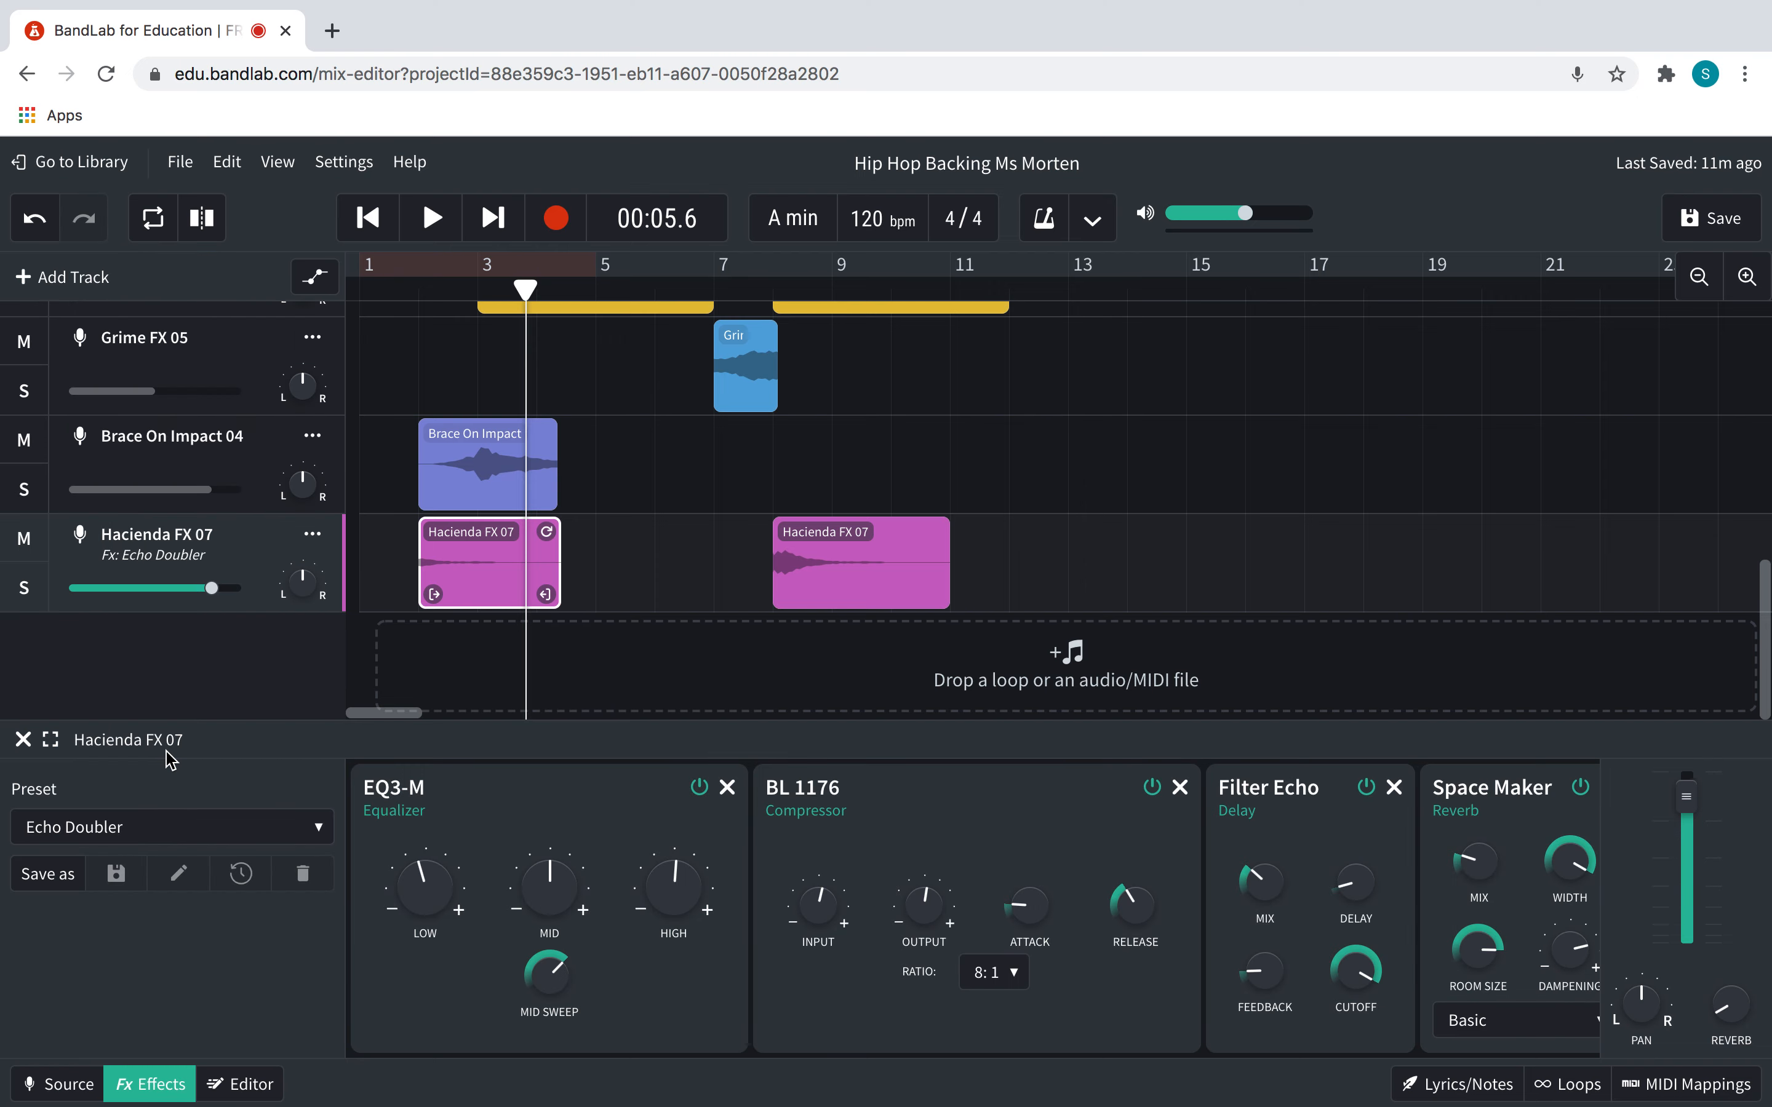
{"action": "left_click", "coordinate": [421, 289]}
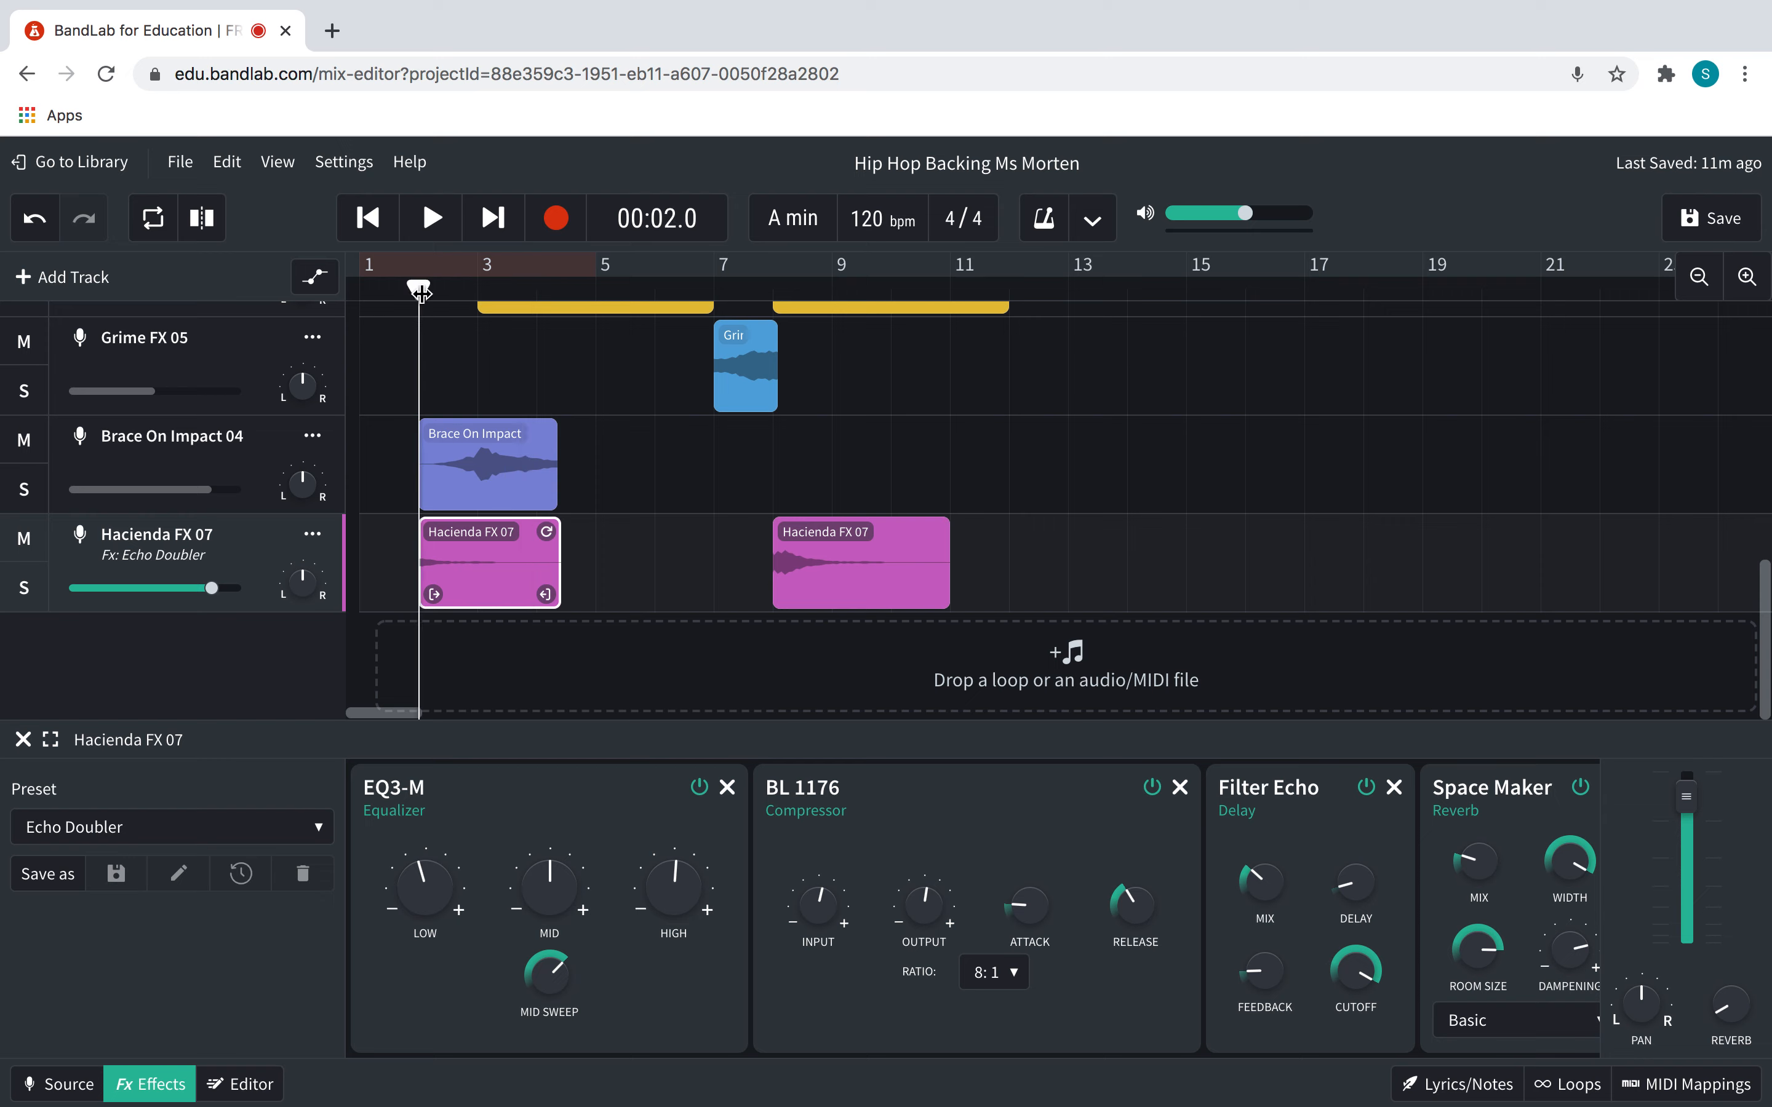
Solo the Hacienda FX 07 track during playback and set the master volume to -5.7 dB
{"action": "left_click", "coordinate": [429, 216]}
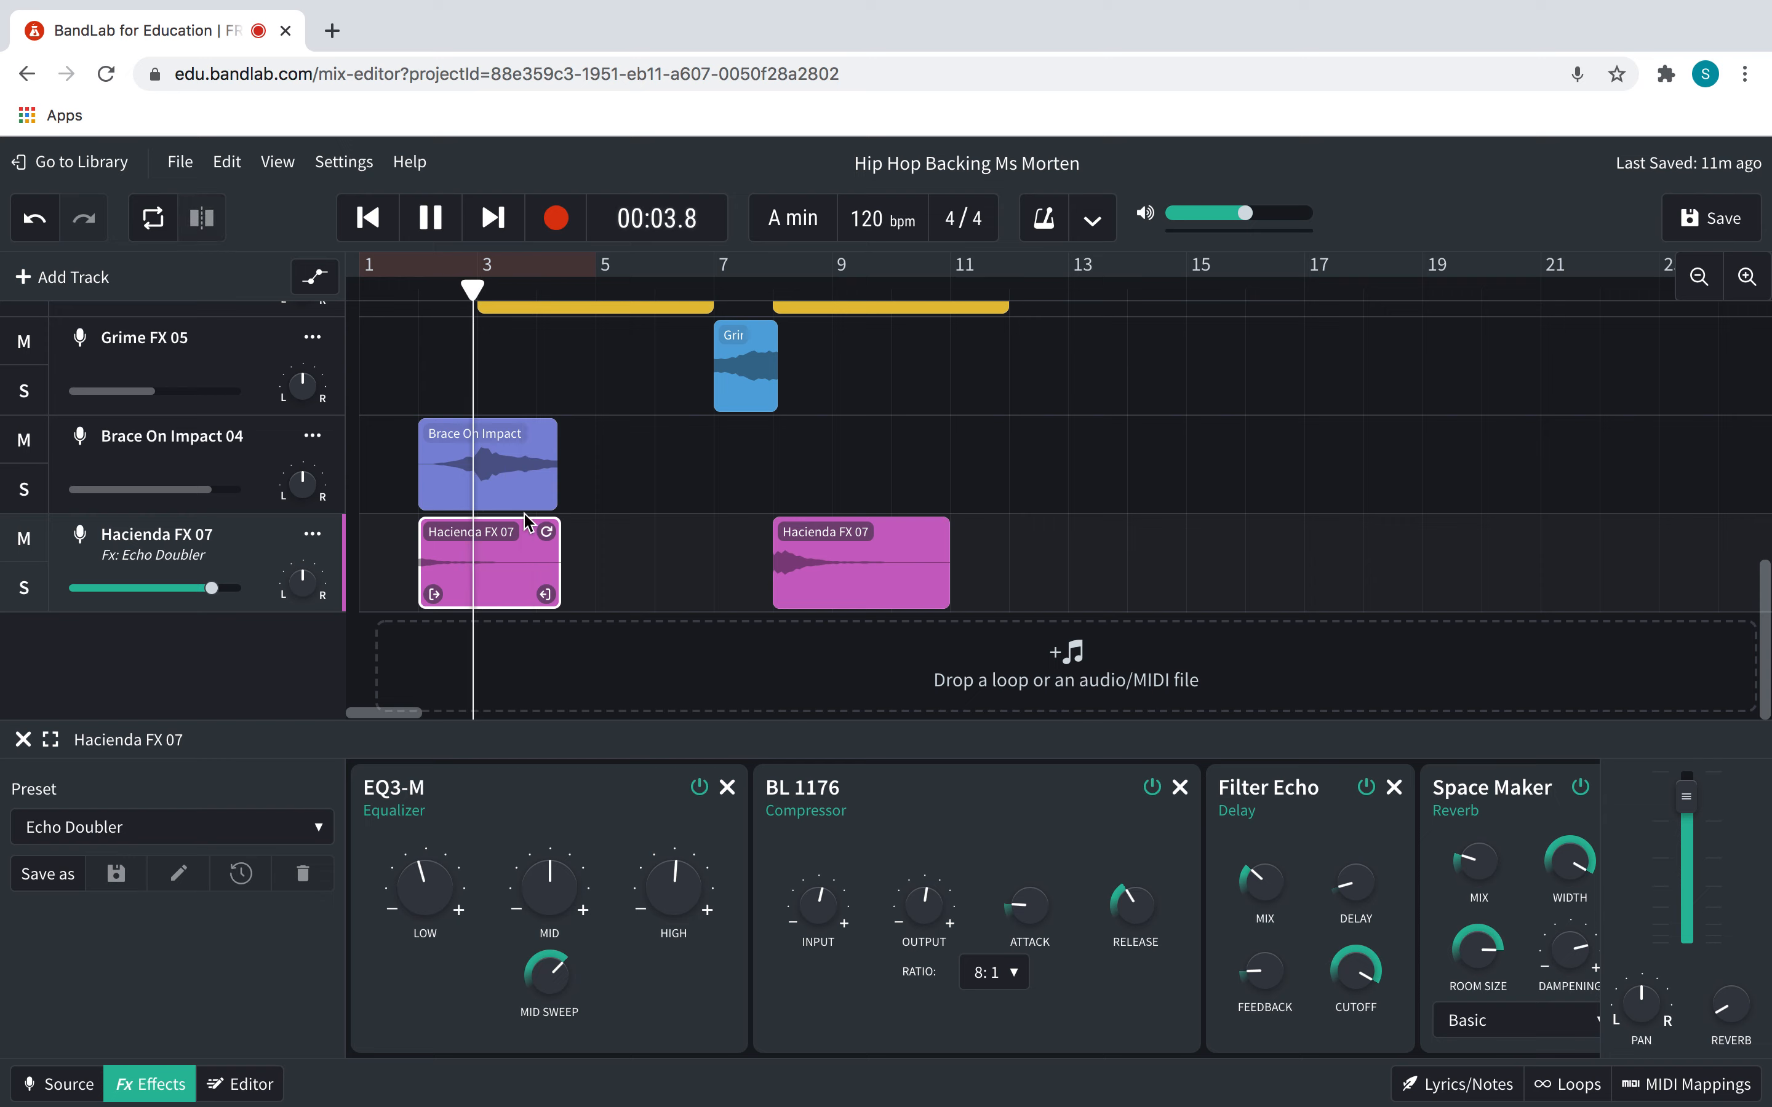
{"action": "left_click", "coordinate": [22, 587]}
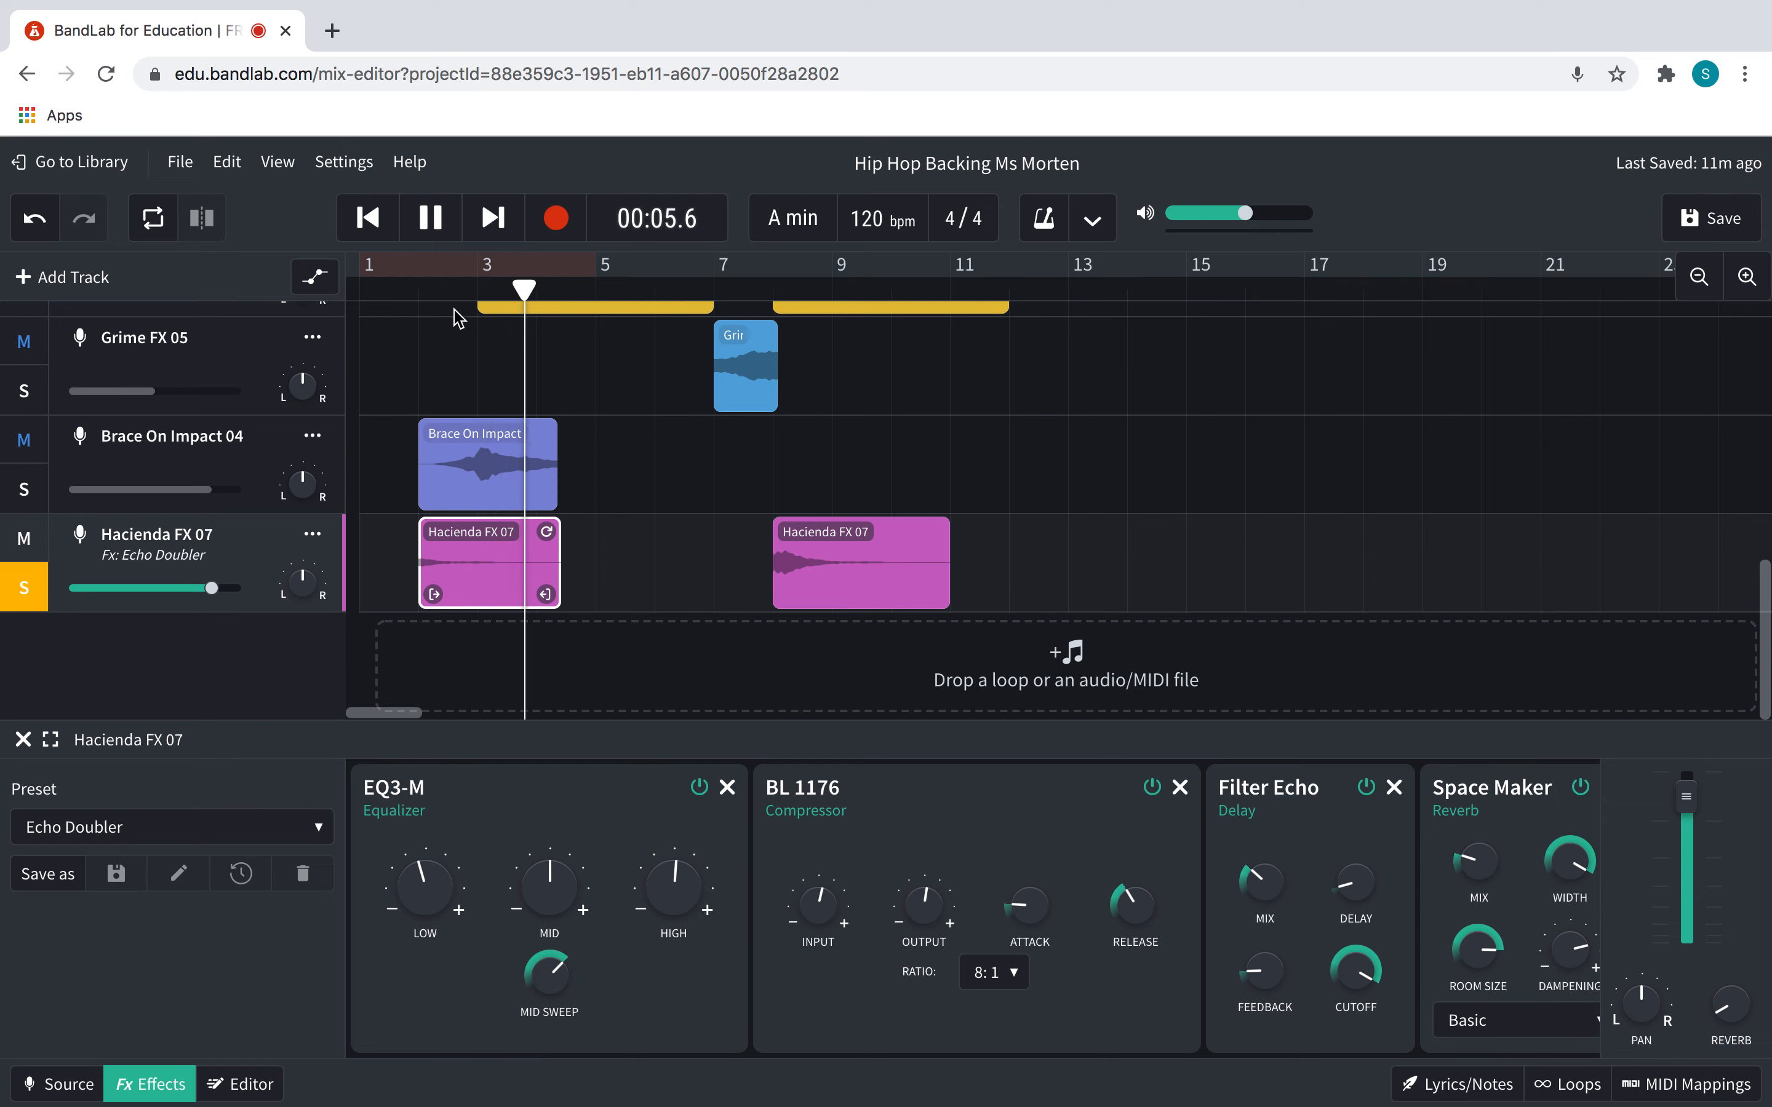
{"action": "left_click", "coordinate": [431, 217]}
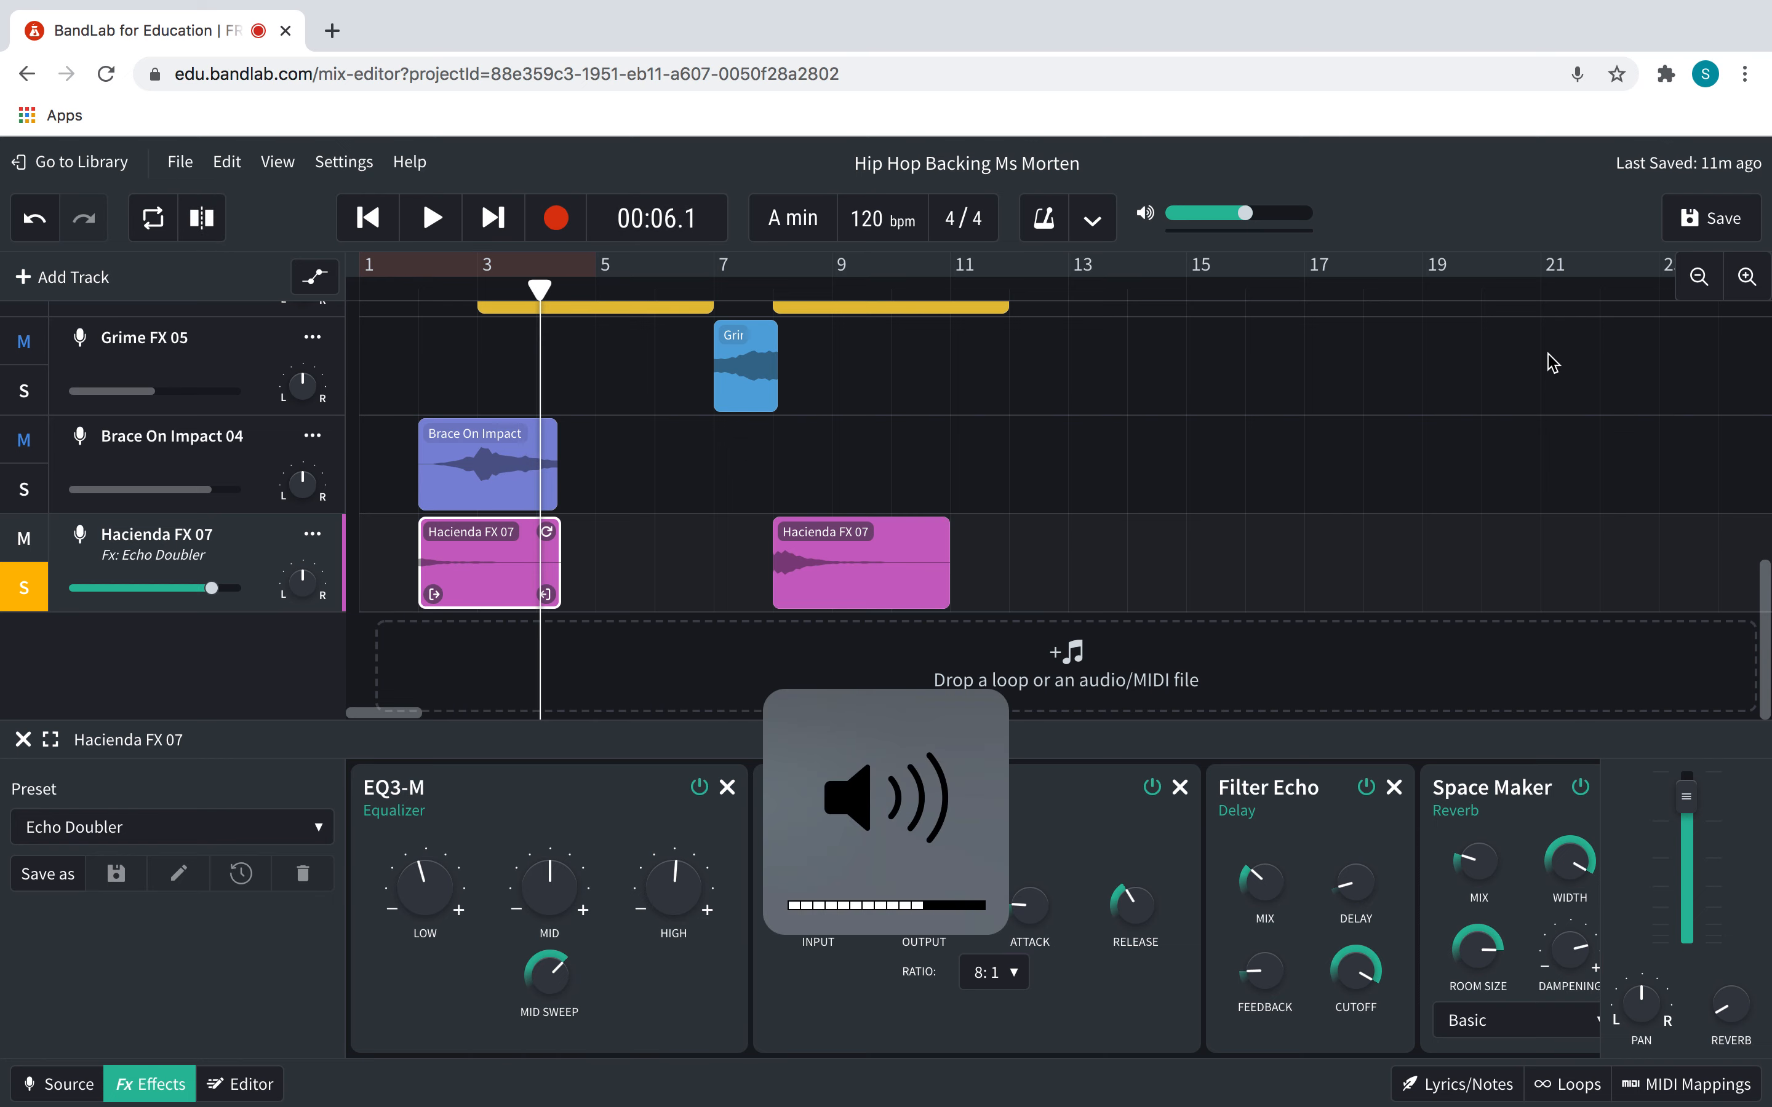
{"action": "left_click", "coordinate": [421, 264]}
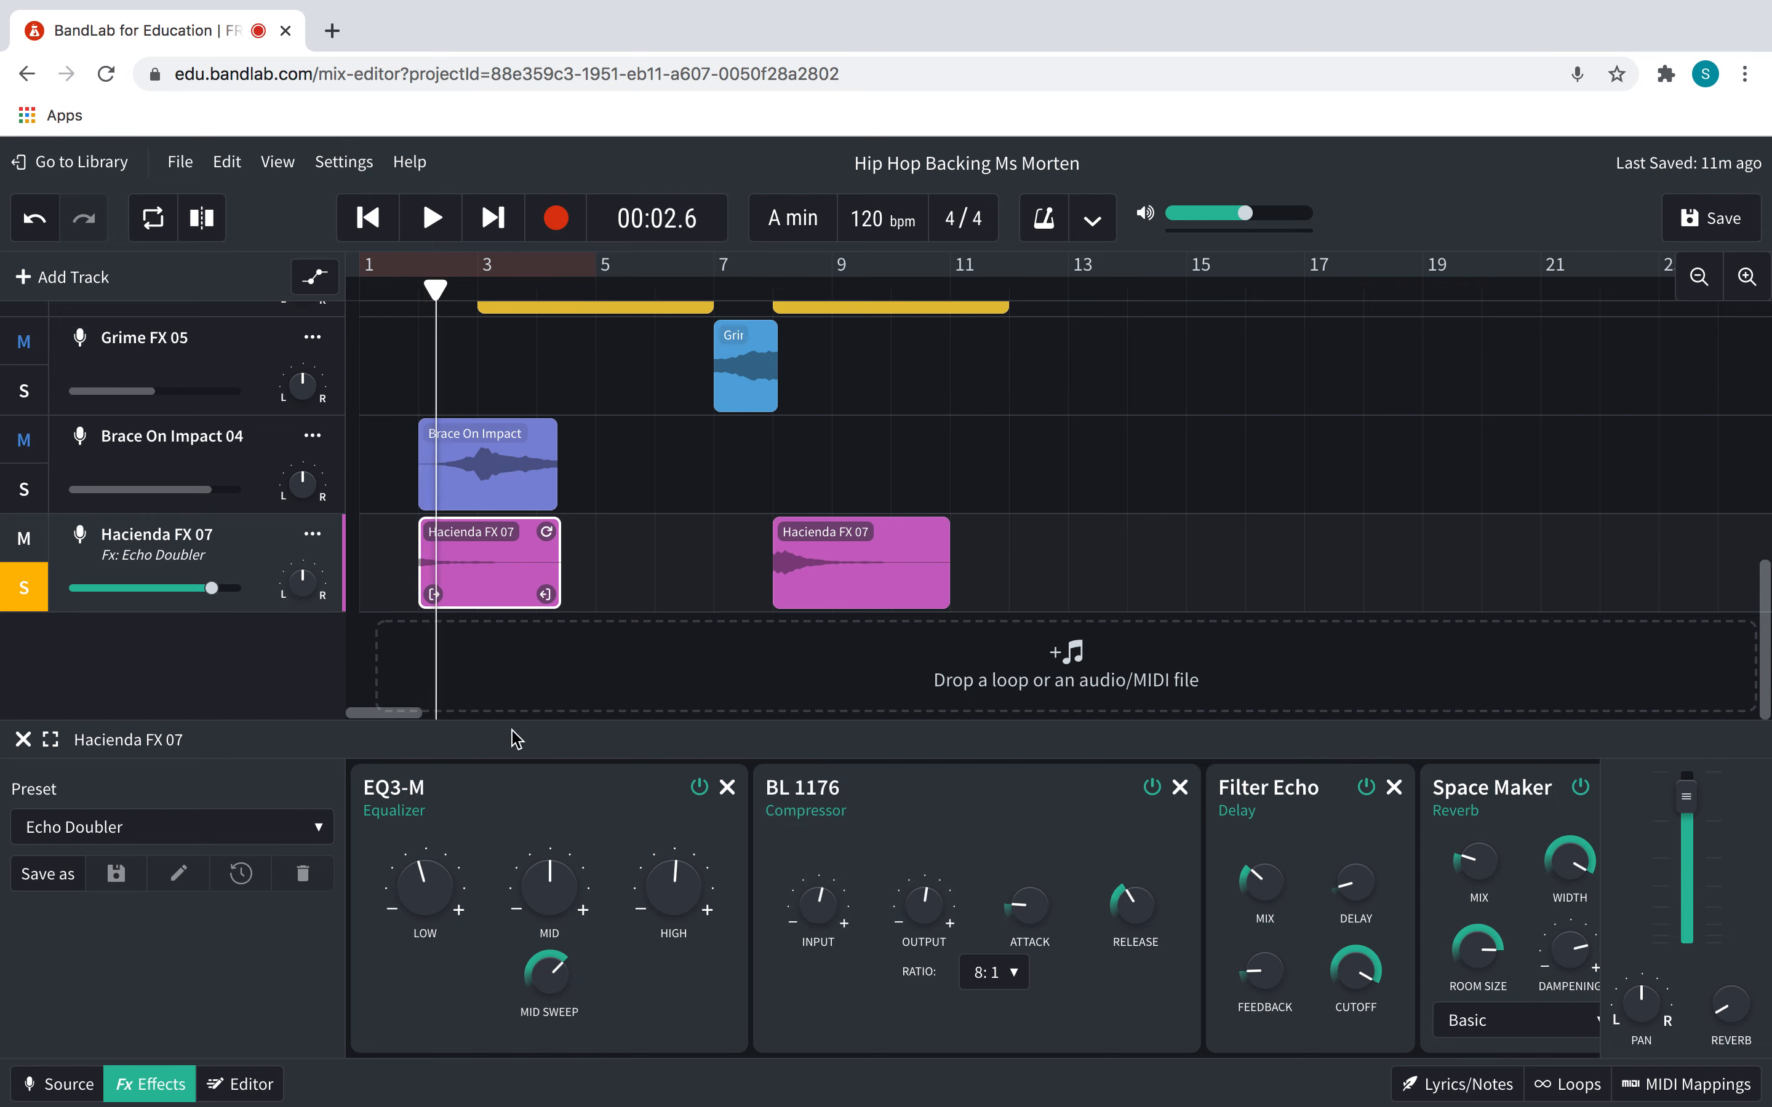
{"action": "left_click_drag", "start_coordinate": [1249, 213], "coordinate": [1240, 213]}
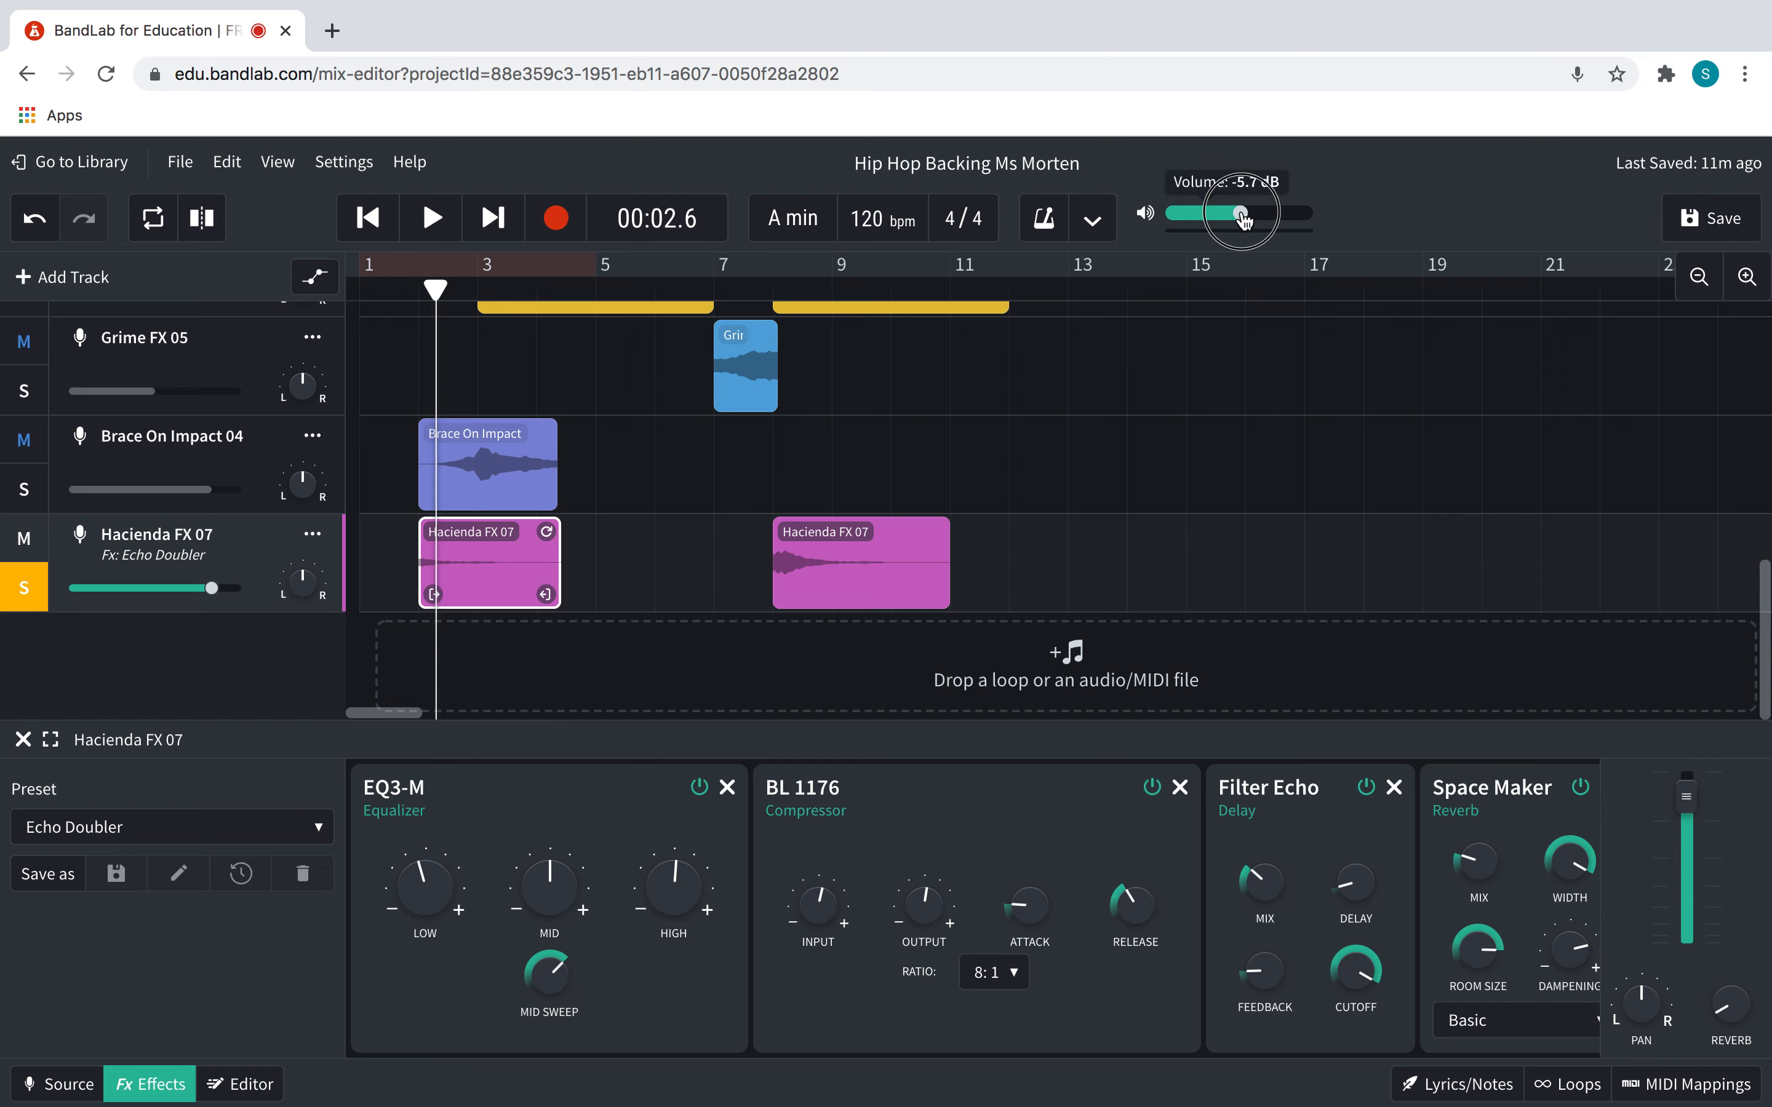